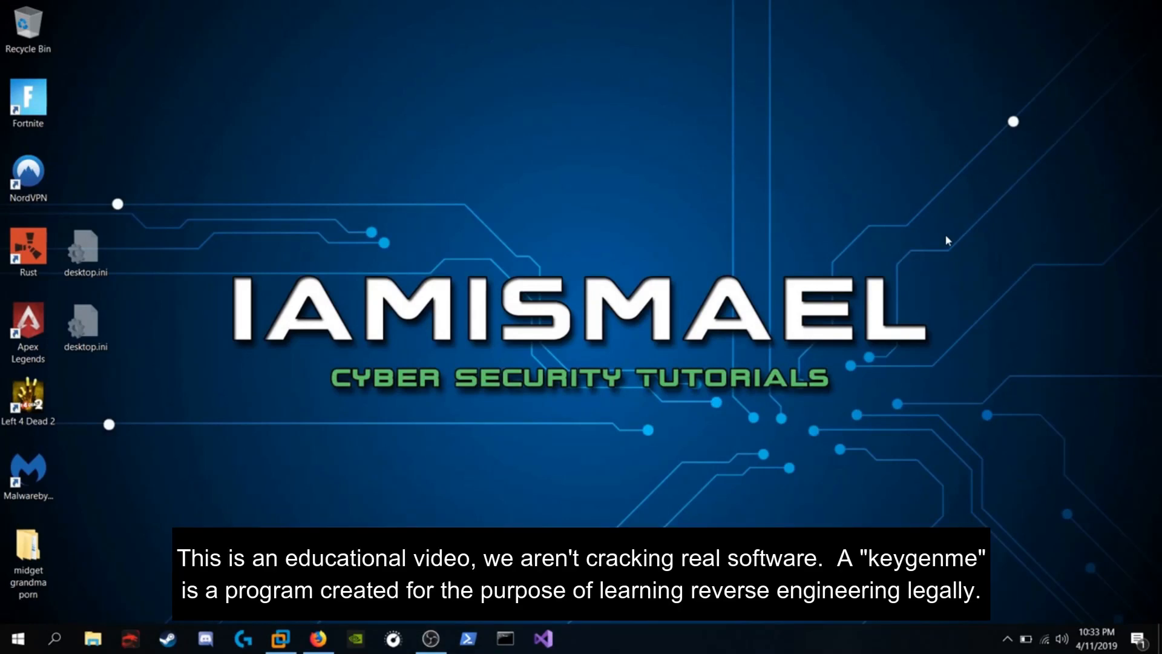
mouse_move(260, 503)
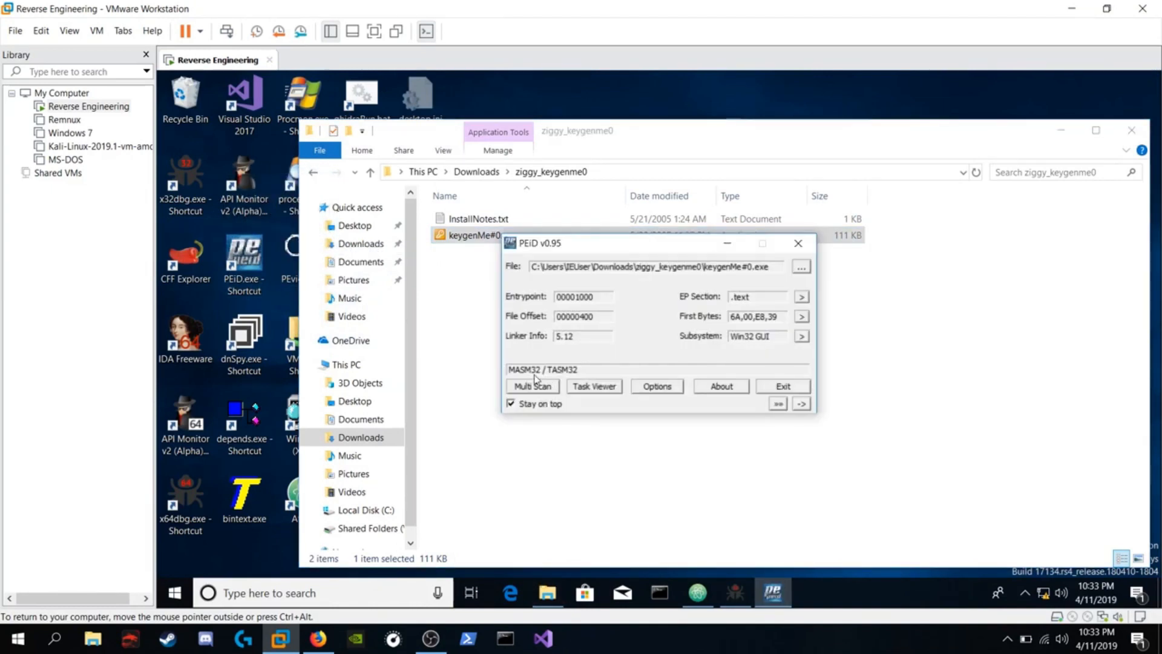
mouse_move(977, 247)
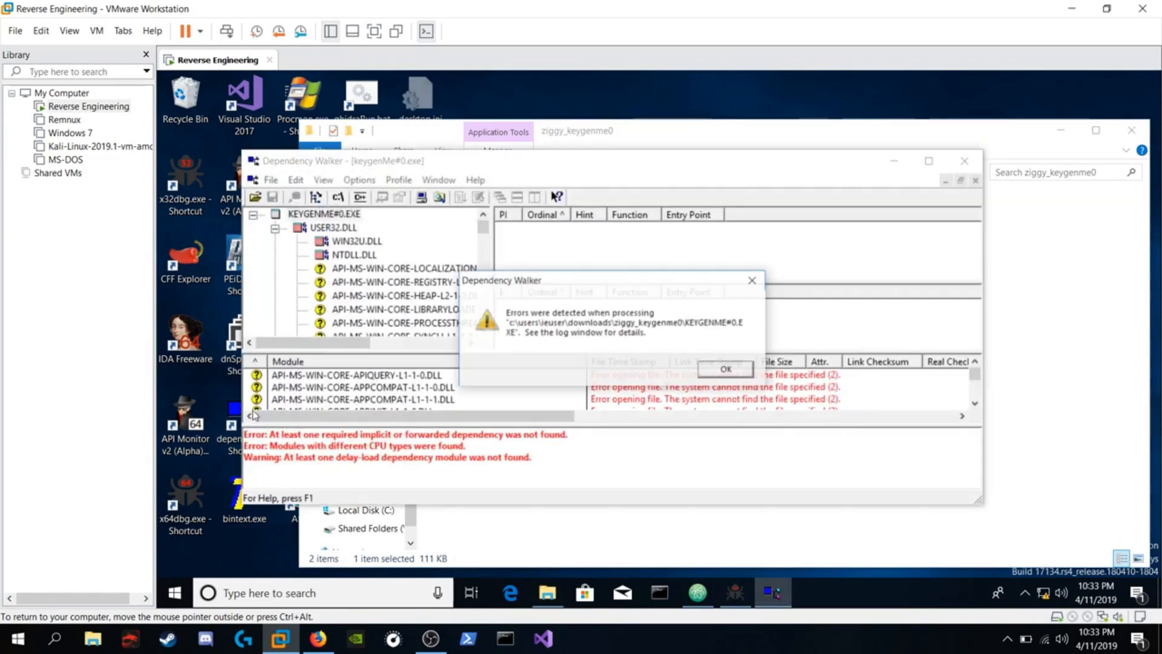
Step: Dismiss the dependency error and review the KERNEL32.DLL imports, including lstrcatA
click(725, 368)
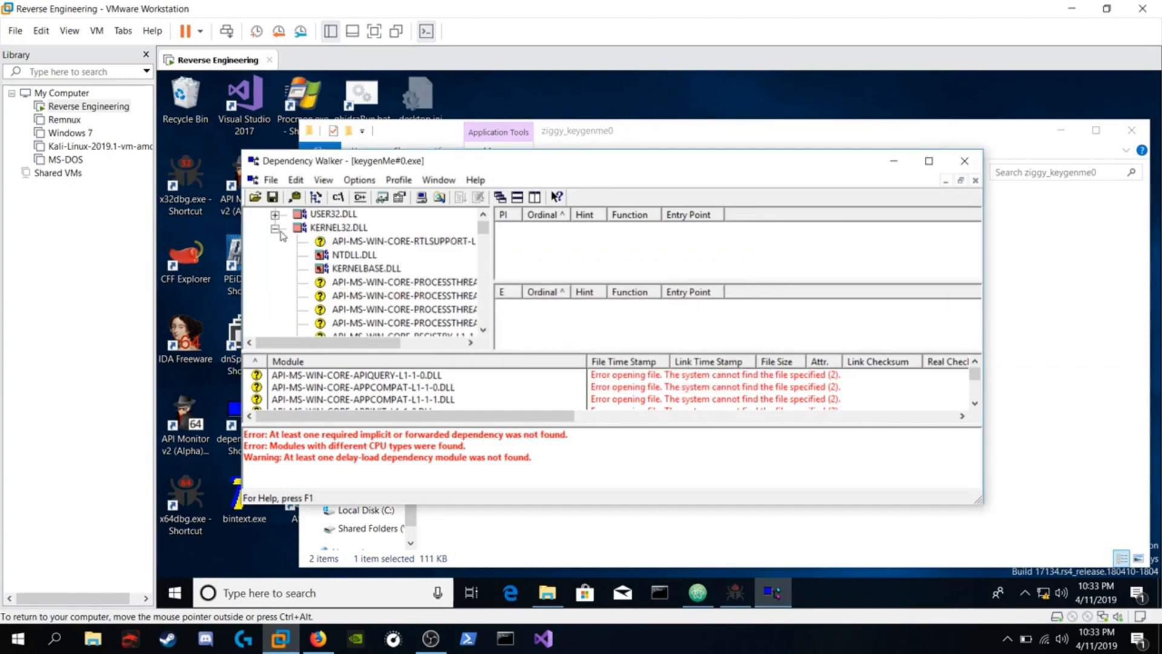
click(333, 213)
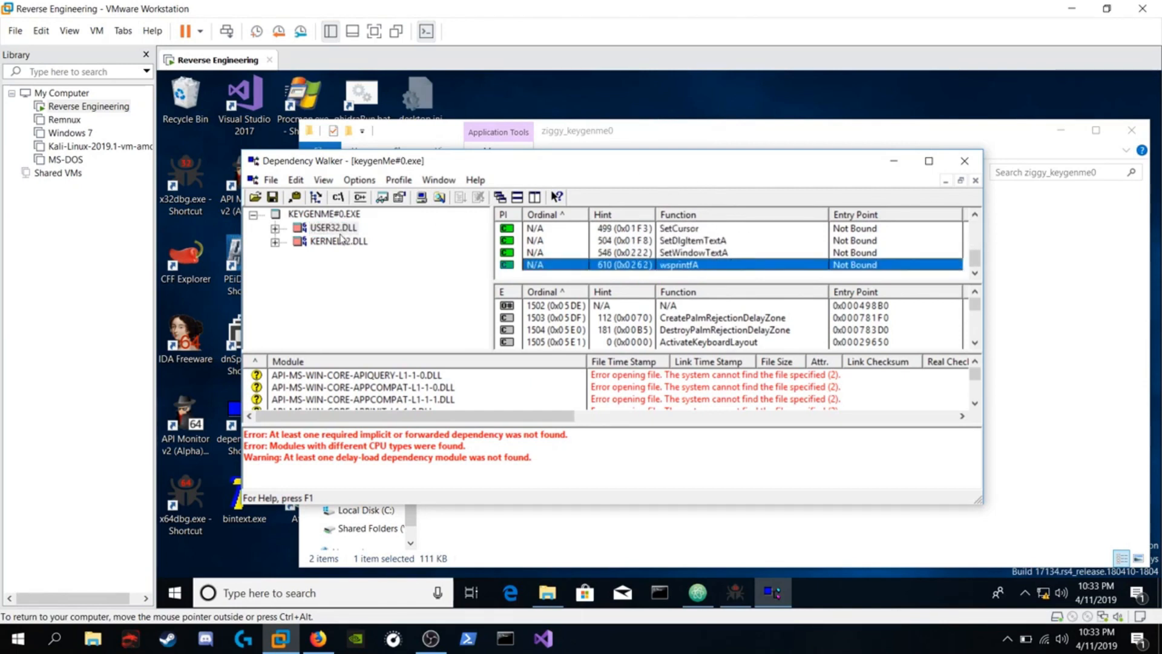
click(338, 241)
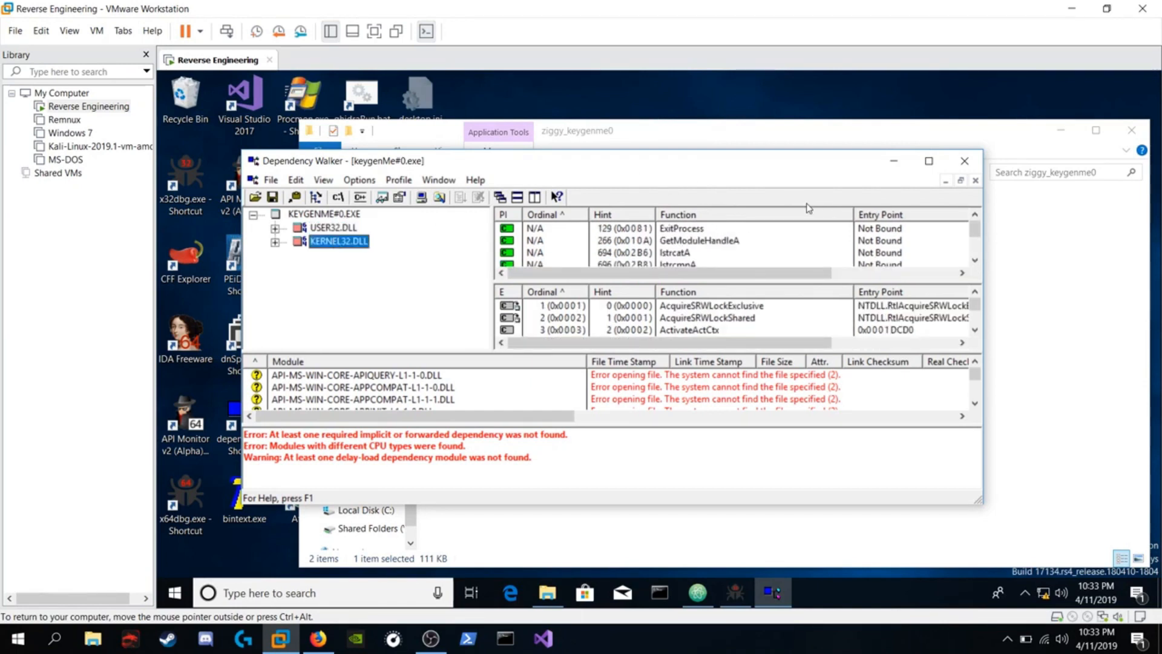
click(674, 252)
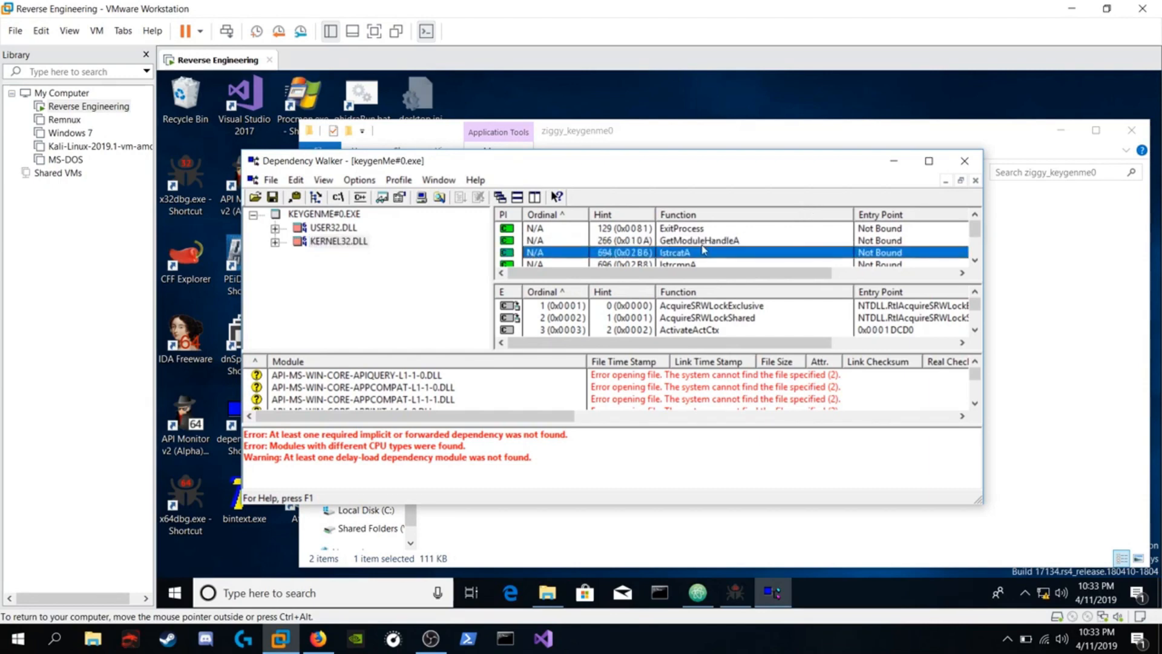
scroll(down, 3)
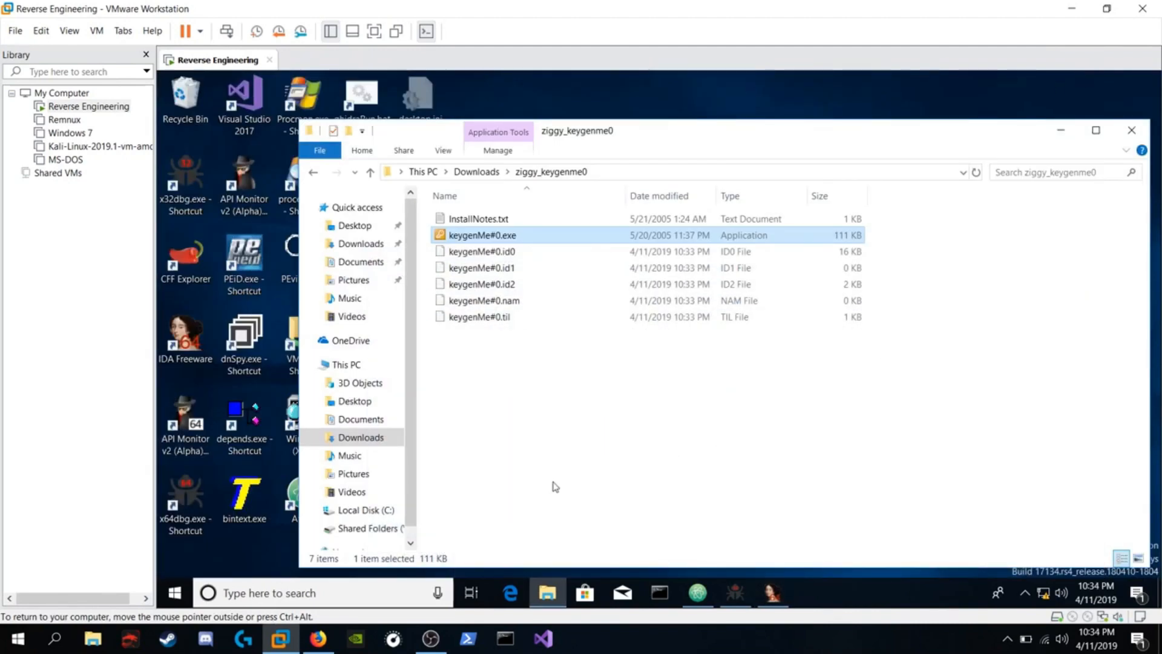
double_click(483, 235)
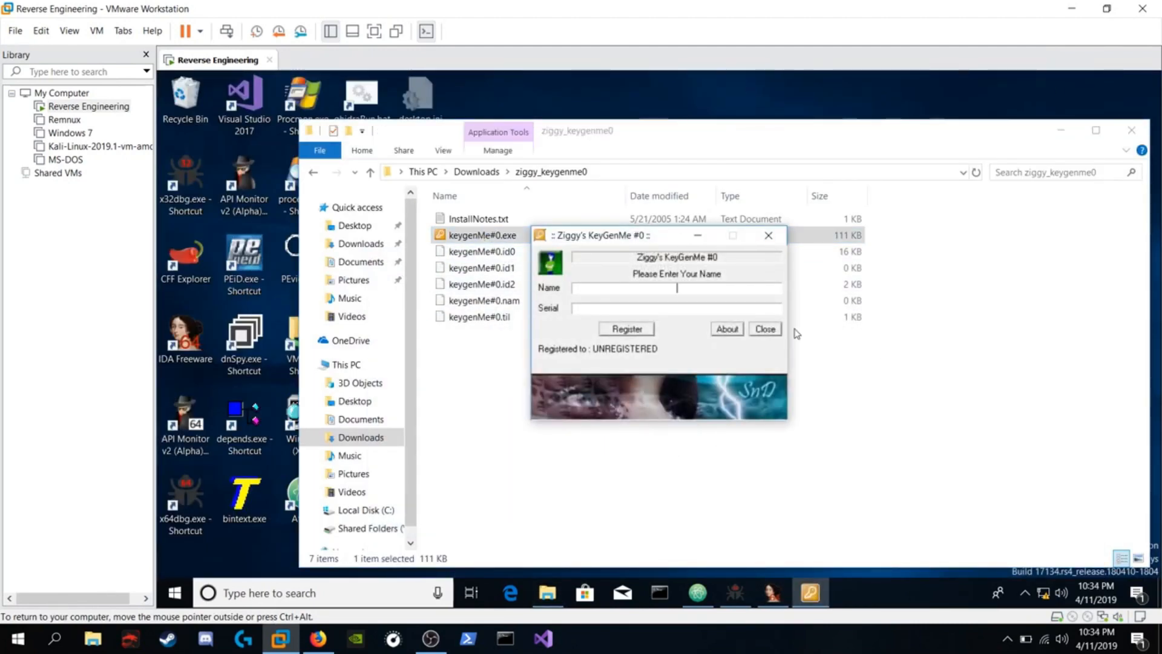
text(pleaselikeandsubscribe)
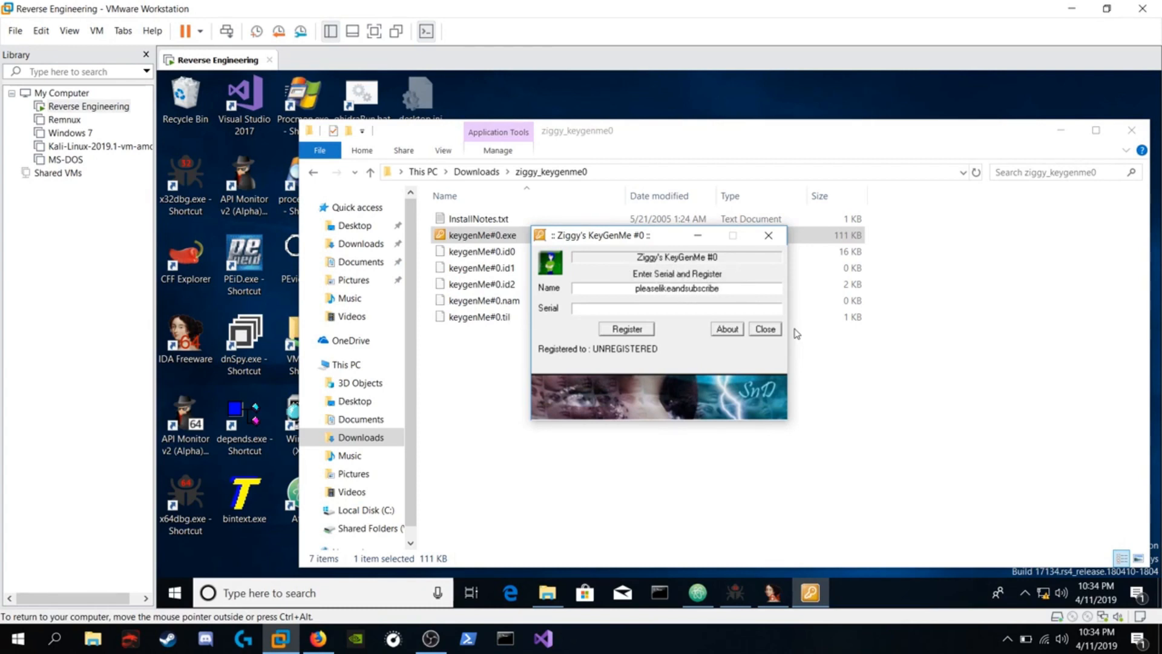
text(1)
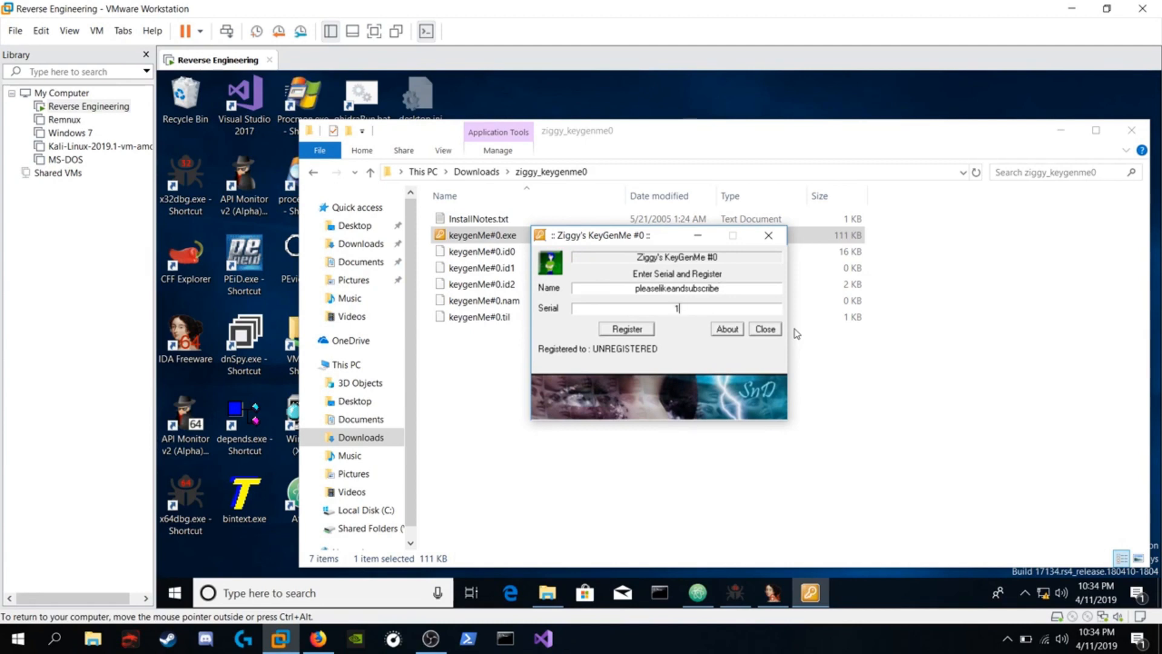
text(2345)
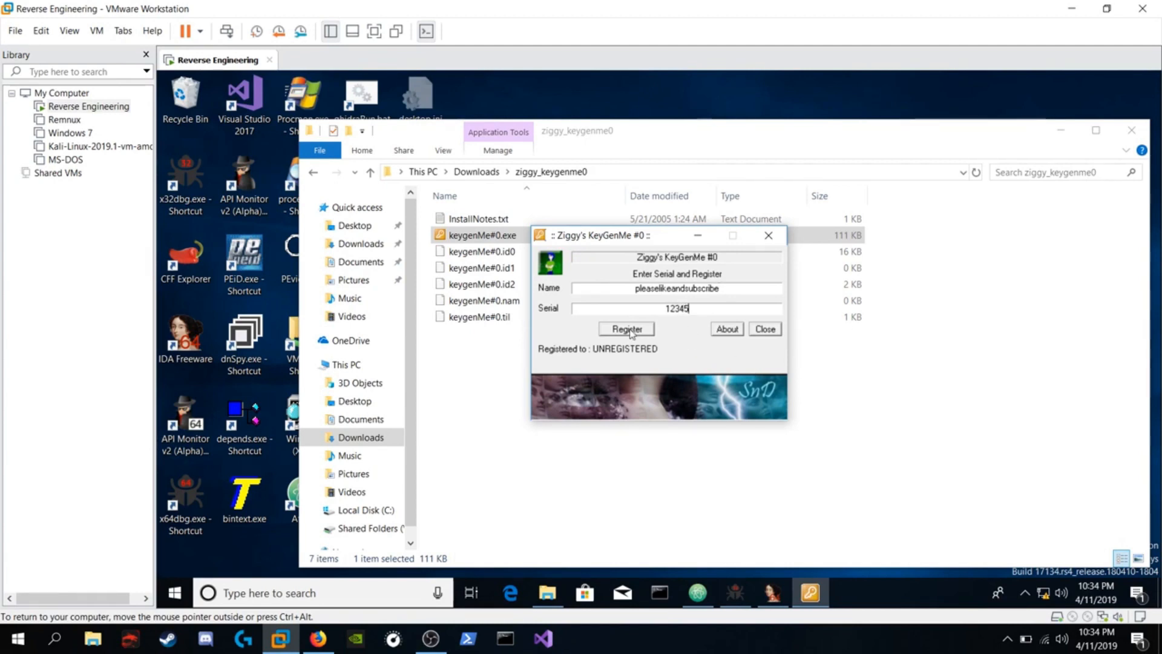
click(626, 329)
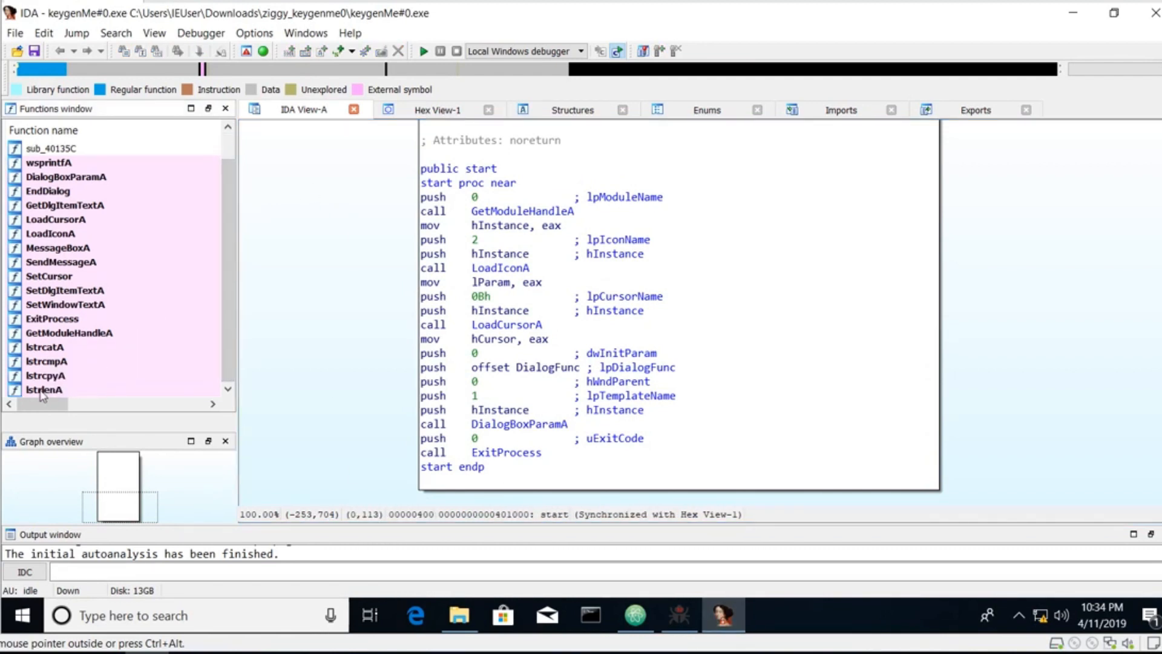
Step: Follow lstrlenA's cross-reference into sub_40135C and select that routine for its own xrefs
click(44, 388)
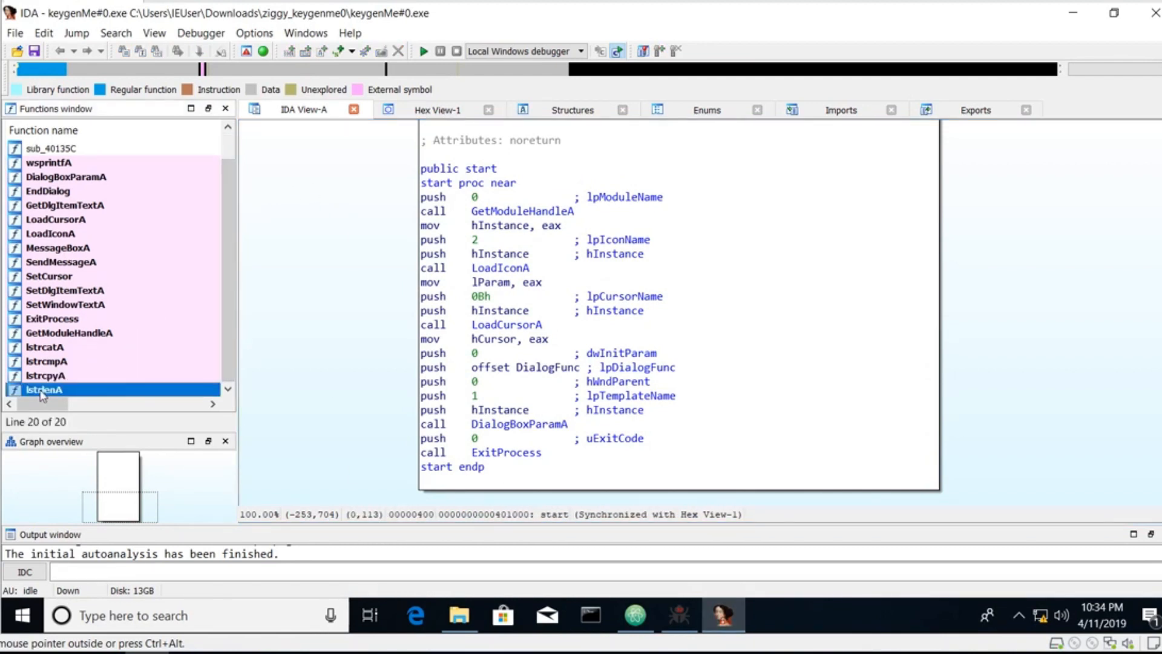
double_click(44, 389)
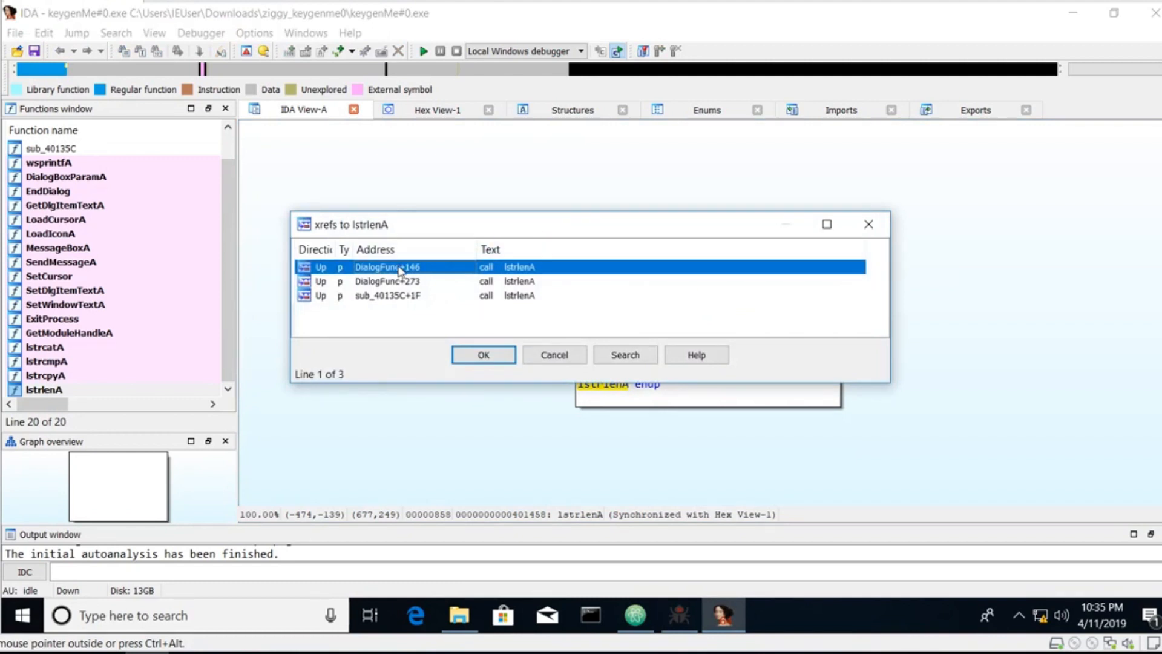
mouse_move(391, 278)
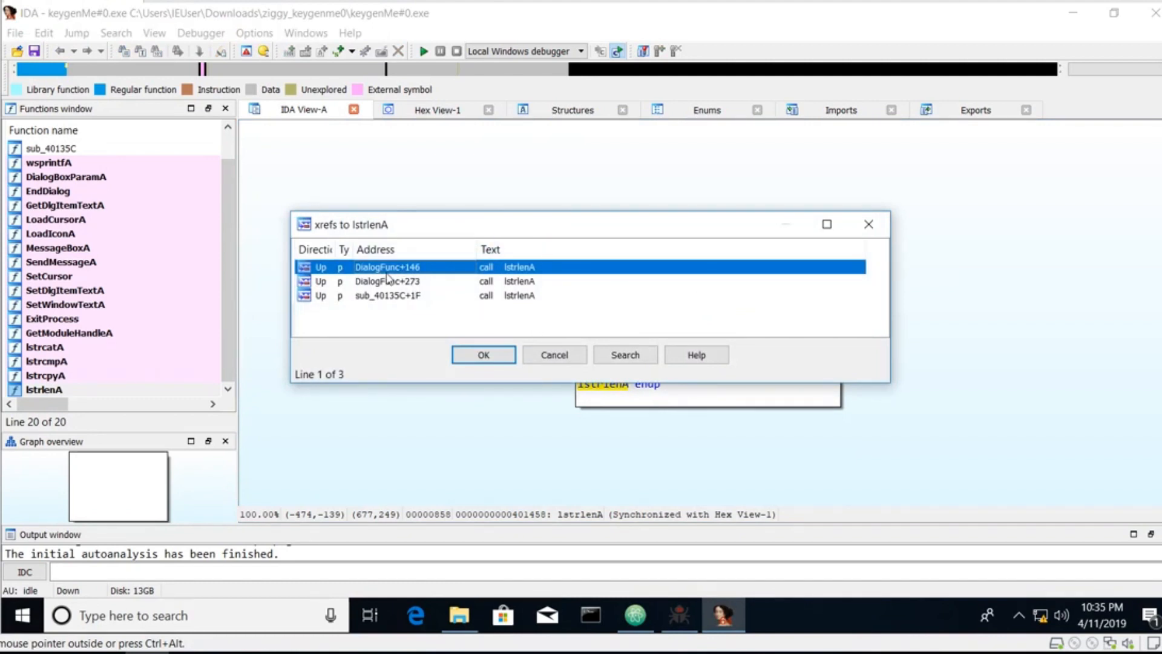
mouse_move(383, 303)
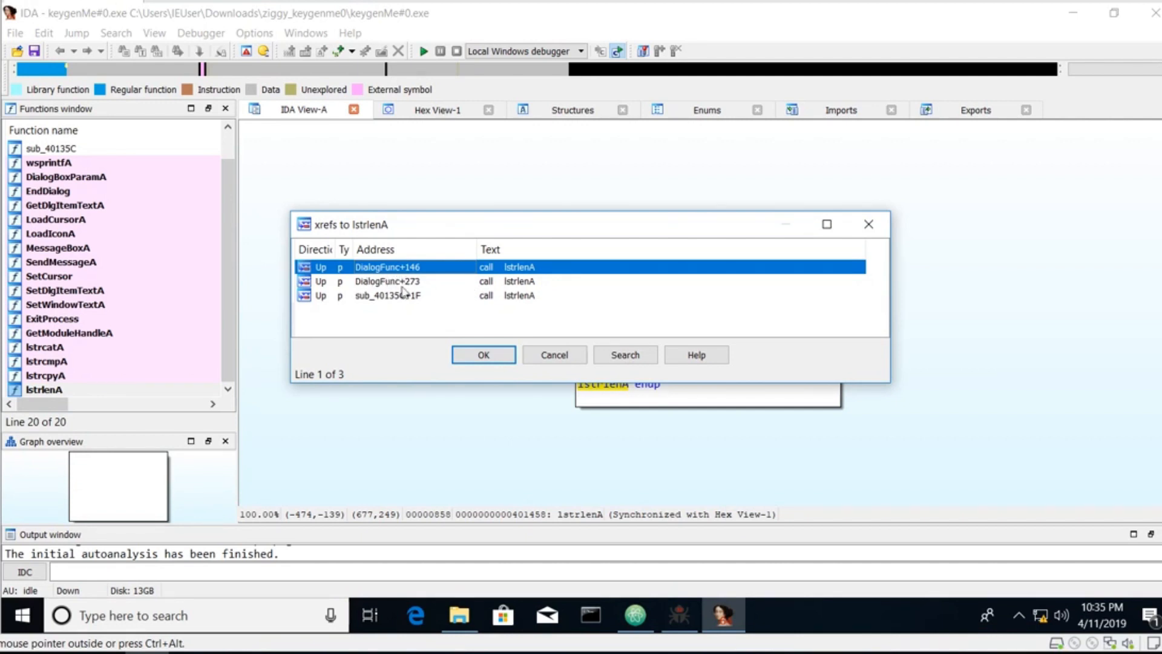
click(387, 296)
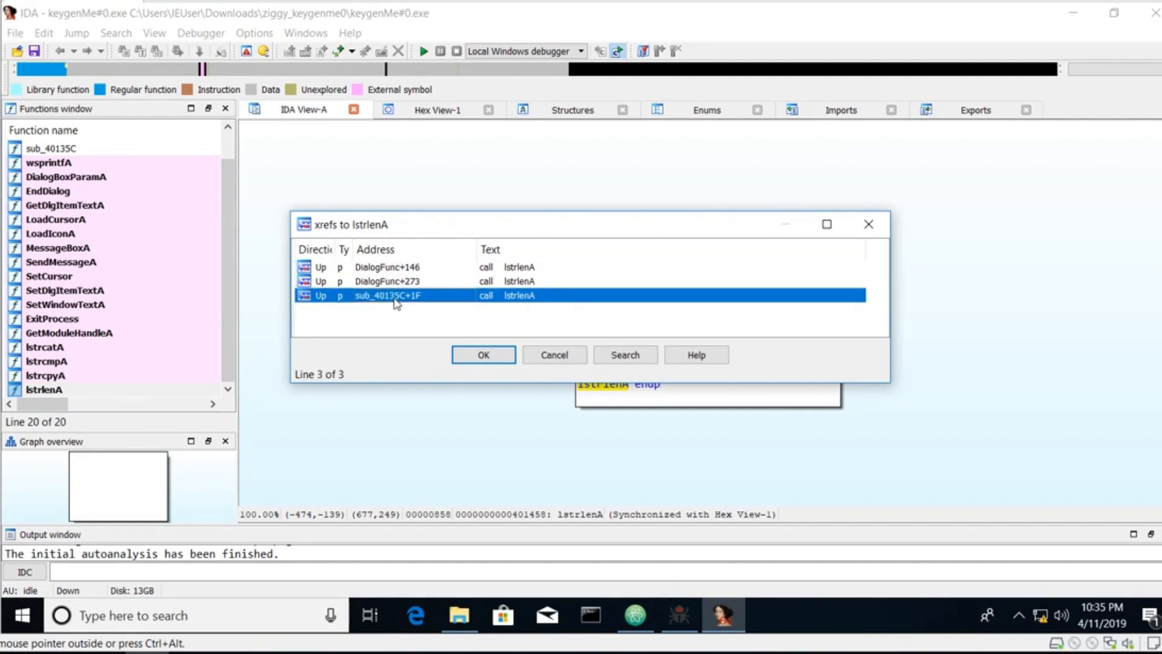
click(483, 355)
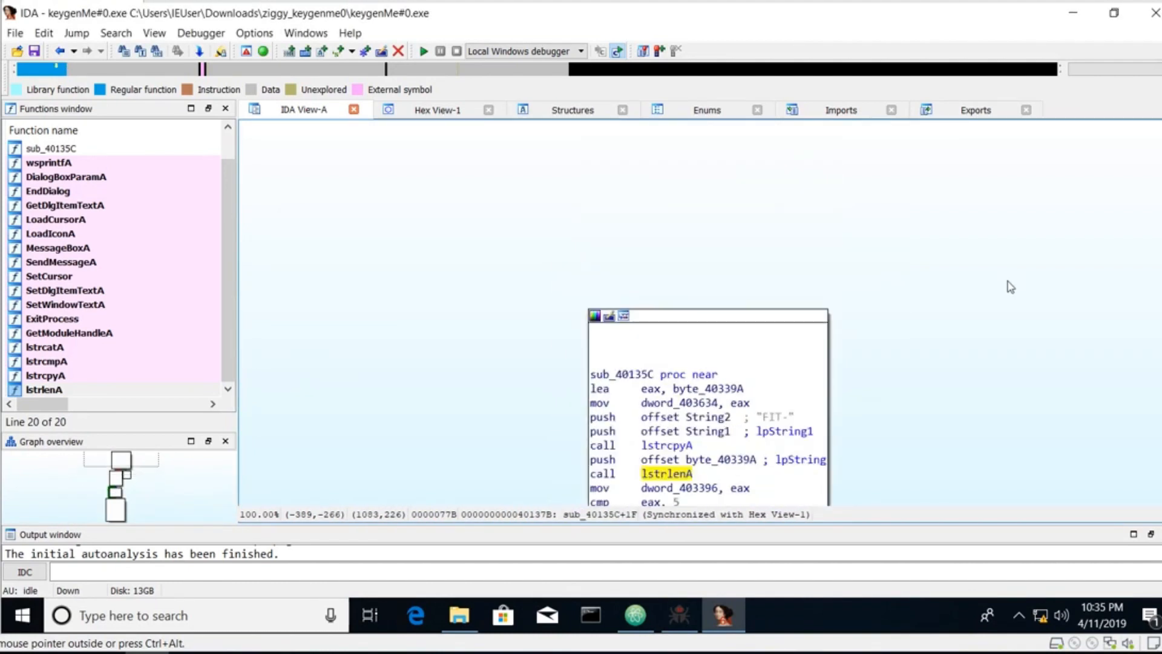
click(621, 374)
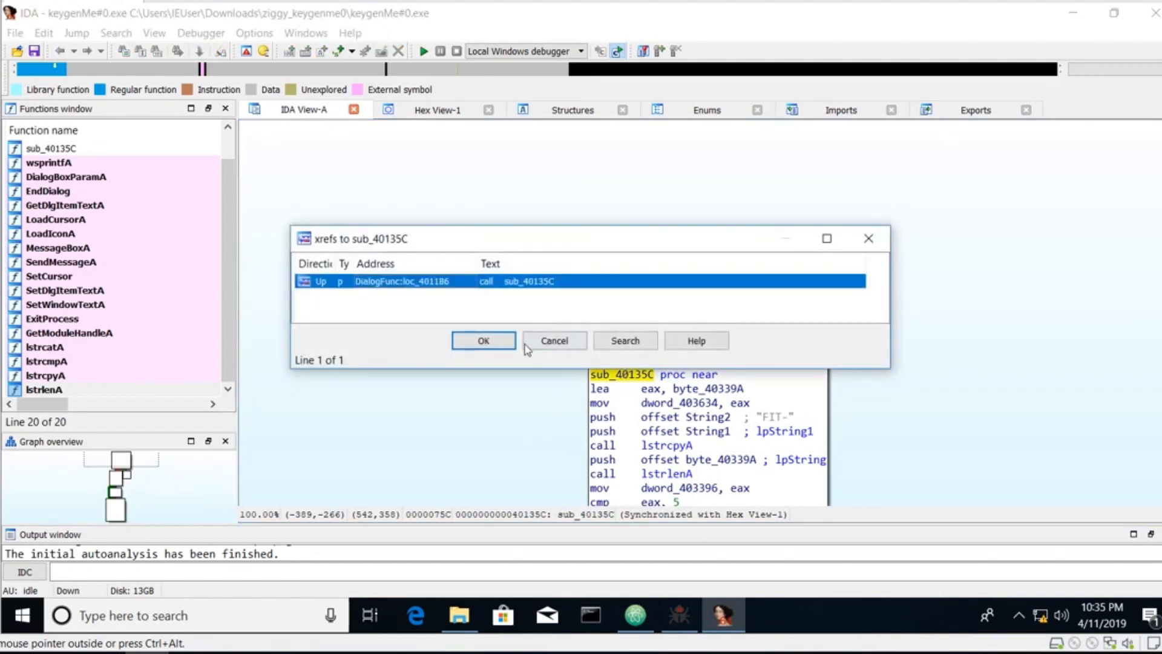
Step: Go to the DialogFunc caller and select the sub_40135C call target
click(483, 340)
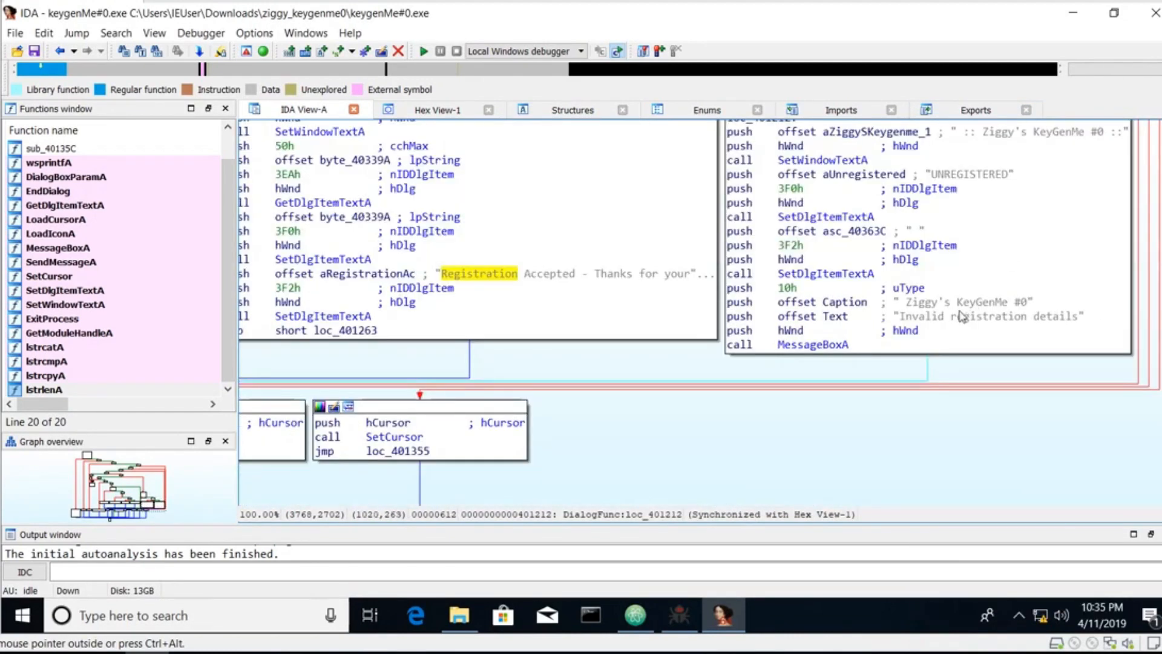
click(922, 316)
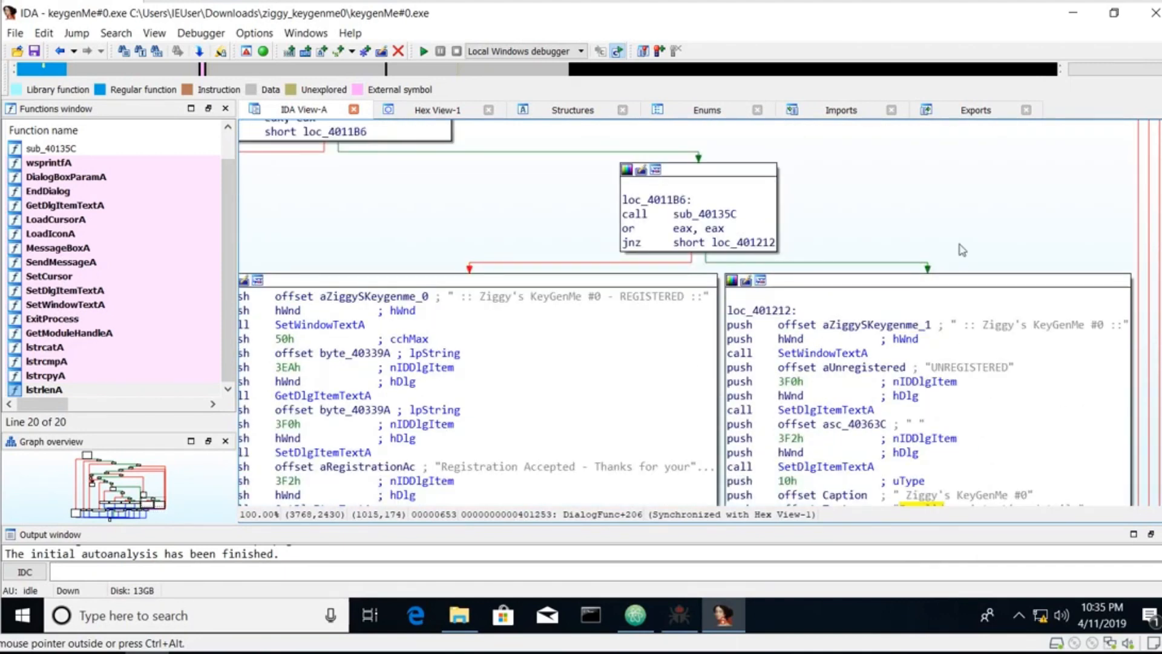
click(710, 228)
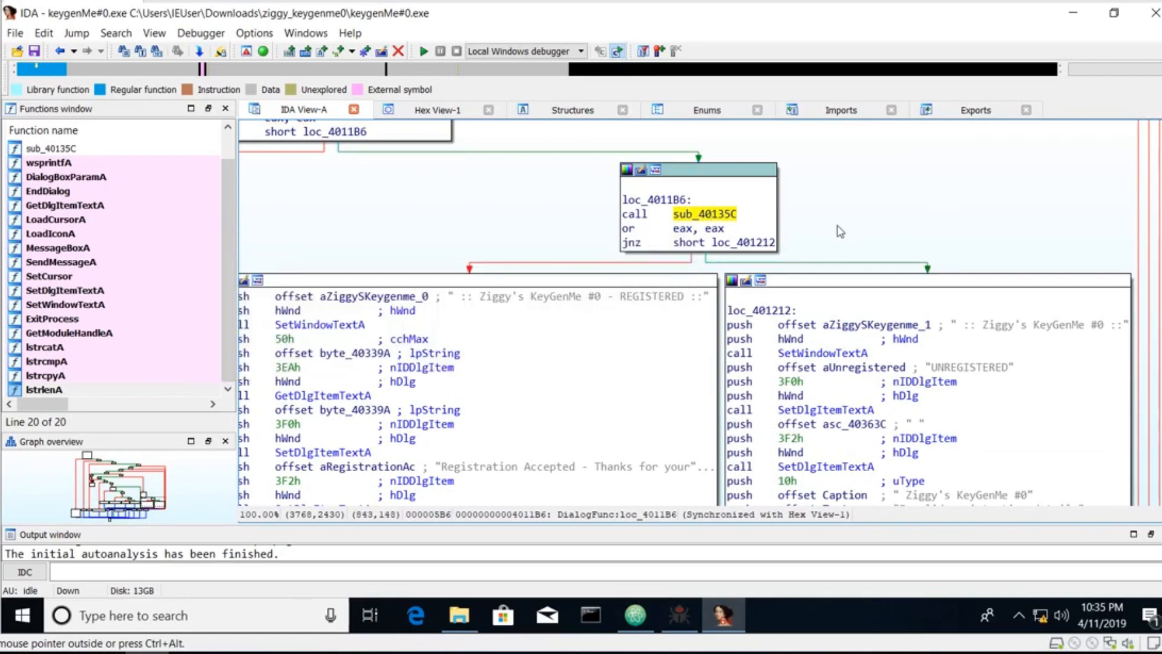
Step: Rename sub_40135C to validate_key
text(valid)
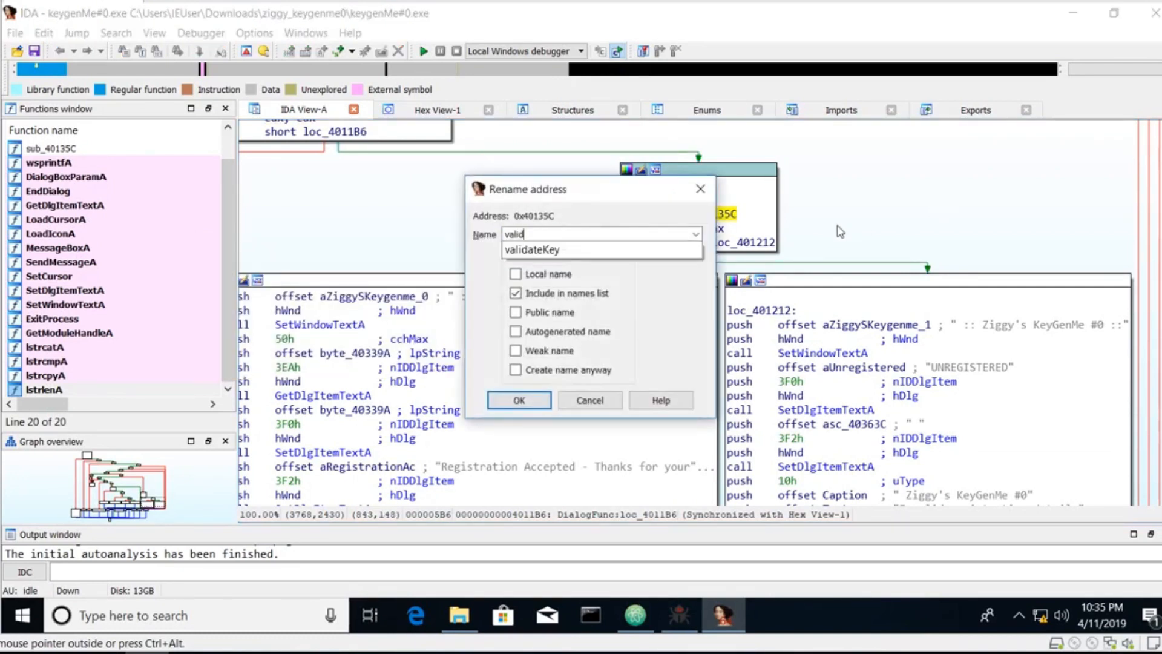
text(validate_key)
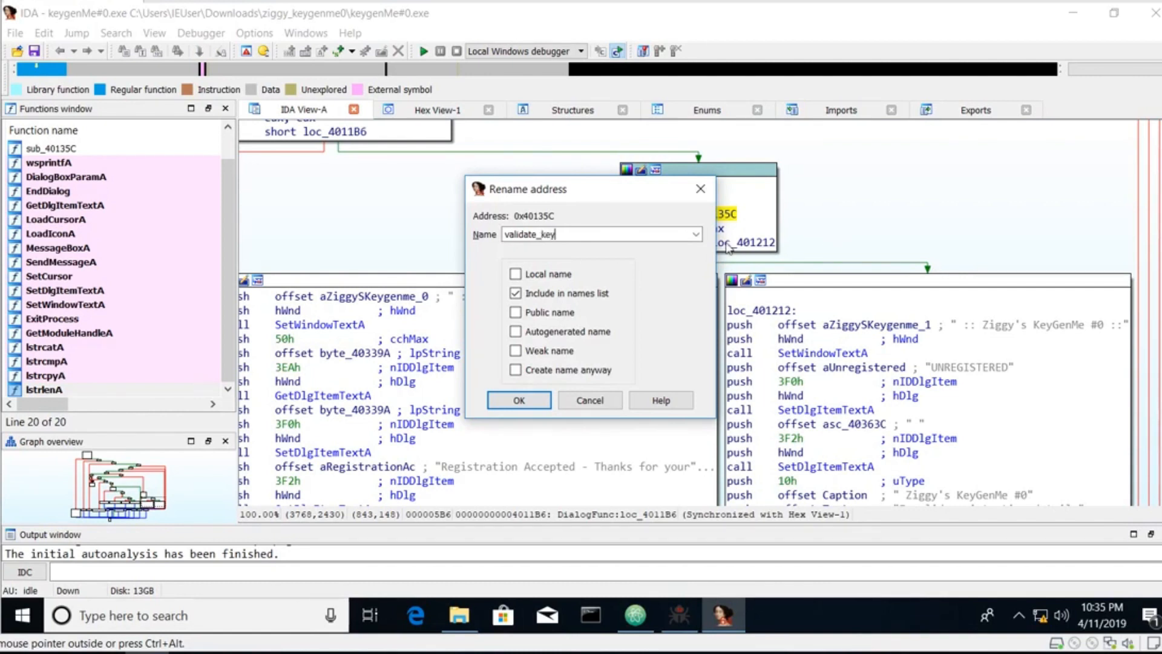
click(518, 399)
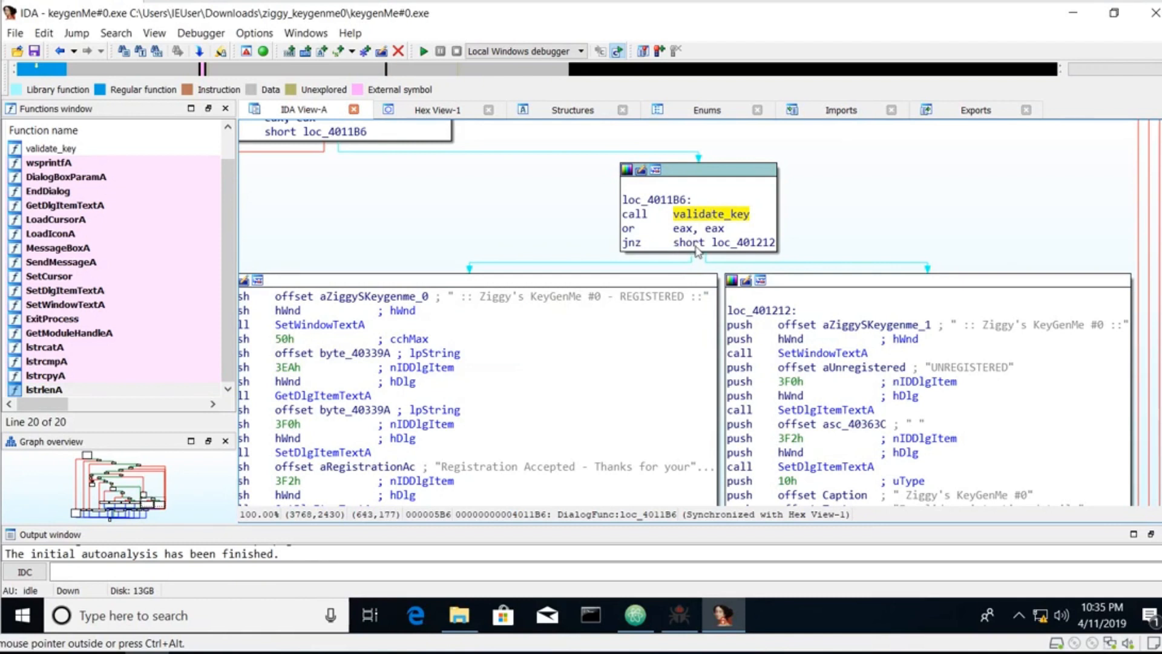
mouse_move(710, 213)
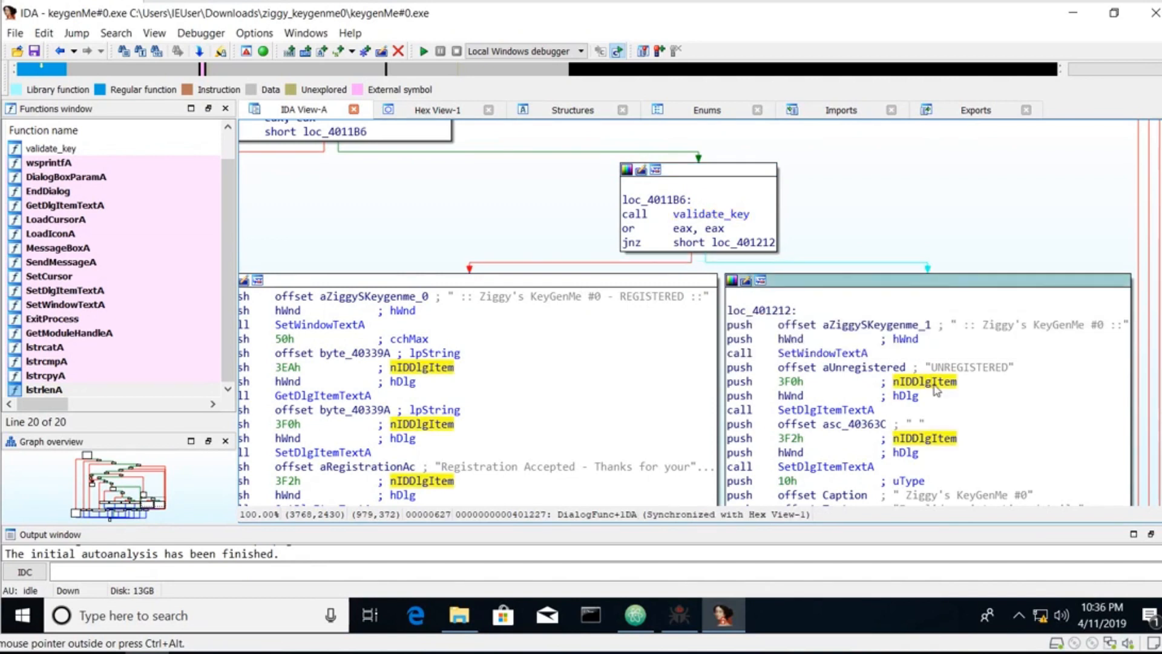
mouse_move(1001, 383)
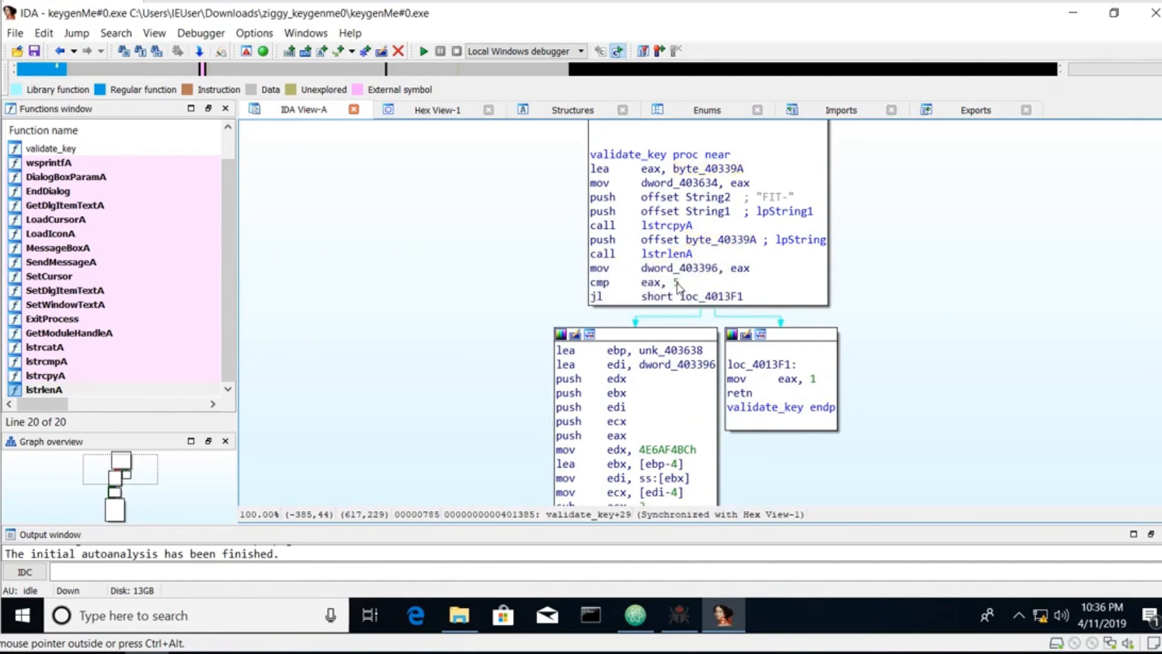
mouse_move(718, 245)
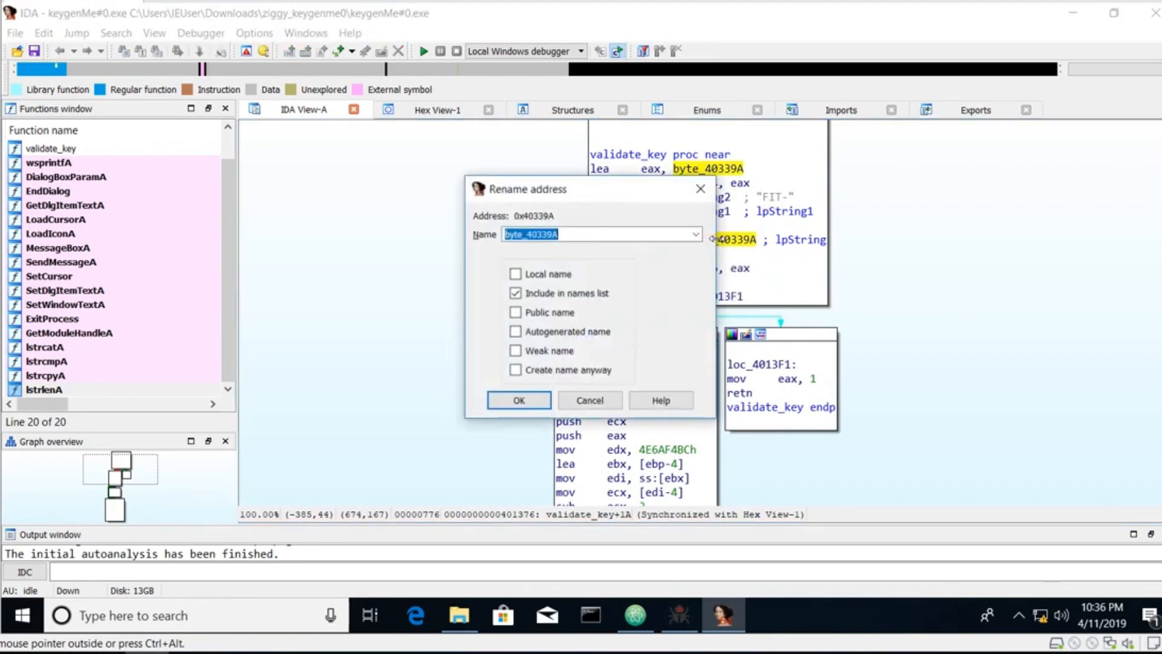
Step: Rename byte_40339A to username
text(username)
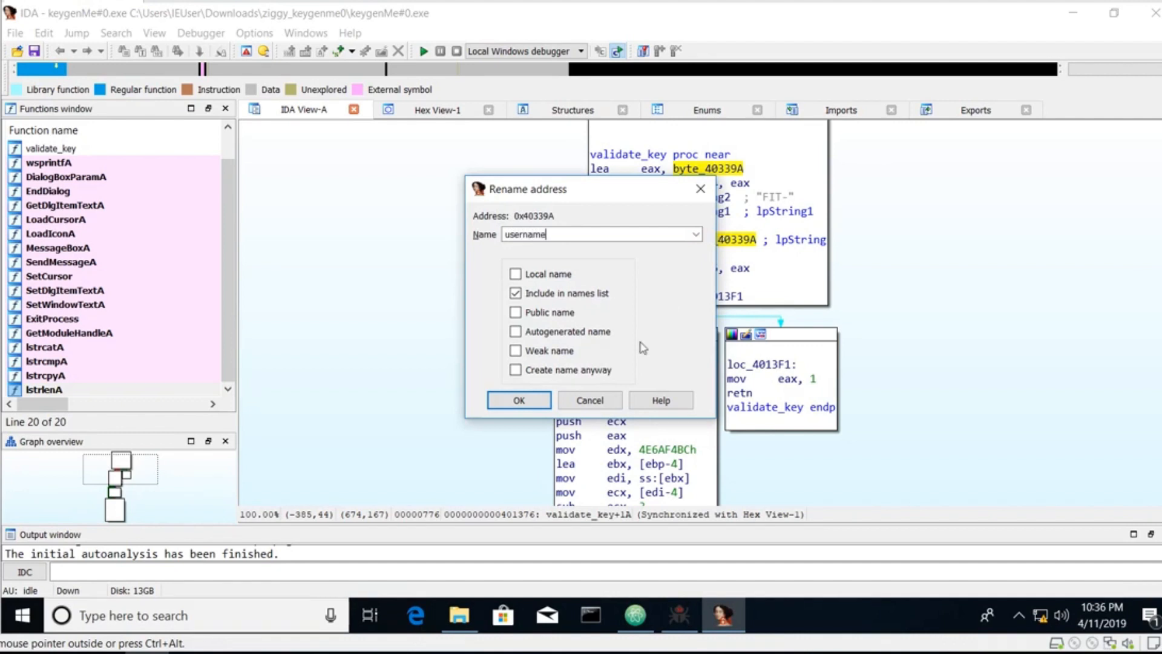
click(518, 399)
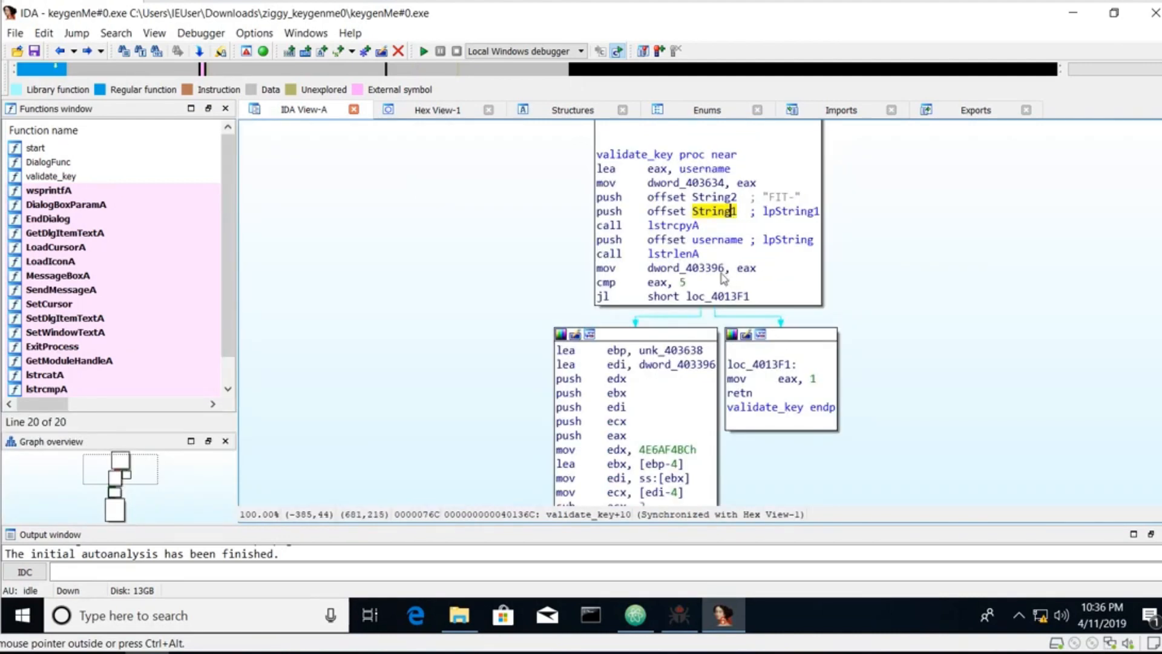
mouse_move(743, 270)
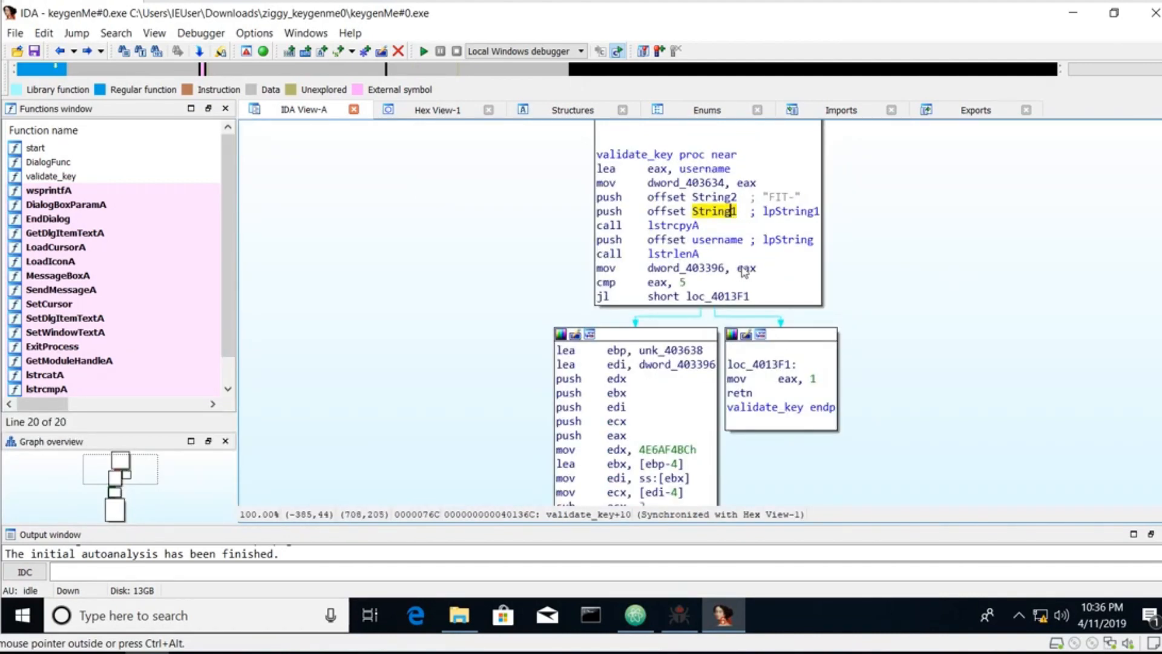
Step: Rename dword_403396 to username_length
click(687, 268)
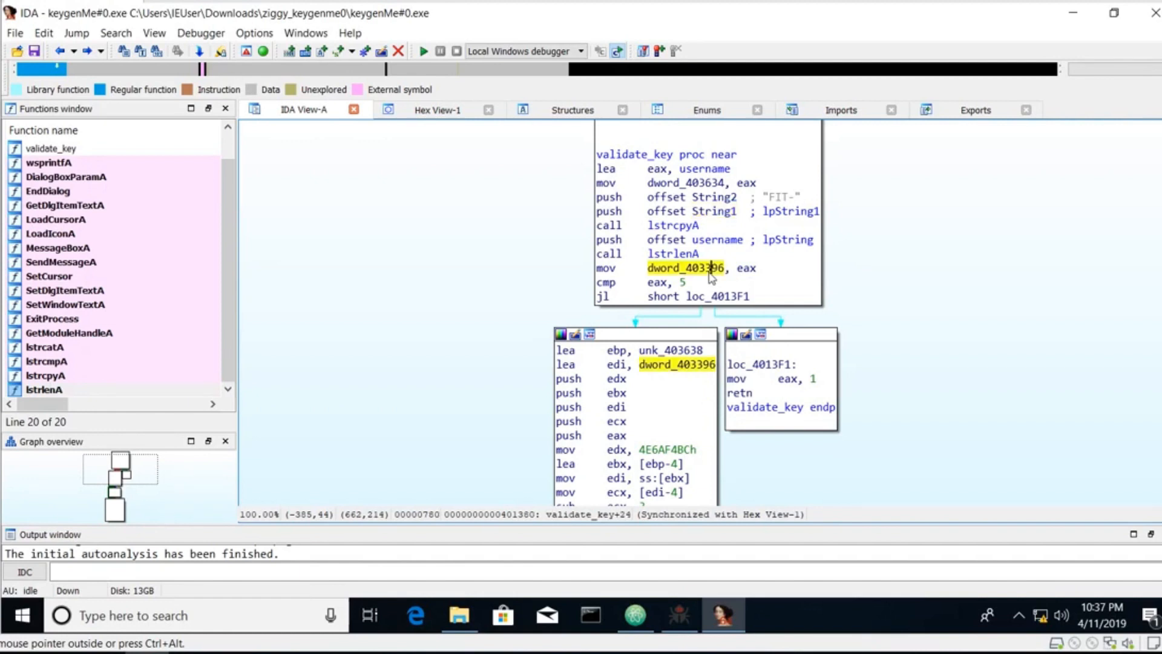
mouse_move(708, 267)
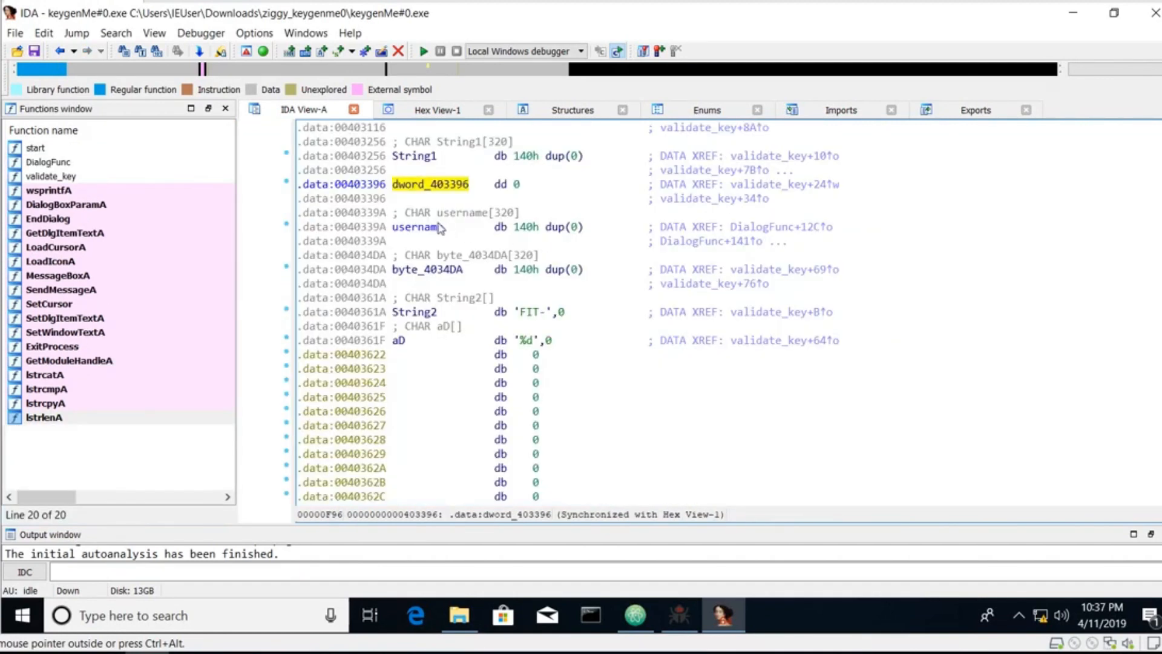
mouse_move(510, 192)
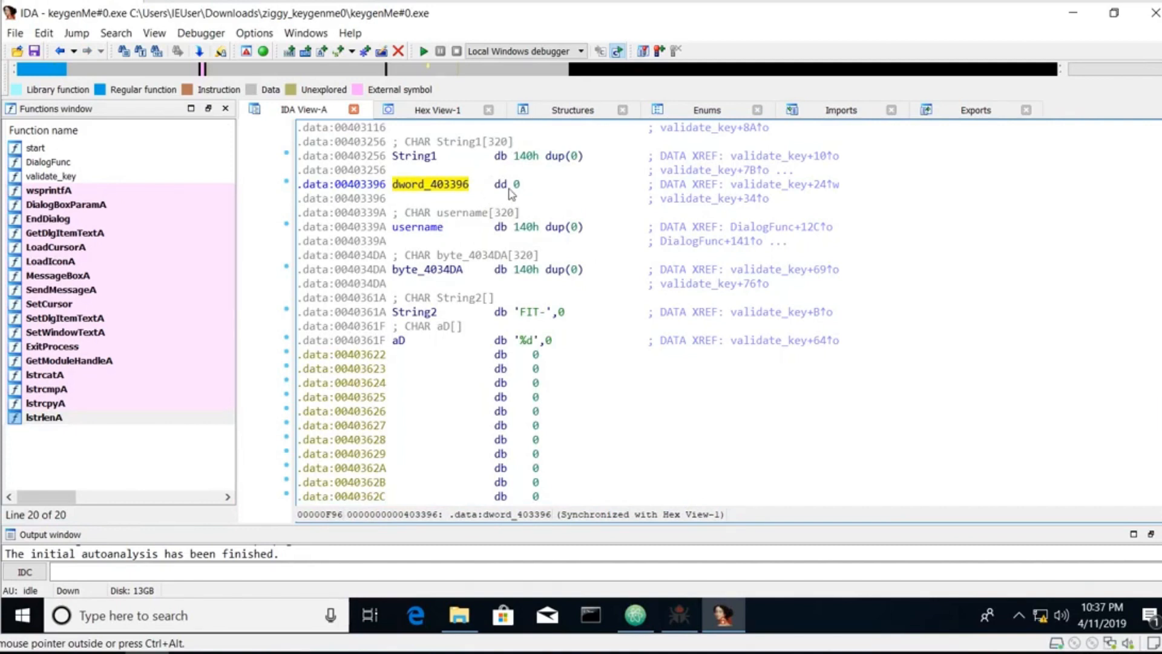
mouse_move(596, 209)
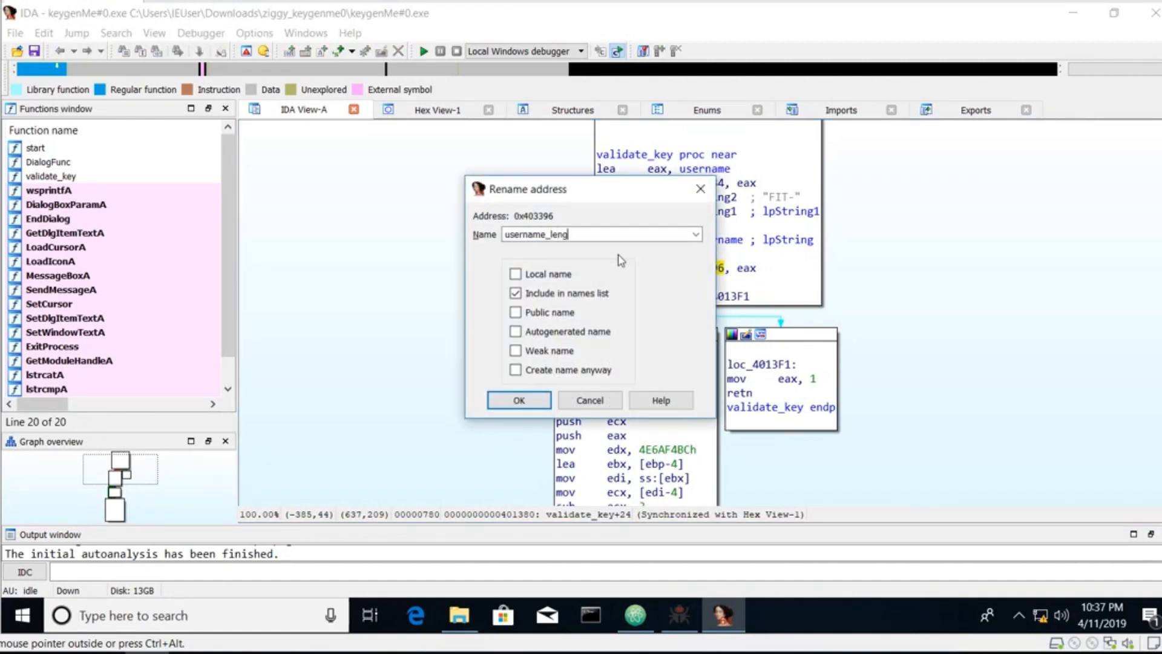
click(518, 399)
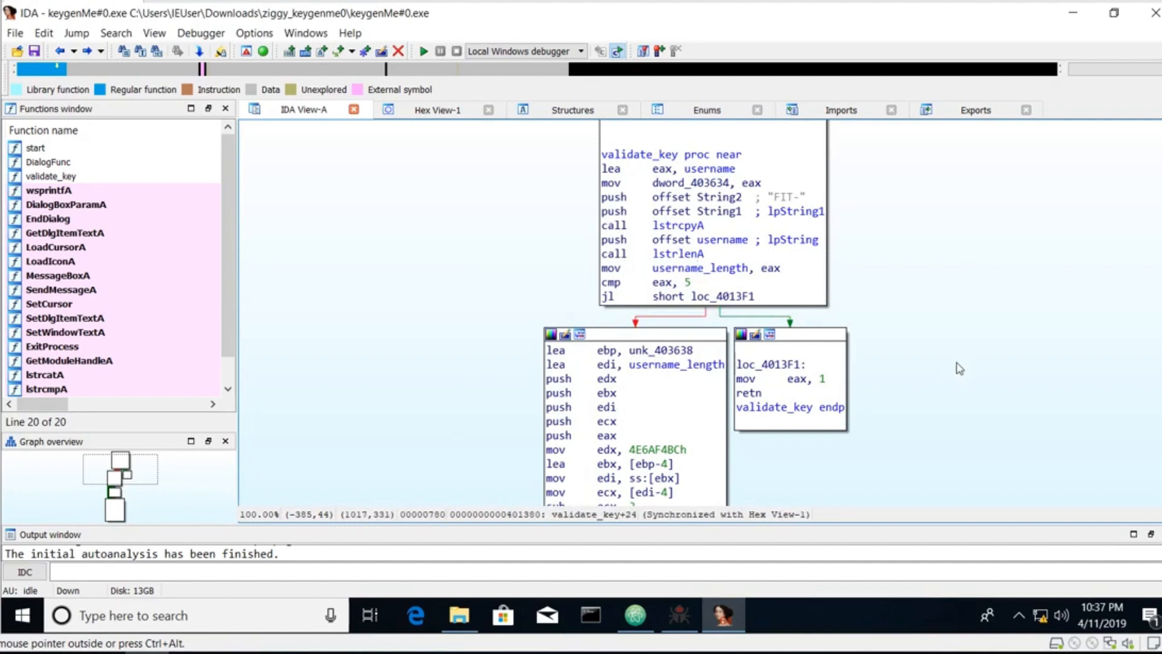
Step: Scroll past the 4E6AF4BCh constant to the lstrcmpA call and trace byte_403116 to DialogFunc
scroll(down, 3)
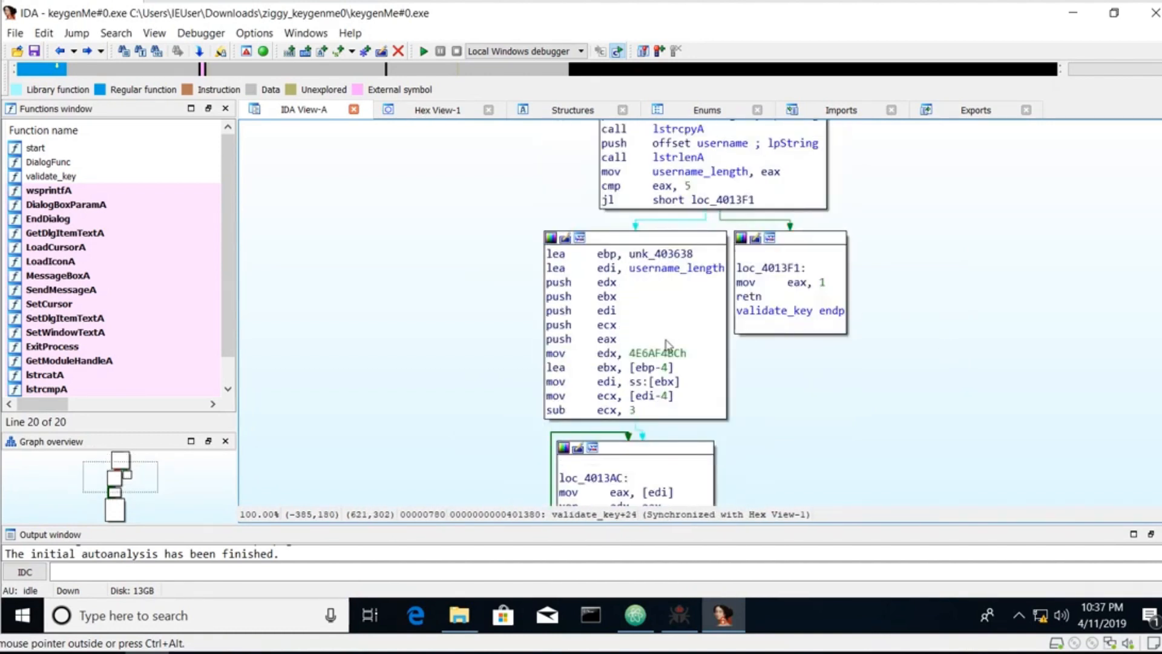
click(656, 352)
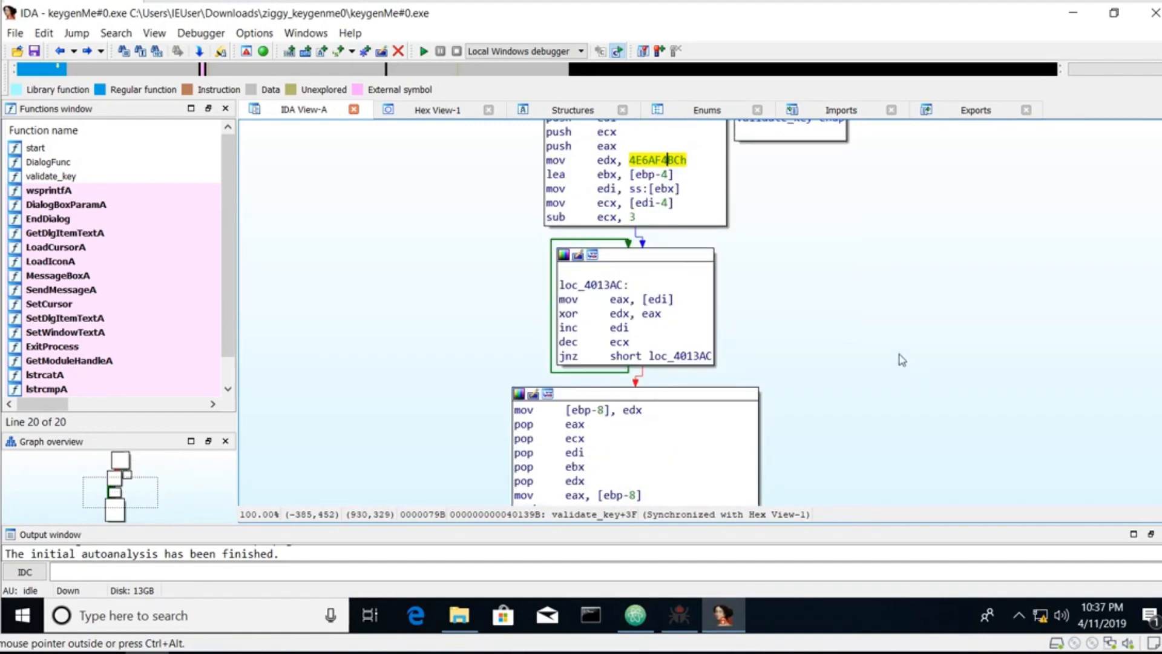
scroll(down, 3)
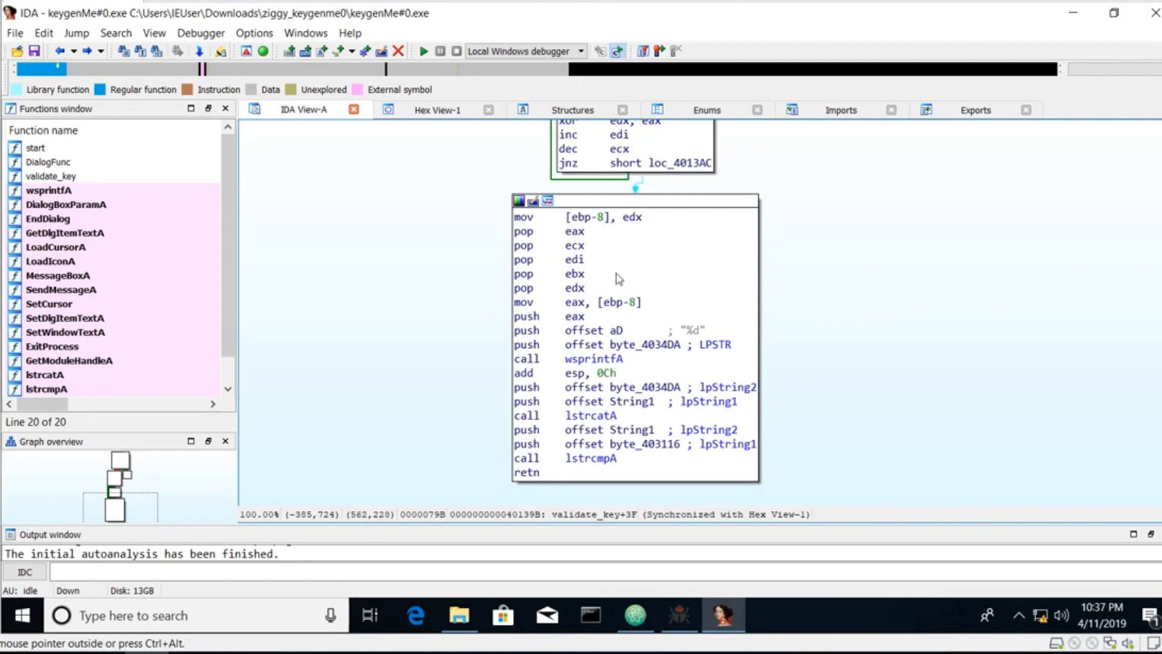
mouse_move(646, 444)
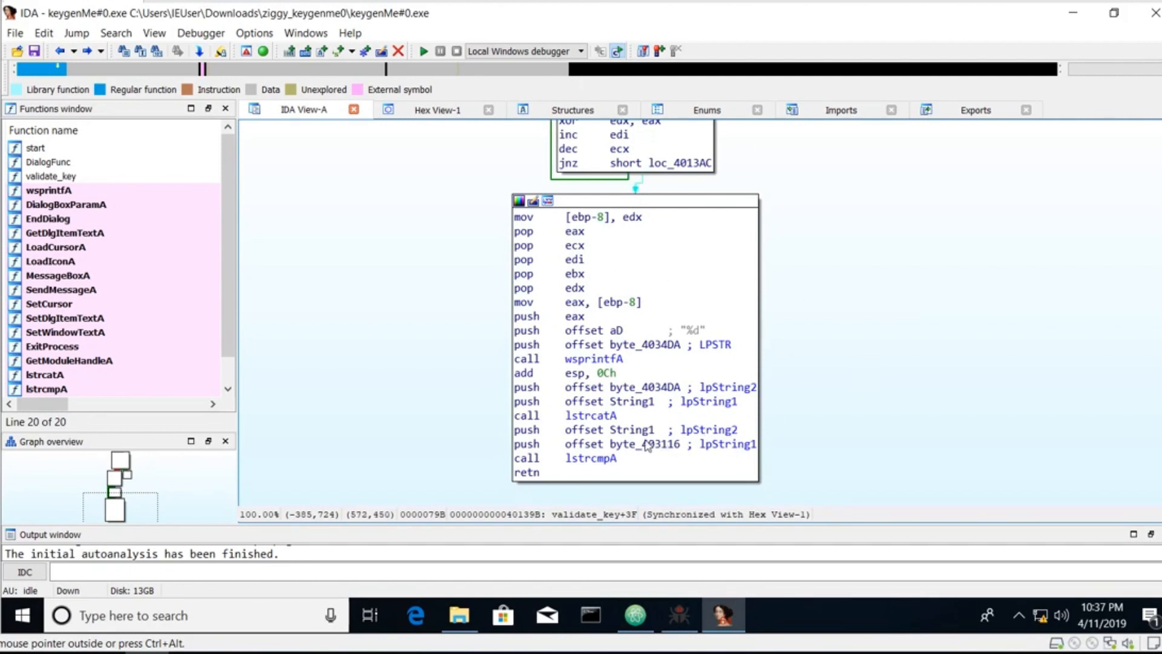
click(591, 457)
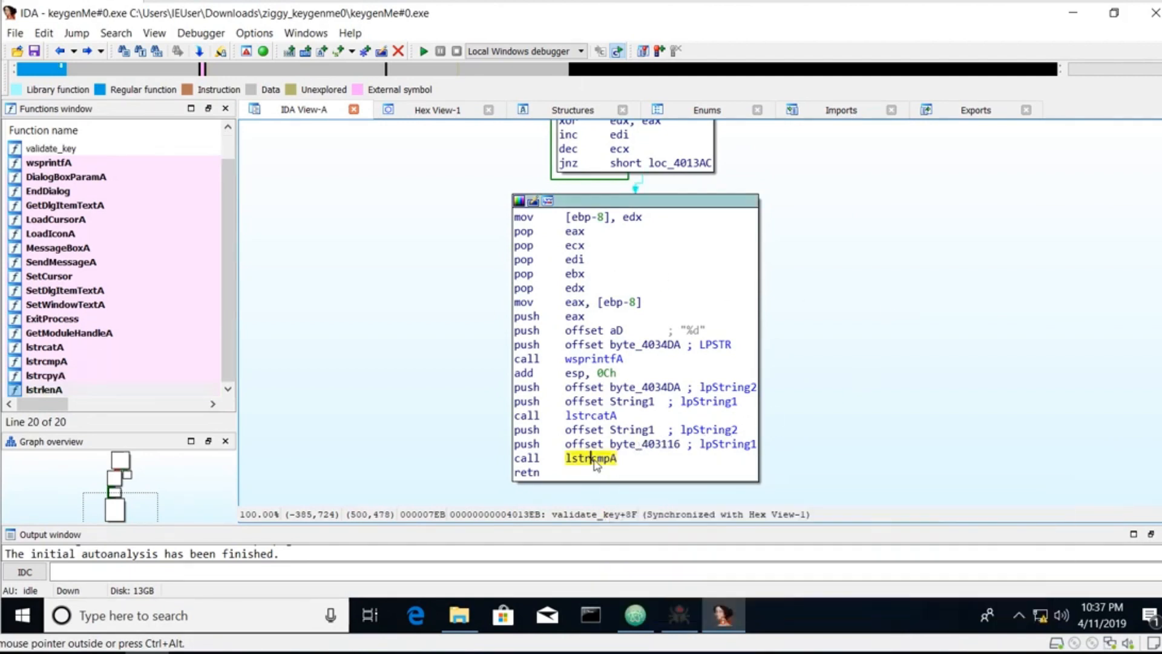
mouse_move(593, 458)
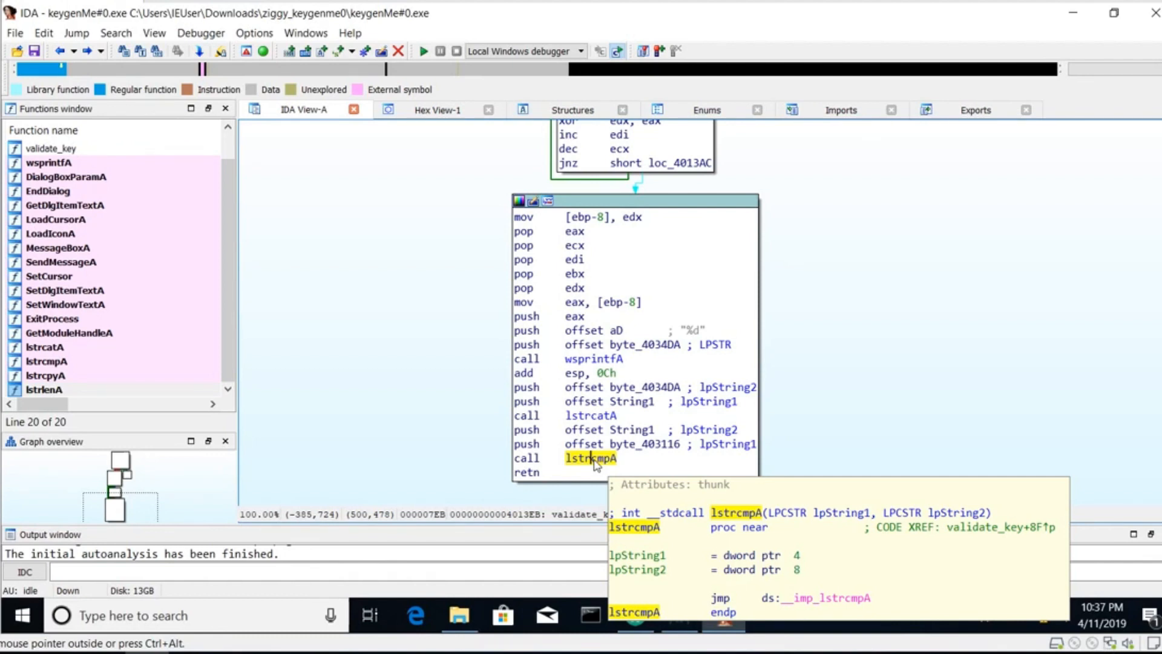
mouse_move(760, 398)
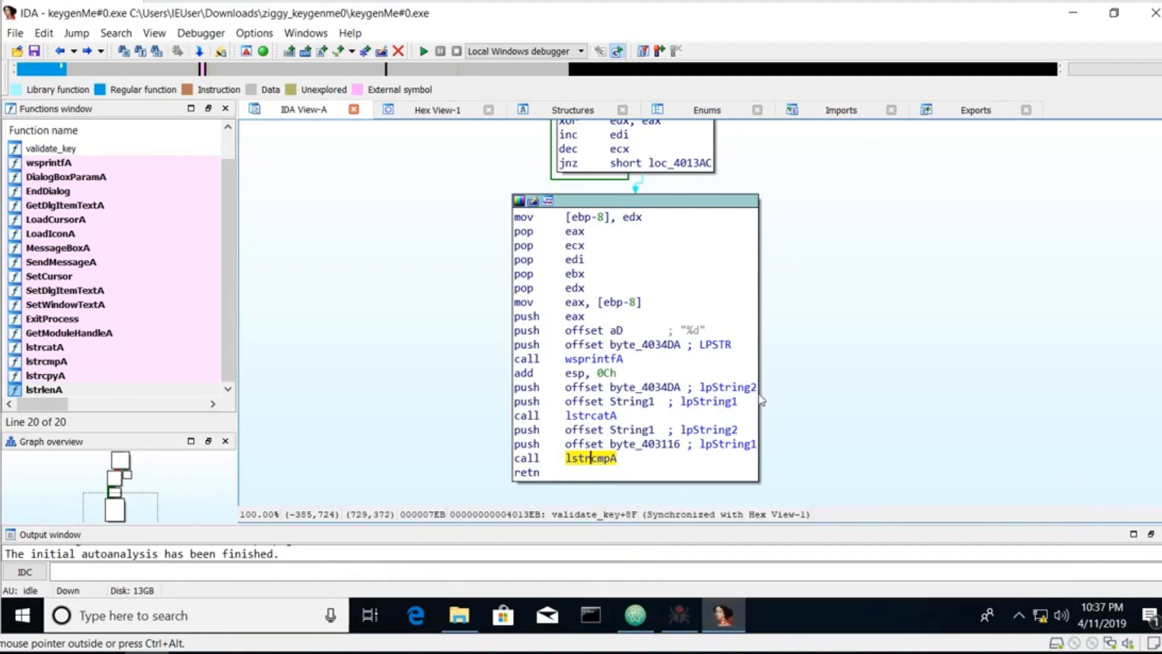
mouse_move(651, 454)
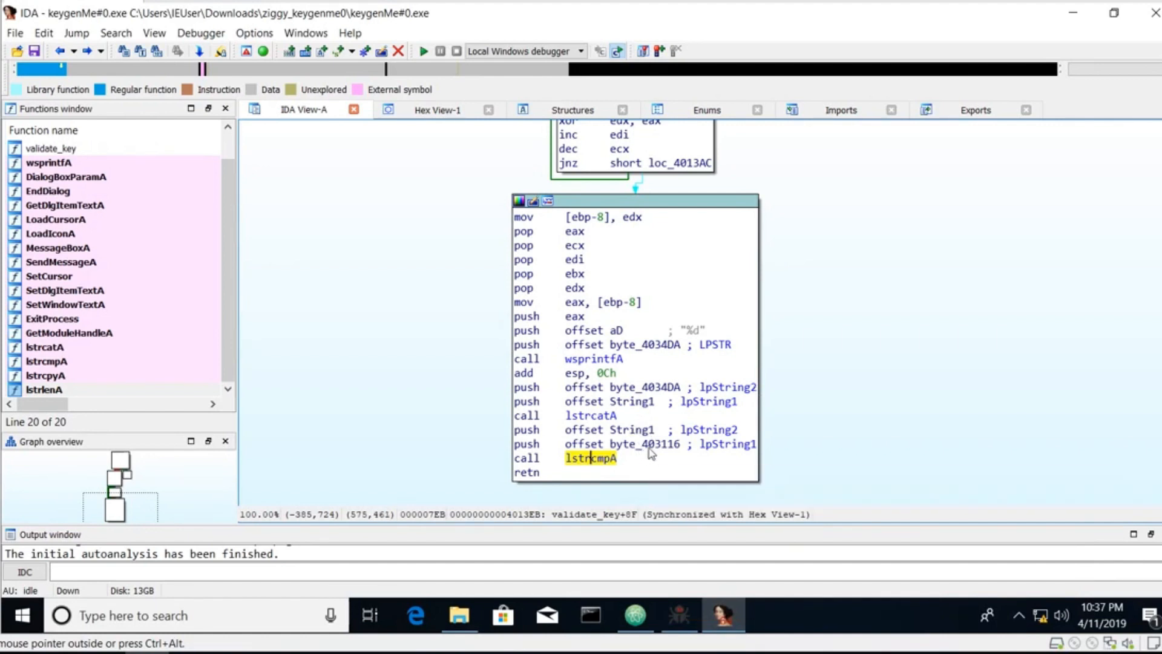
click(643, 443)
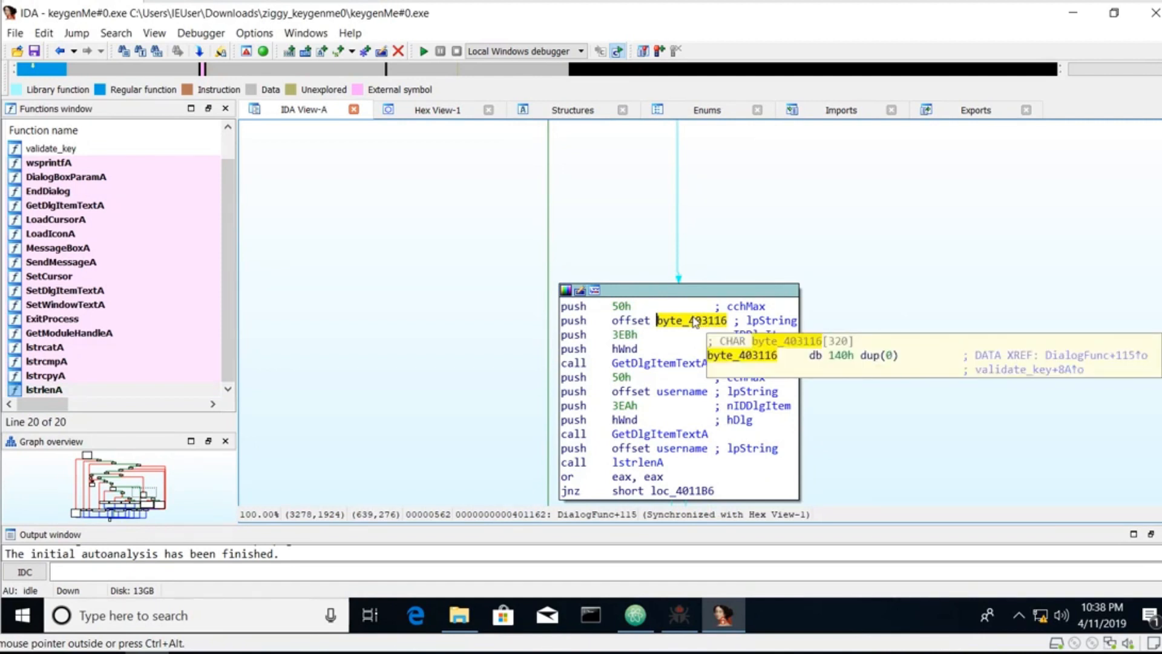
mouse_move(710, 342)
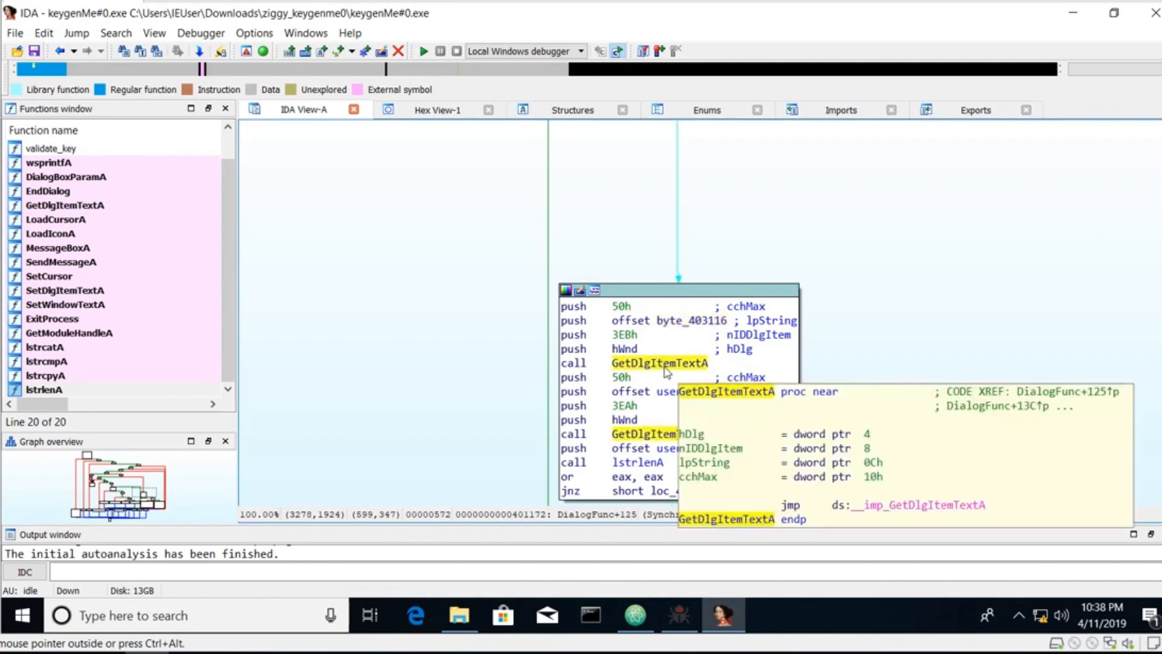
mouse_move(807, 372)
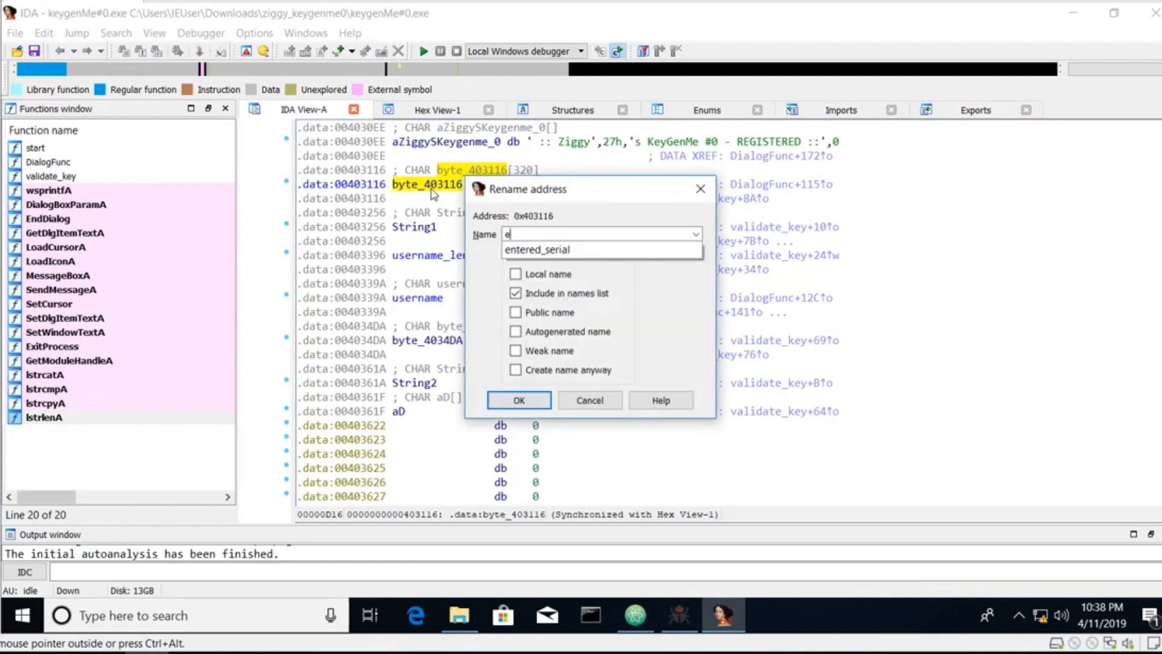
Step: Rename byte_403116 to entered_serial
text(nter)
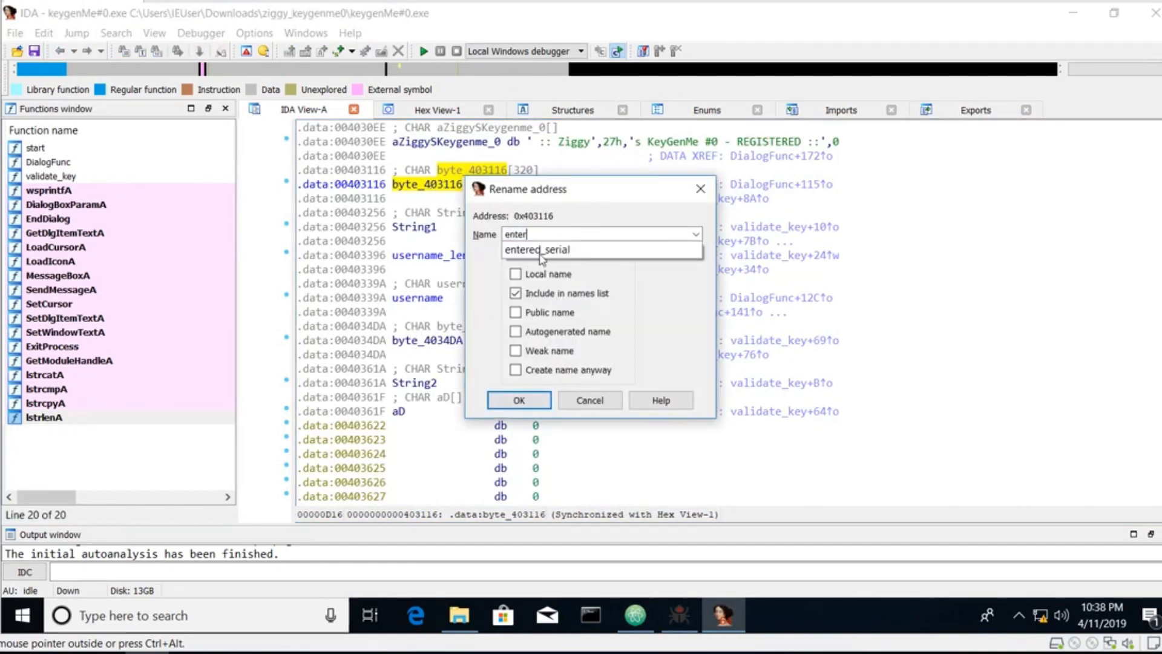
click(518, 399)
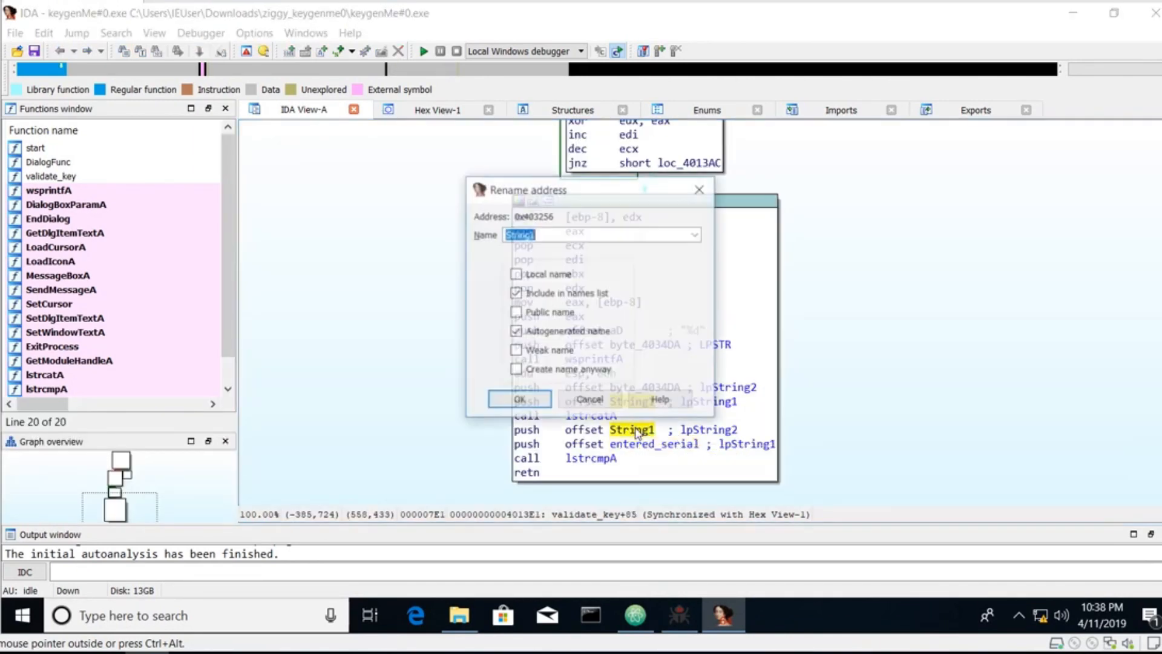
Step: Rename String1 to correctSerial
text(corr)
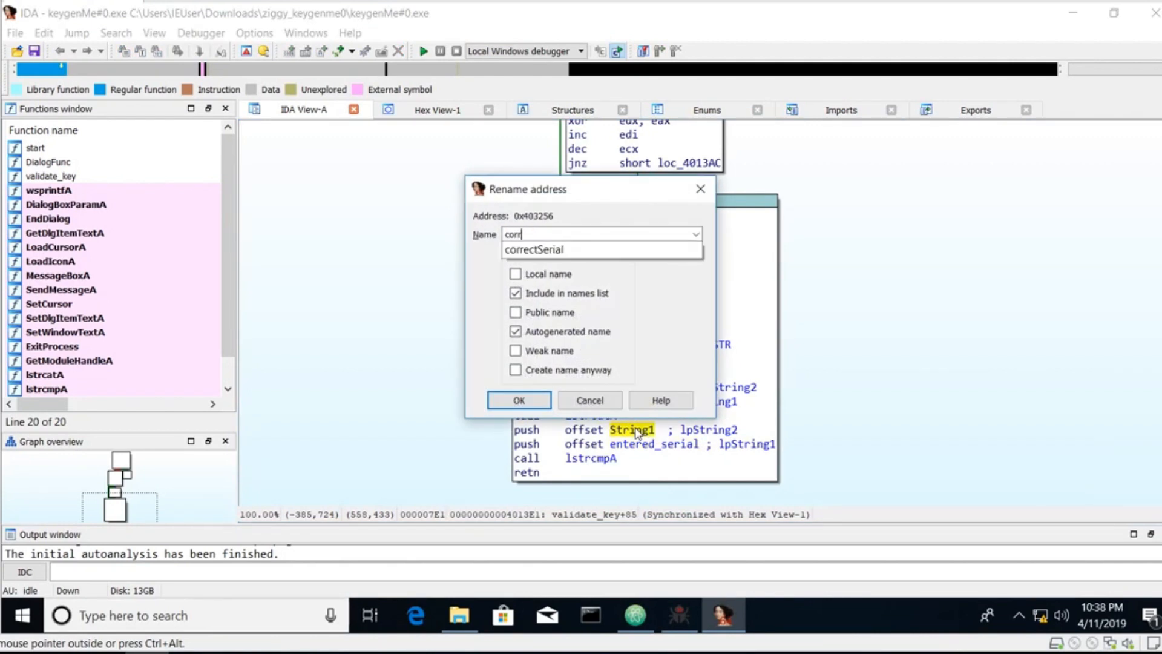
click(534, 249)
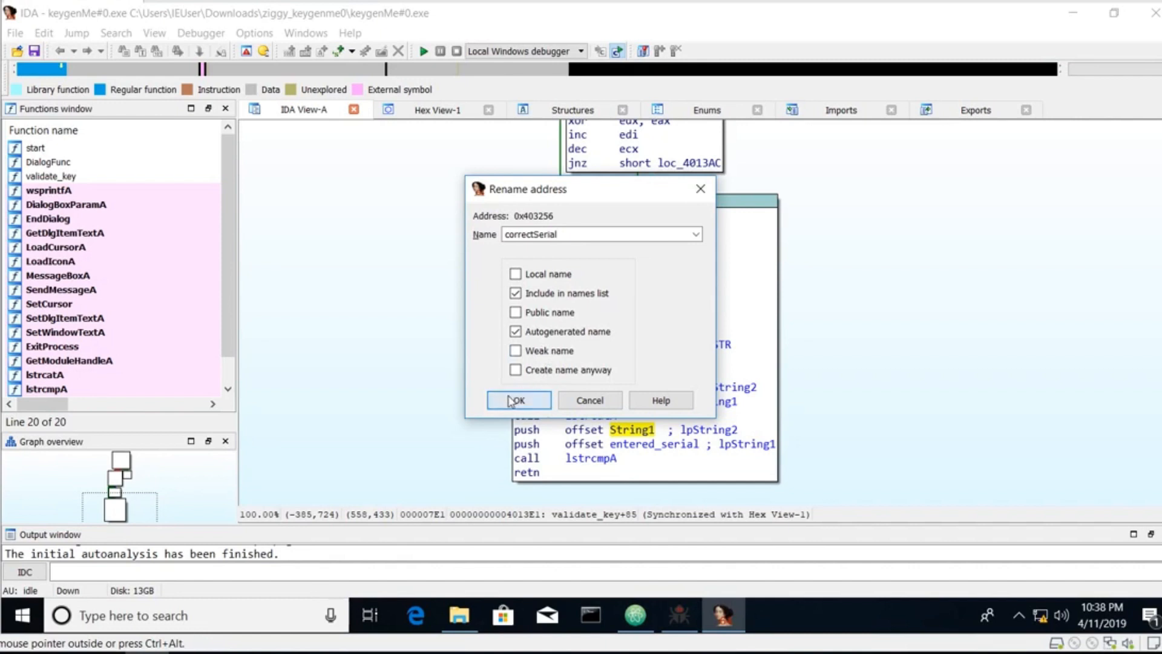
click(517, 401)
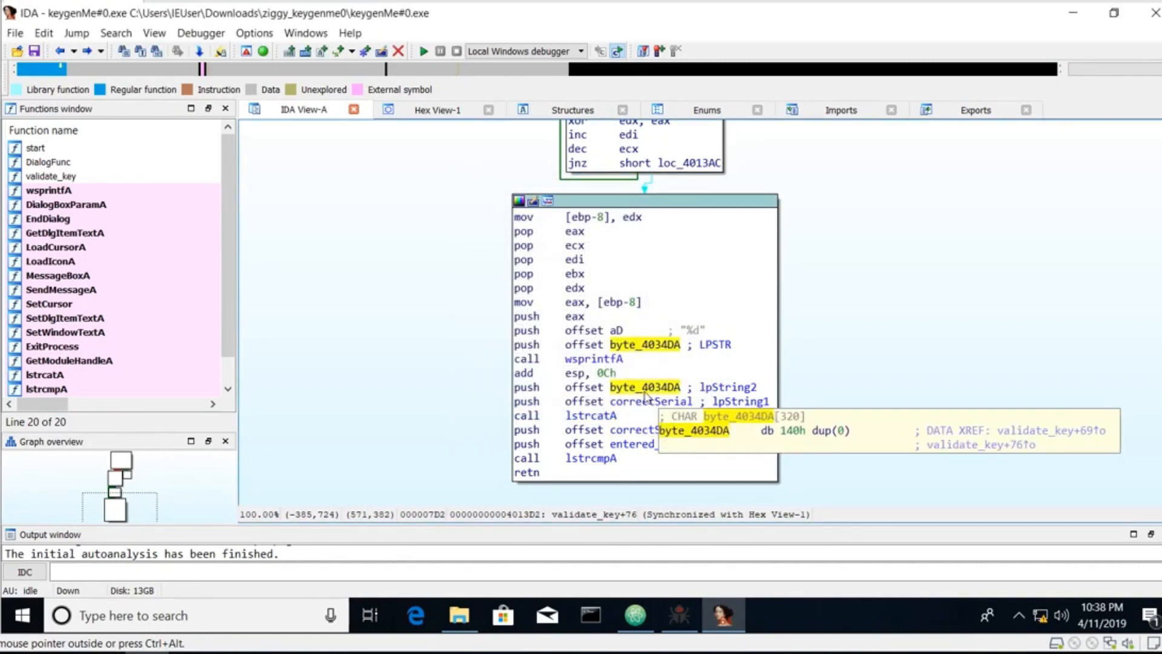
mouse_move(732, 402)
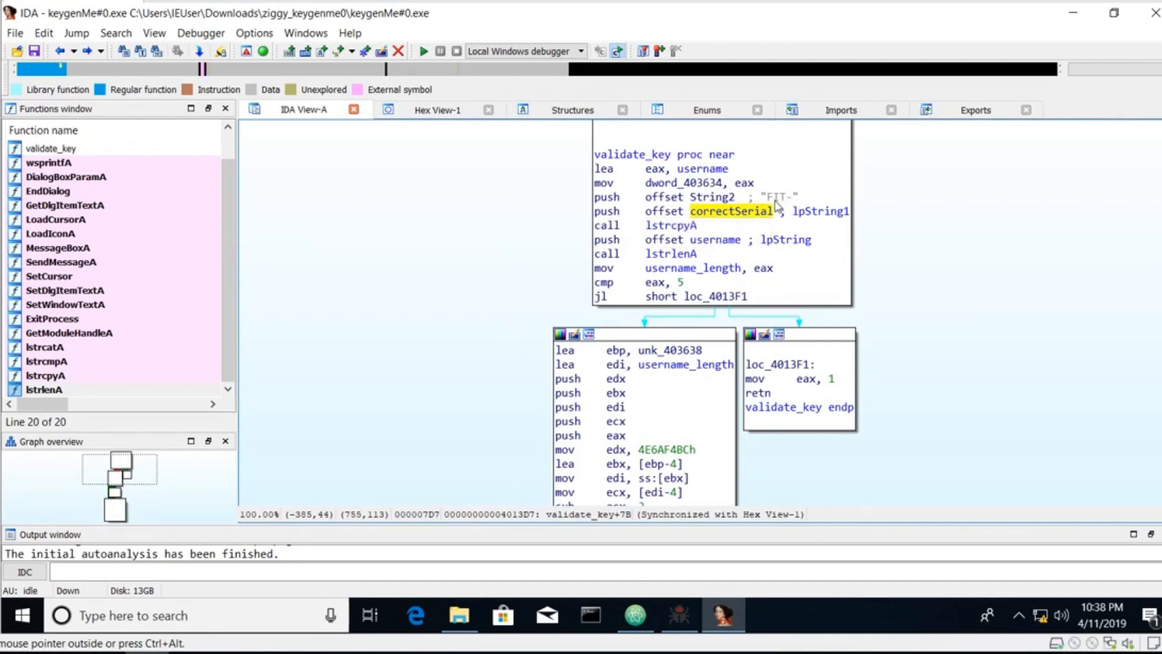
scroll(down, 3)
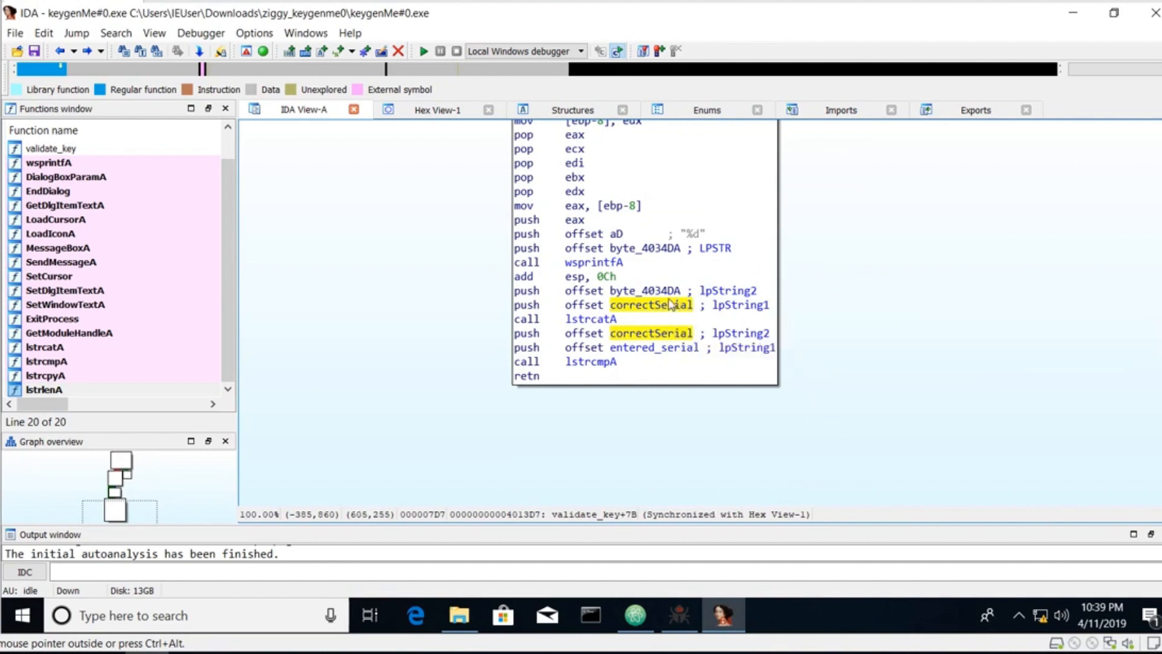
mouse_move(645, 289)
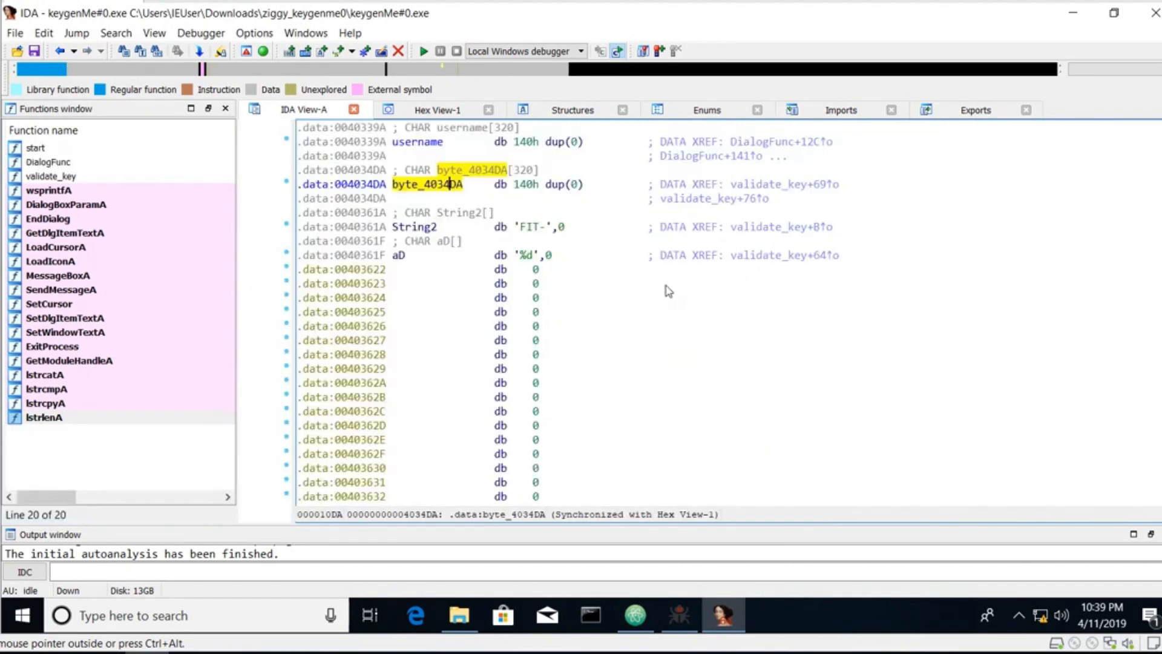
mouse_move(630, 225)
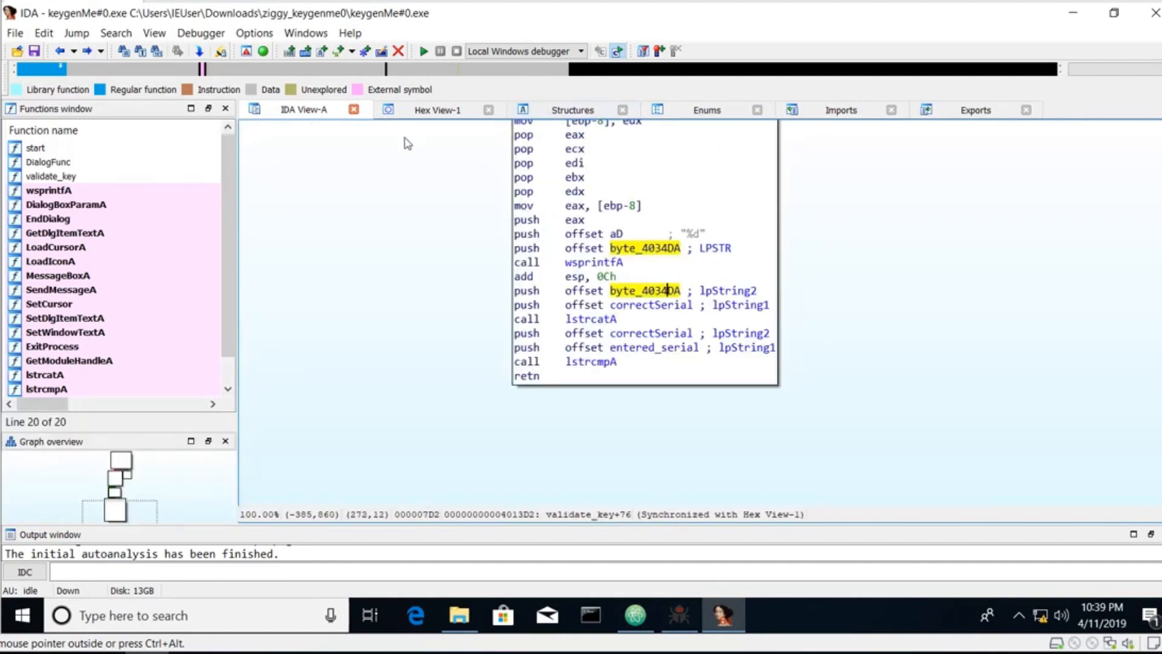
mouse_move(642, 257)
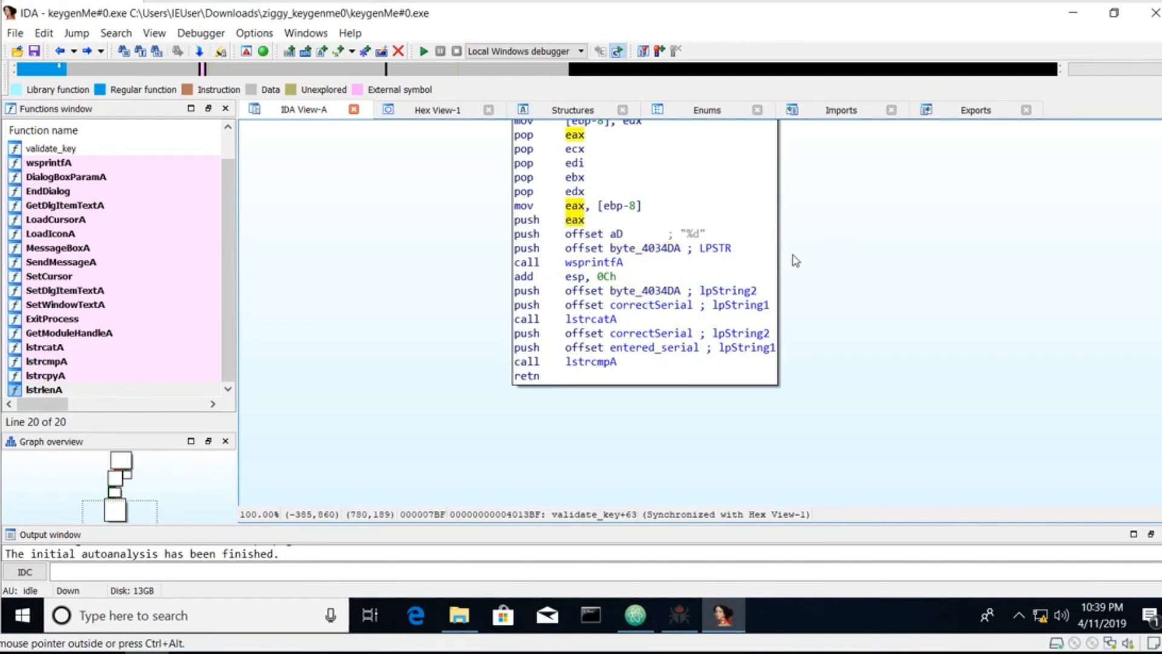
mouse_move(639, 247)
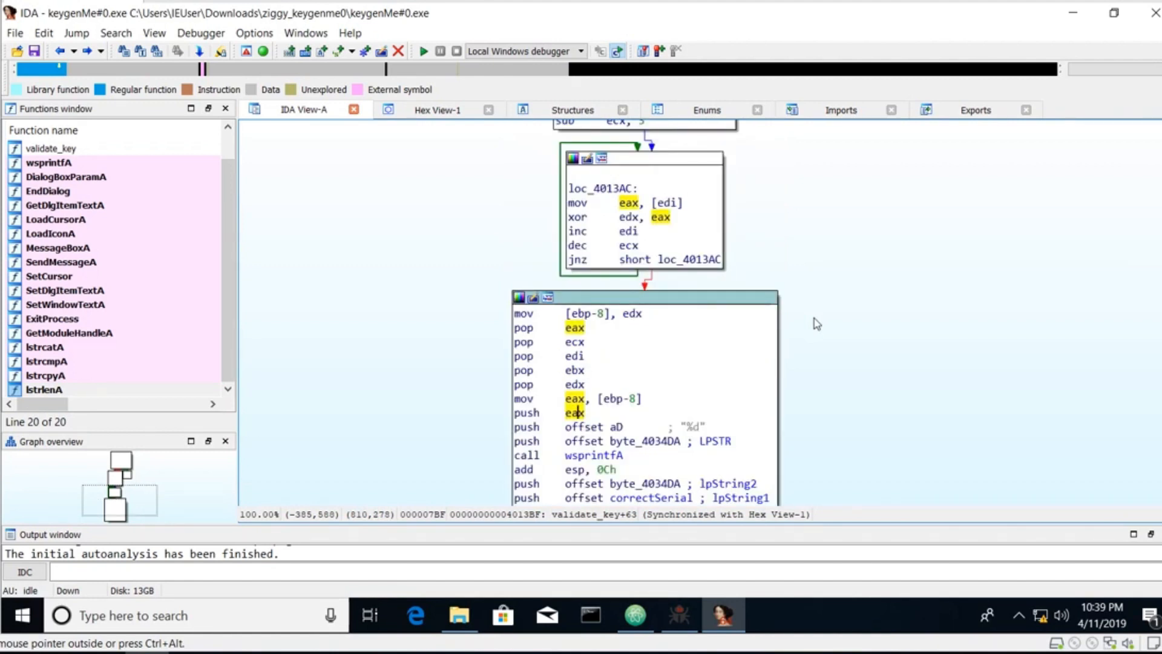
mouse_move(597, 246)
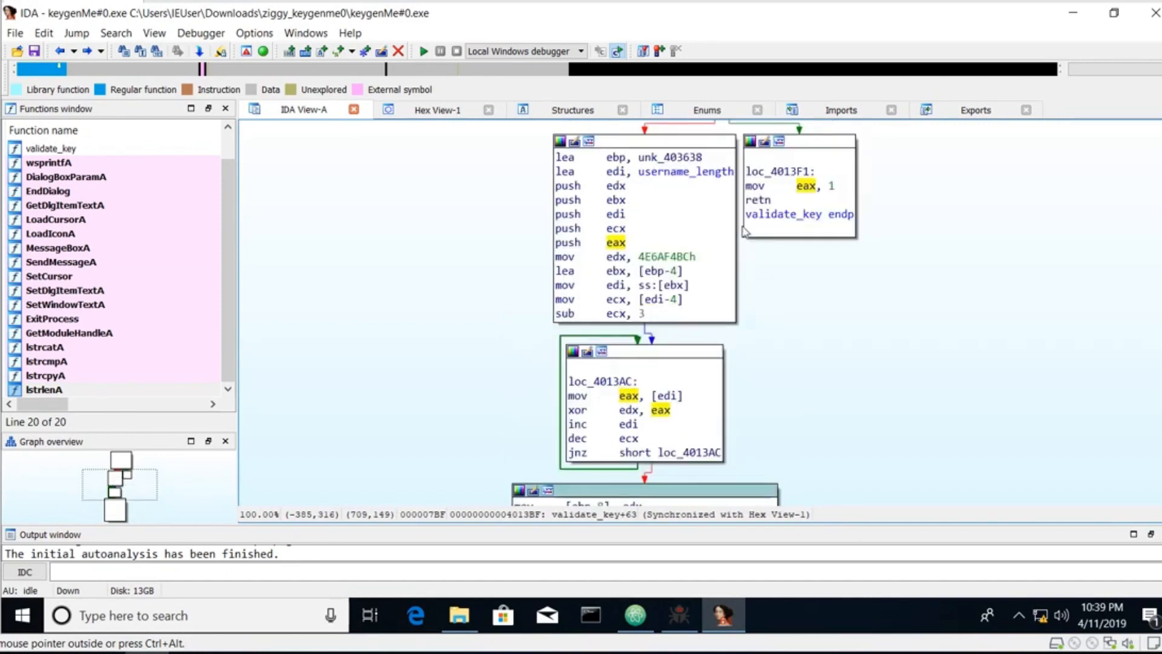
scroll(down, 3)
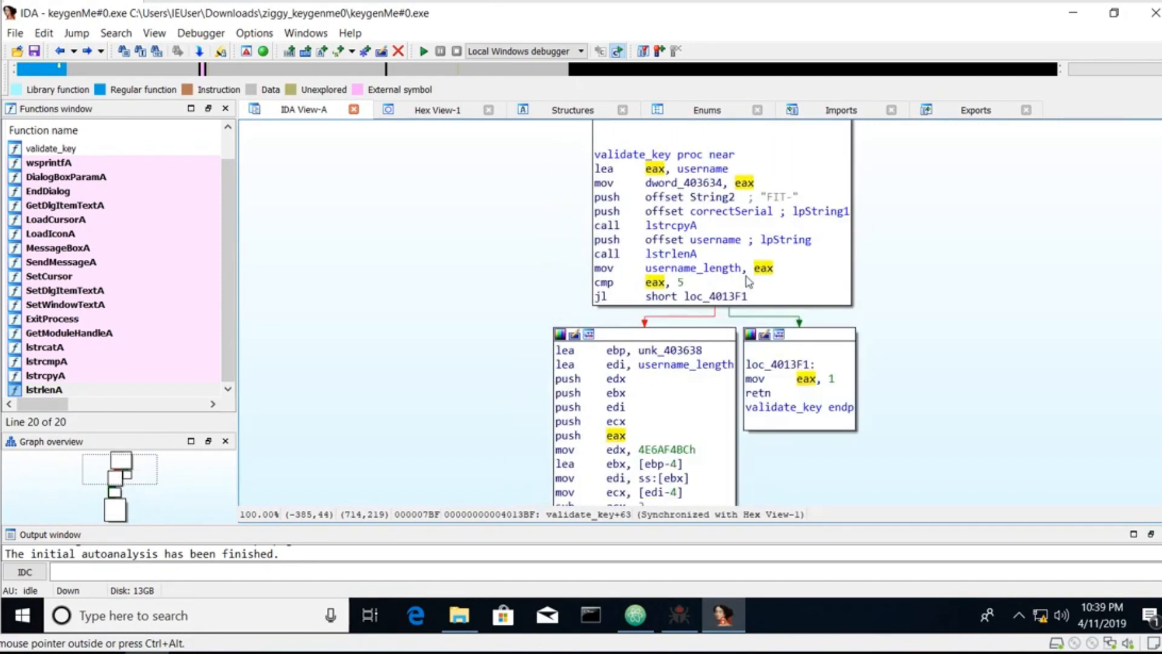
mouse_move(877, 443)
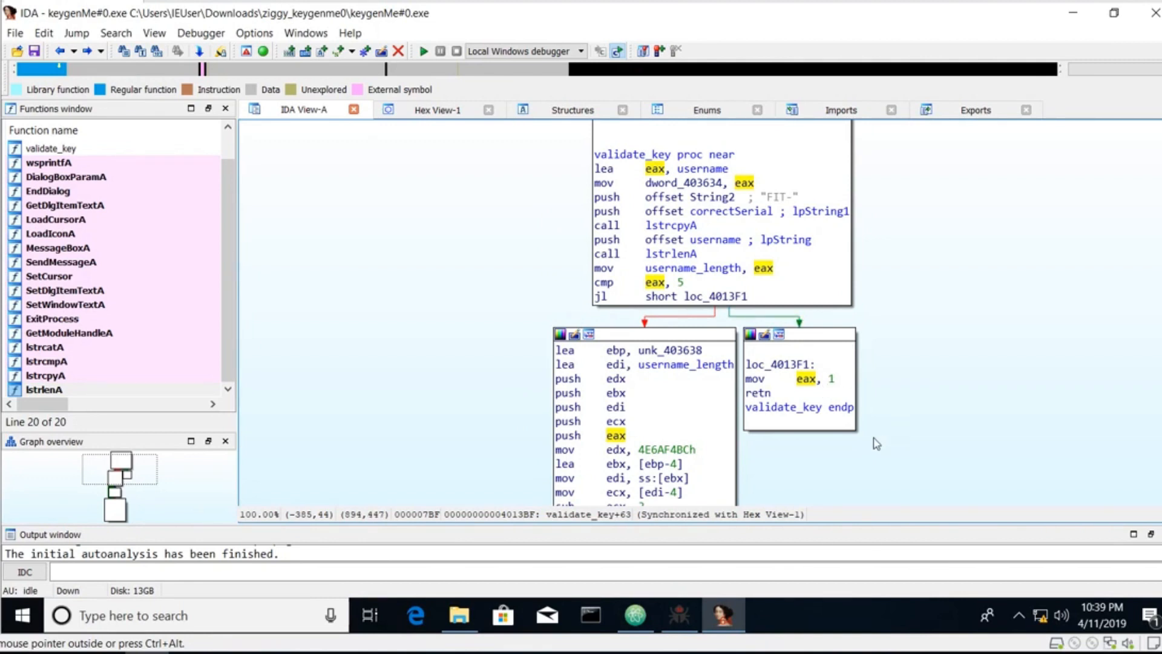
mouse_move(783, 479)
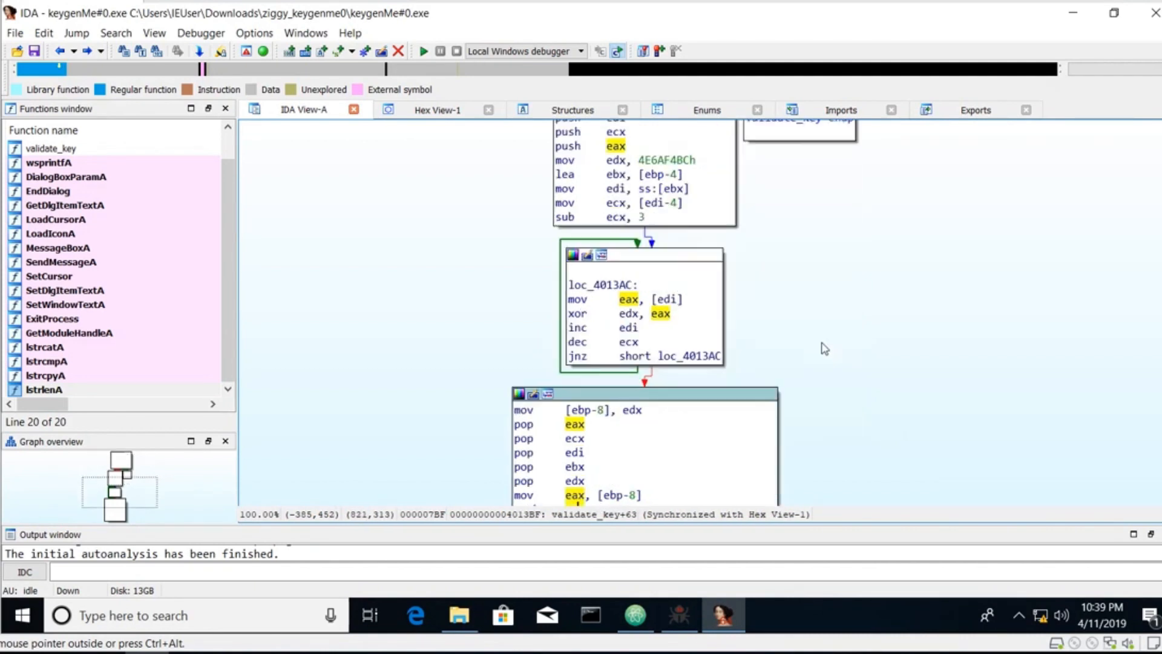
scroll(down, 3)
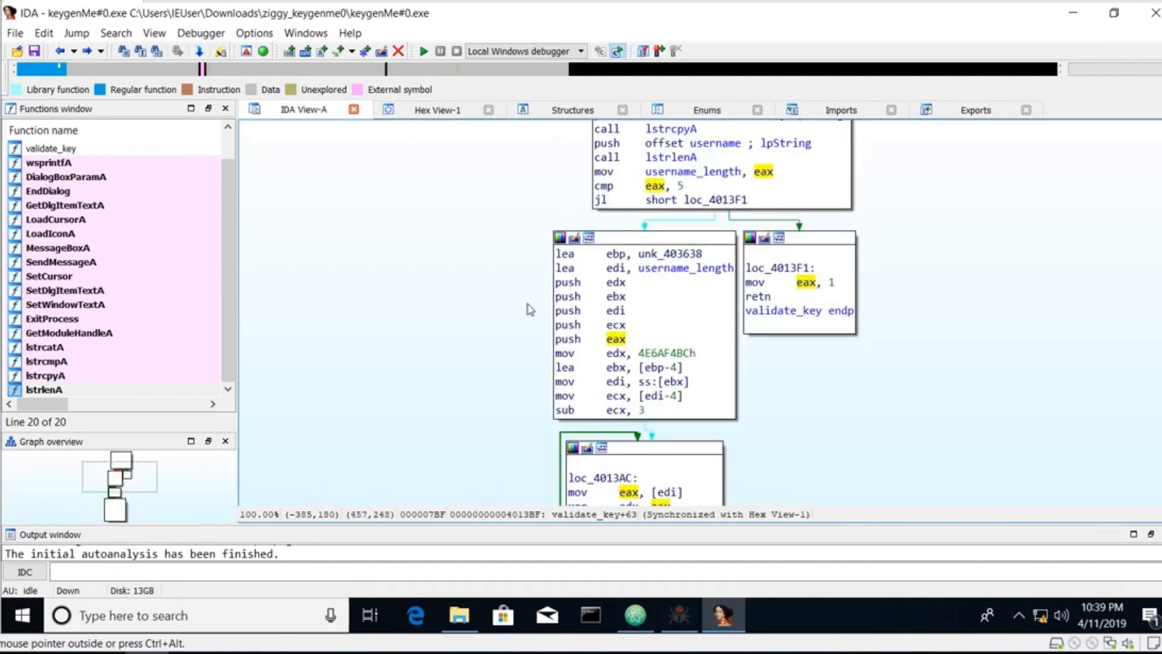
Step: Switch validate_key to text view and rename dword_403634 to pNameBuffer
right_click(527, 309)
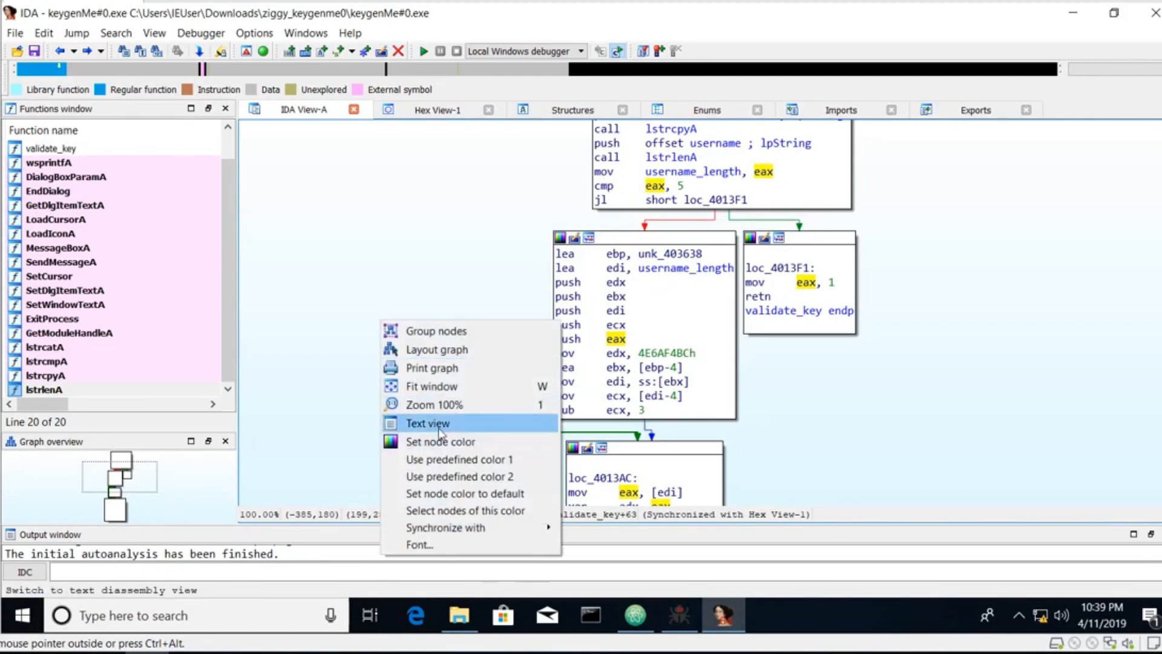
click(428, 424)
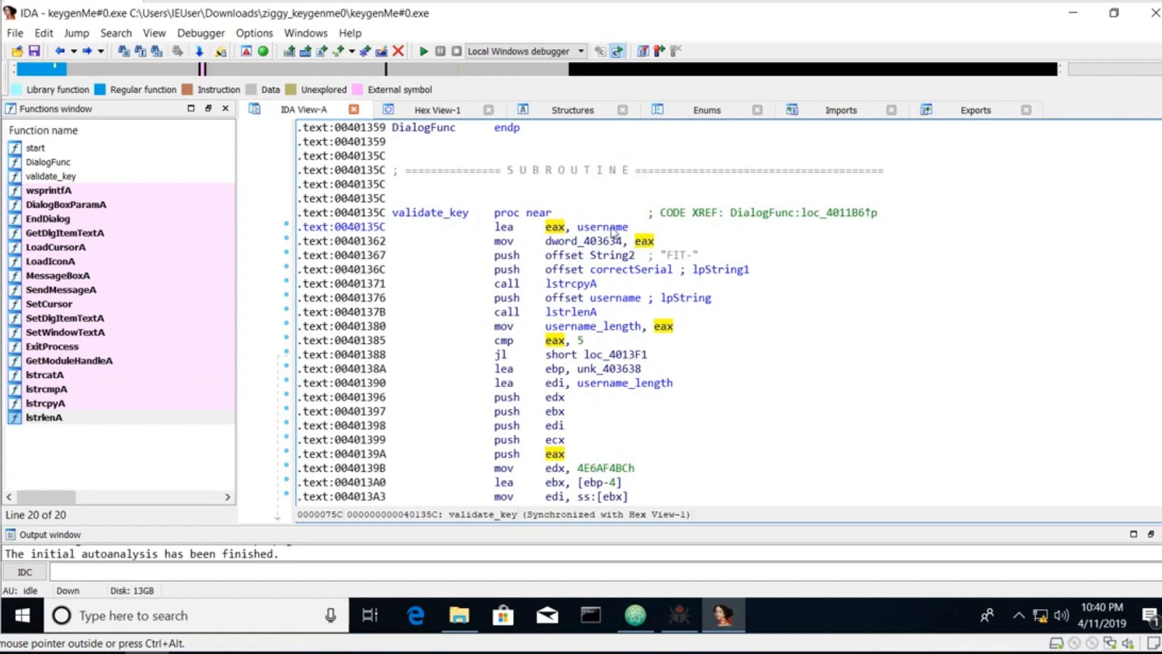
mouse_move(602, 226)
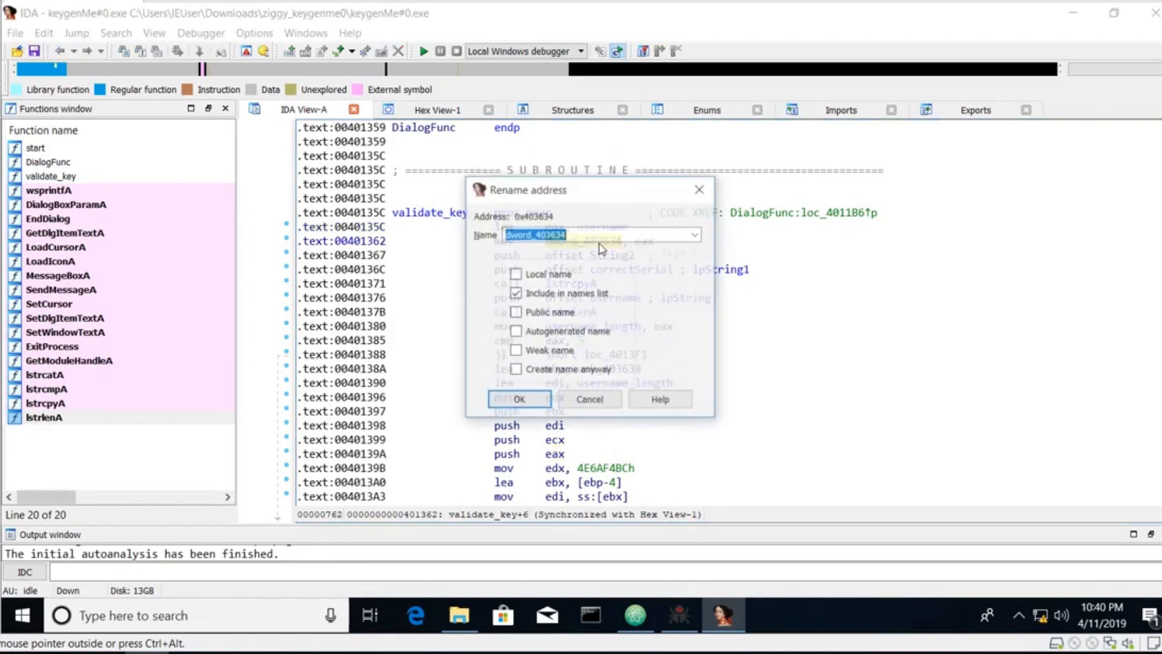
text(pNameBuffer)
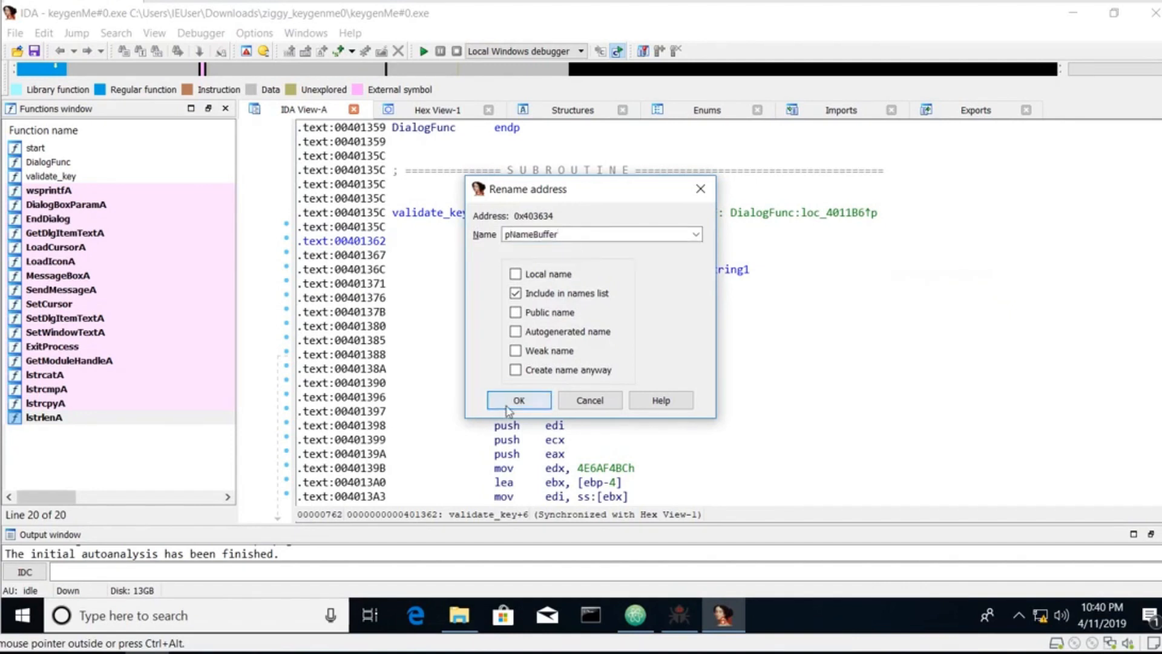
click(519, 400)
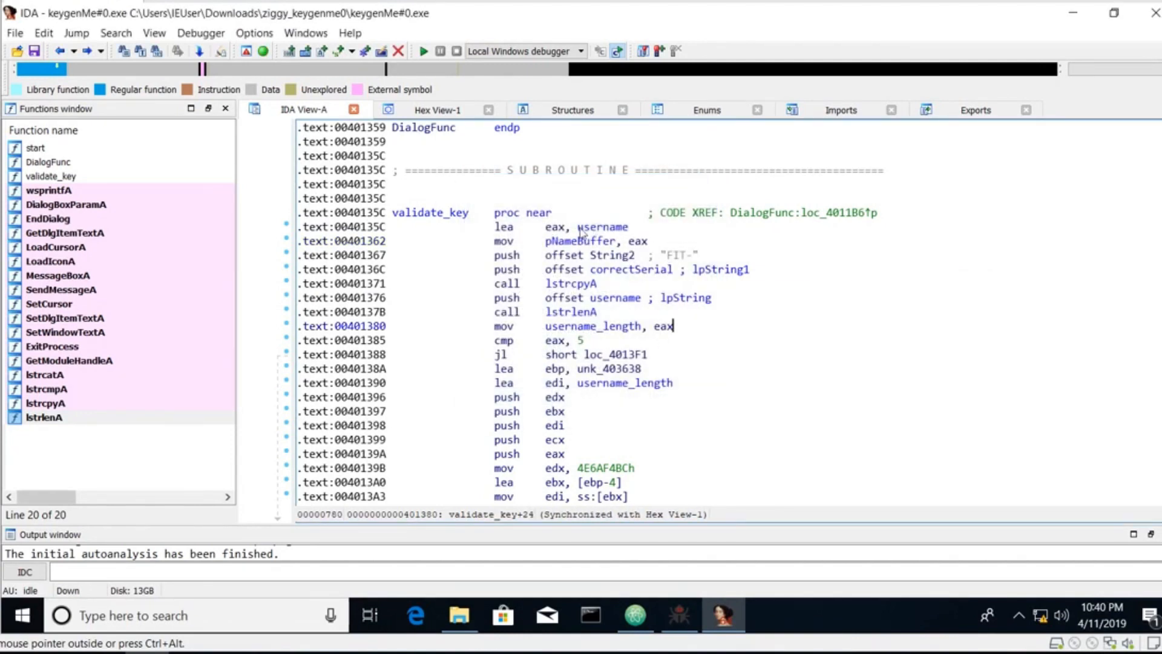
mouse_move(625, 290)
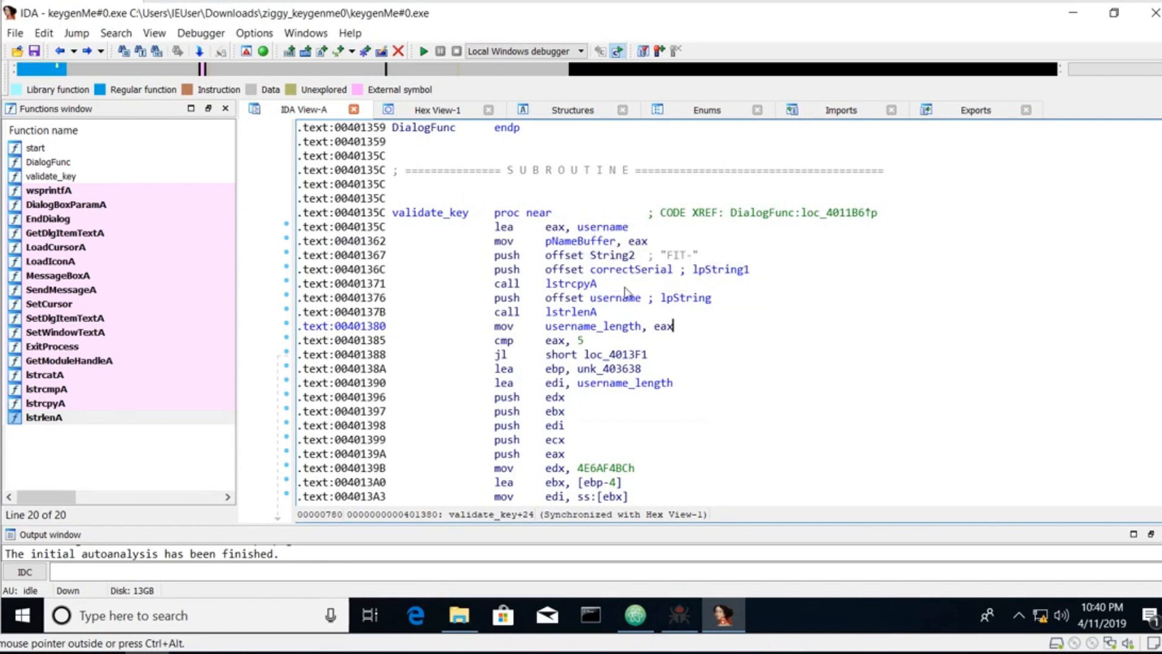
mouse_move(535, 265)
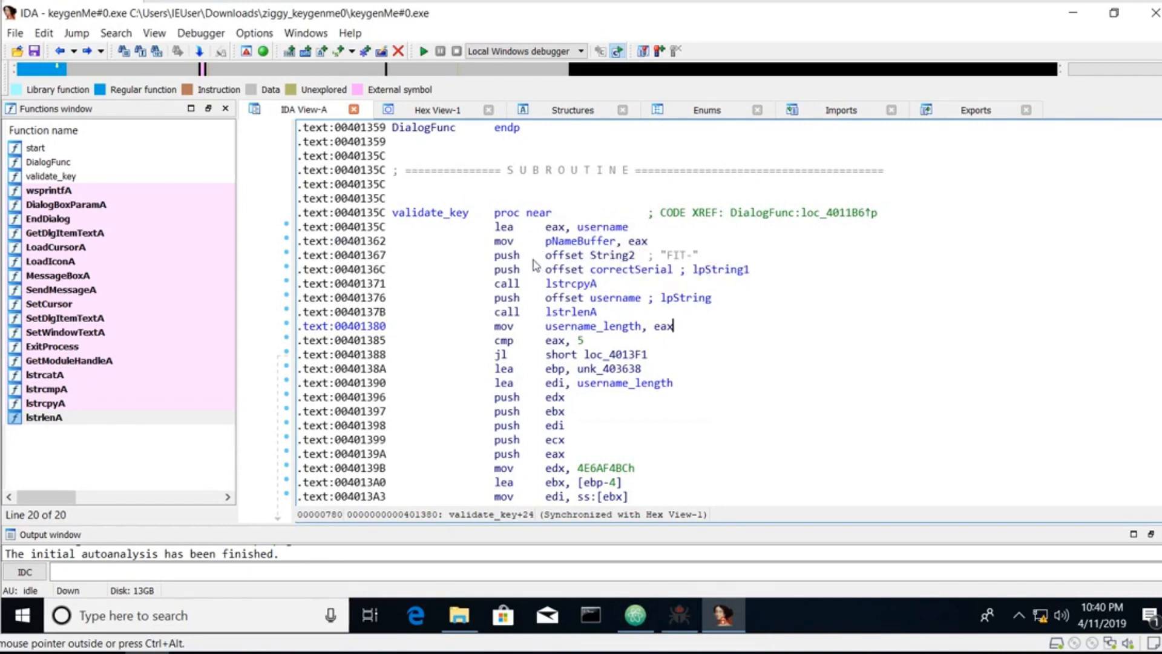
mouse_move(678, 256)
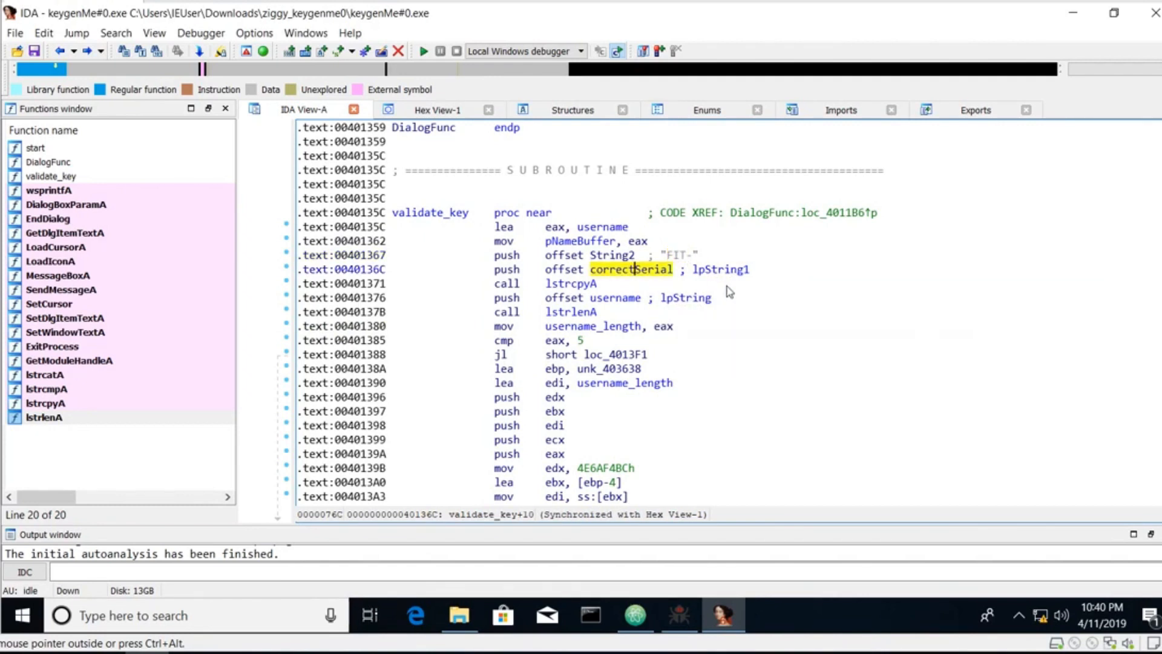
Step: Add the repeatable comment correct_serial += 'FIT-' on the lstrcpyA call line
click(570, 283)
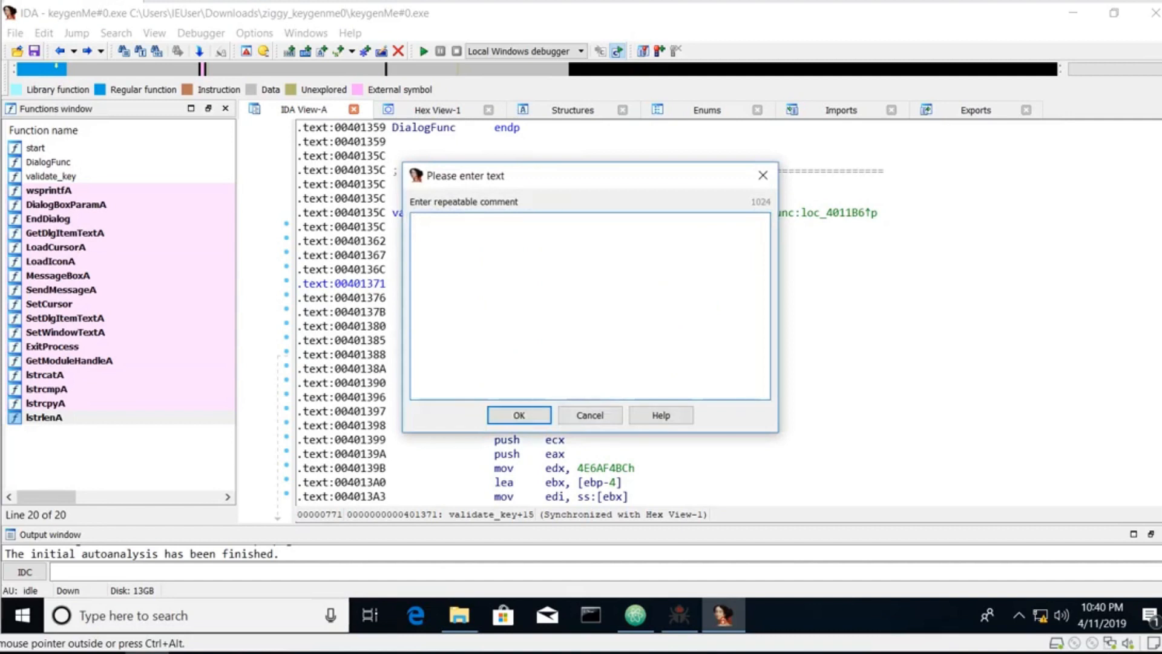
text(correct)
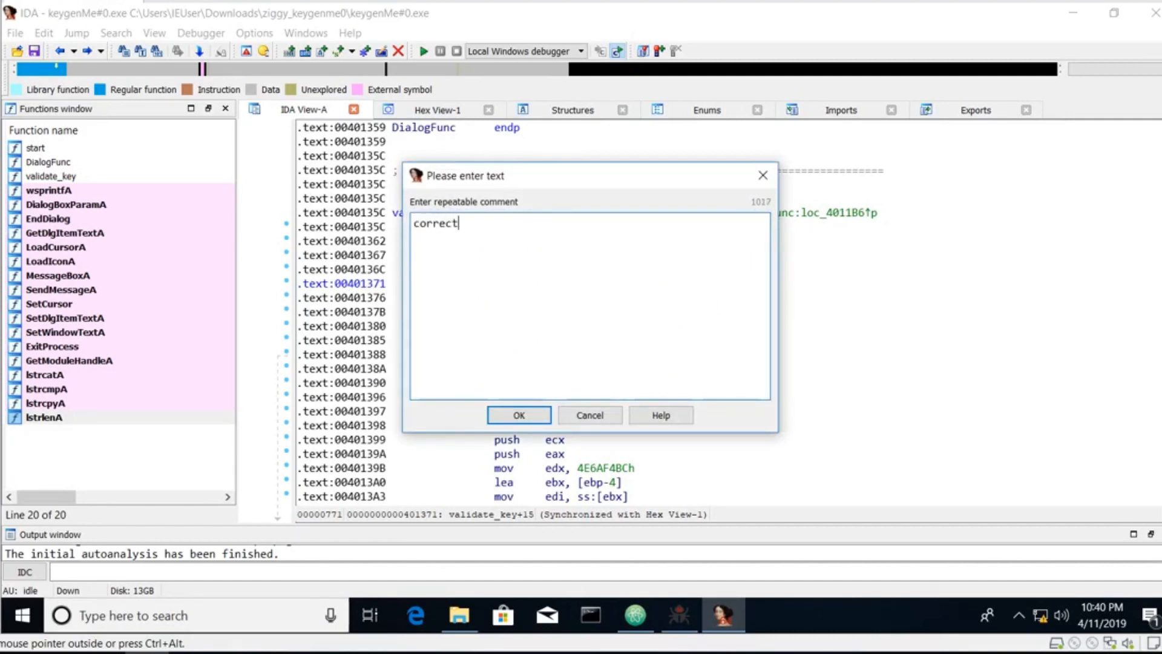
text(_ser)
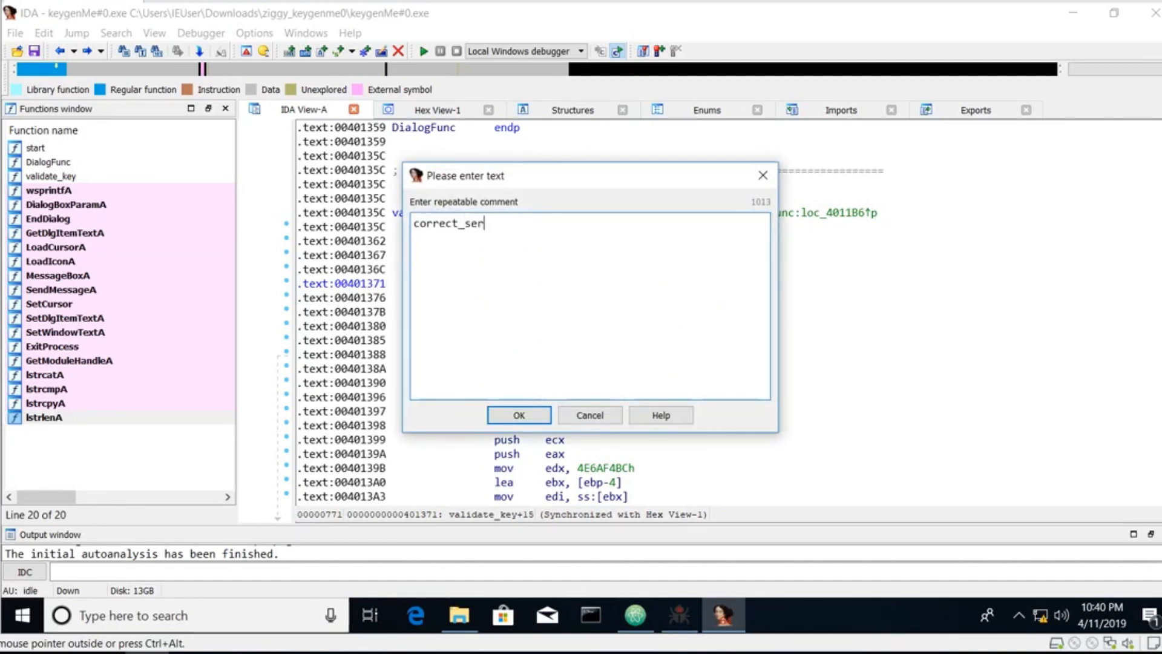
text(ial)
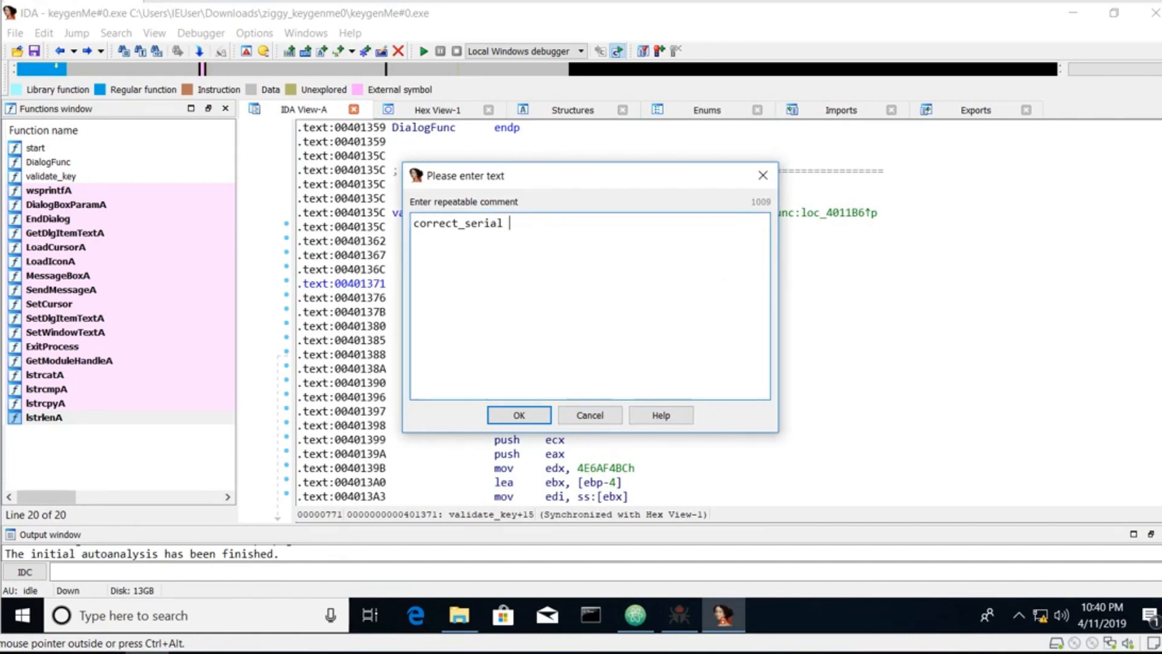
text(= '')
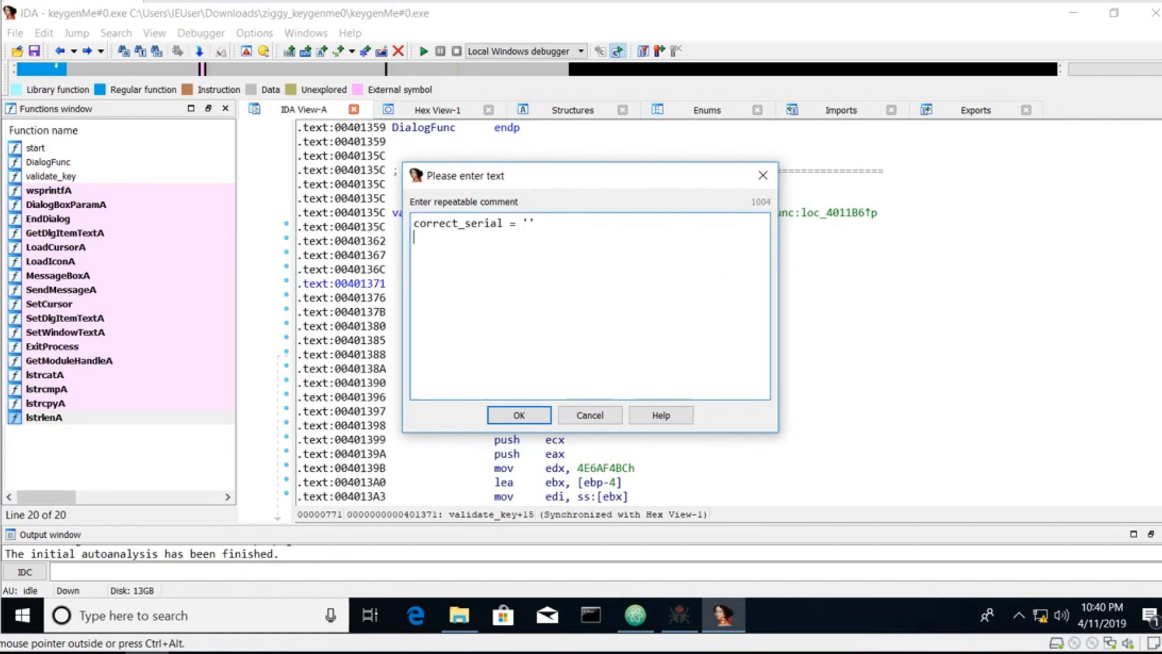
text(correct)
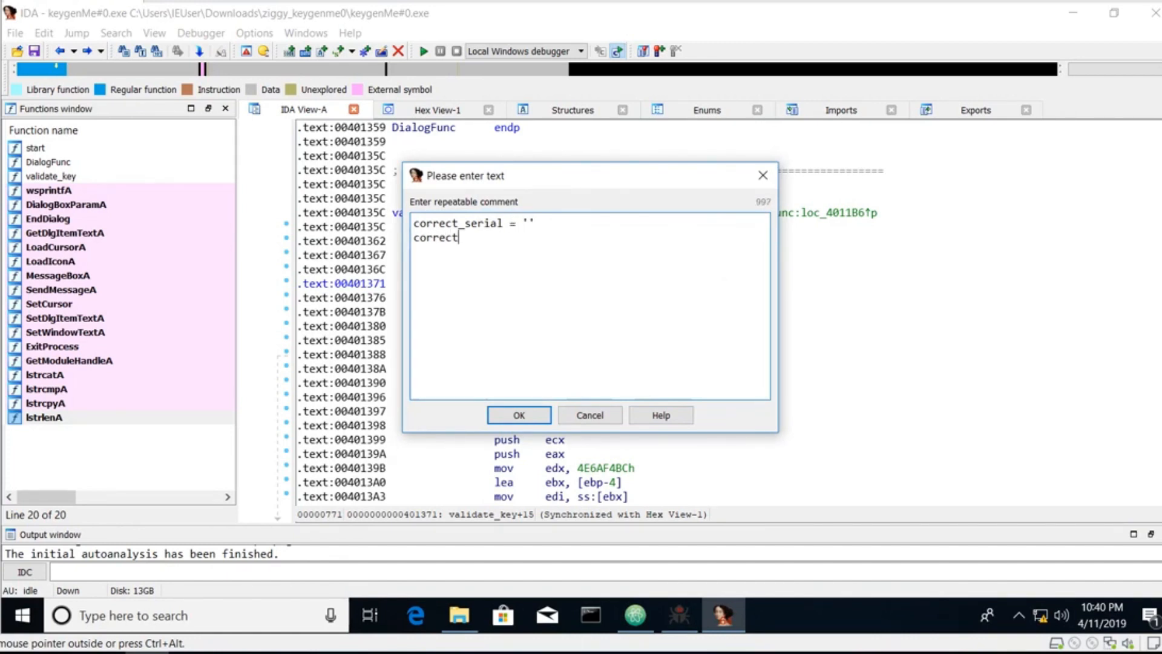
text(_serial += 'FIT-)
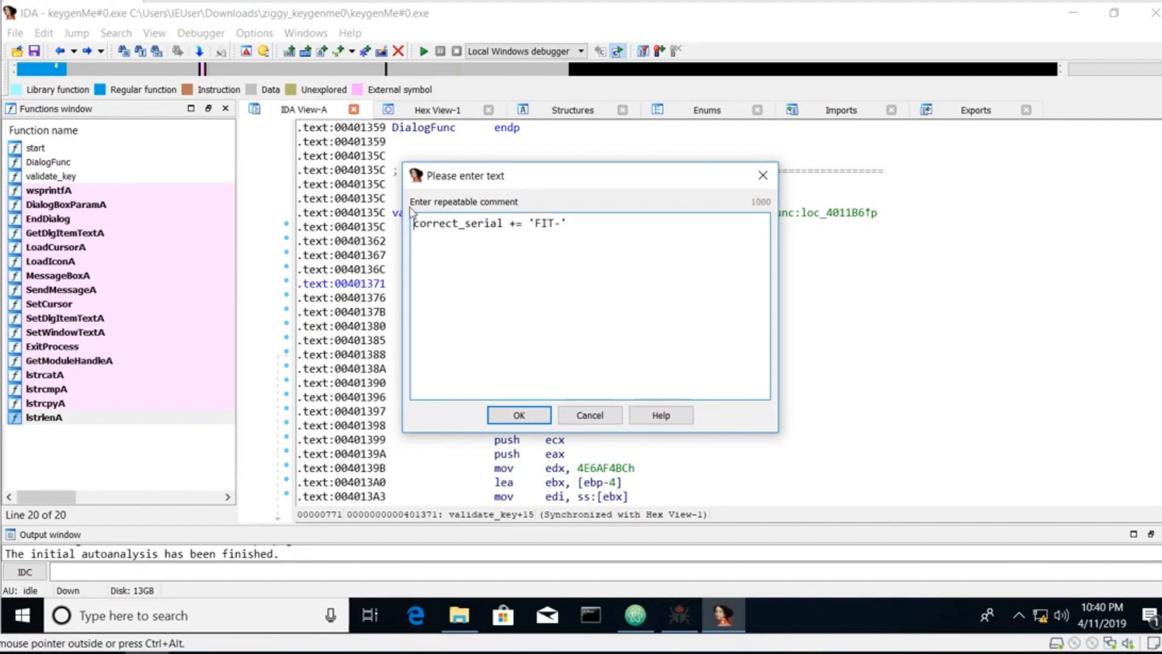
click(518, 413)
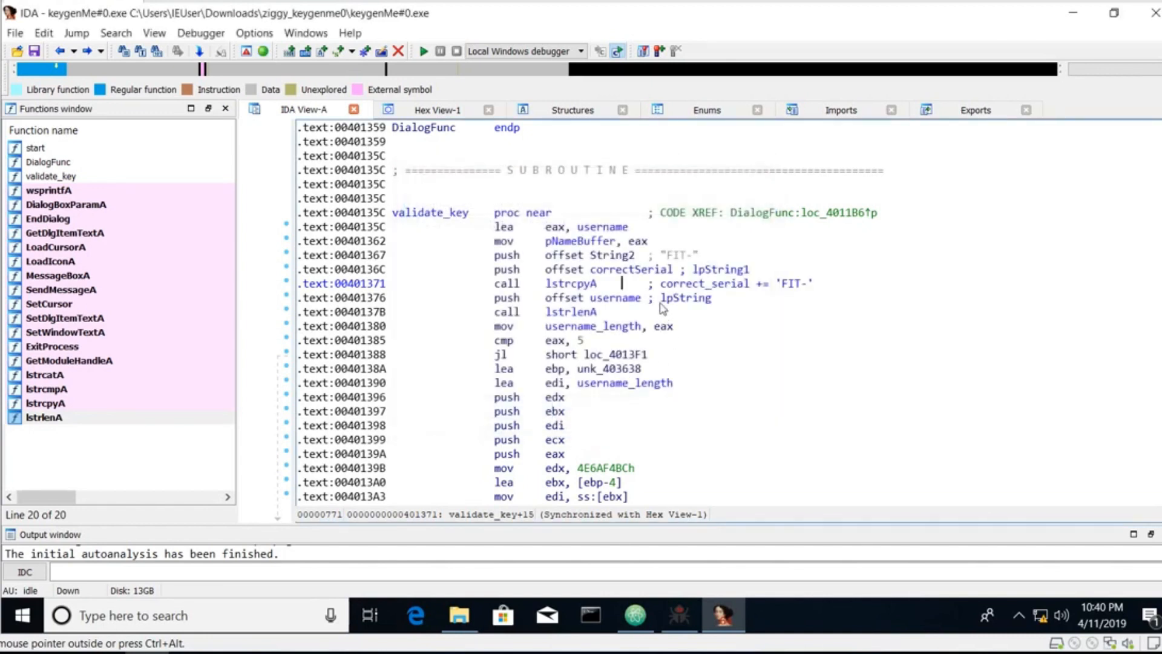
mouse_move(593, 318)
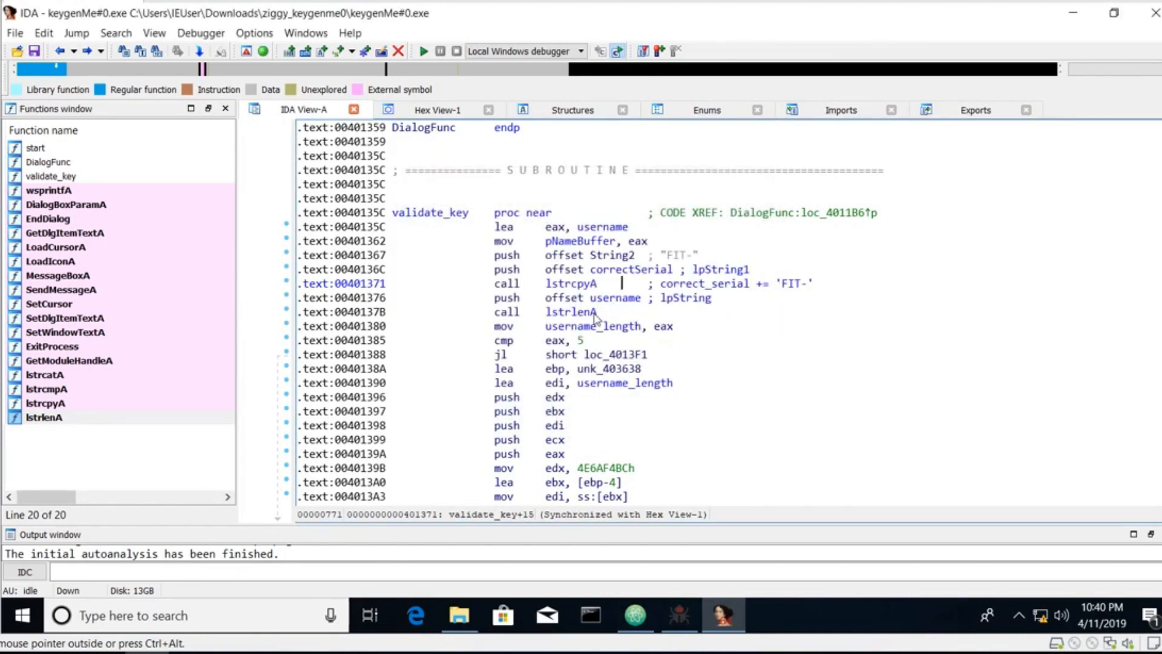
click(570, 311)
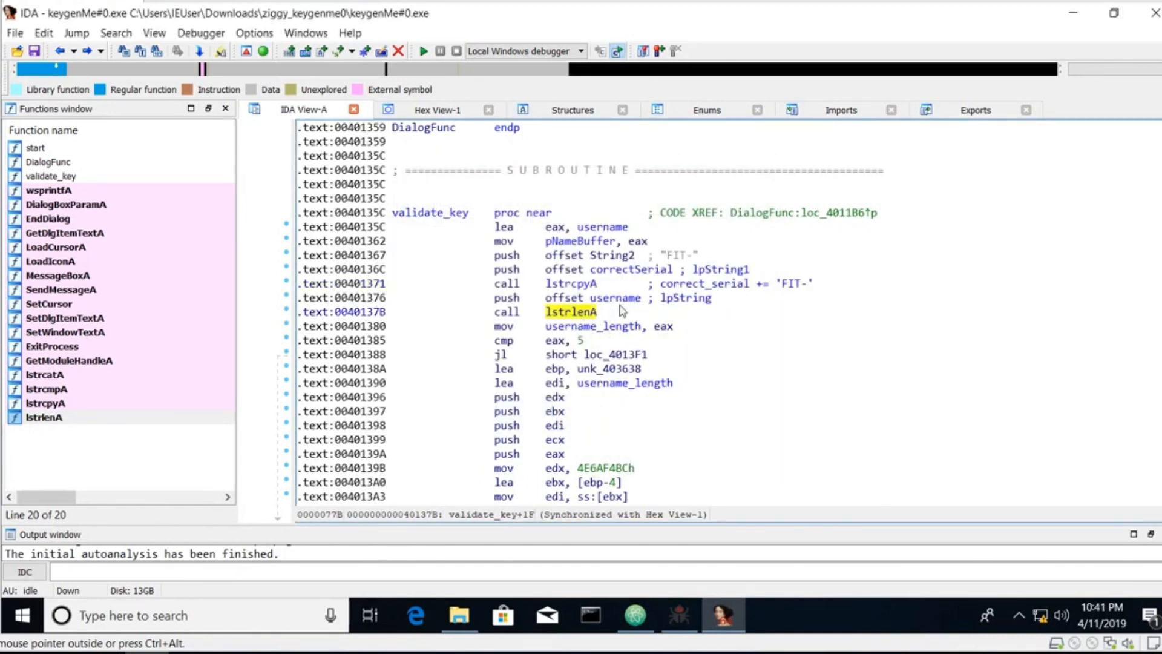
click(612, 298)
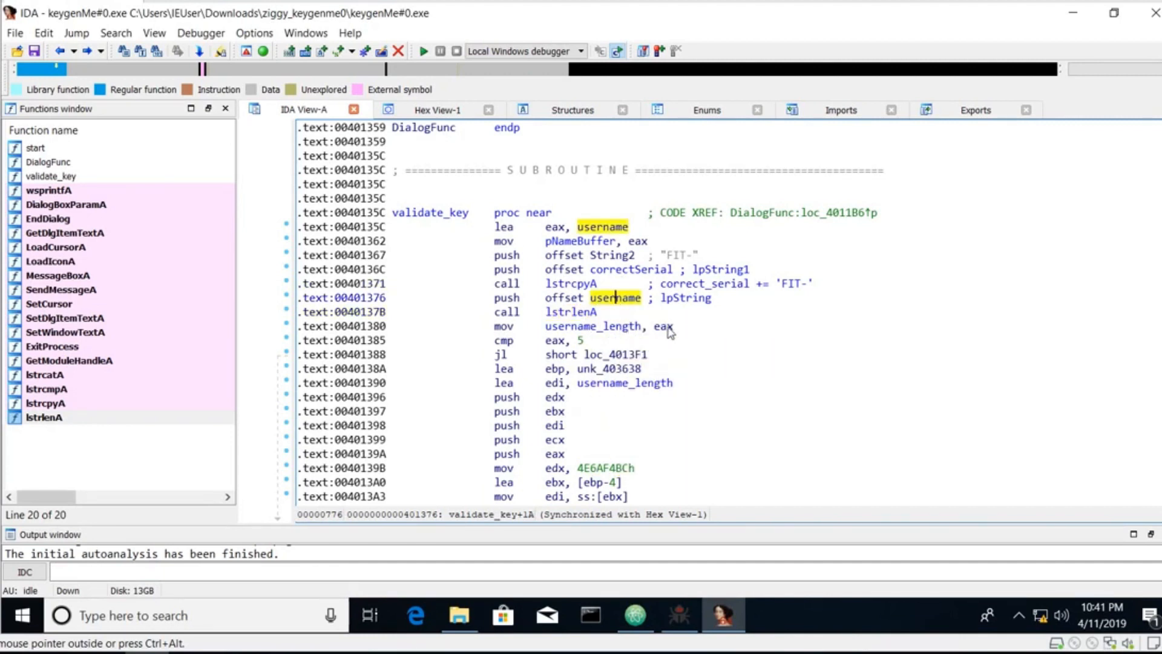
click(593, 326)
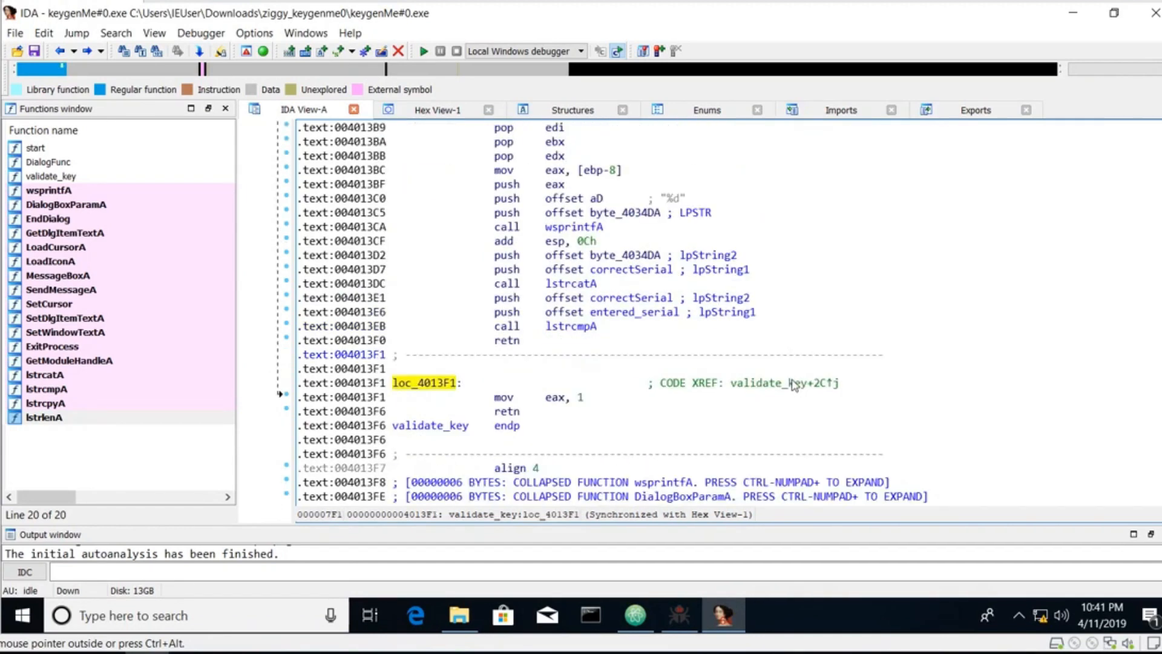
scroll(down, 3)
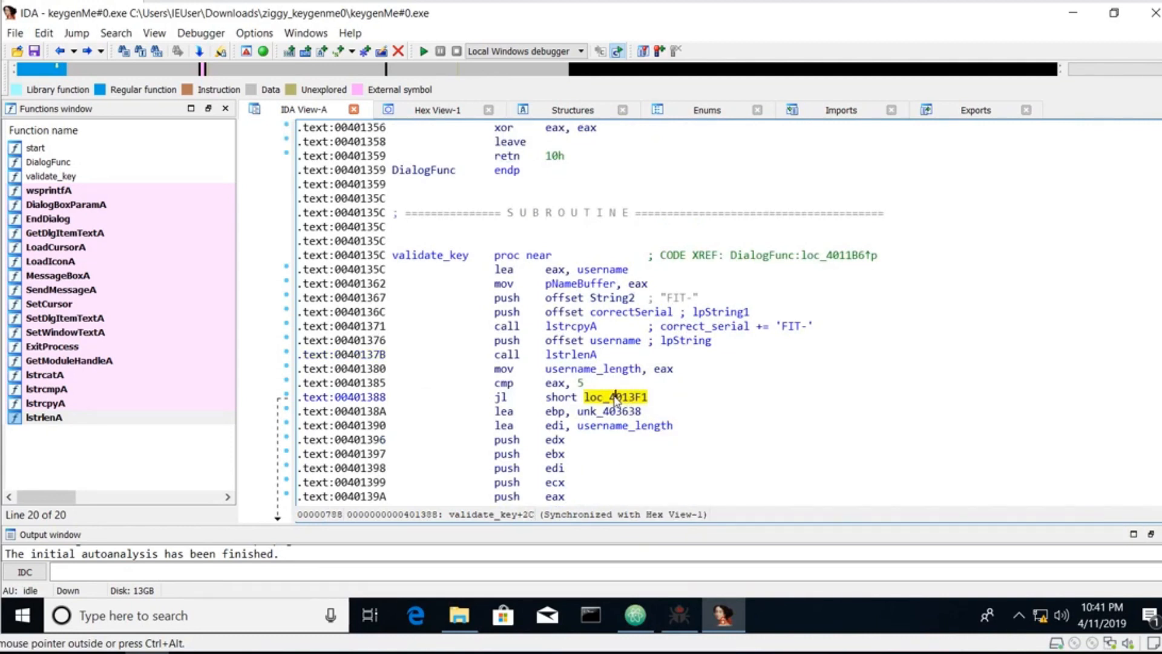
Step: Rename the jl target loc_4013F1 to badNameLength
text(badNameLength)
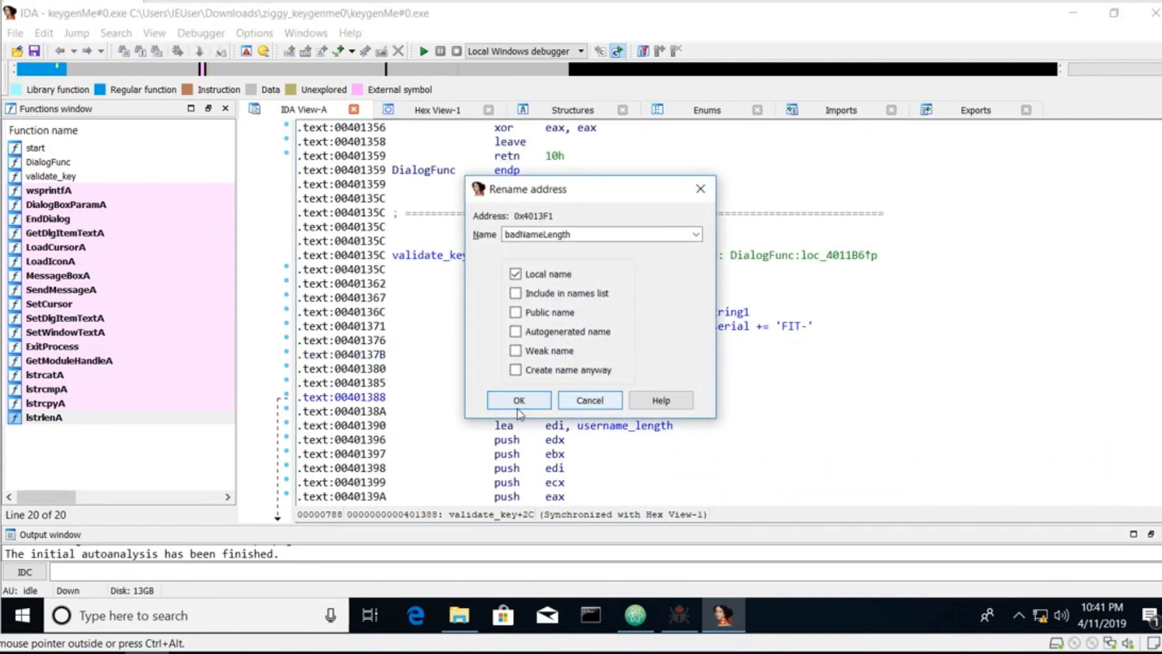
click(518, 400)
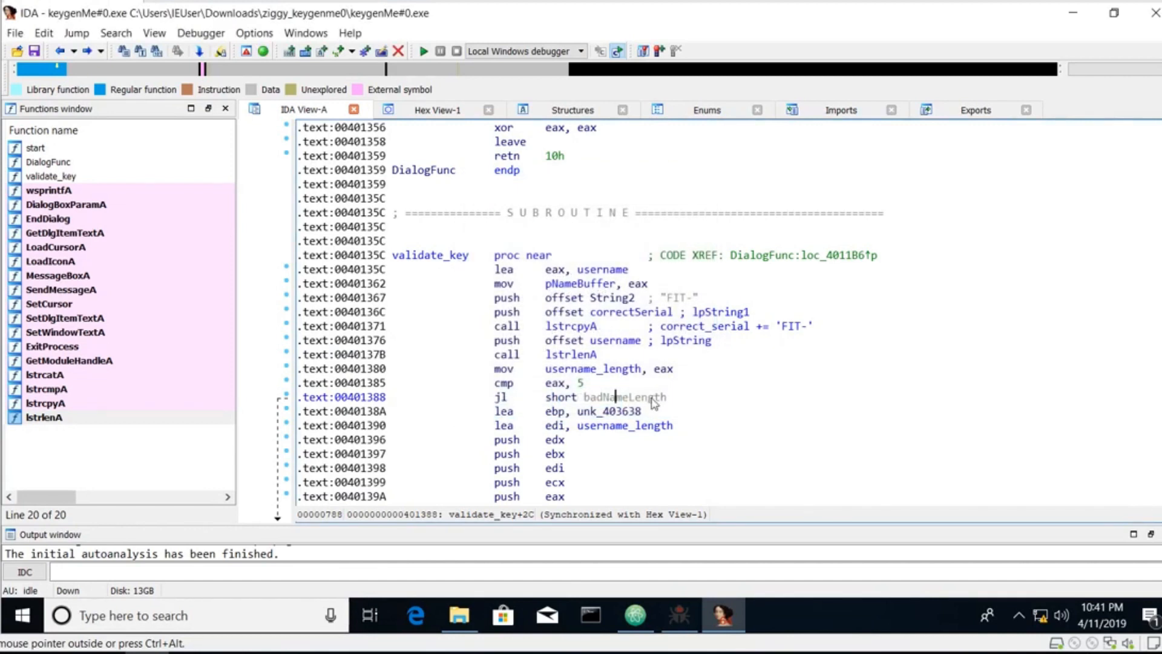
scroll(down, 3)
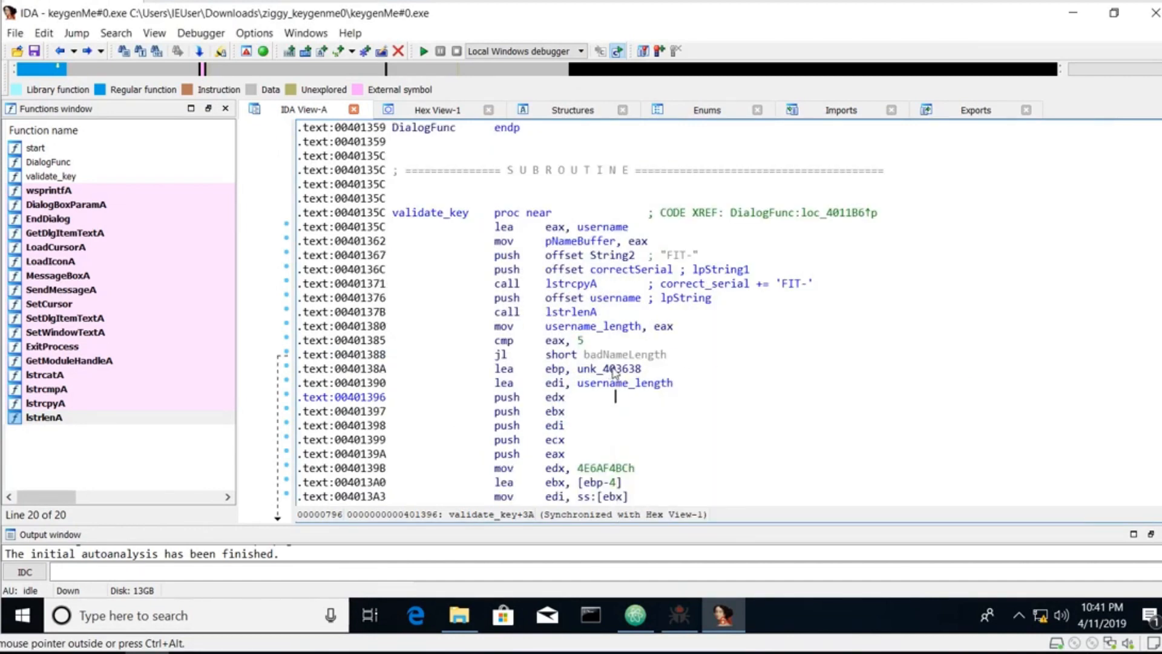
mouse_move(586, 374)
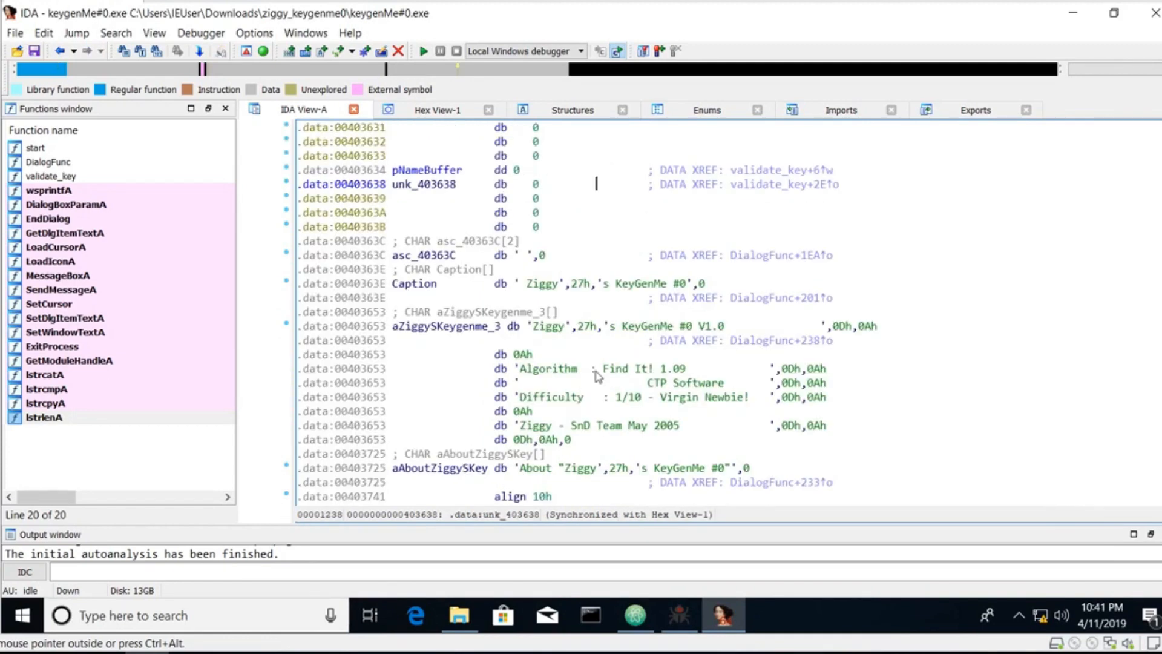
mouse_move(465, 279)
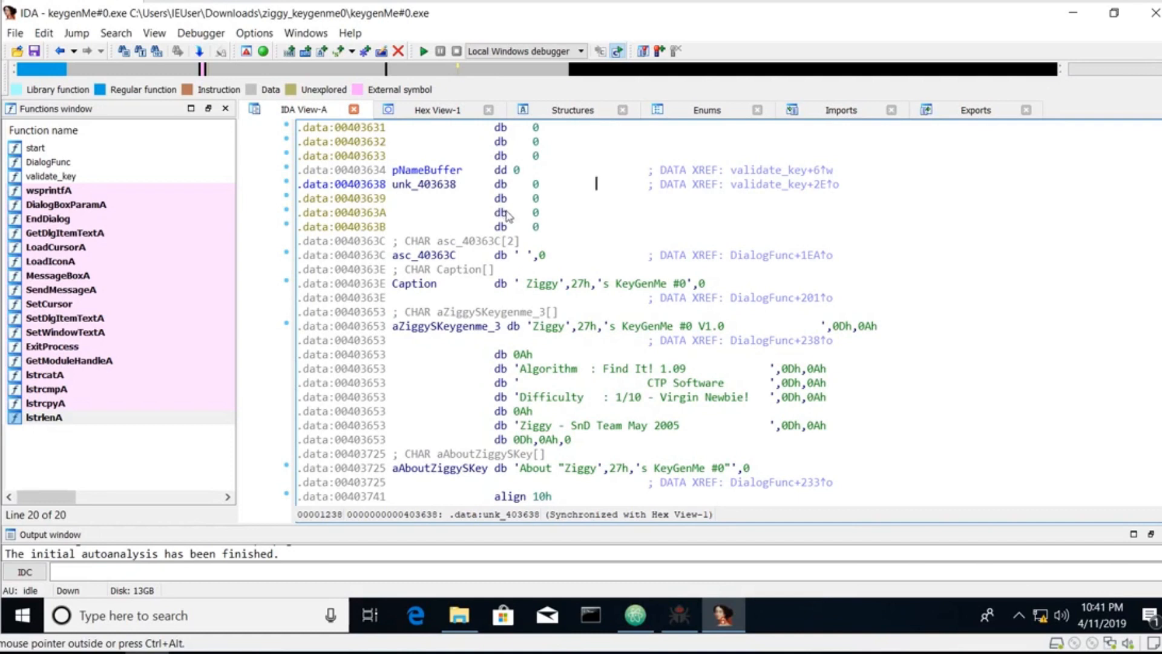
mouse_move(506, 200)
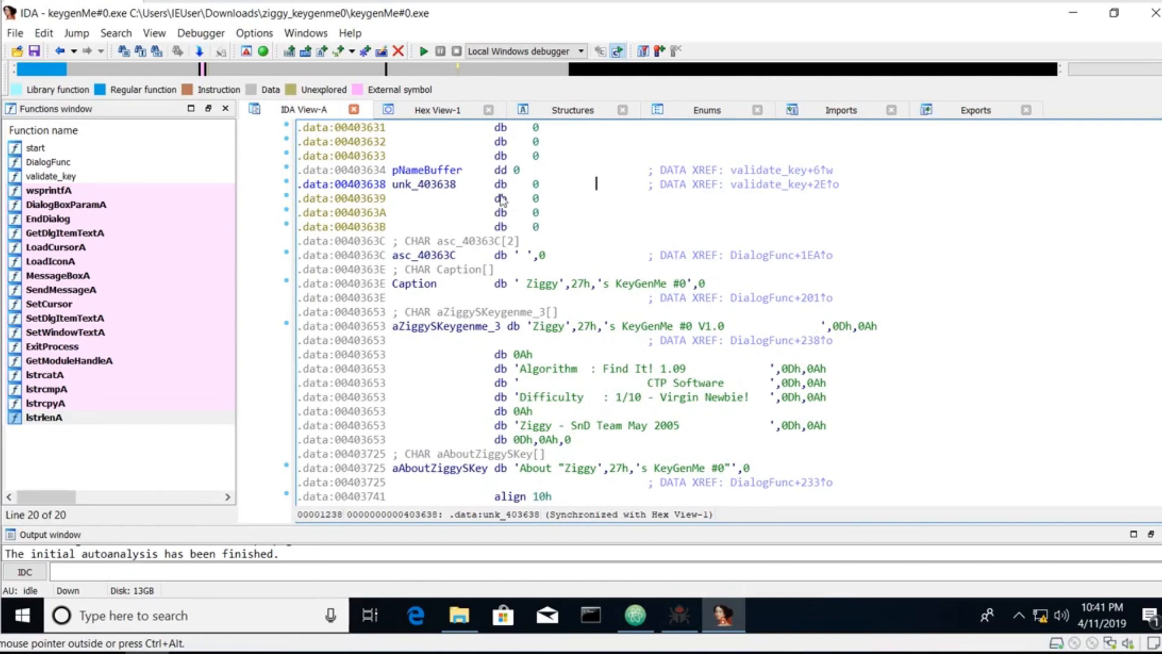
click(426, 169)
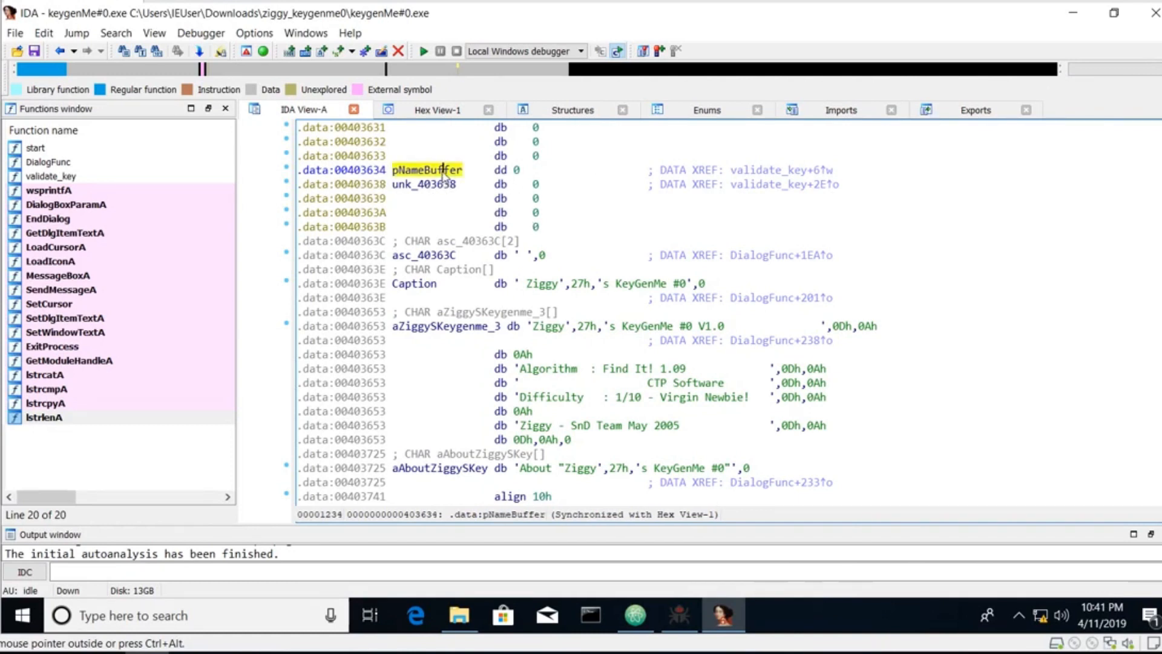
mouse_move(420, 187)
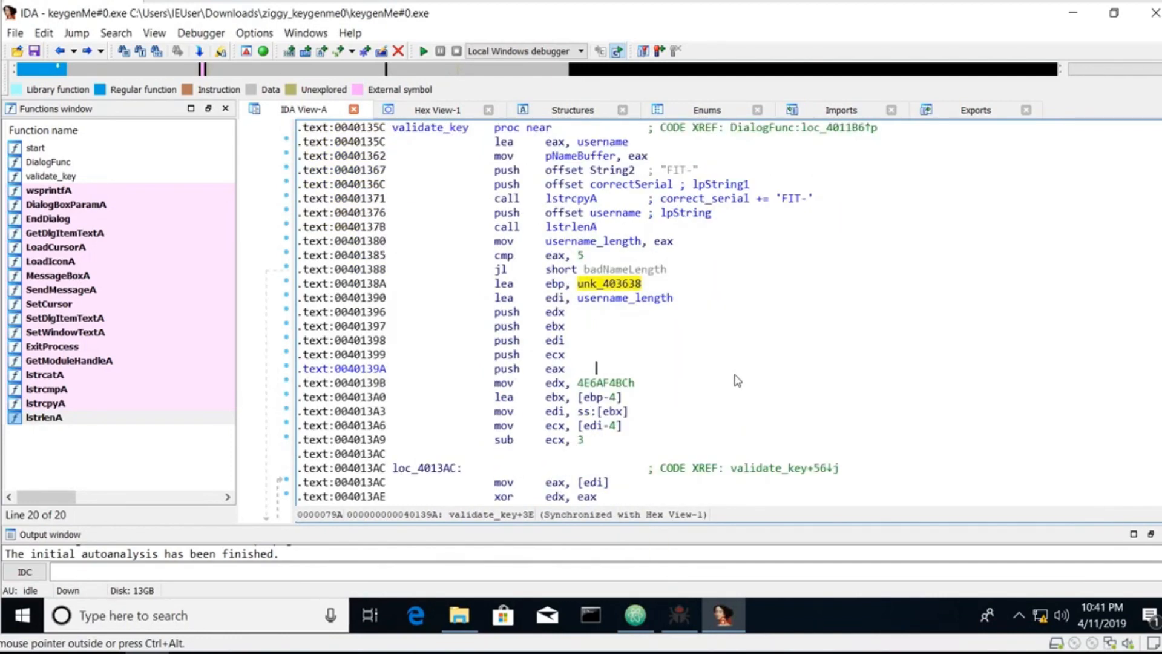
mouse_move(645, 307)
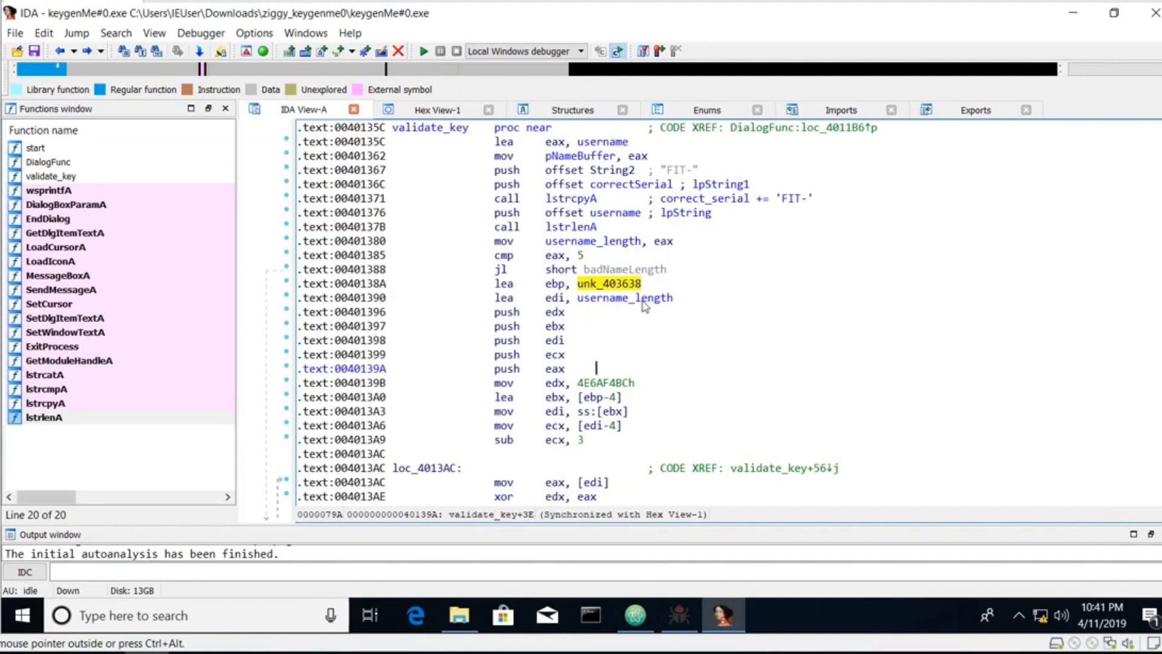
mouse_move(579, 308)
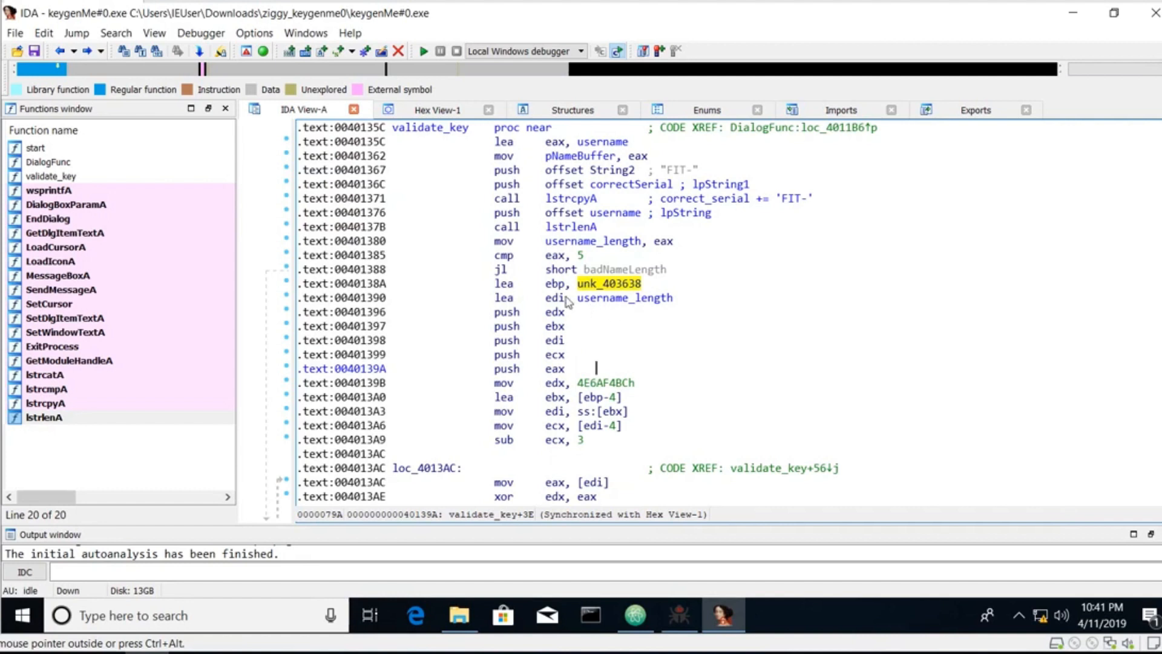
click(555, 298)
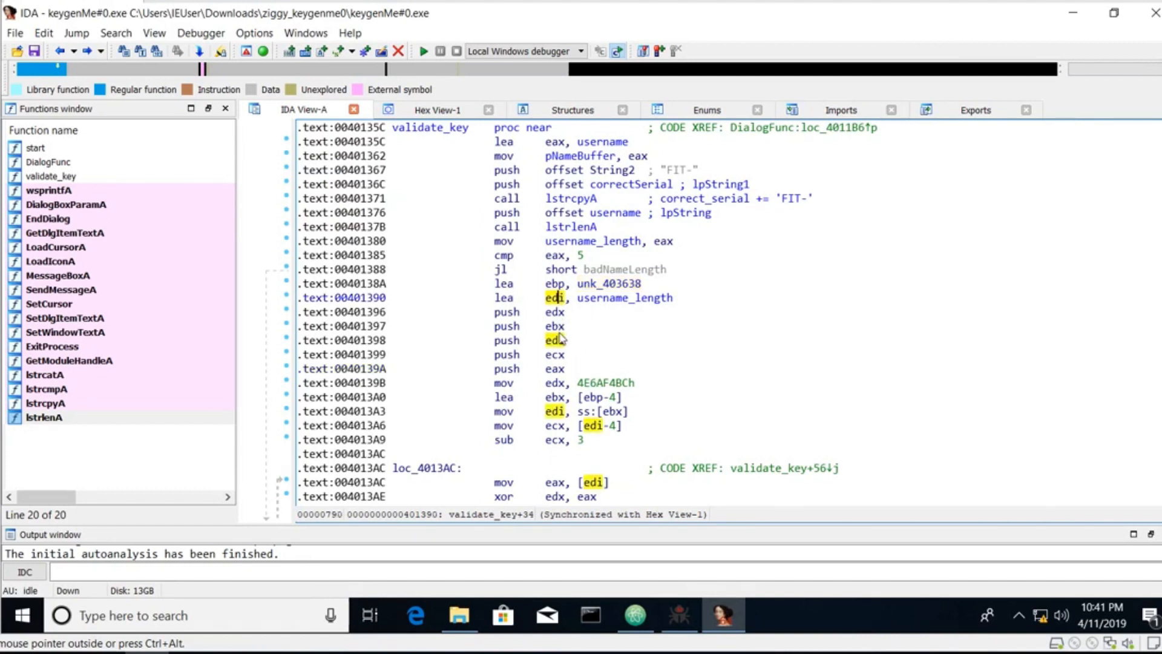
click(603, 383)
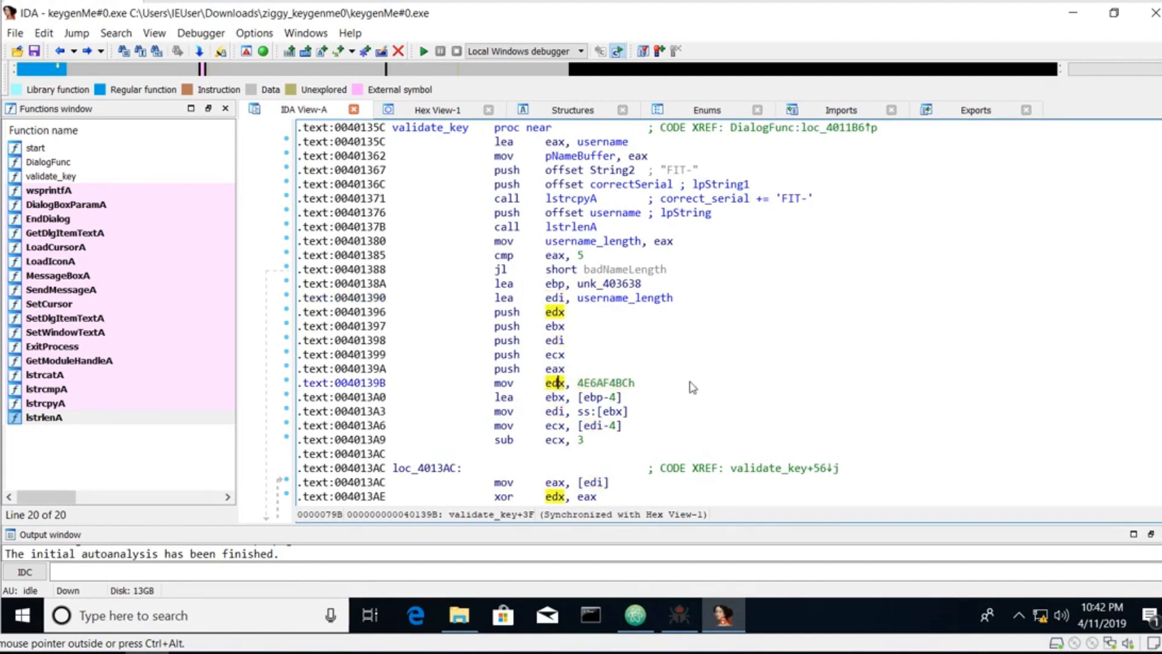
mouse_move(679, 391)
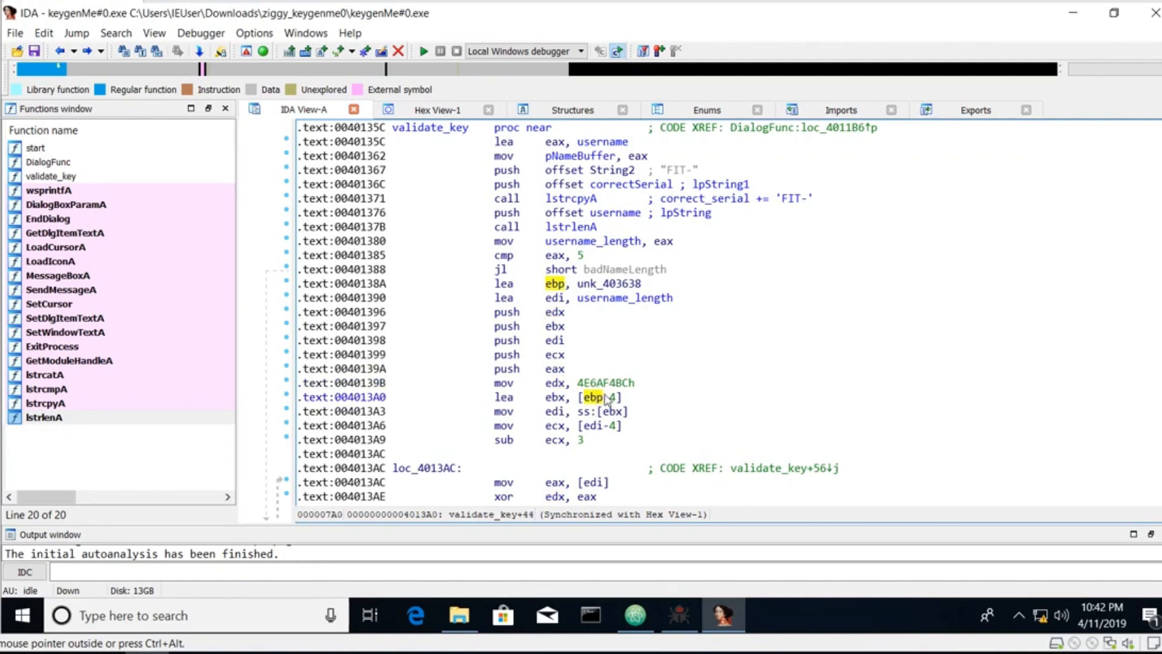
mouse_move(607, 283)
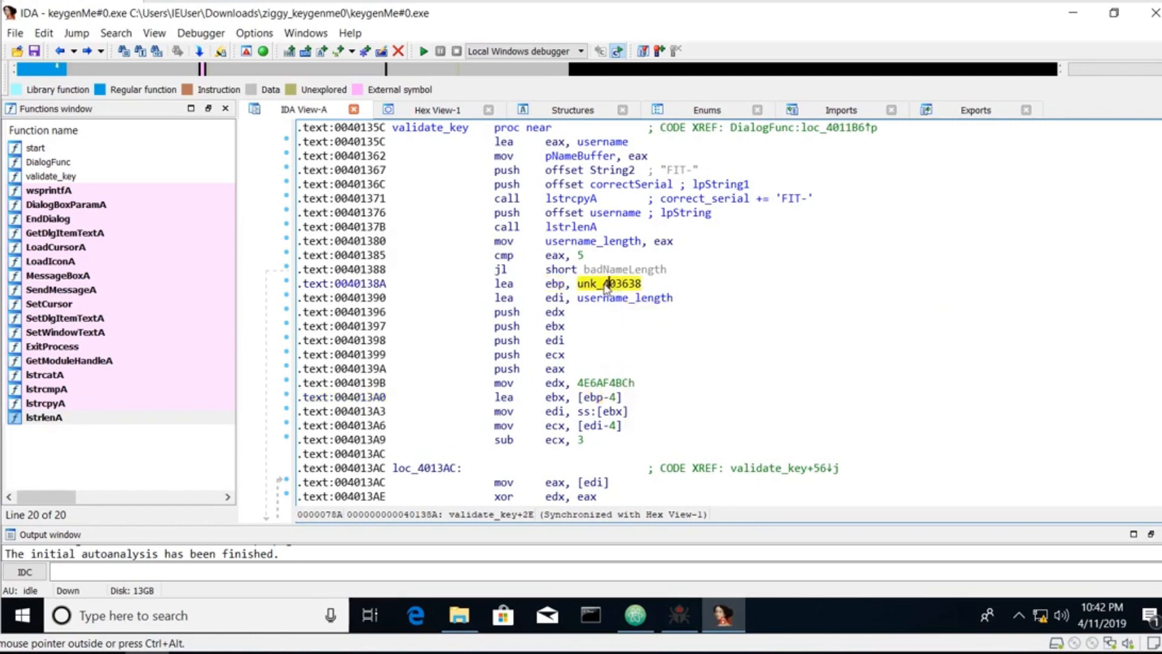
double_click(606, 284)
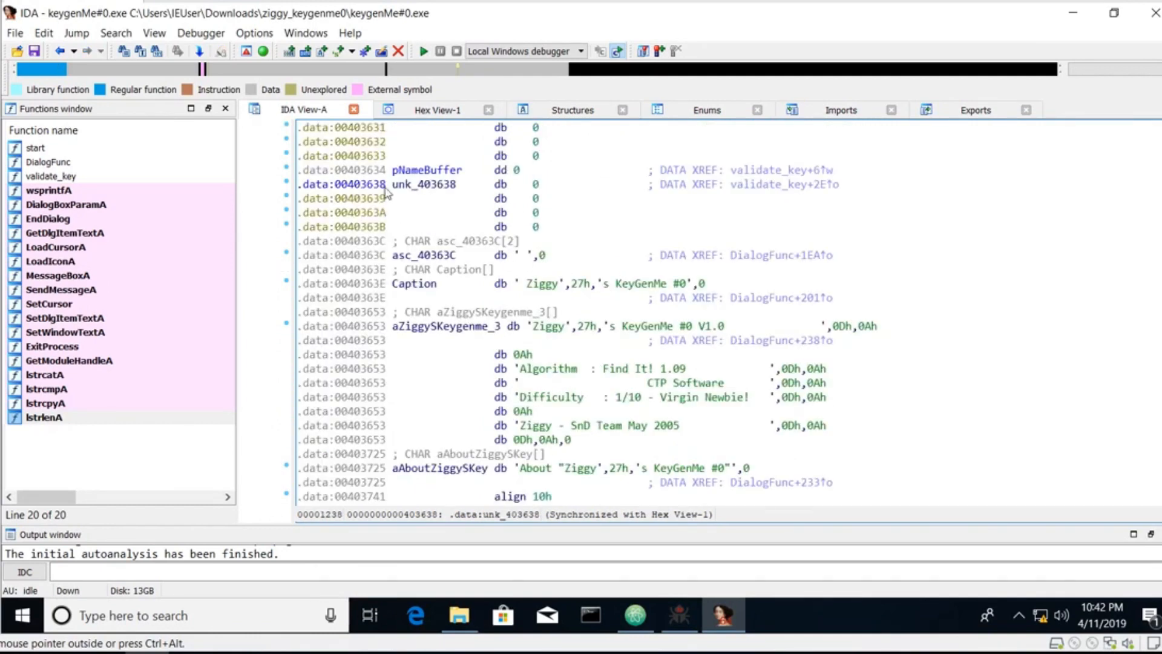
mouse_move(400, 178)
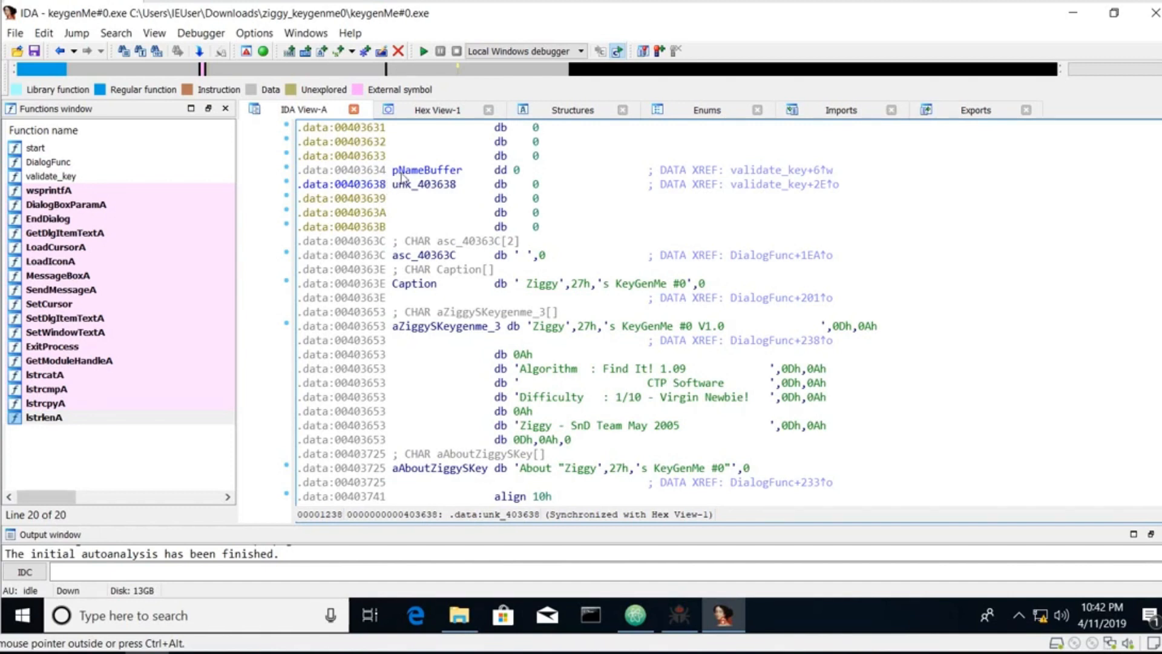
click(426, 170)
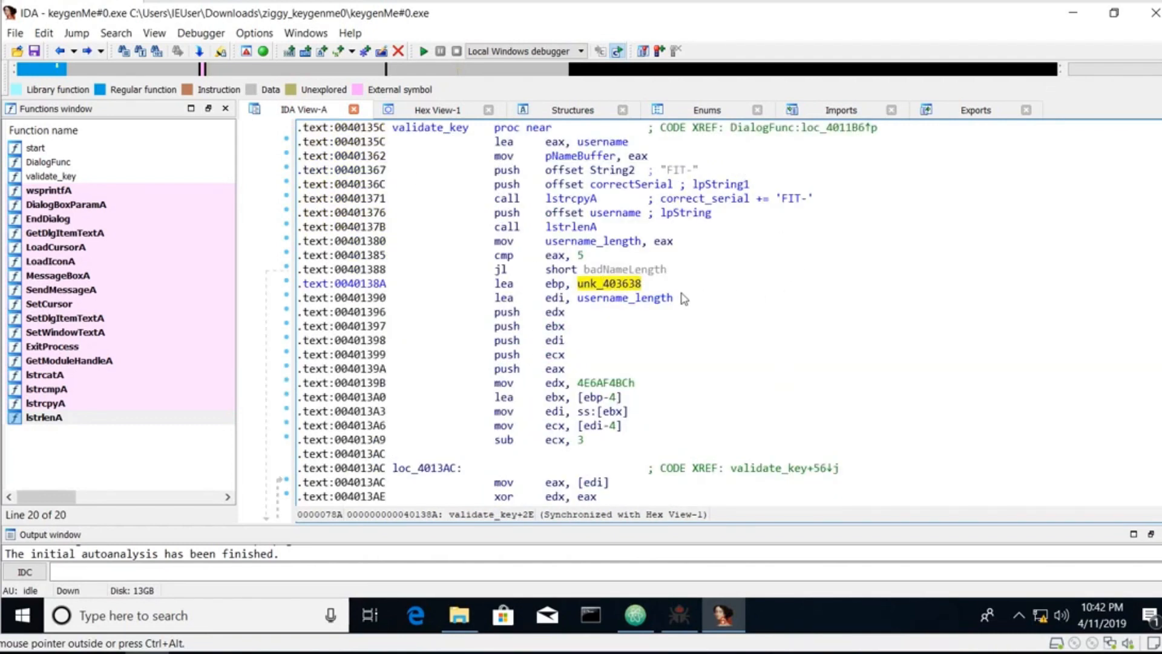
mouse_move(659, 406)
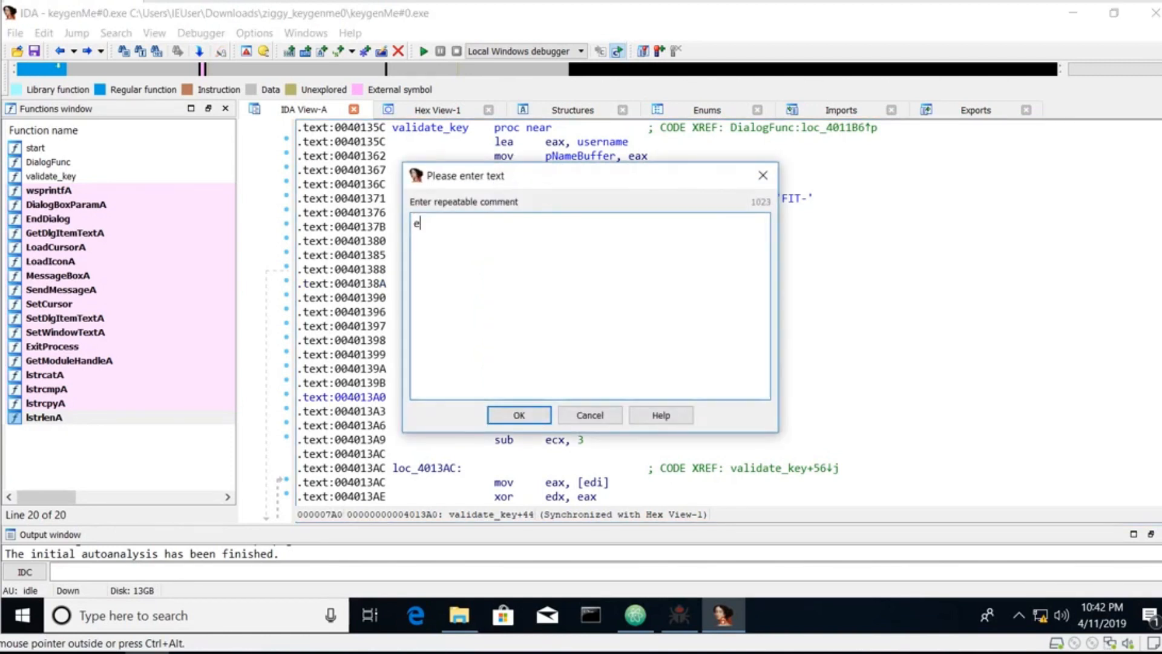
Step: Add the repeatable comment "*ebx = &username" to lea ebx, [ebp-4] and confirm it
text(bx =)
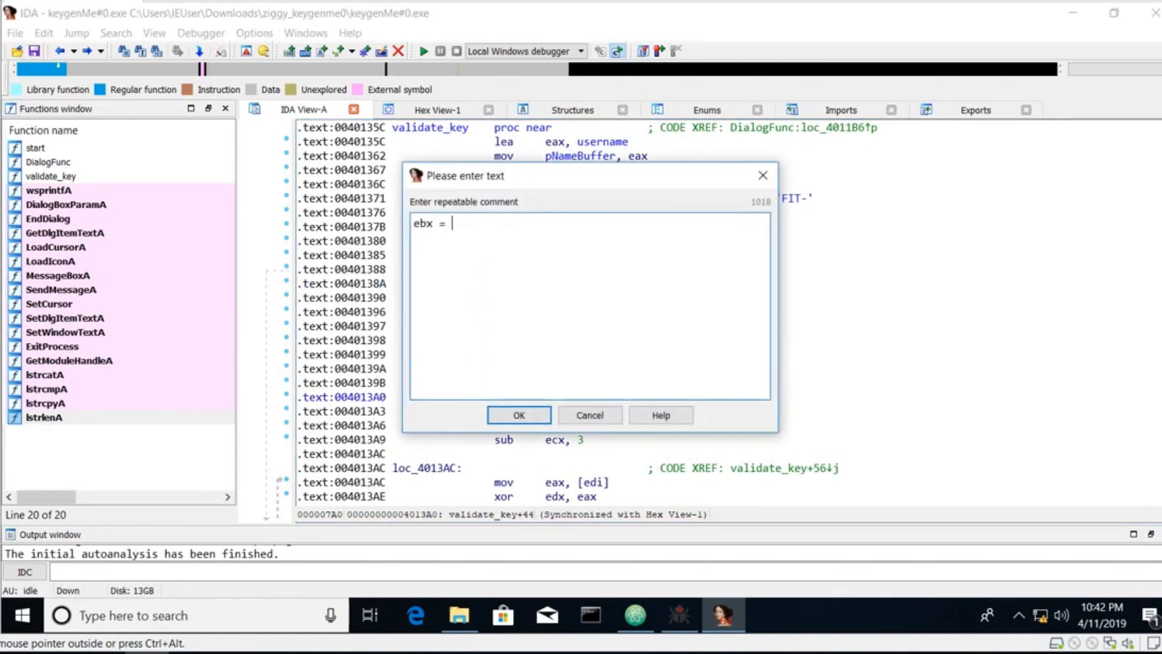
text(**)
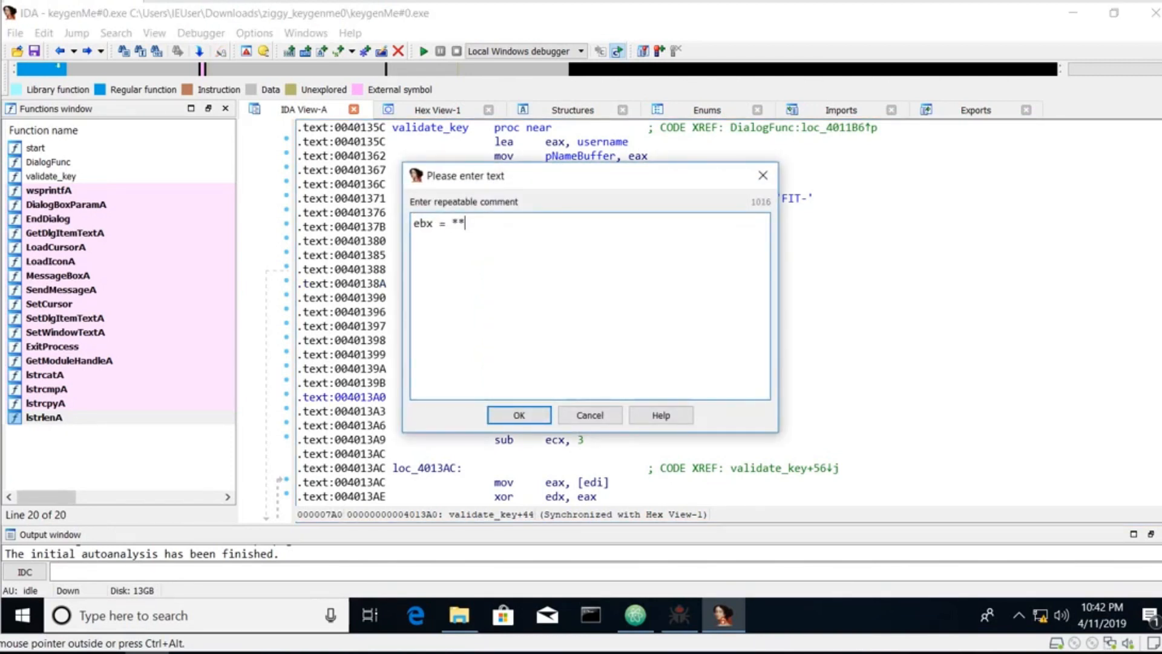
text(name)
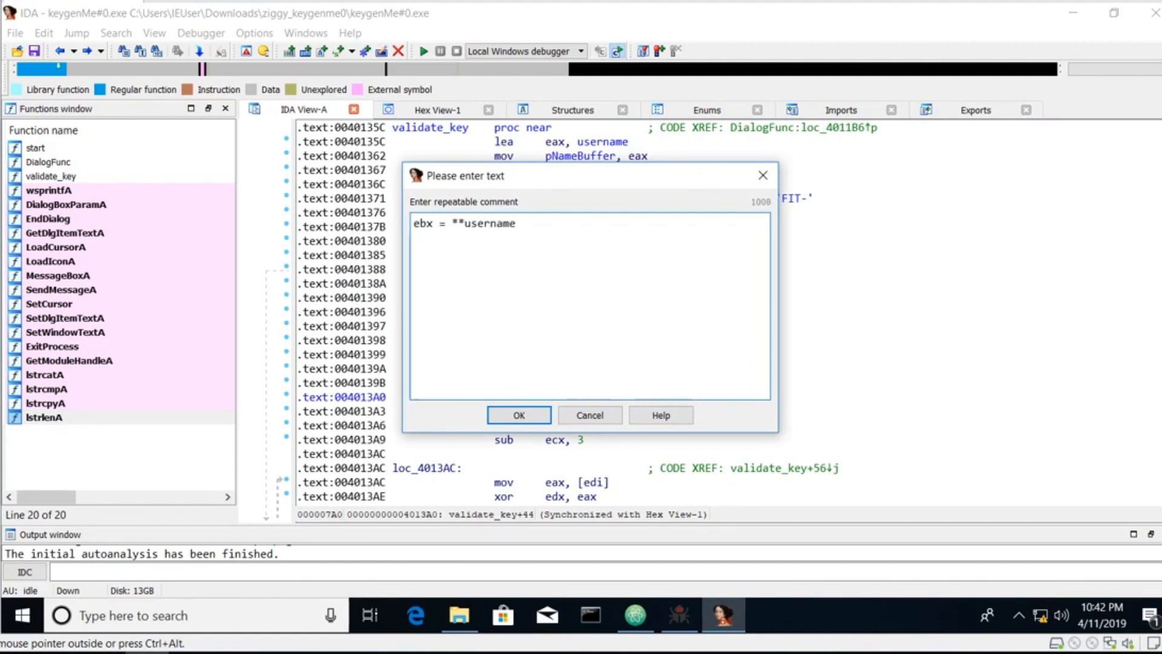
click(518, 414)
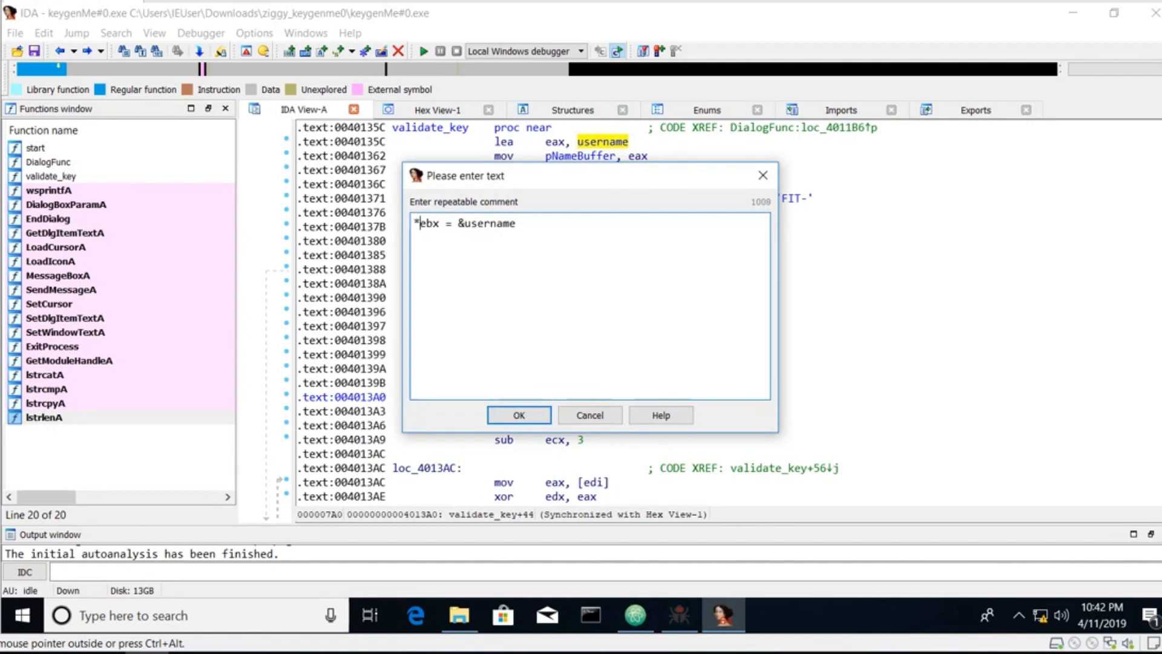
click(518, 414)
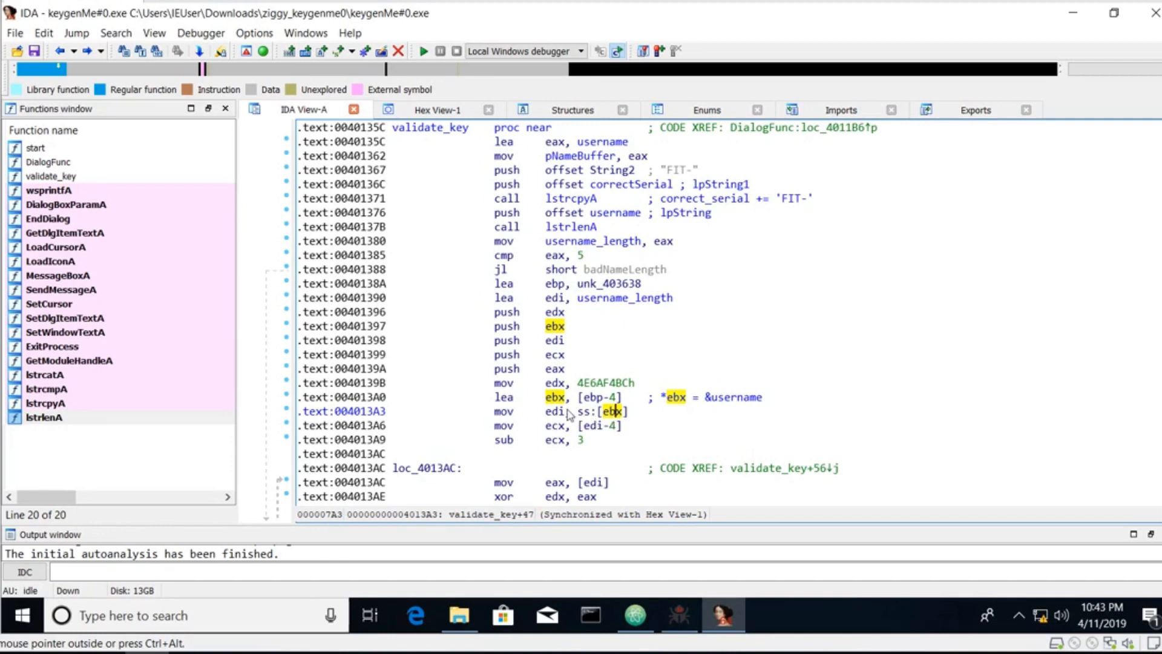
mouse_move(606, 401)
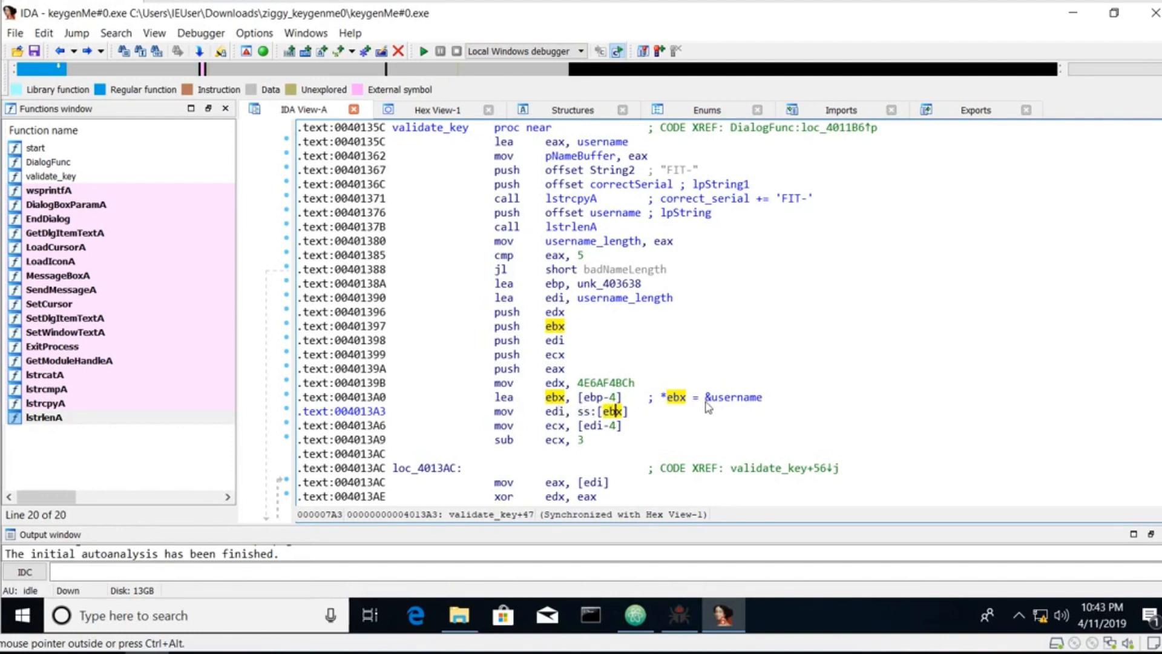
mouse_move(552, 421)
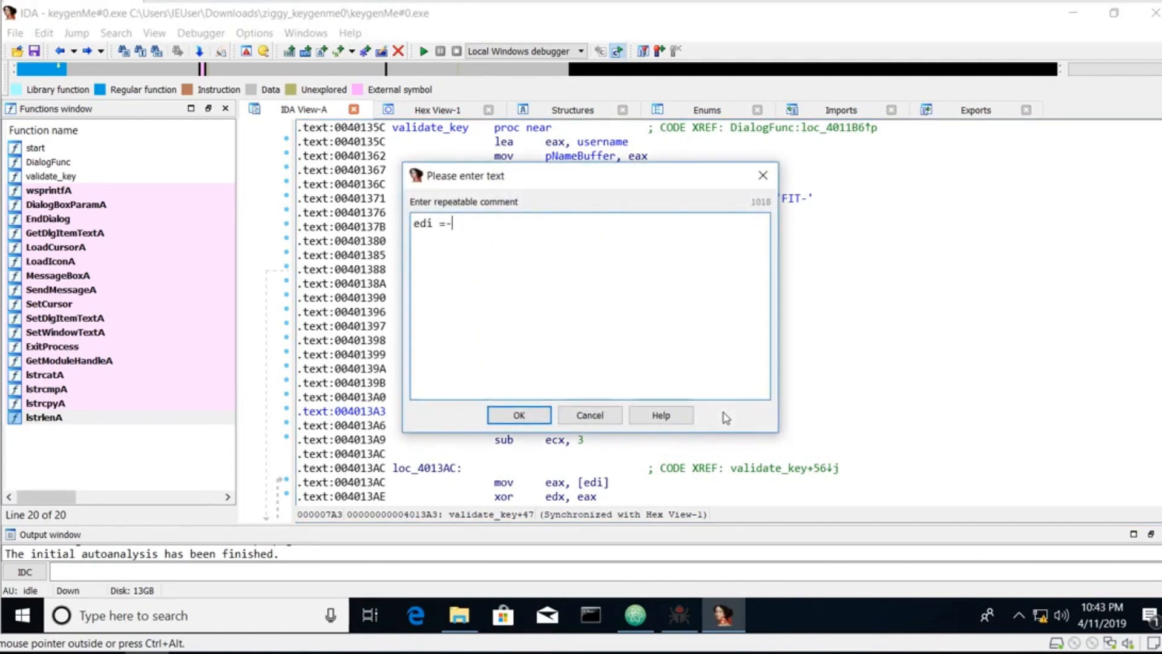
Step: Comment mov edi, ss:[ebx] as "edi = username" and return to the validate_key disassembly
text(username)
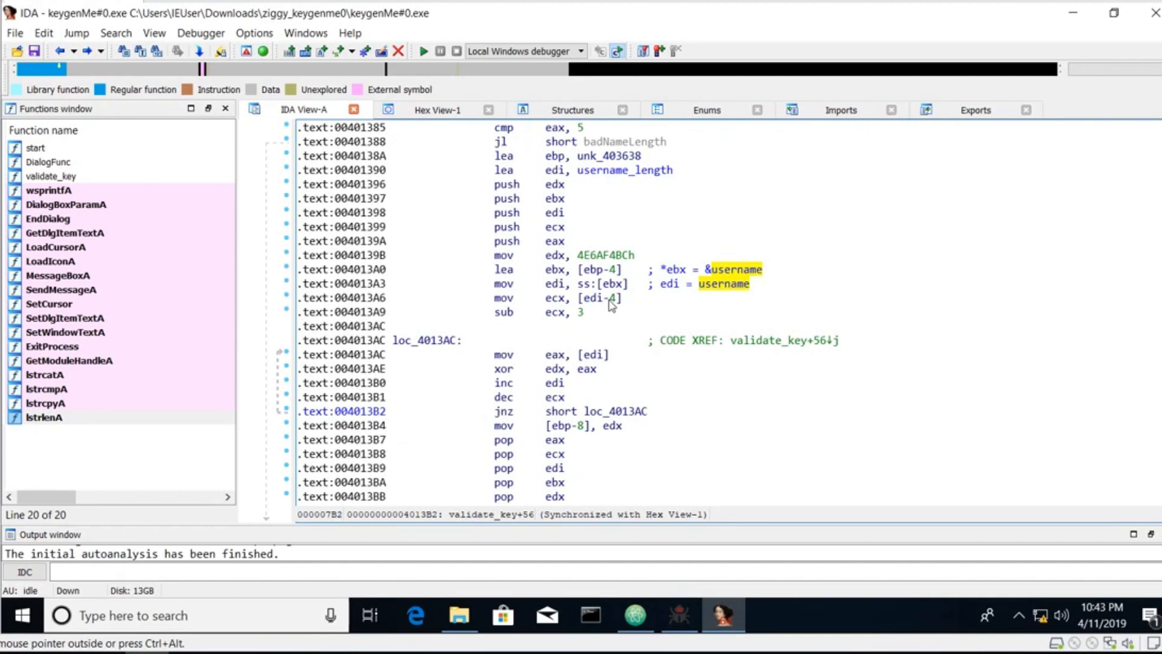
mouse_move(596, 308)
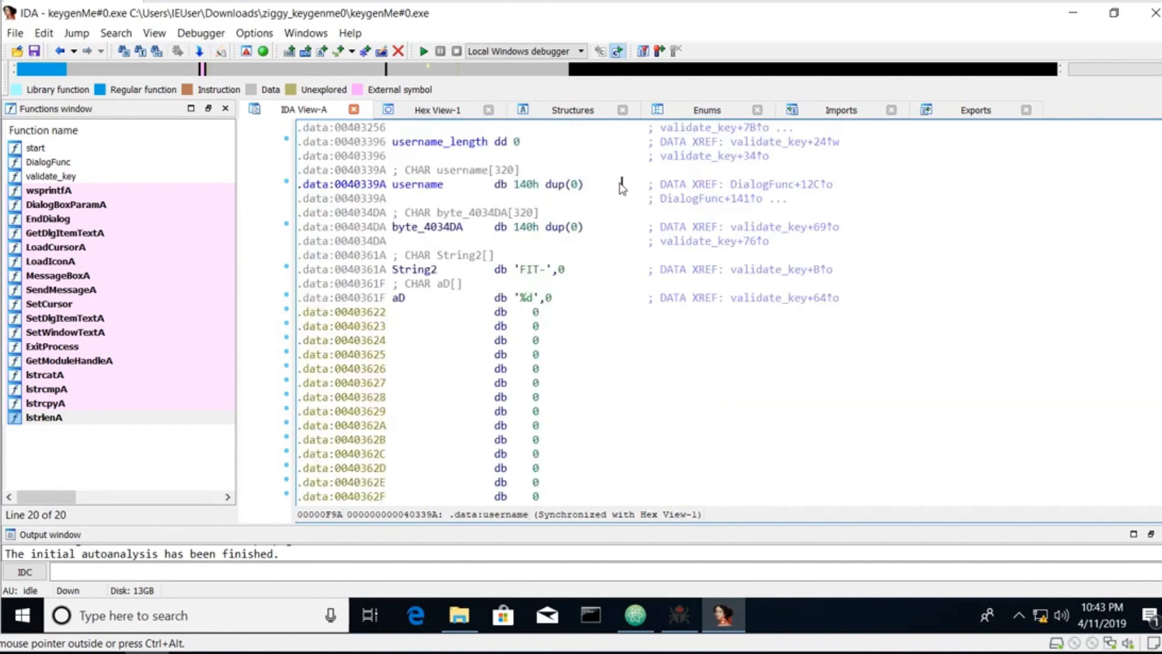
mouse_move(405, 196)
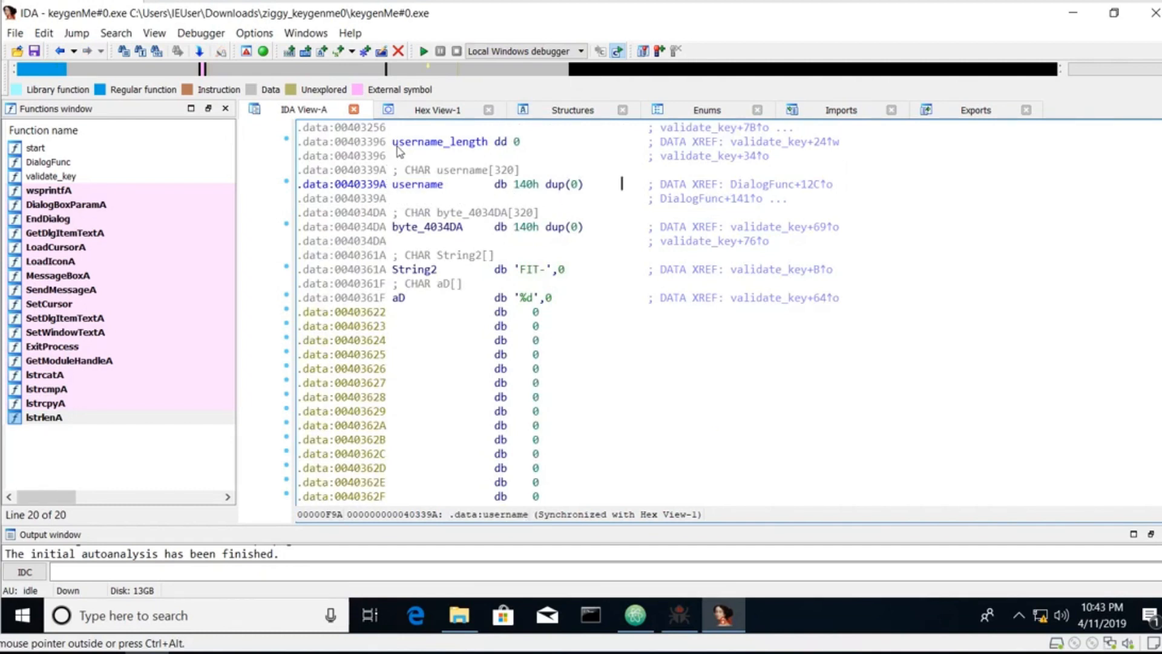
click(438, 142)
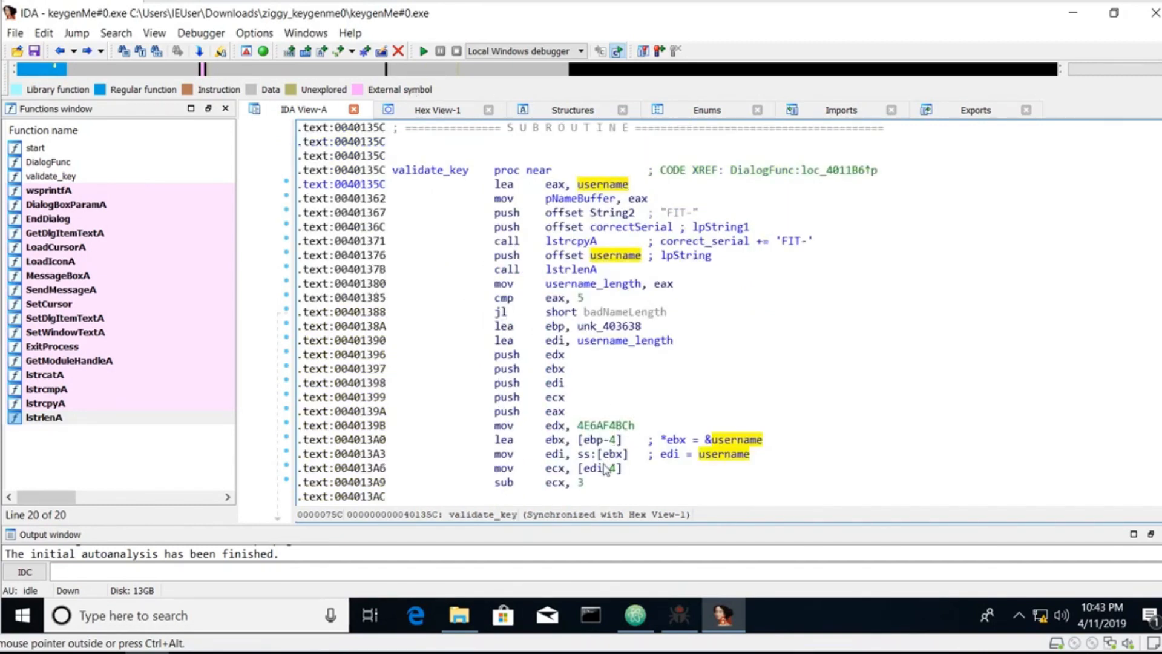
mouse_move(635, 473)
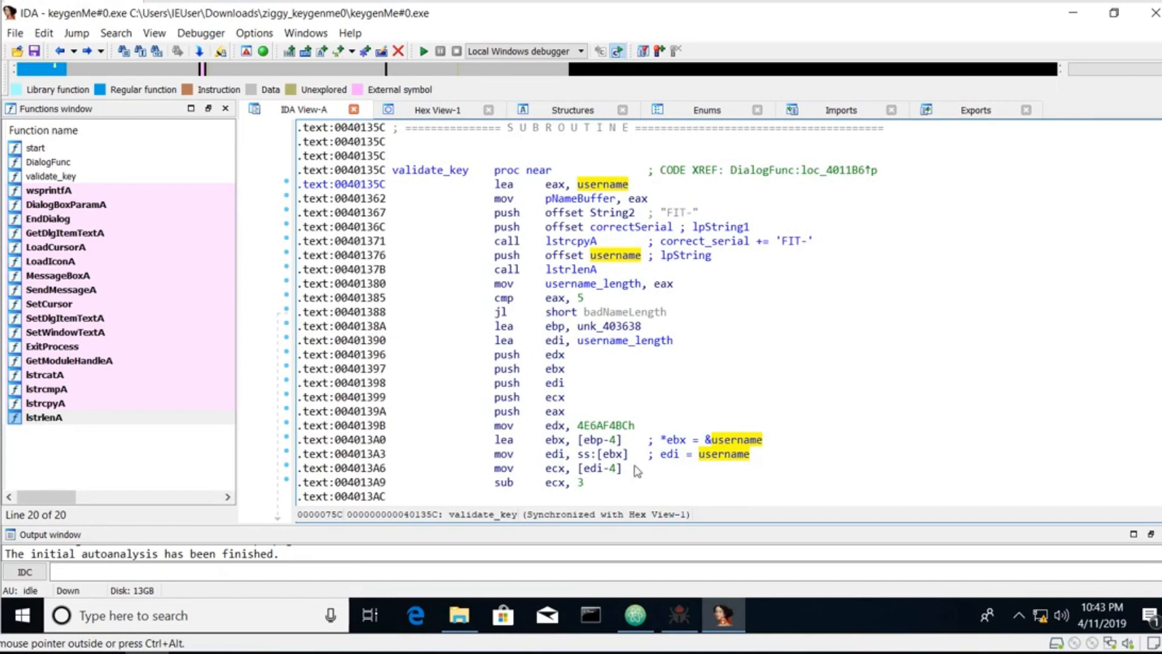
Step: Comment mov ecx, [edi-4] as "ecx = username_length" and sub ecx, 3 as "username_length -= 3"
text(ecx = use)
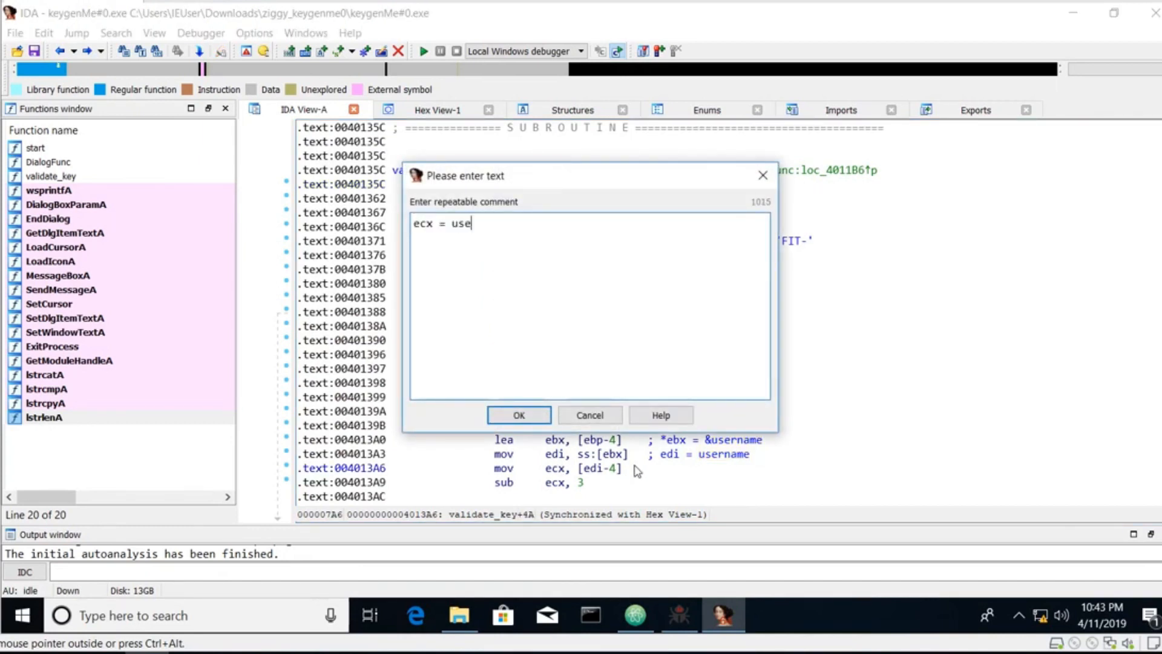
text(rname_length)
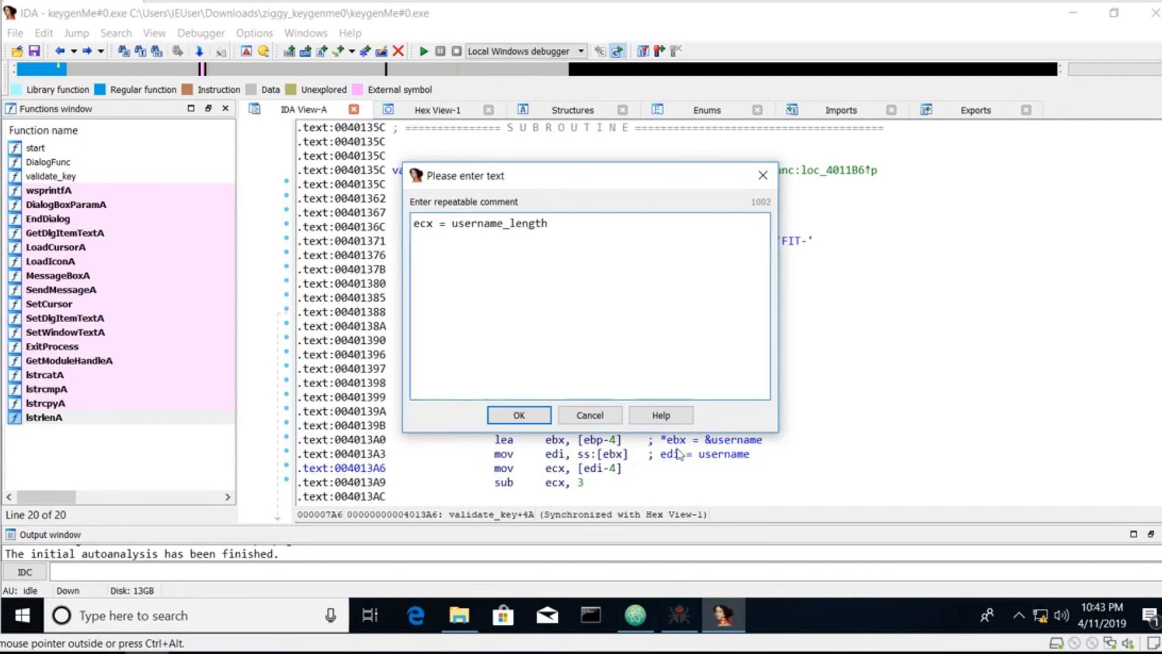
click(518, 414)
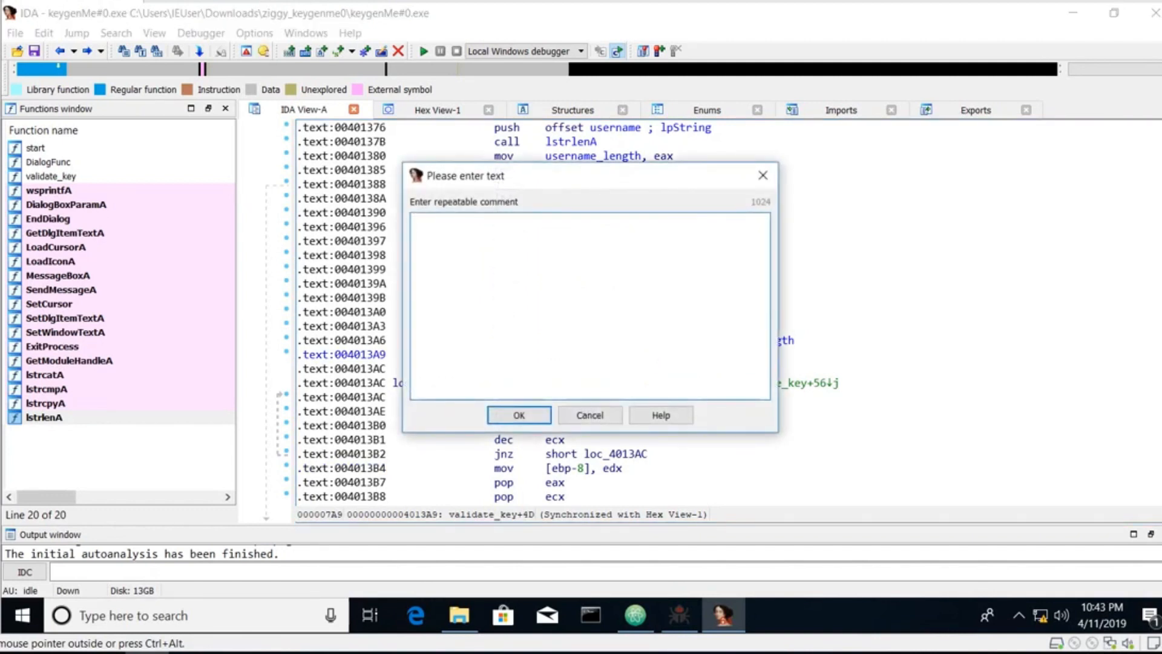
text(username_length -= 3)
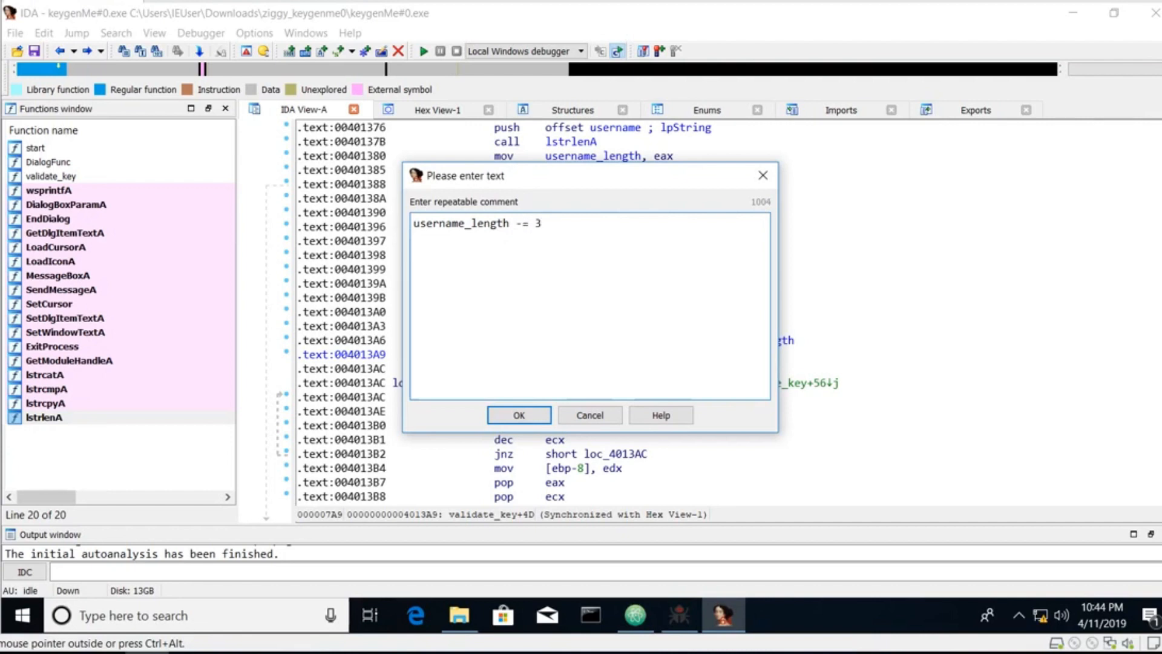
click(518, 414)
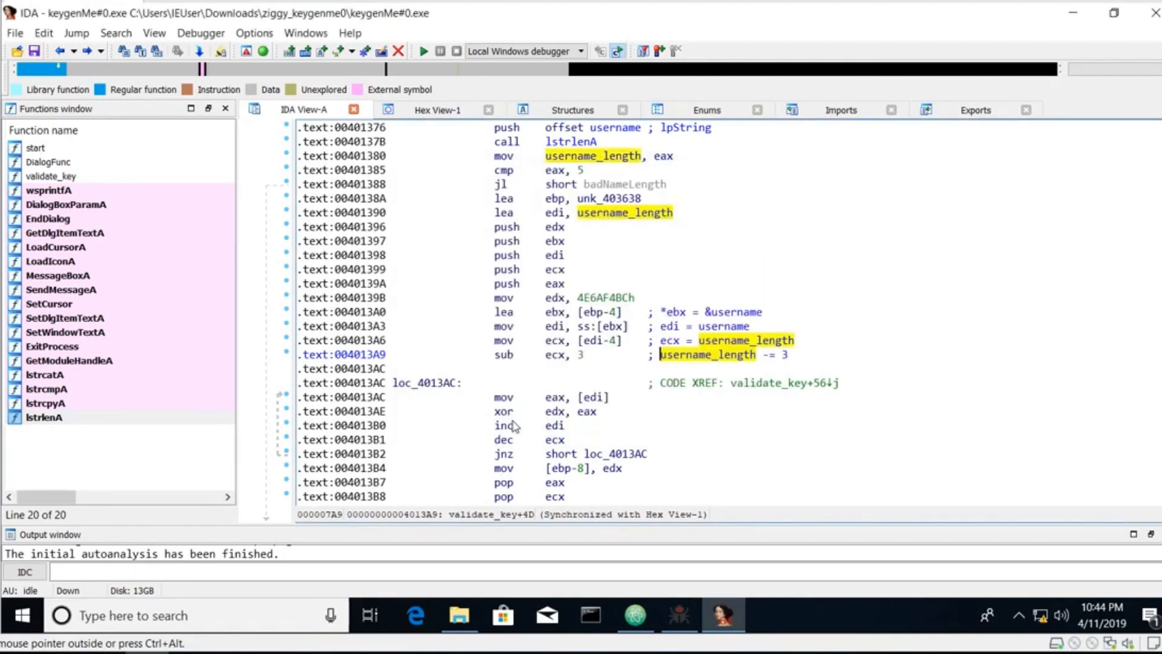
scroll(down, 3)
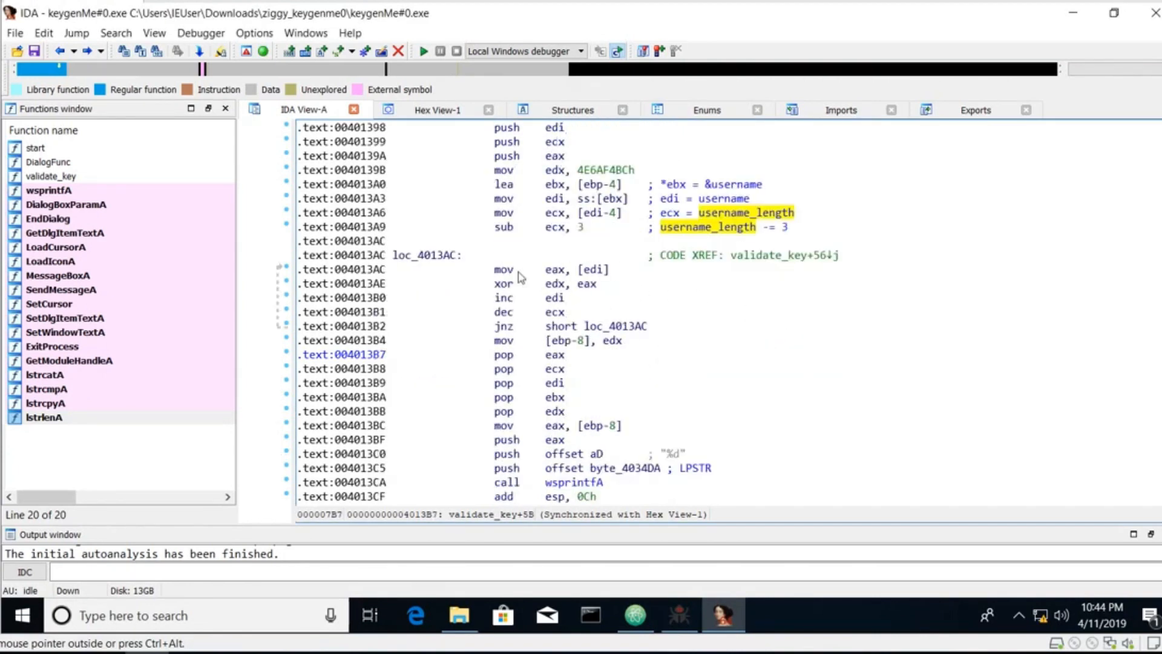
click(426, 255)
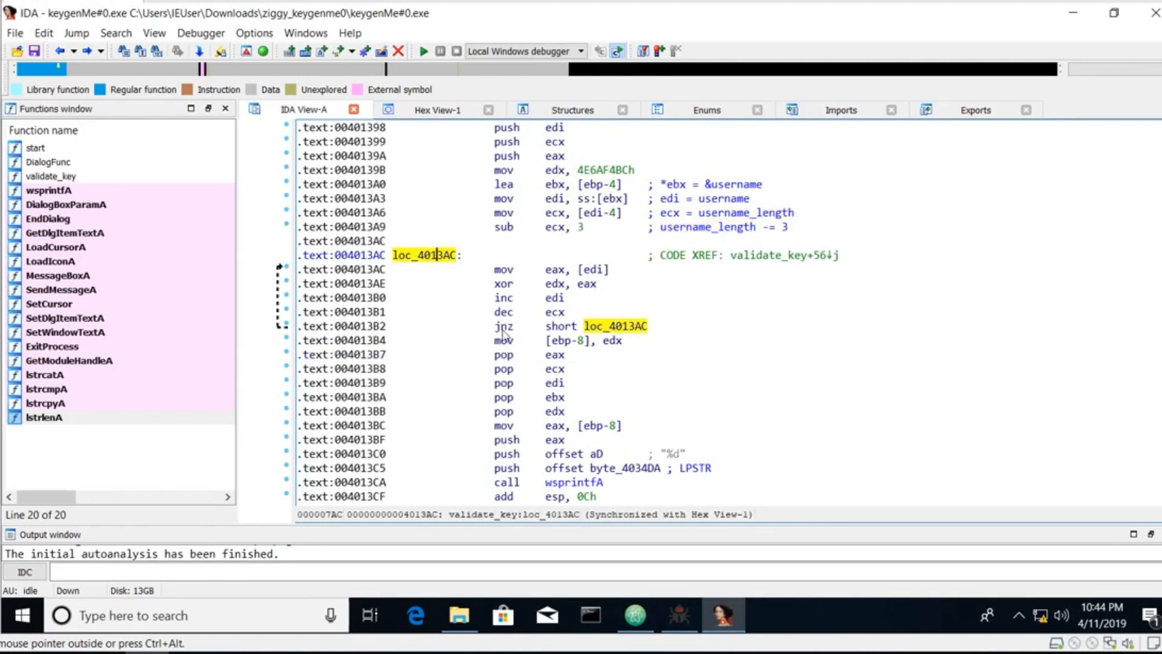
mouse_move(662, 279)
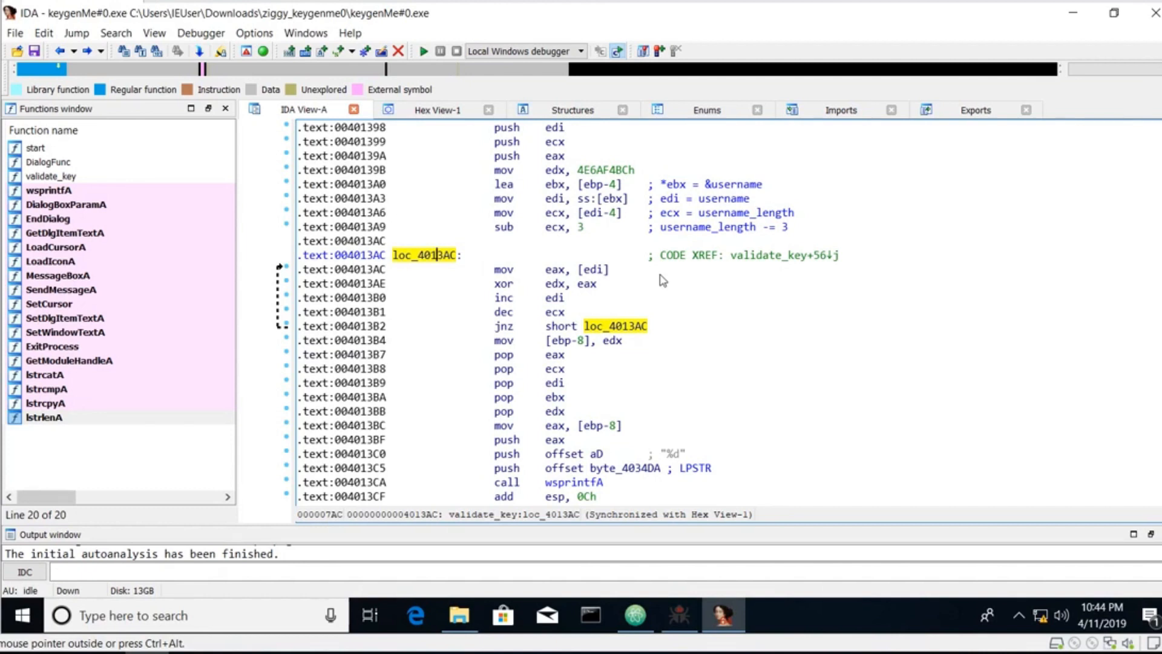
mouse_move(604, 275)
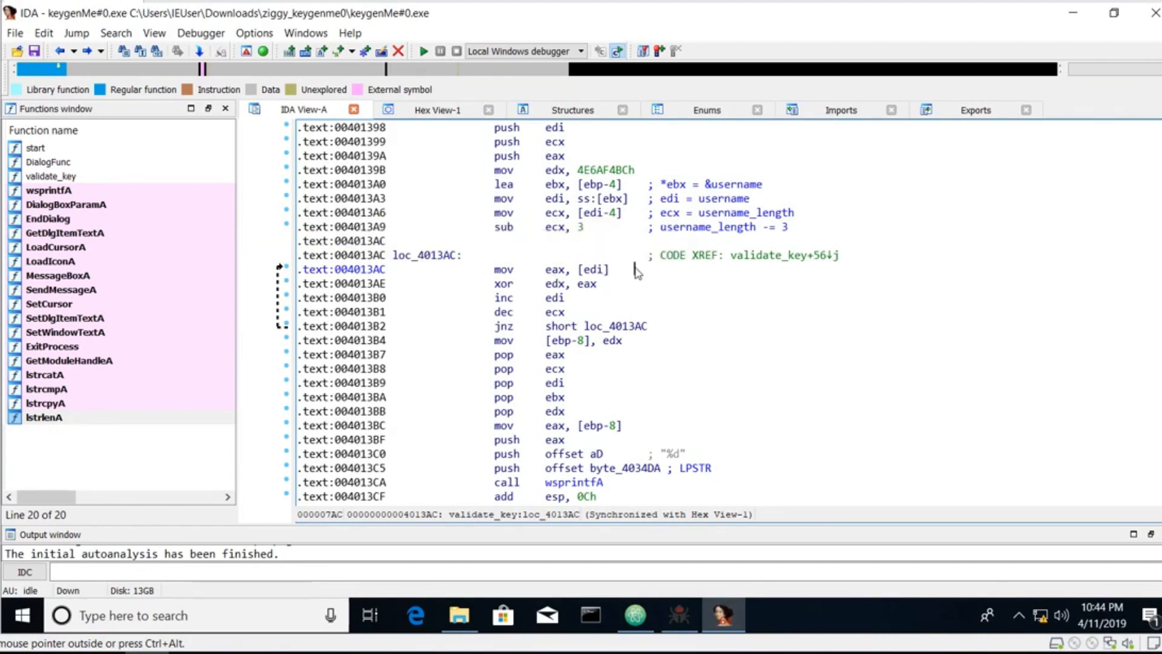
Step: Comment loc_4013AC as "grabbing 4 characters from username" and confirm it
text(grab)
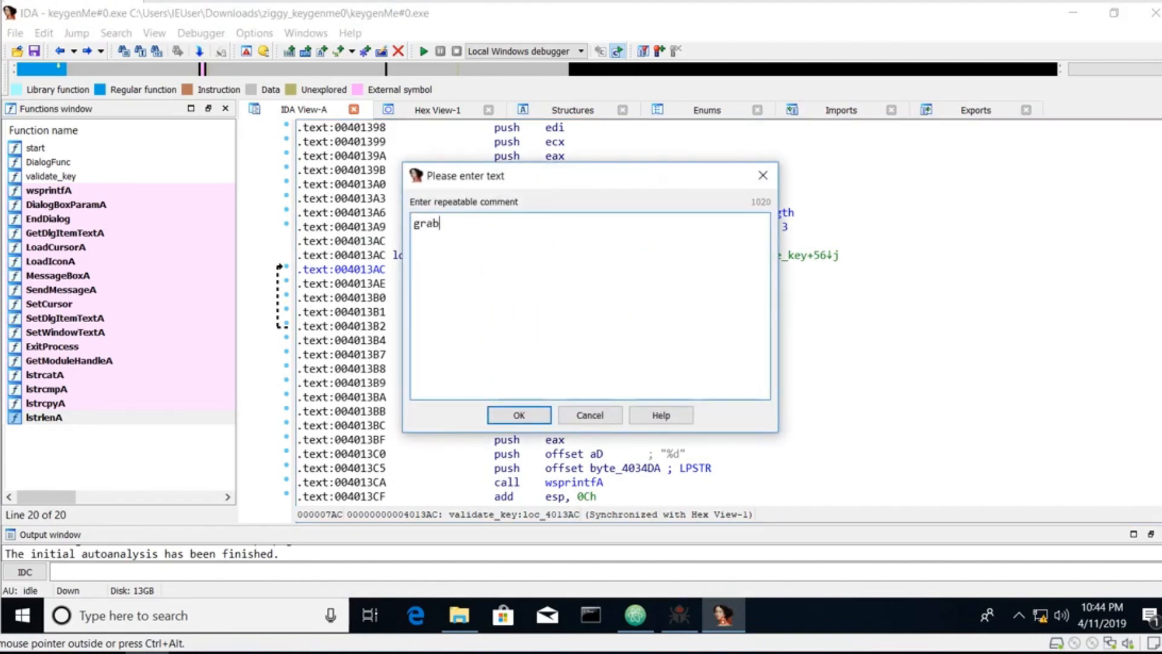
text(bing 4 charact)
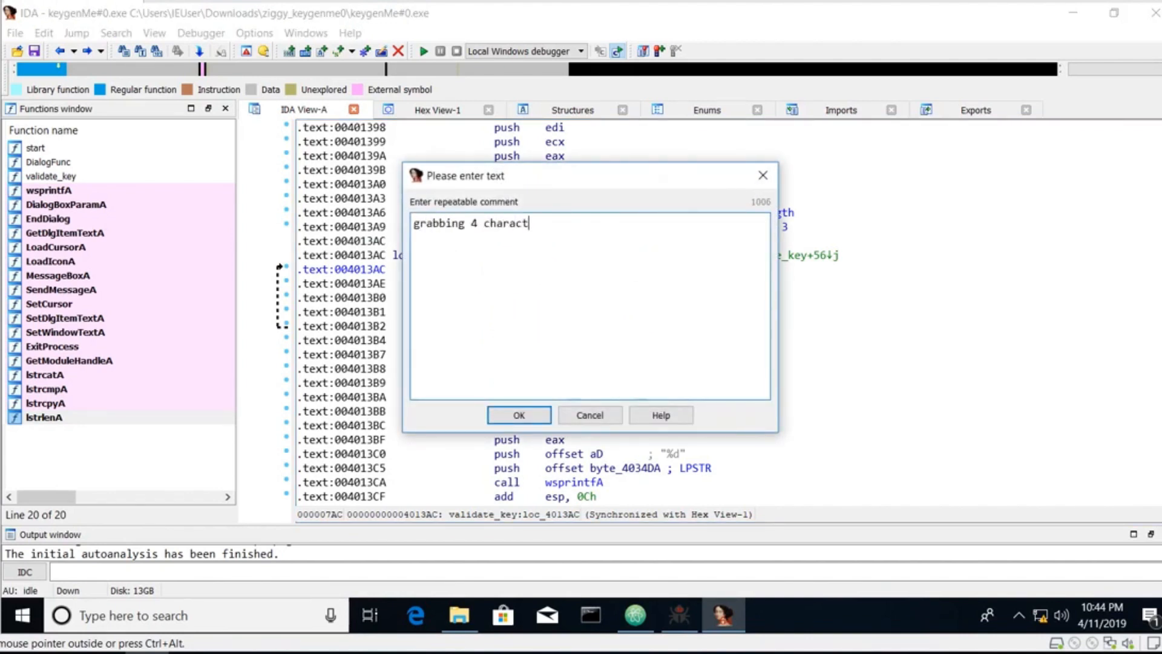
text(ers from username)
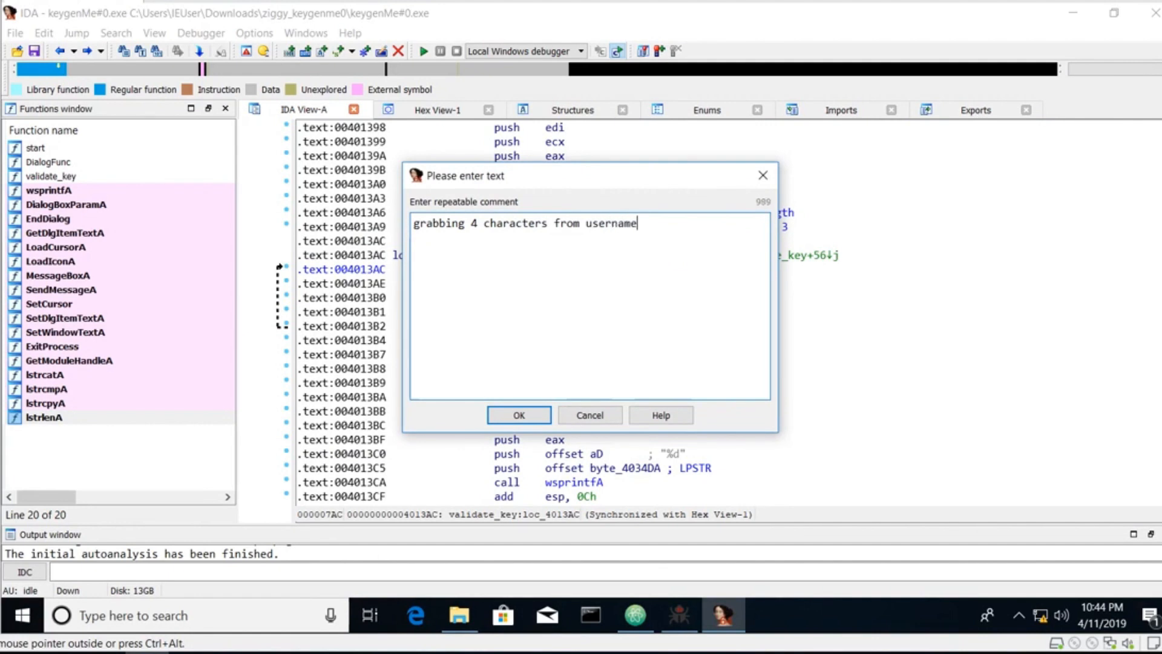
click(518, 414)
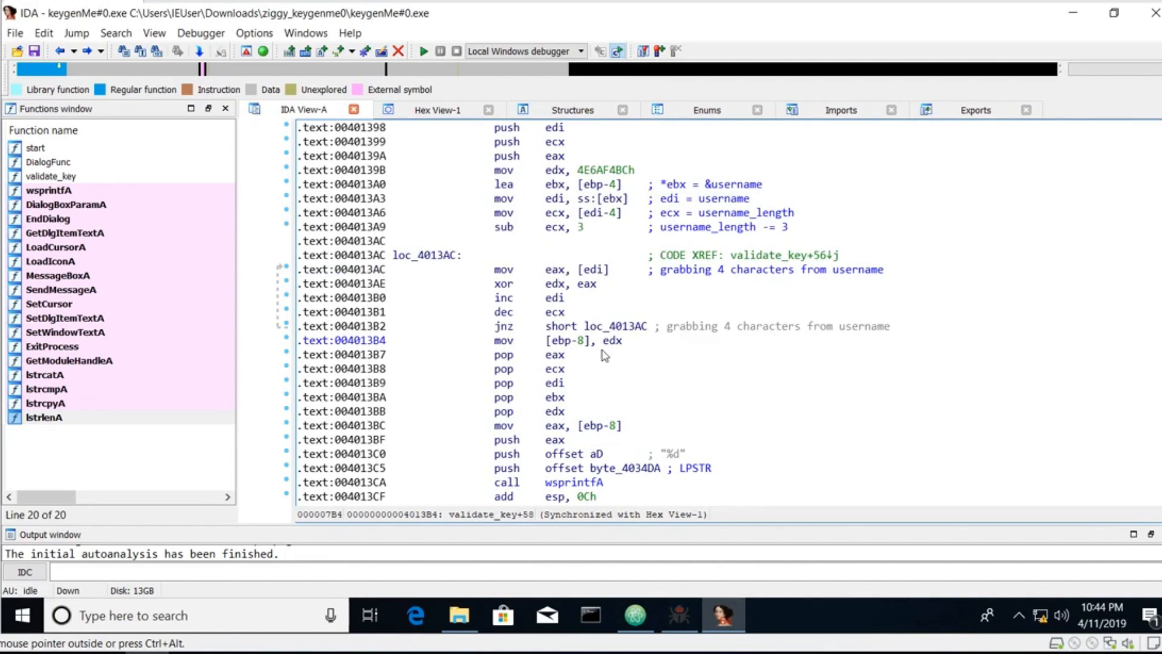
mouse_move(582, 349)
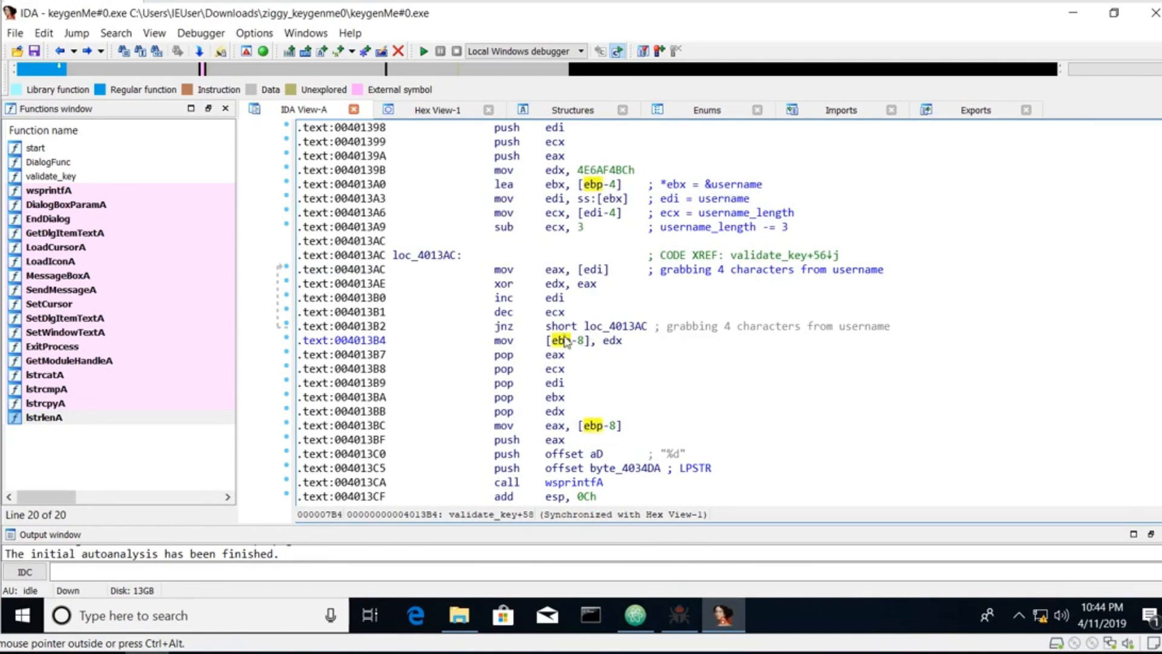
mouse_move(726, 192)
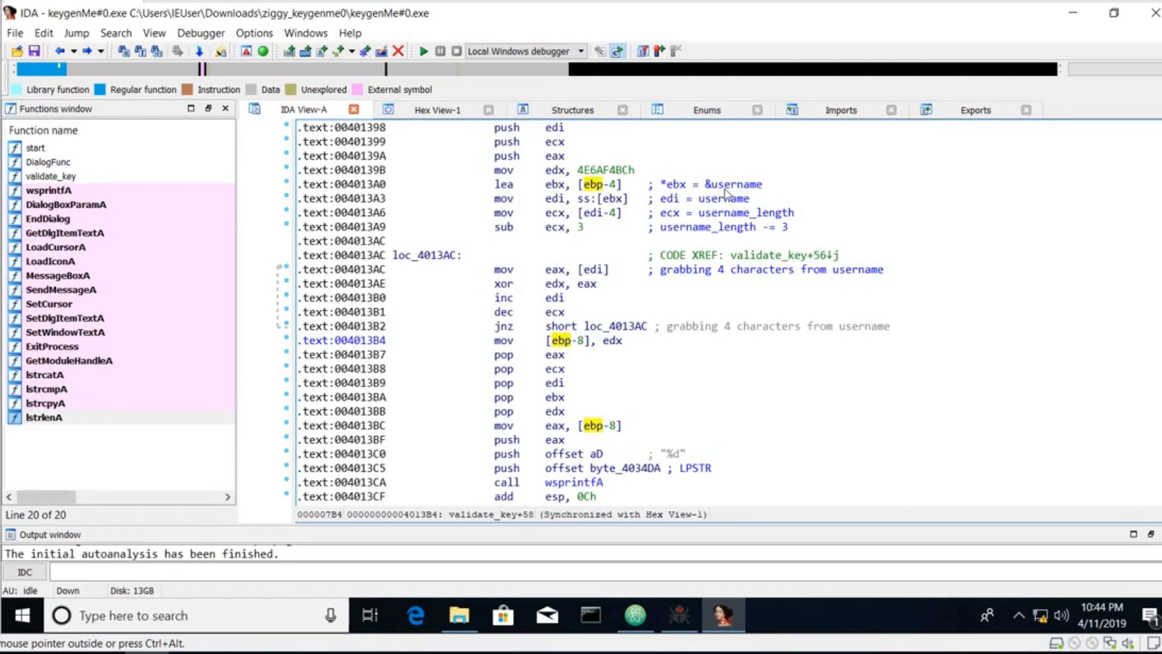
mouse_move(655, 345)
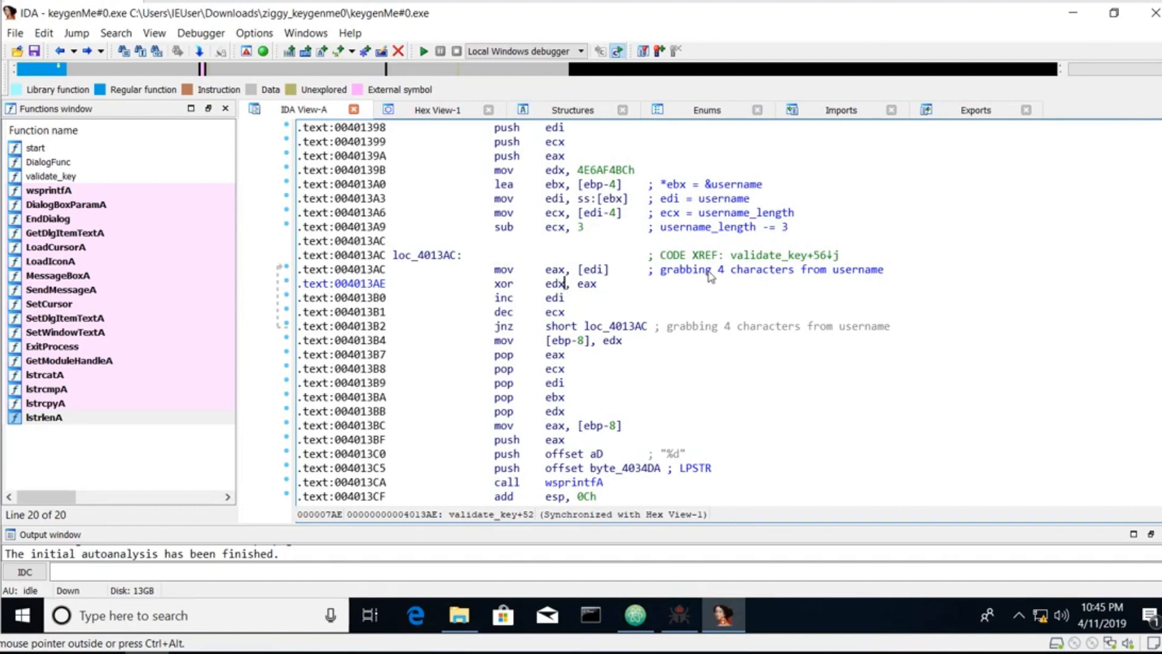
mouse_move(559, 286)
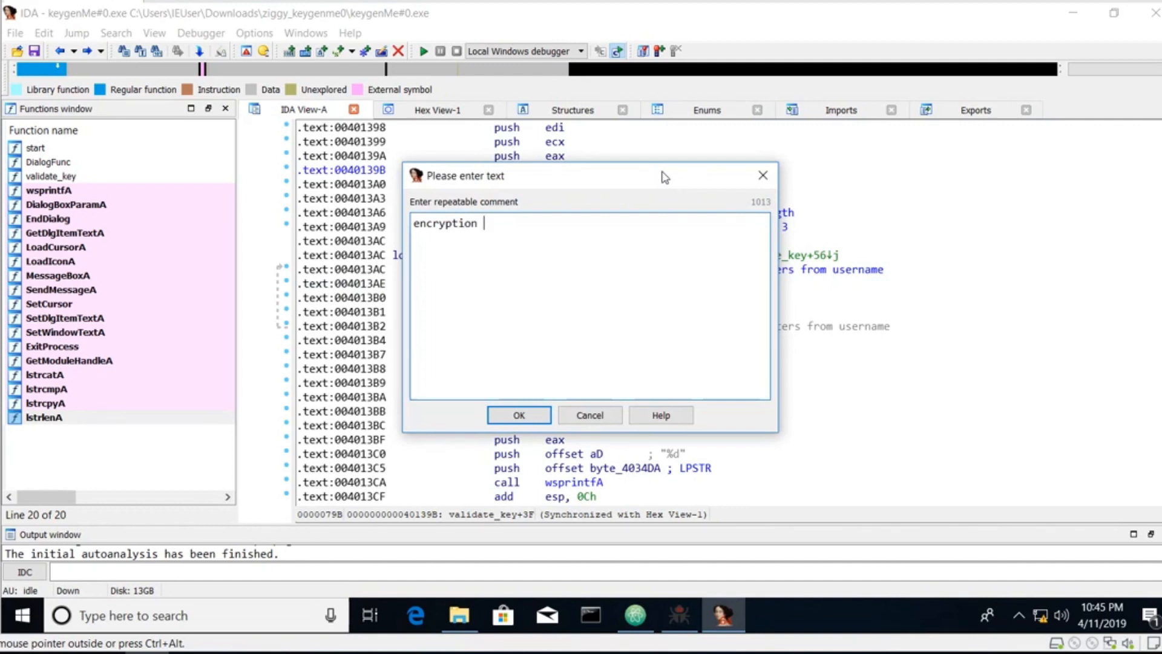
Step: Comment mov edx, 4E6AF4BCh as "encryption_key" and highlight the edi register uses
text(_key)
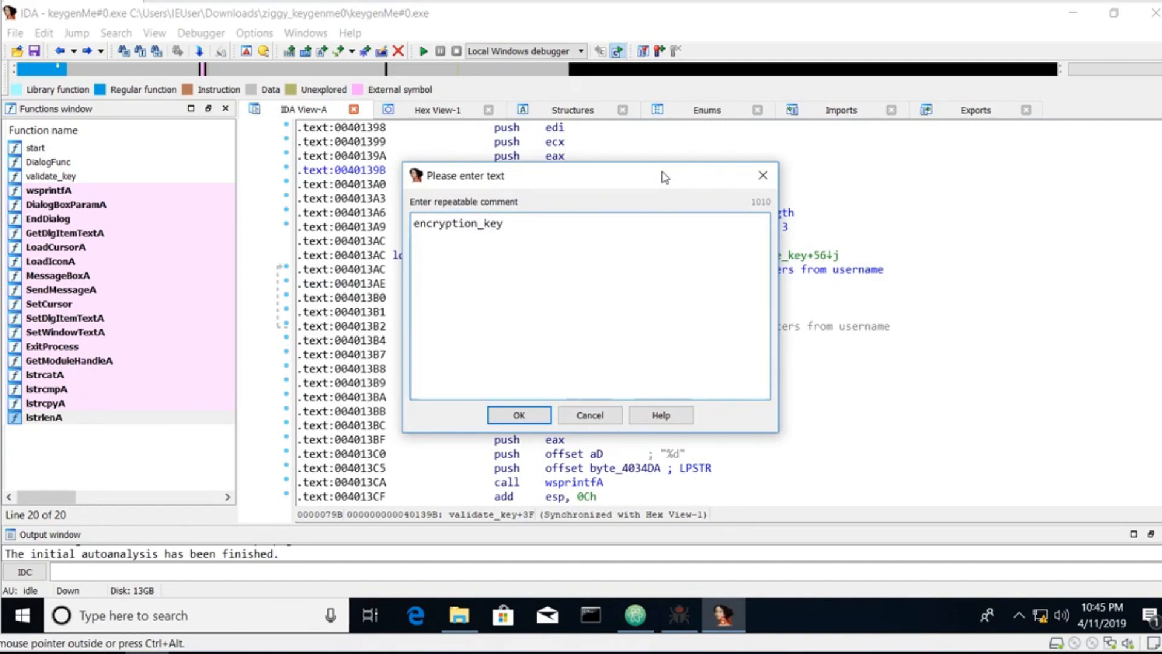
click(518, 414)
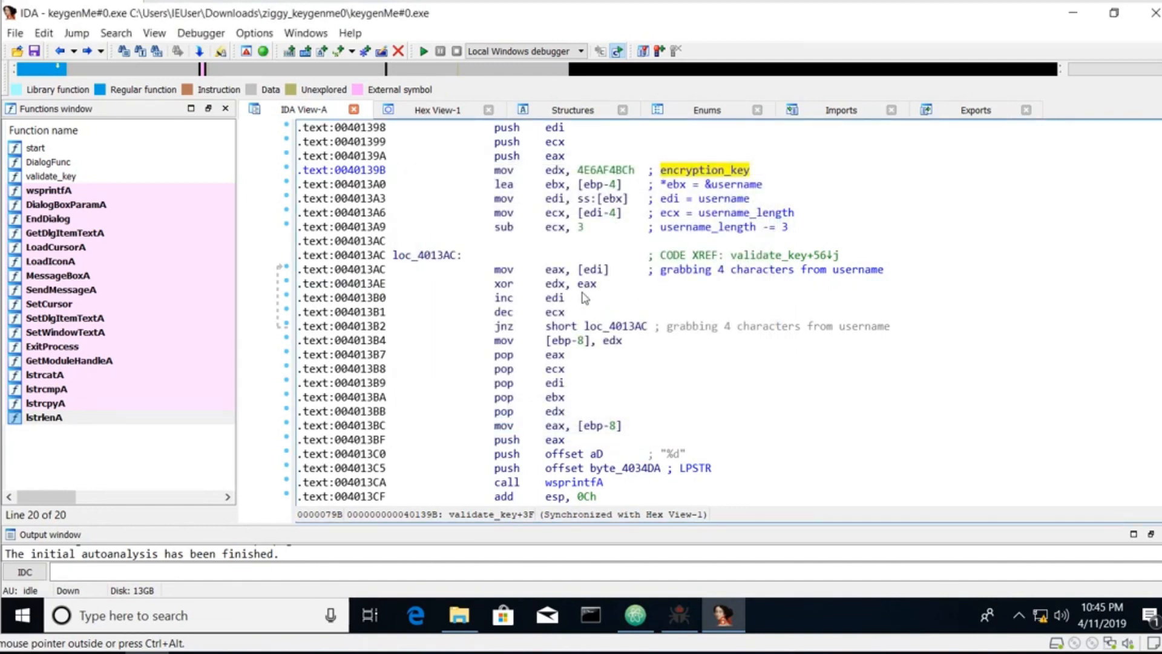
click(555, 298)
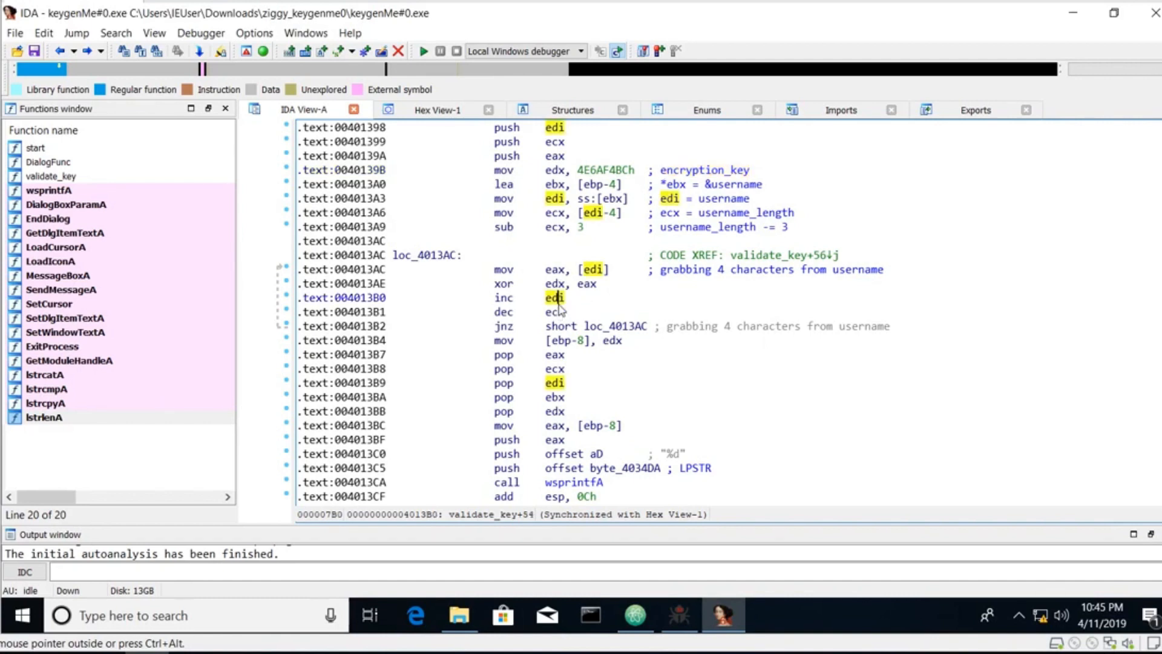
mouse_move(683, 206)
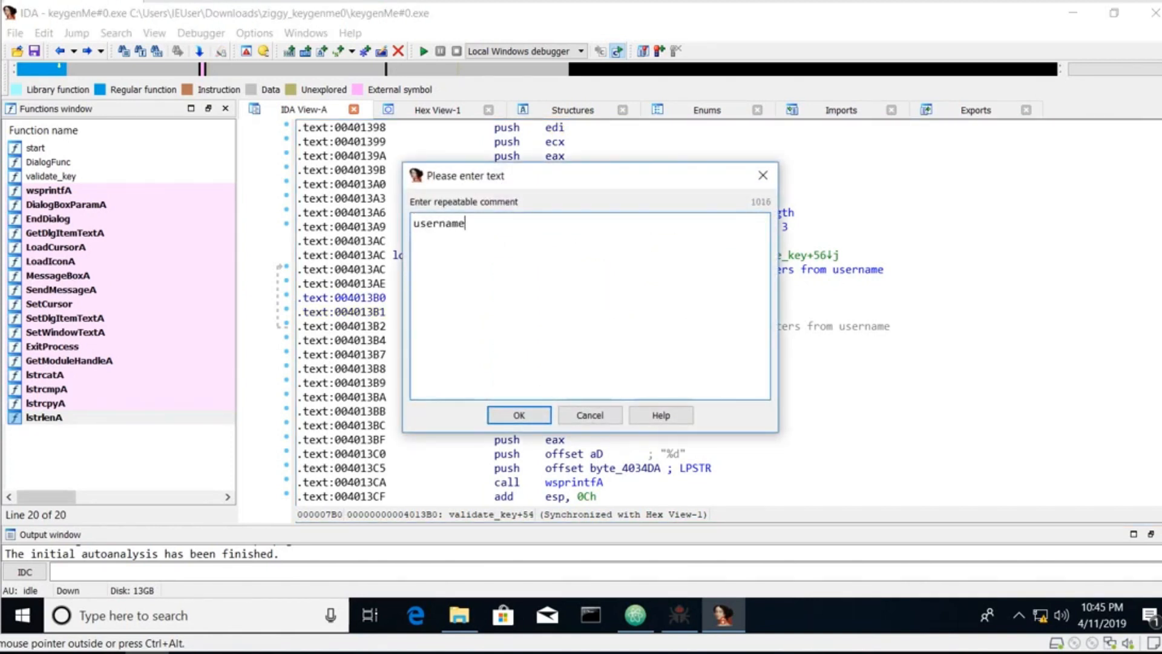
Step: Comment inc edi as "username[i:i+4]; i++" and confirm it
text([i)
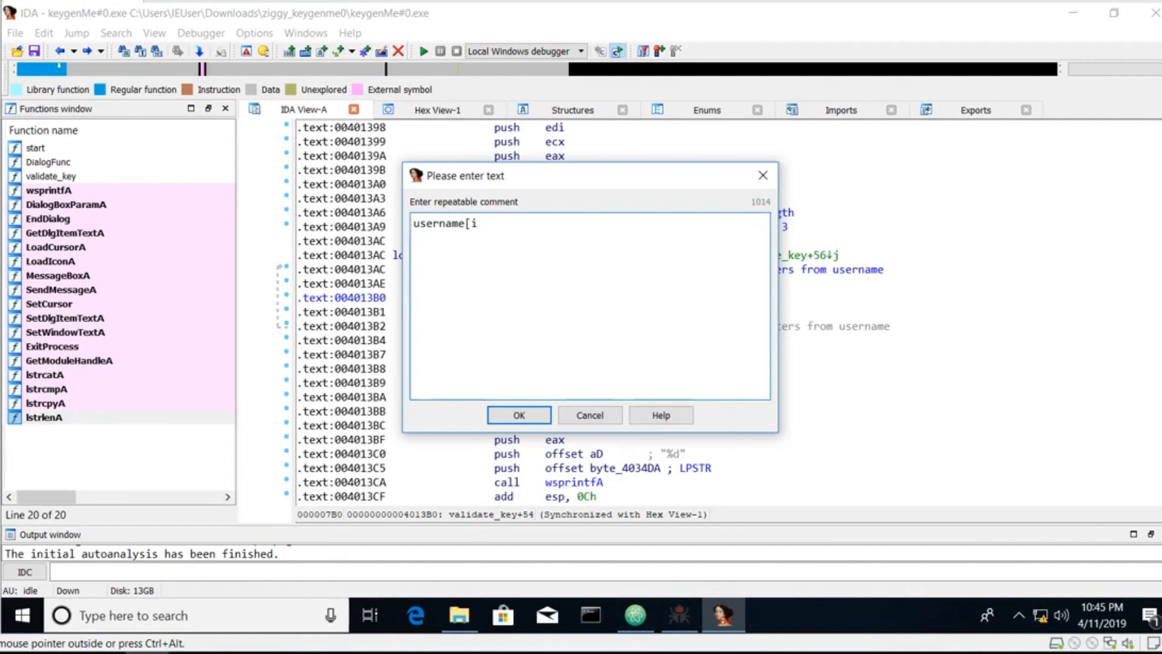
text(:i)
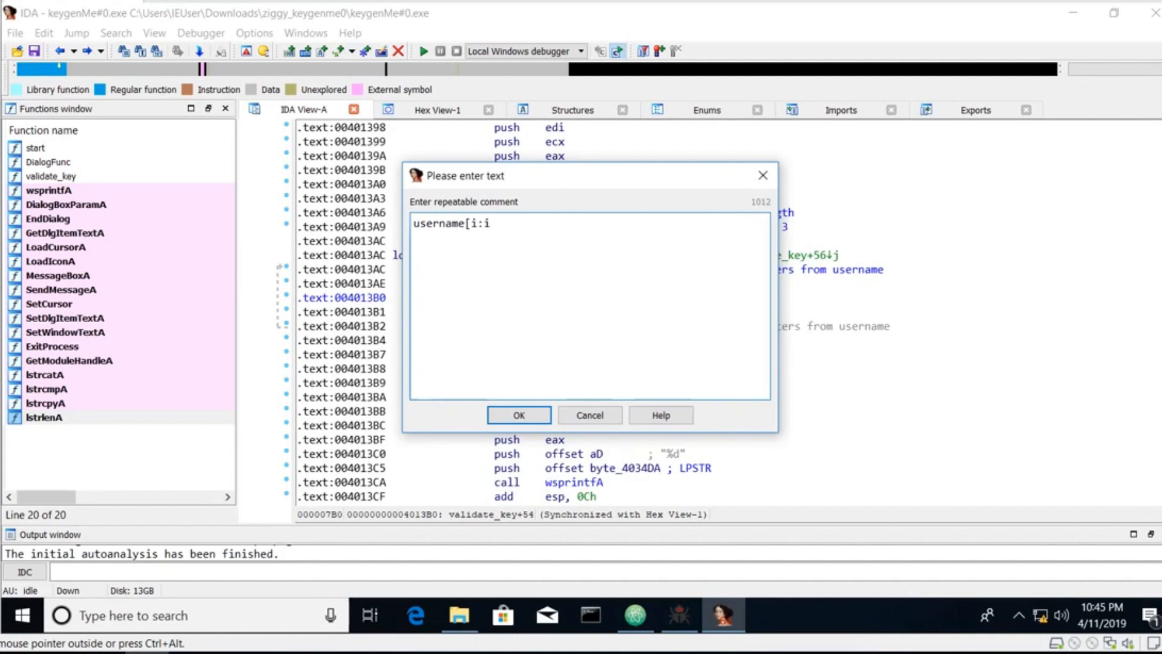
text(+4])
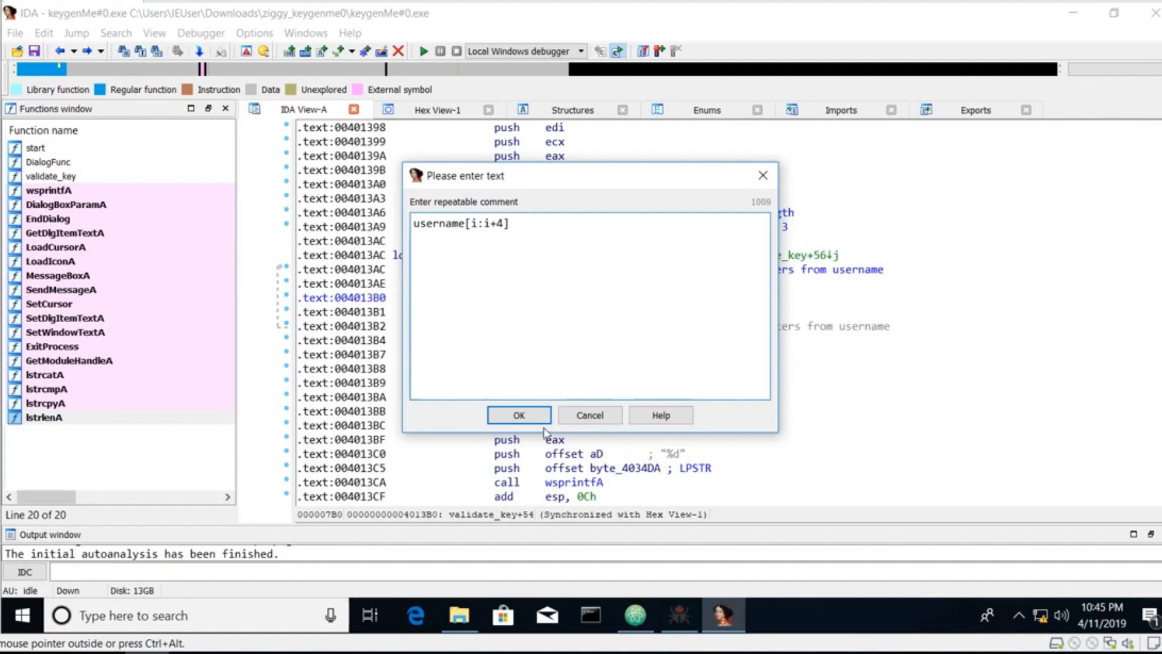
click(518, 414)
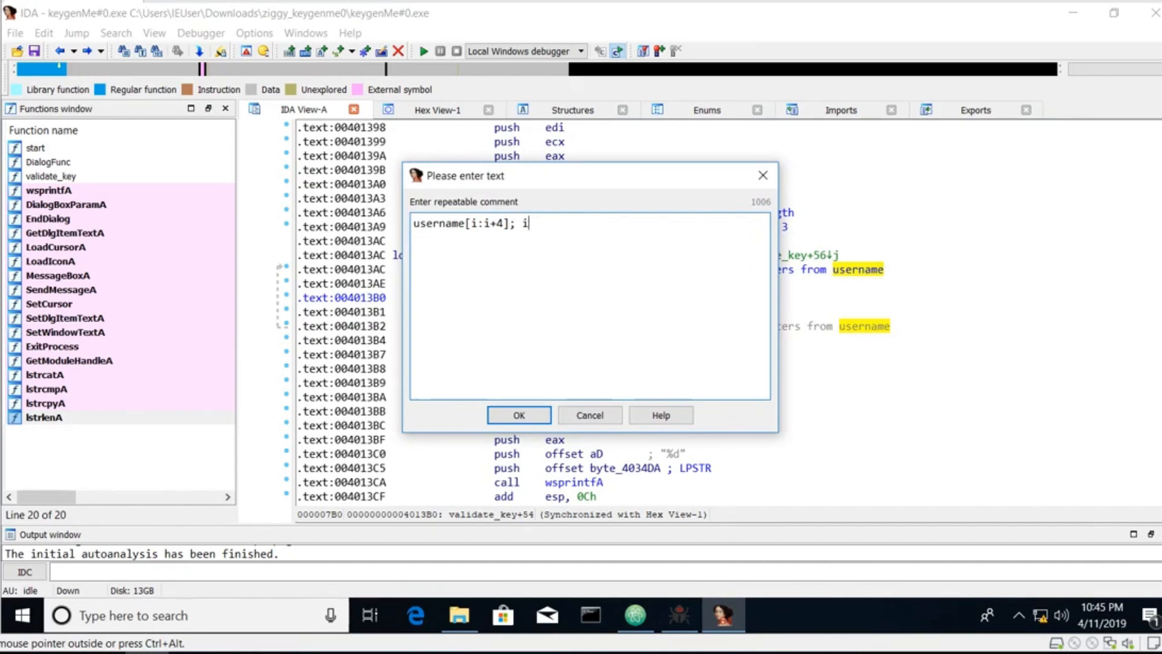
click(518, 414)
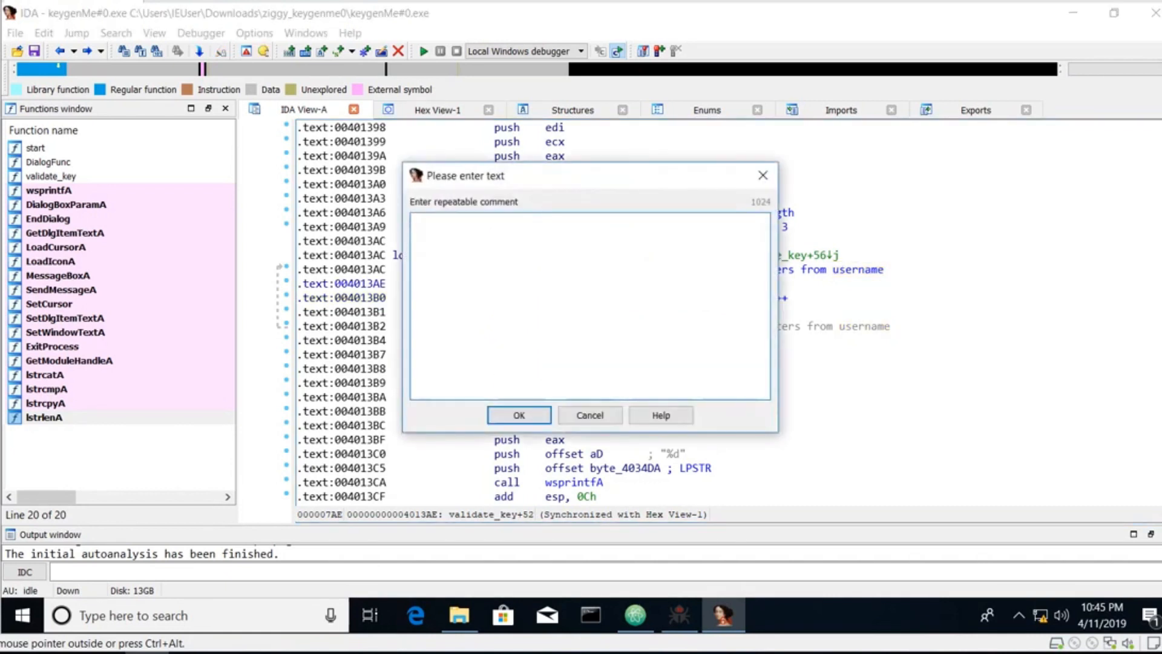
Step: Comment the xor edx, eax line as "encryption_buffer ^= username[i:i+4]"
text(encr)
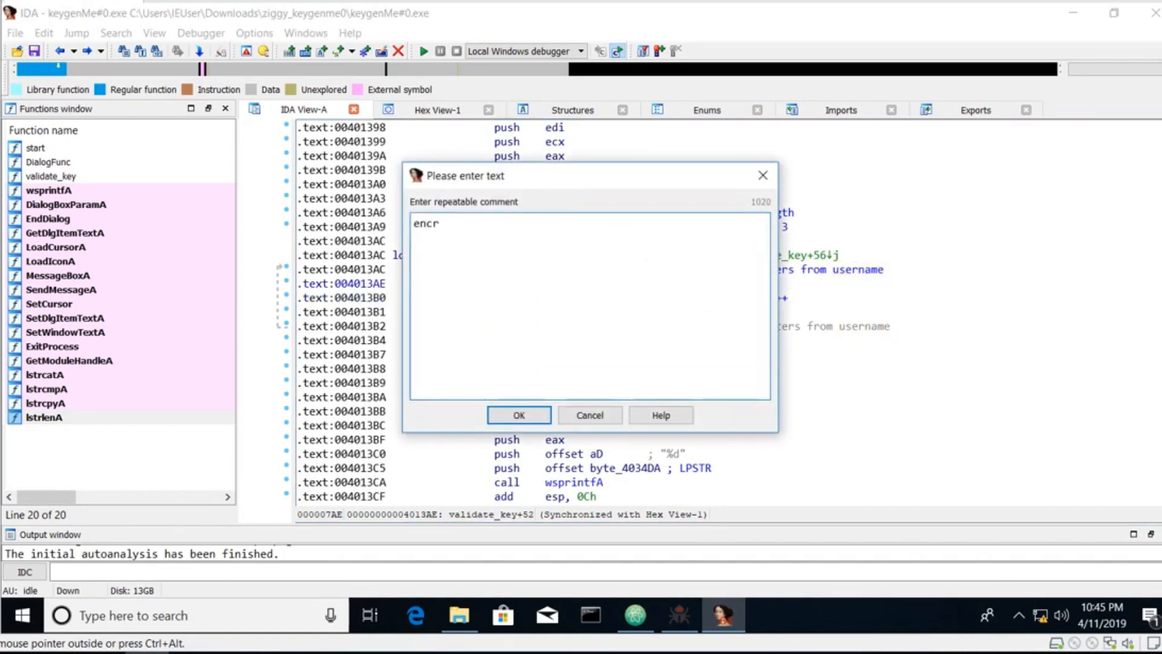
text(yption_)
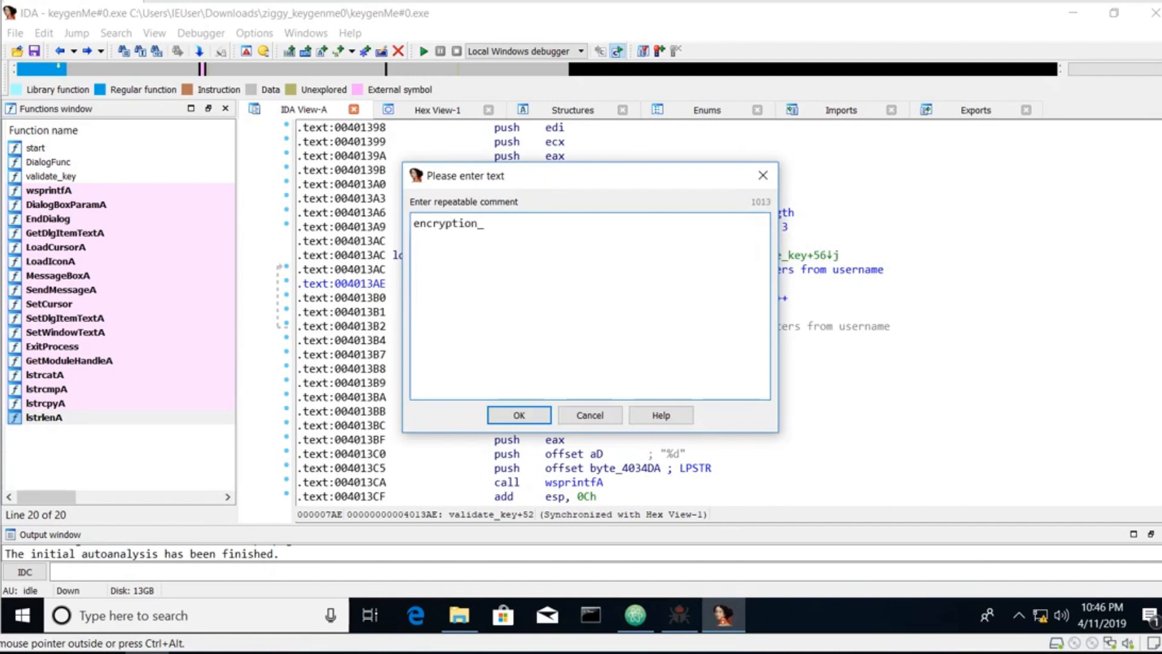
text(buffer)
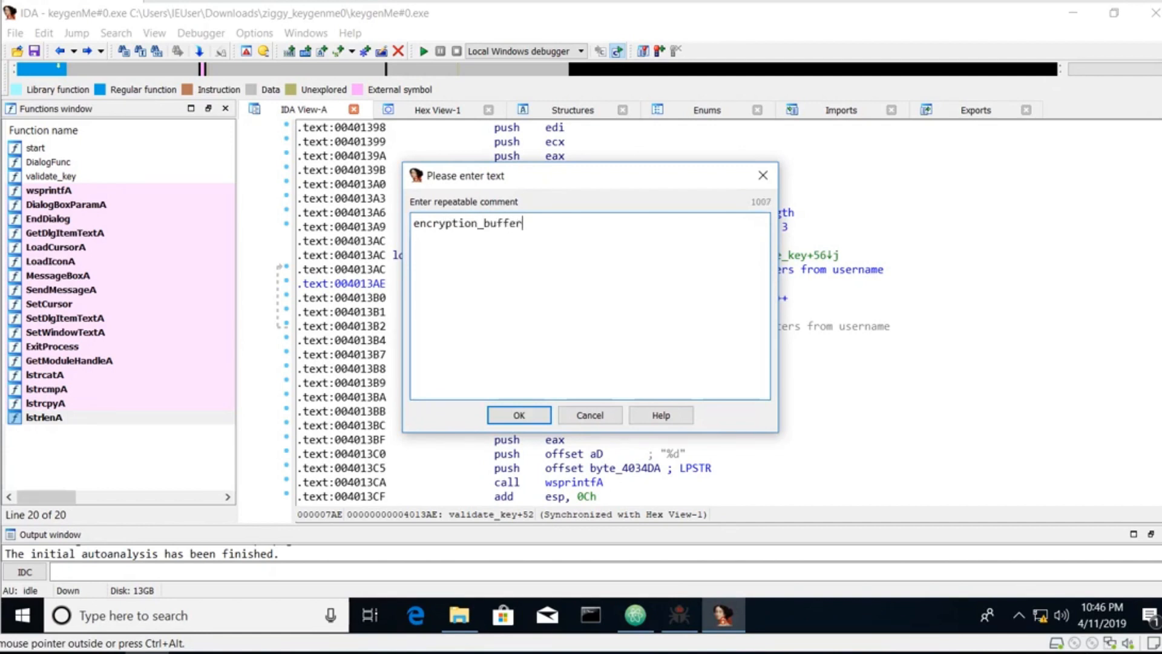
text(^=)
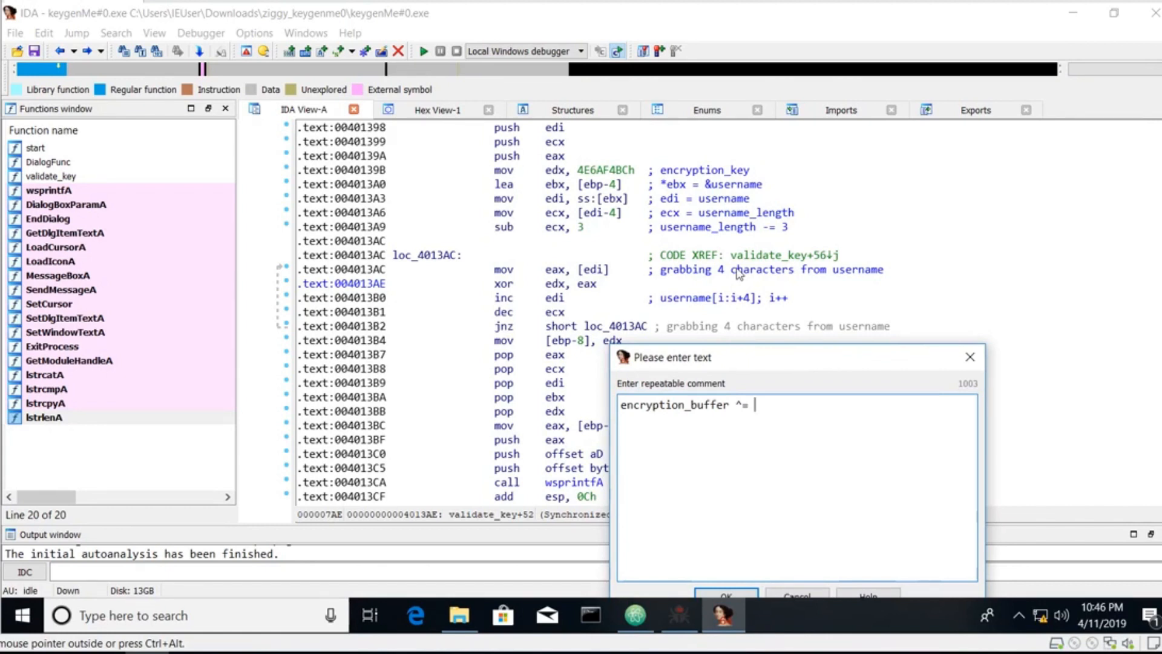
text(username[)
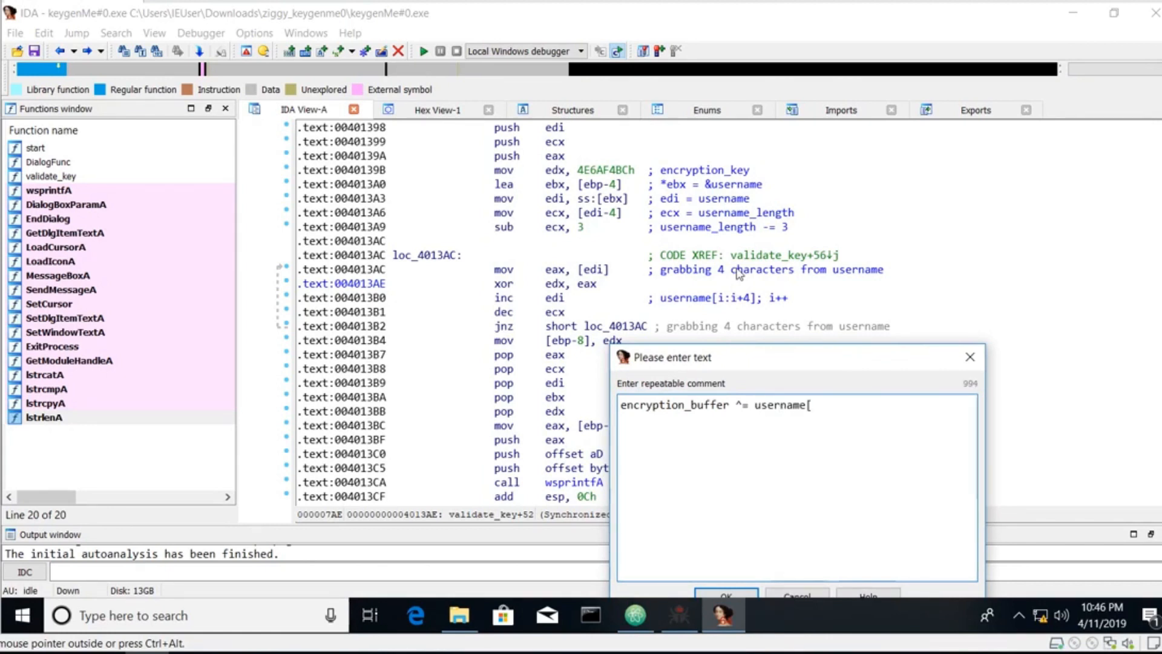
text(i:)
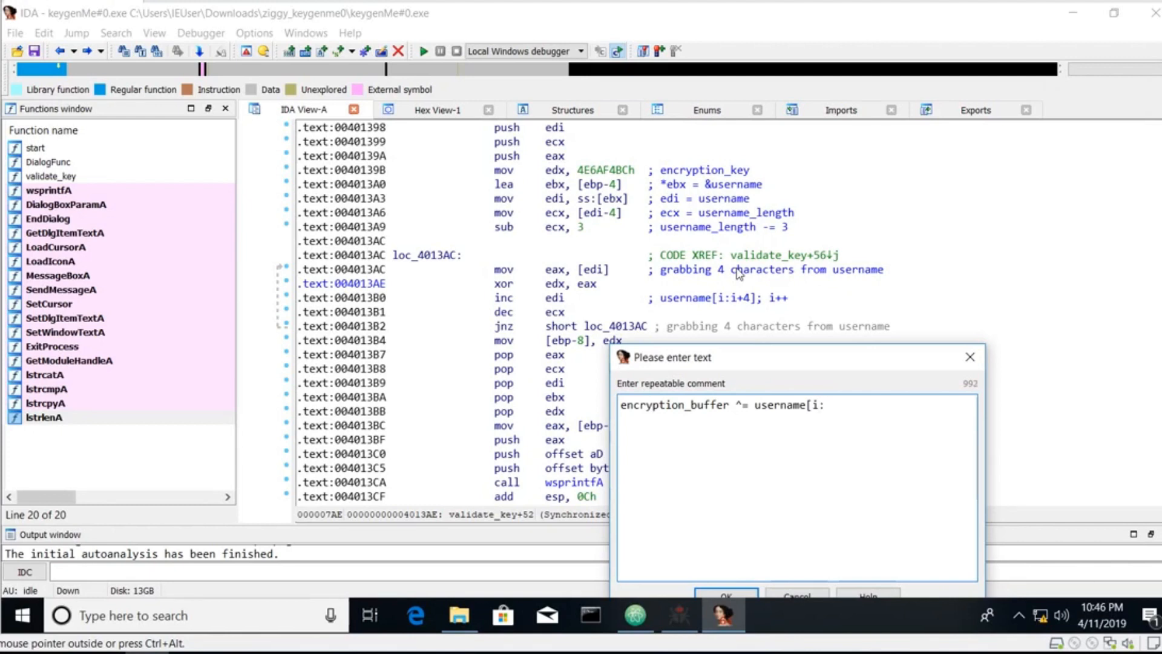
text(i+)
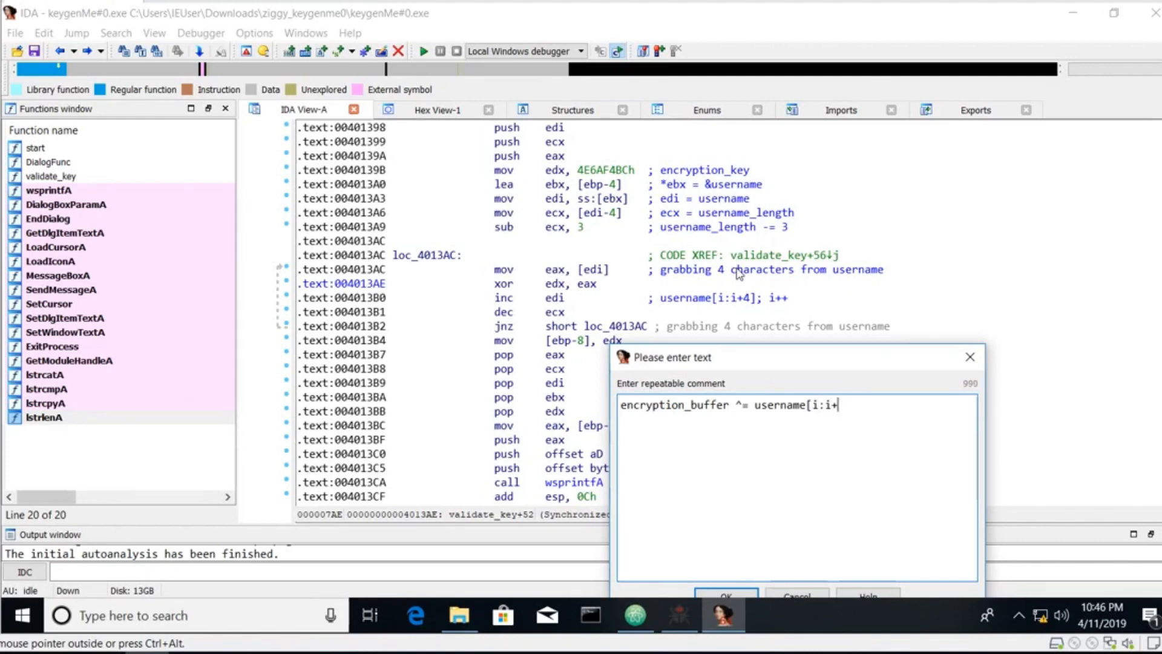
text(4])
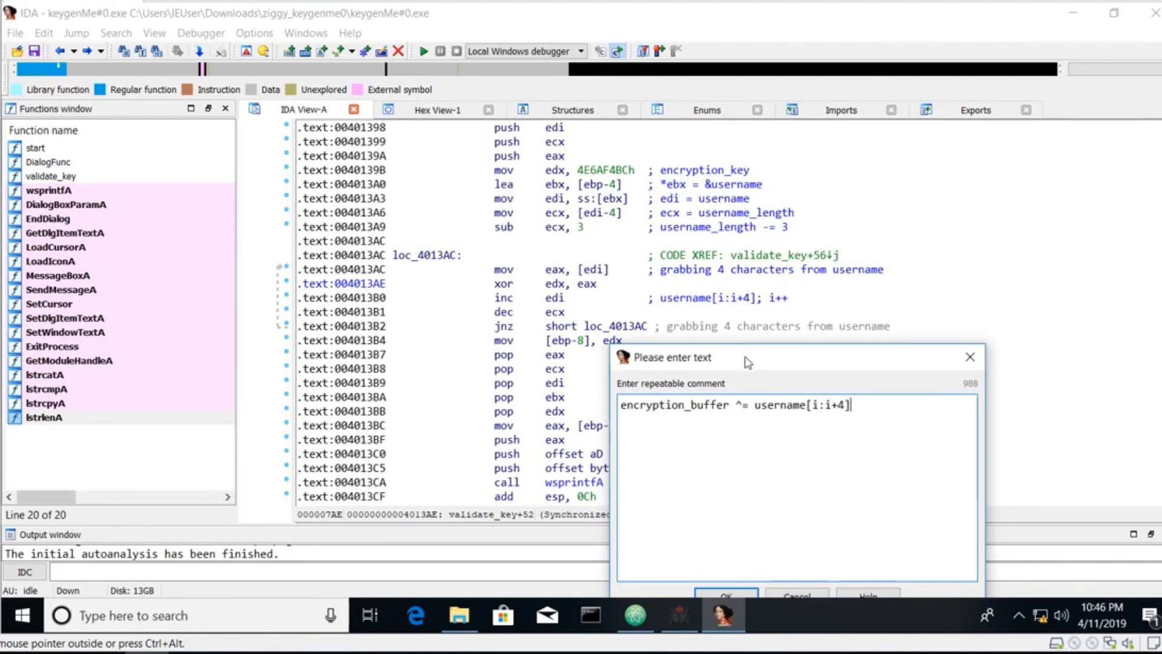
click(725, 596)
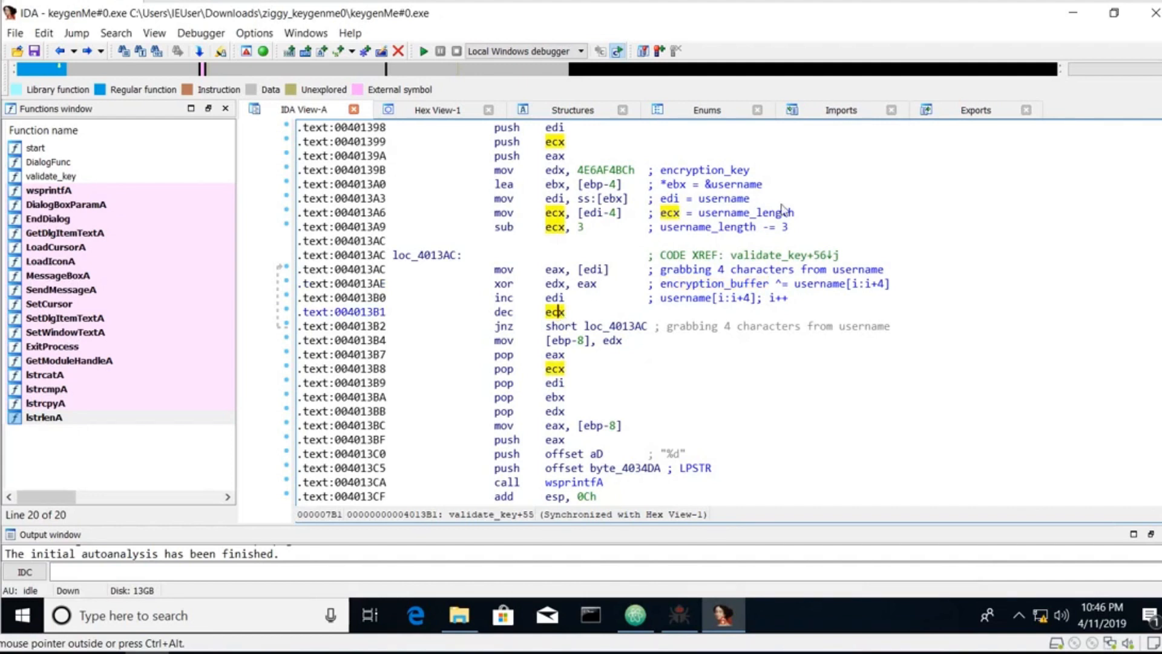
mouse_move(781, 244)
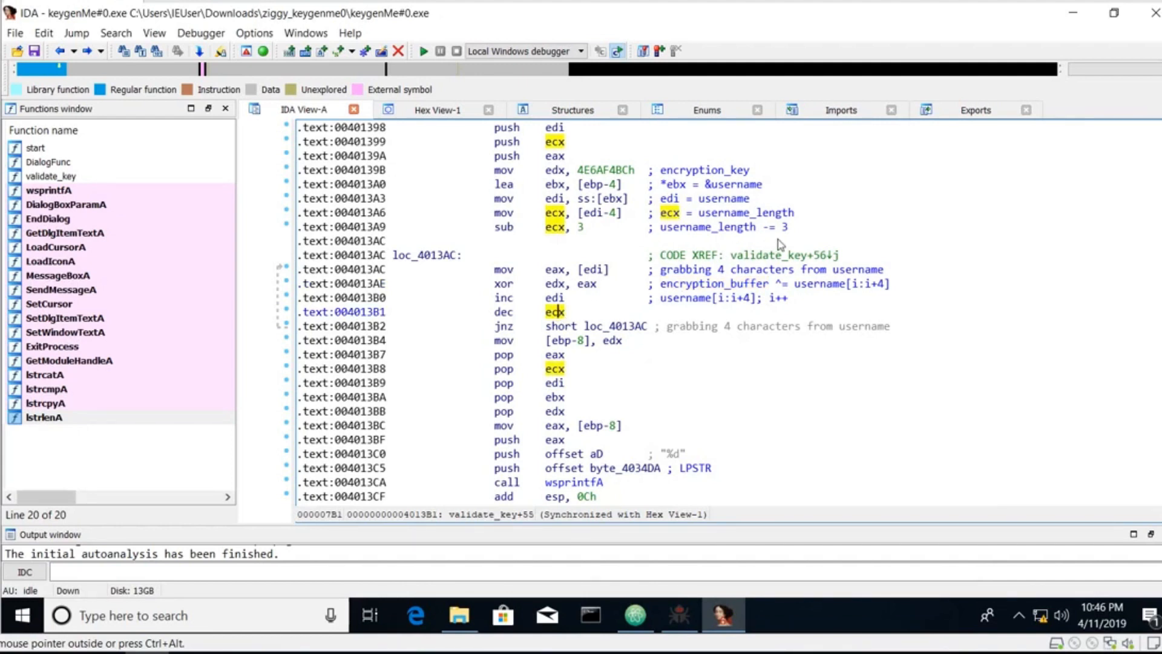
mouse_move(660, 312)
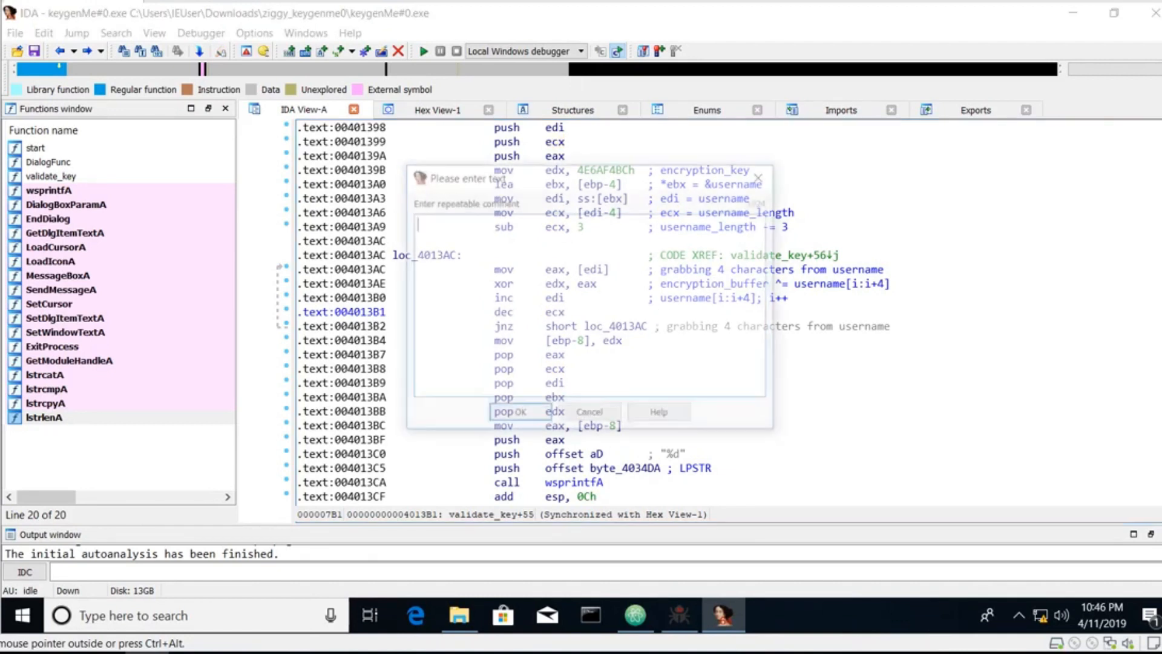
Step: Comment dec ecx as "ecx --" and highlight encryption_buffer in the loop comments
text(ecx)
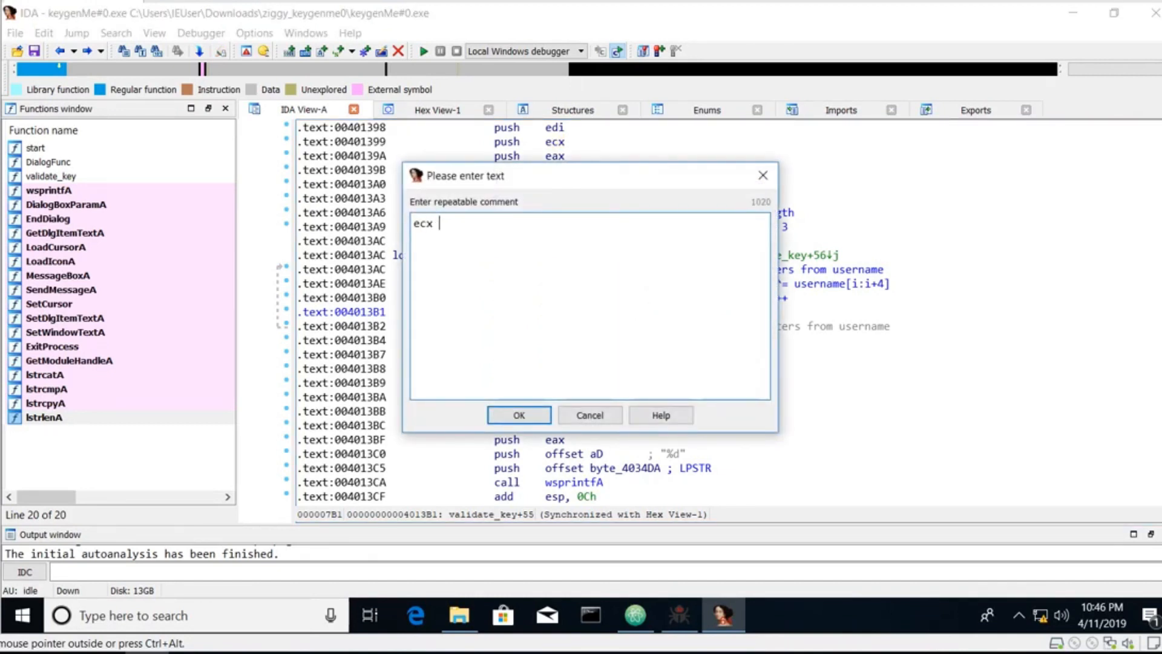
click(518, 414)
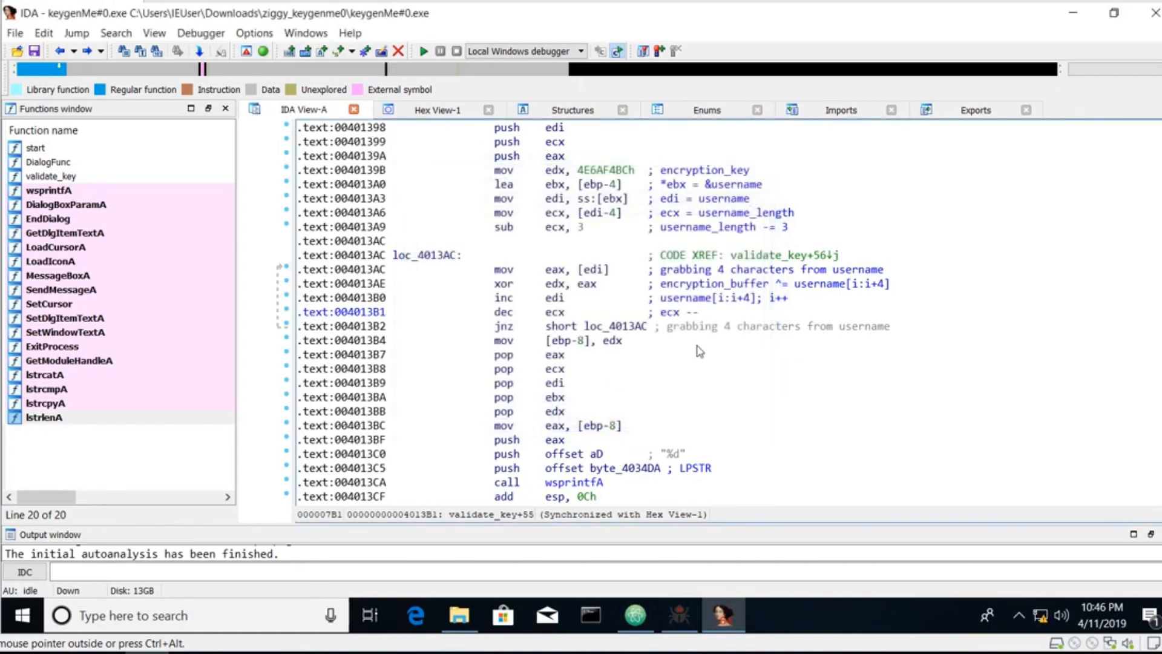
mouse_move(608, 326)
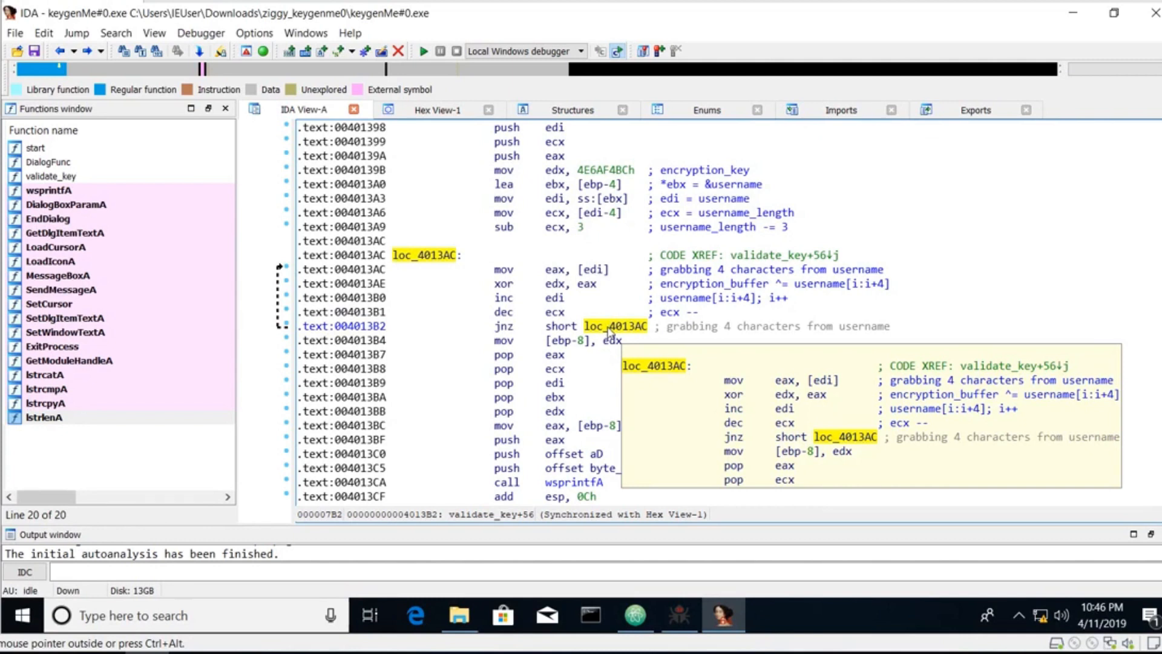
mouse_move(645, 314)
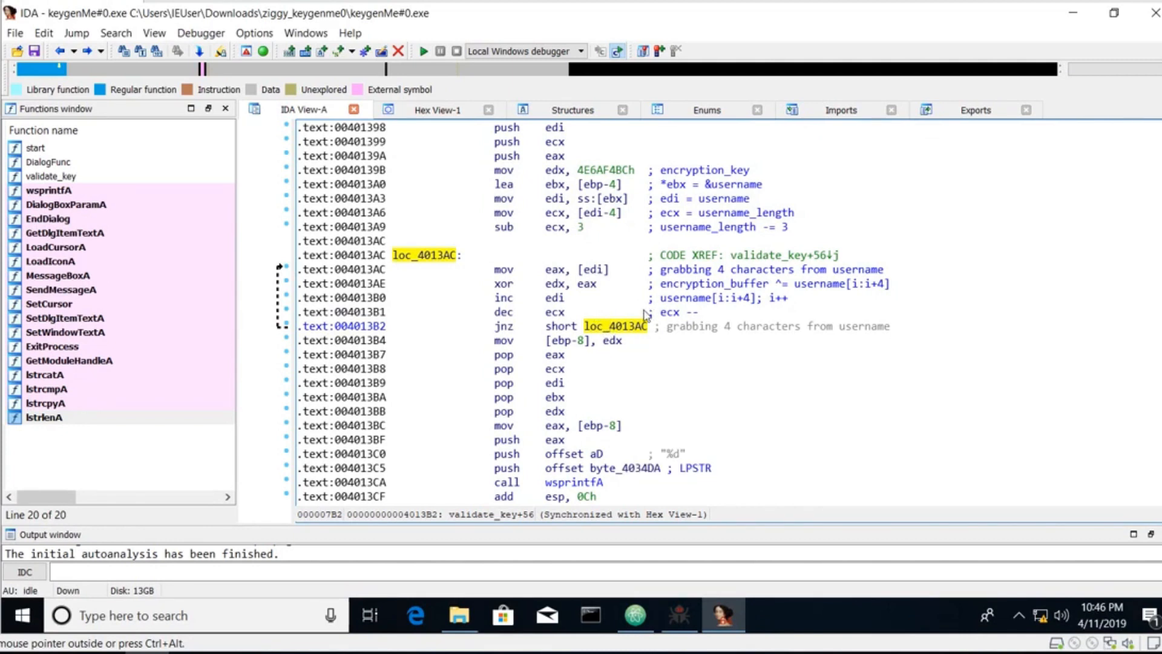
mouse_move(595, 275)
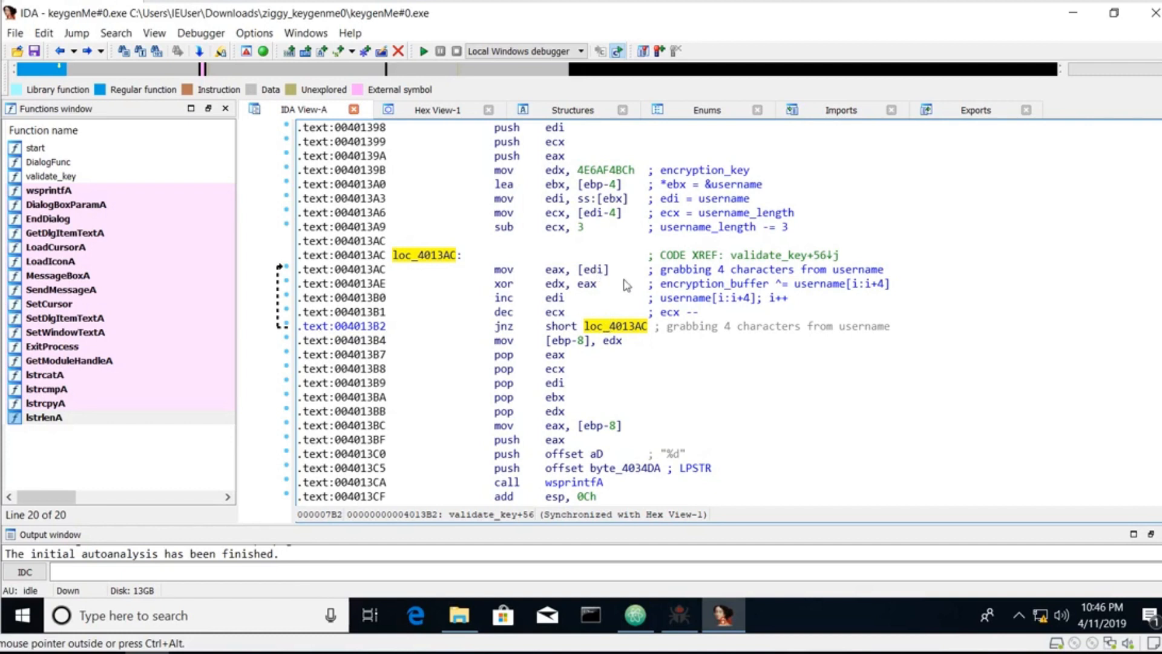
click(712, 283)
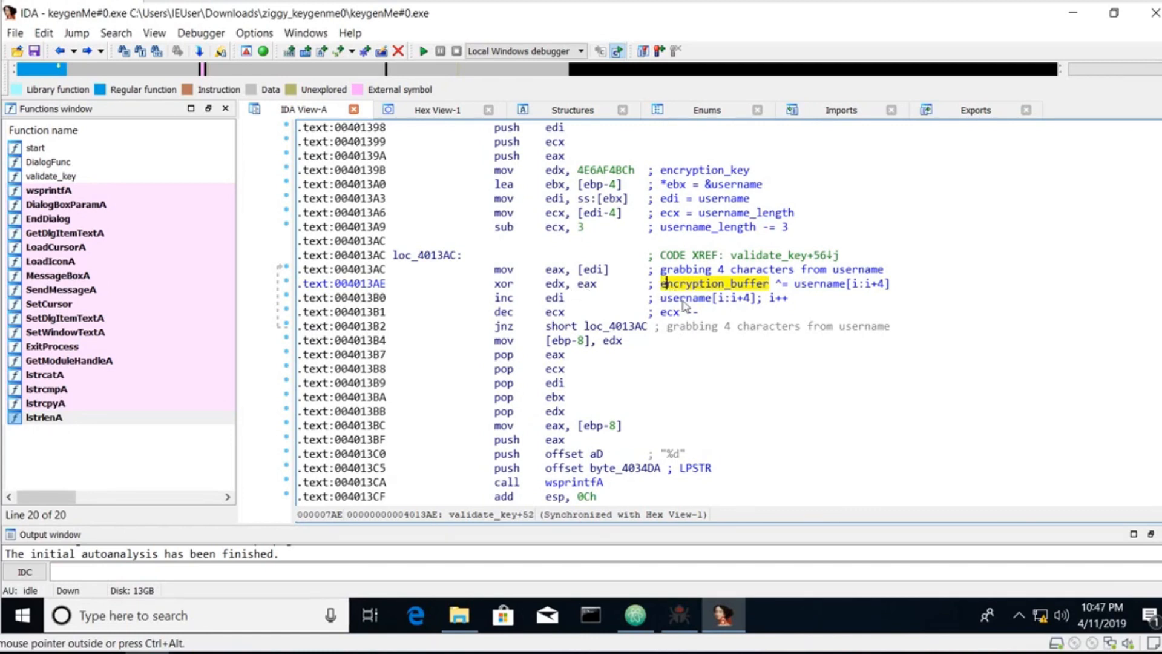
mouse_move(687, 298)
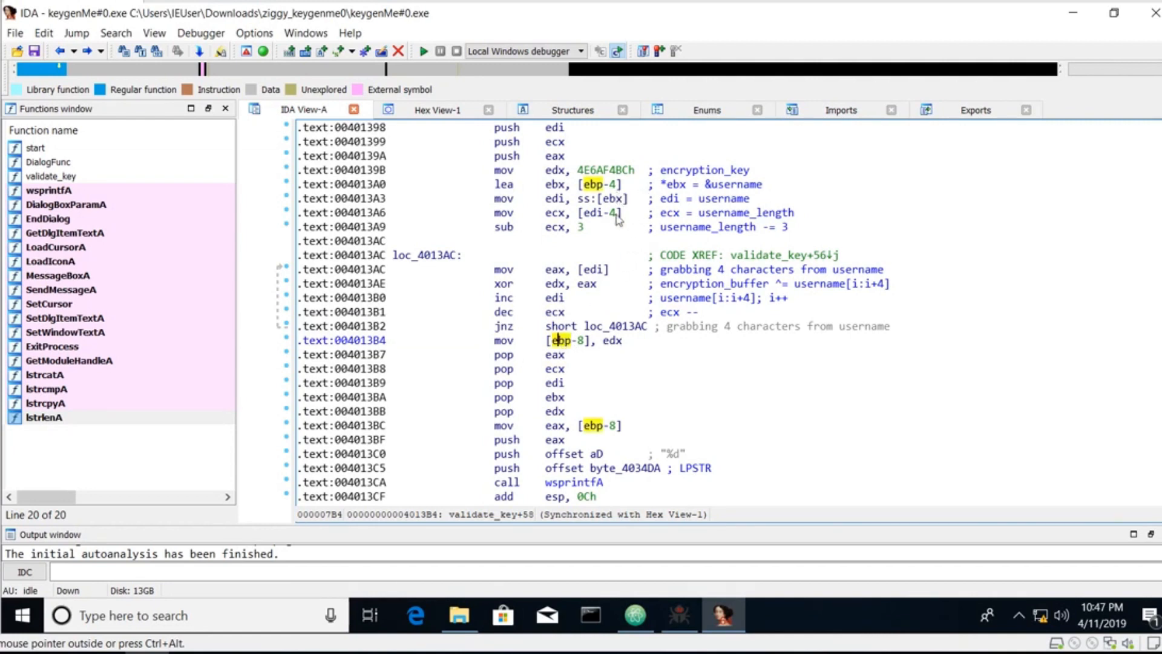
mouse_move(626, 326)
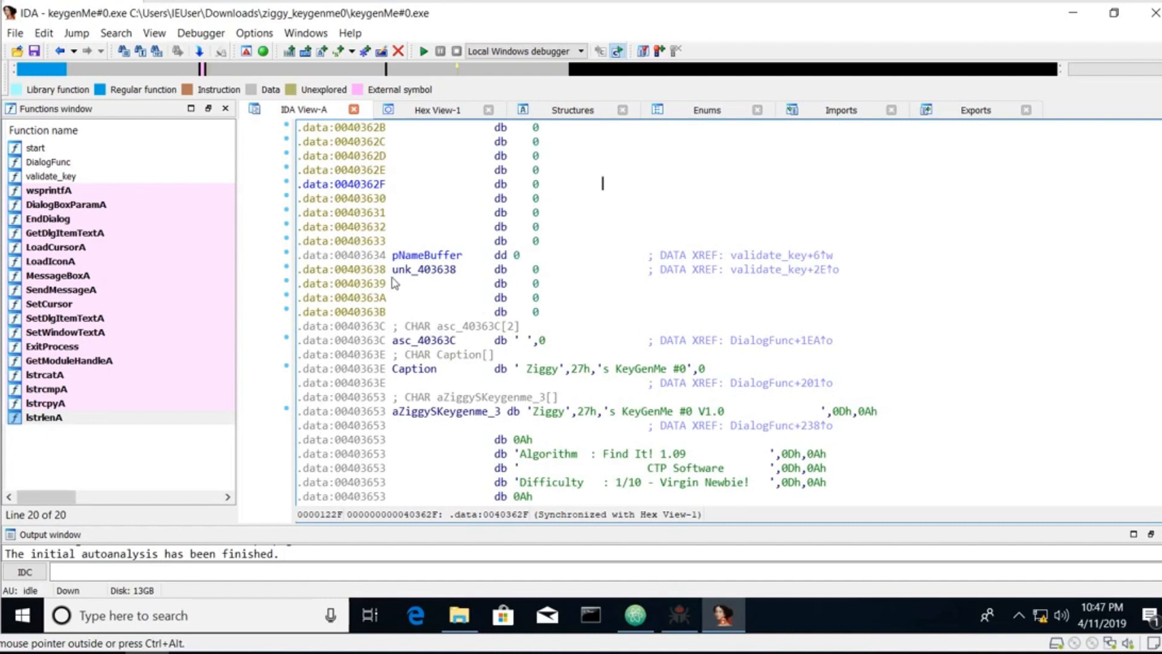
click(425, 269)
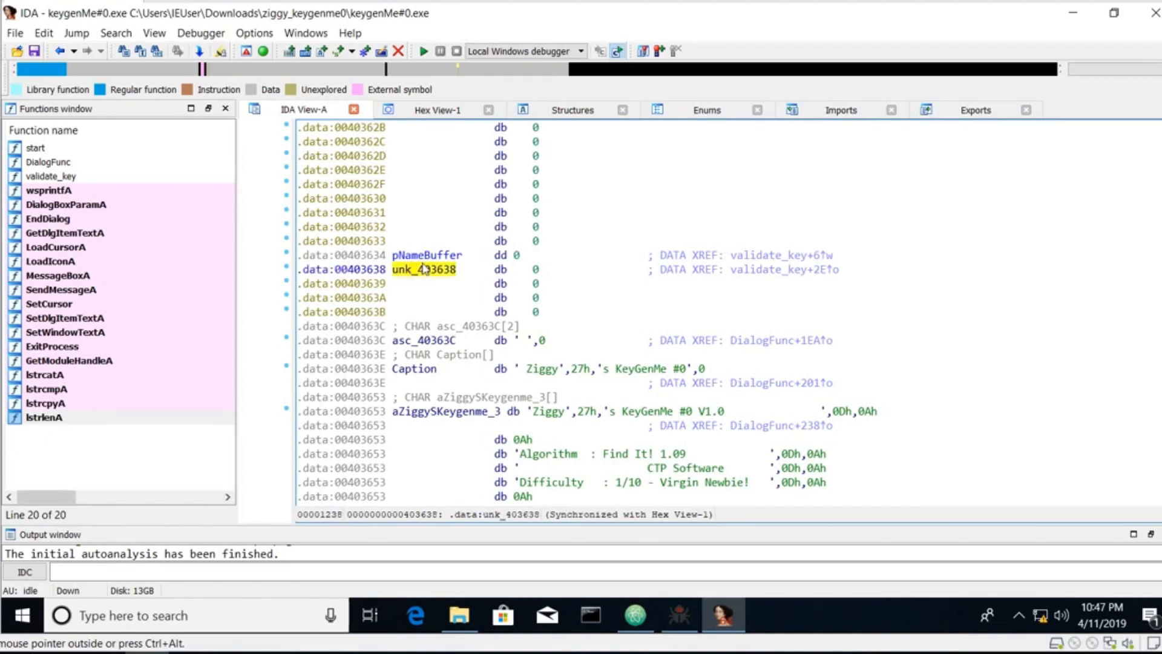
mouse_move(459, 289)
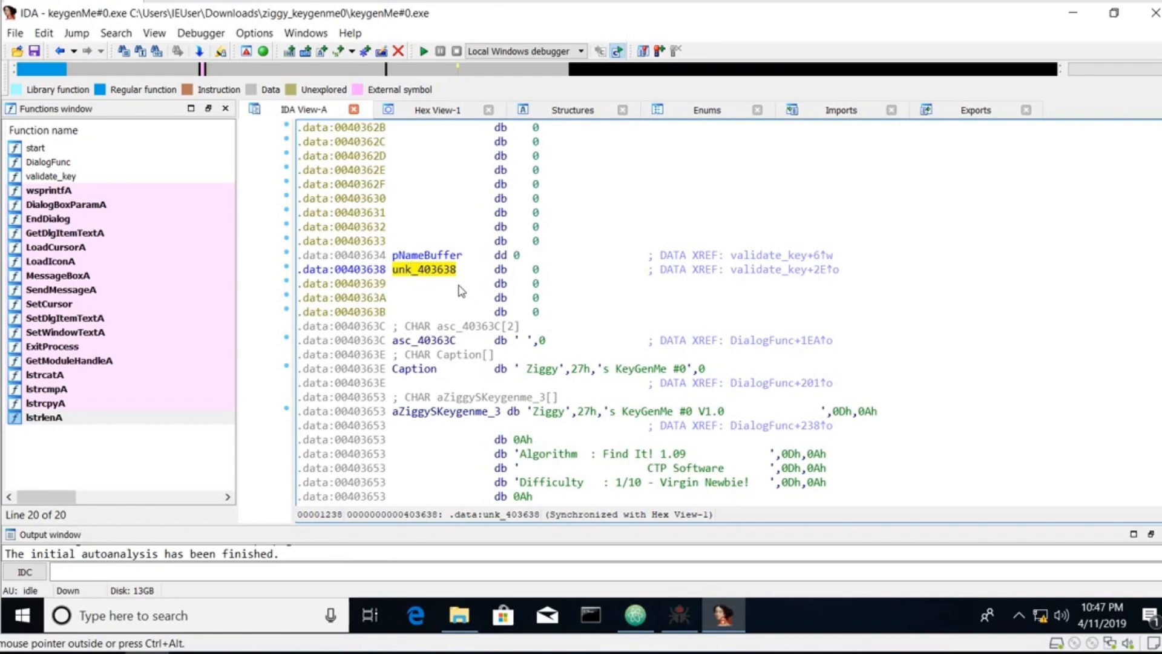
double_click(423, 269)
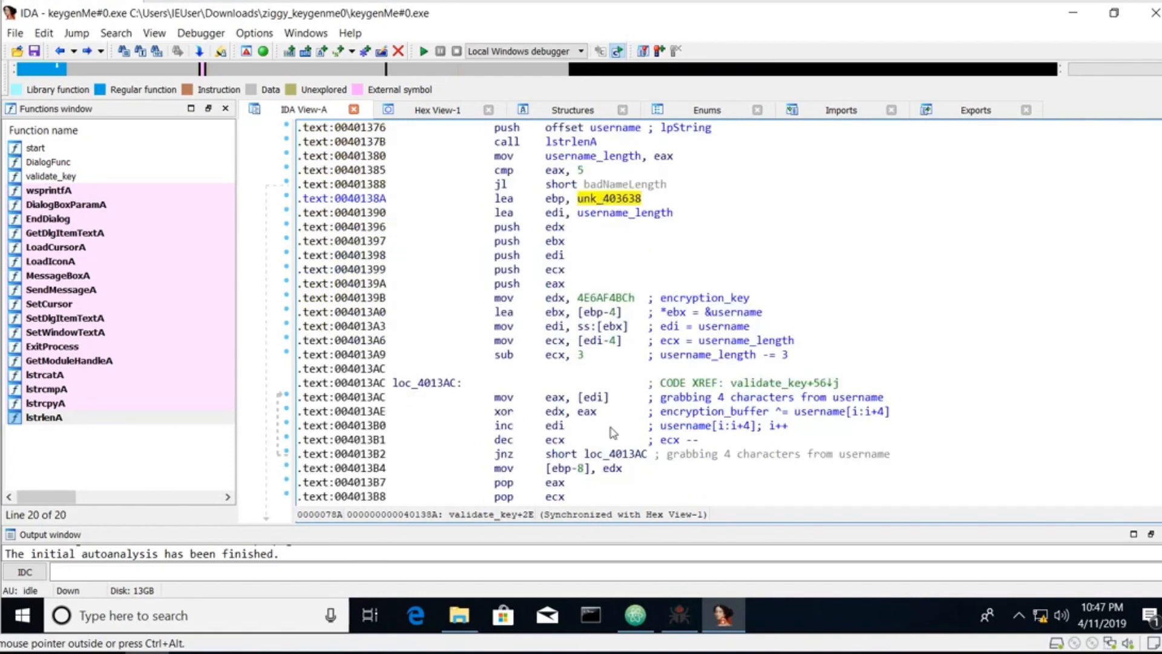
mouse_move(609, 198)
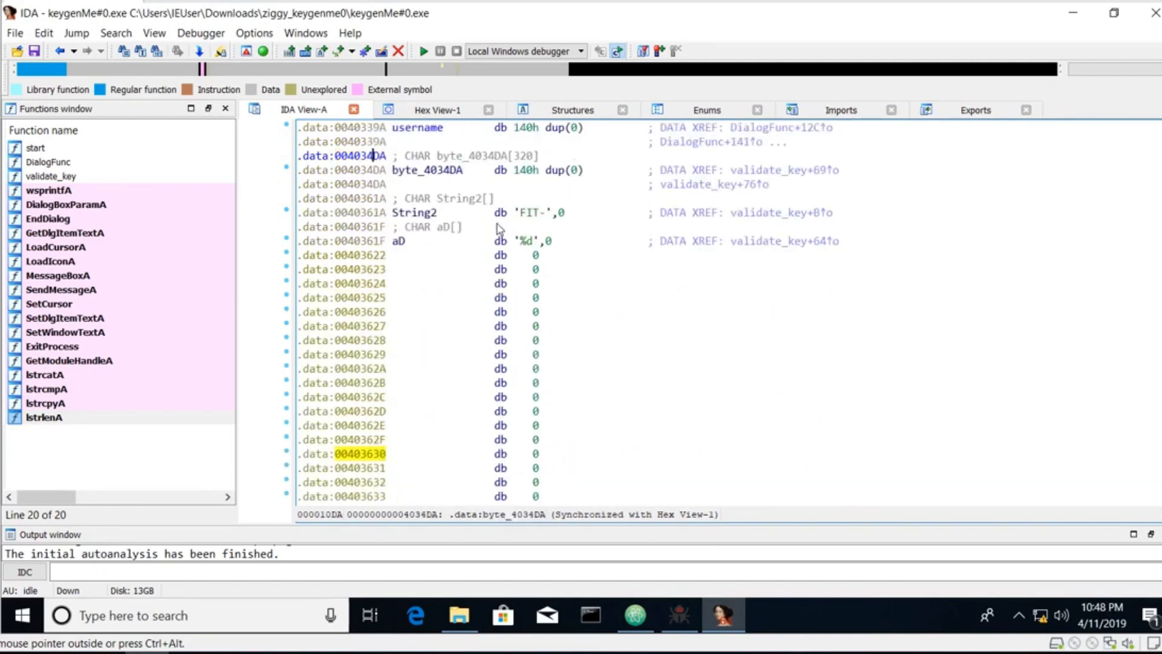
scroll(down, 3)
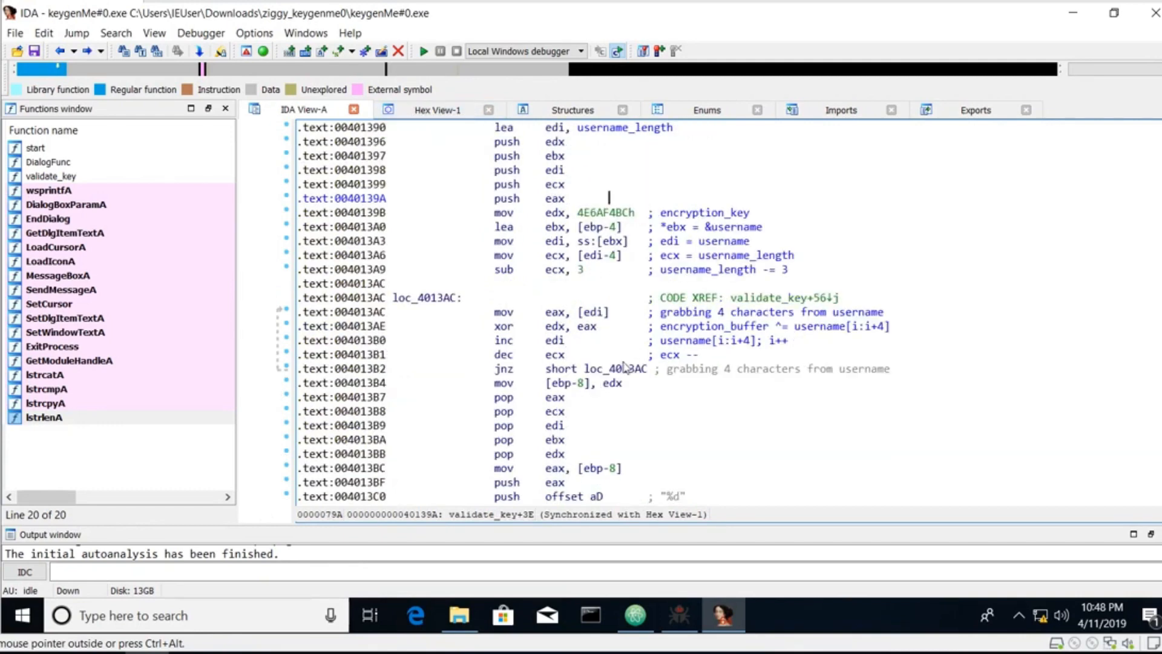
Step: Scroll past the XOR loop to the wsprintfA, lstrcatA and lstrcmpA calls
scroll(down, 3)
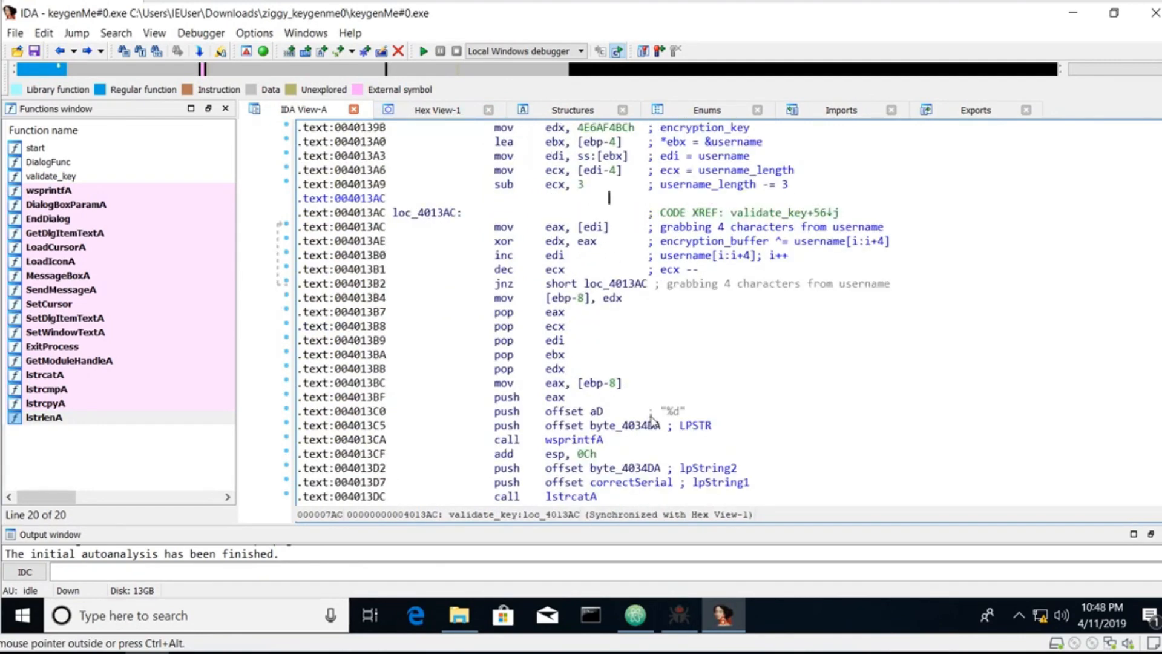
mouse_move(600, 326)
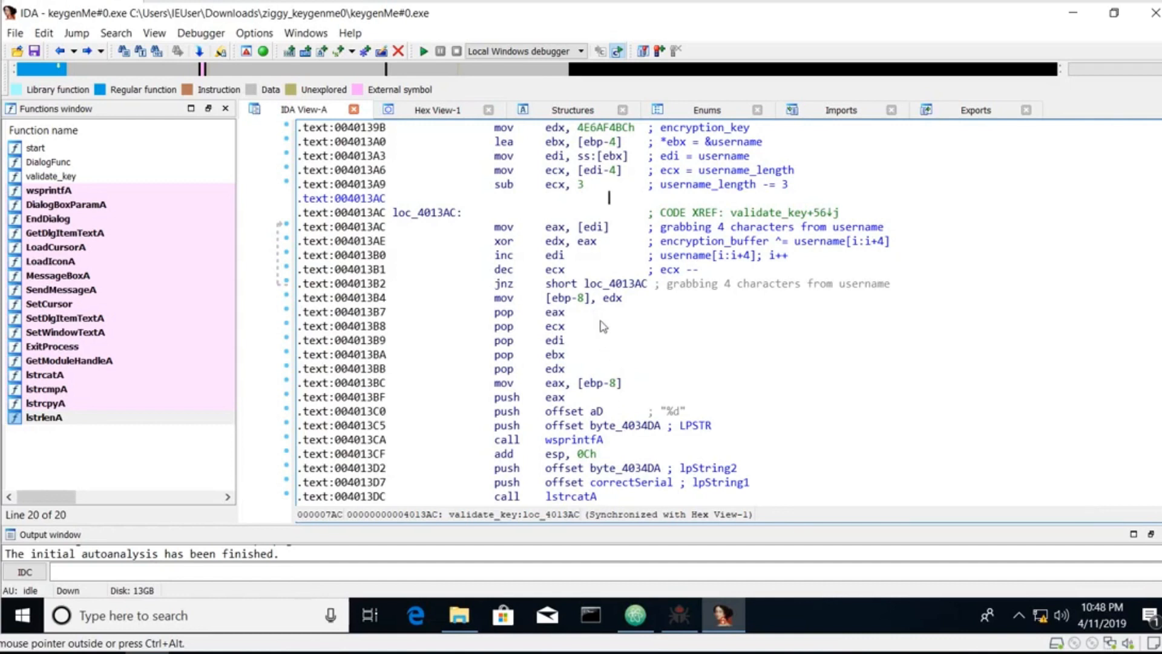
mouse_move(612, 389)
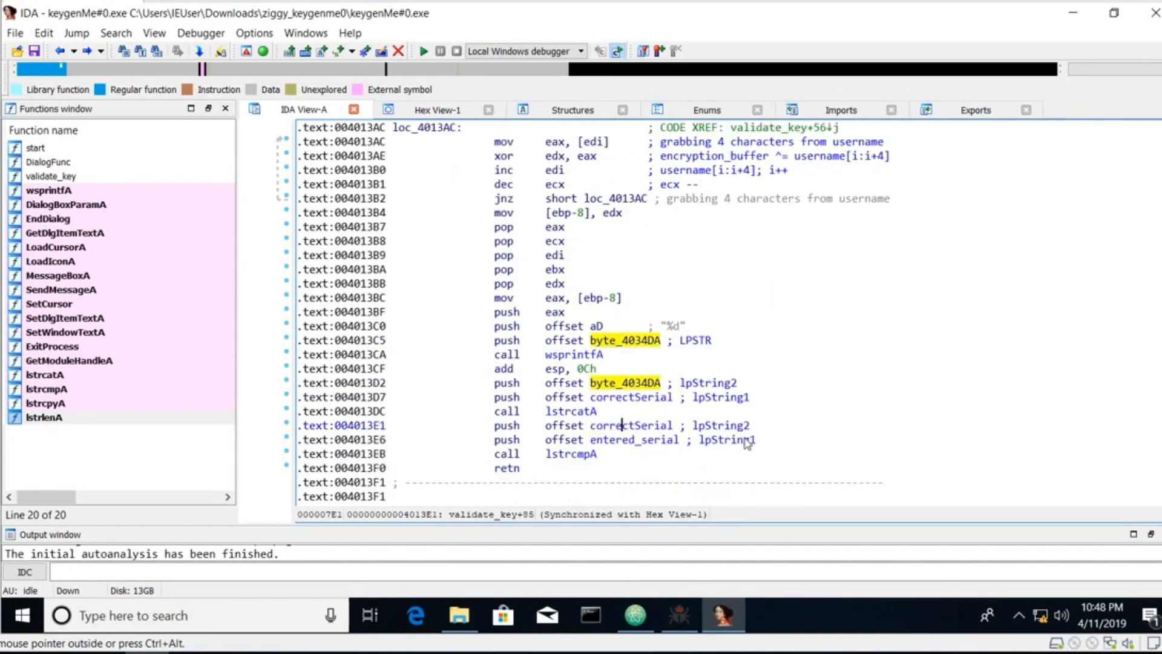
mouse_move(625, 352)
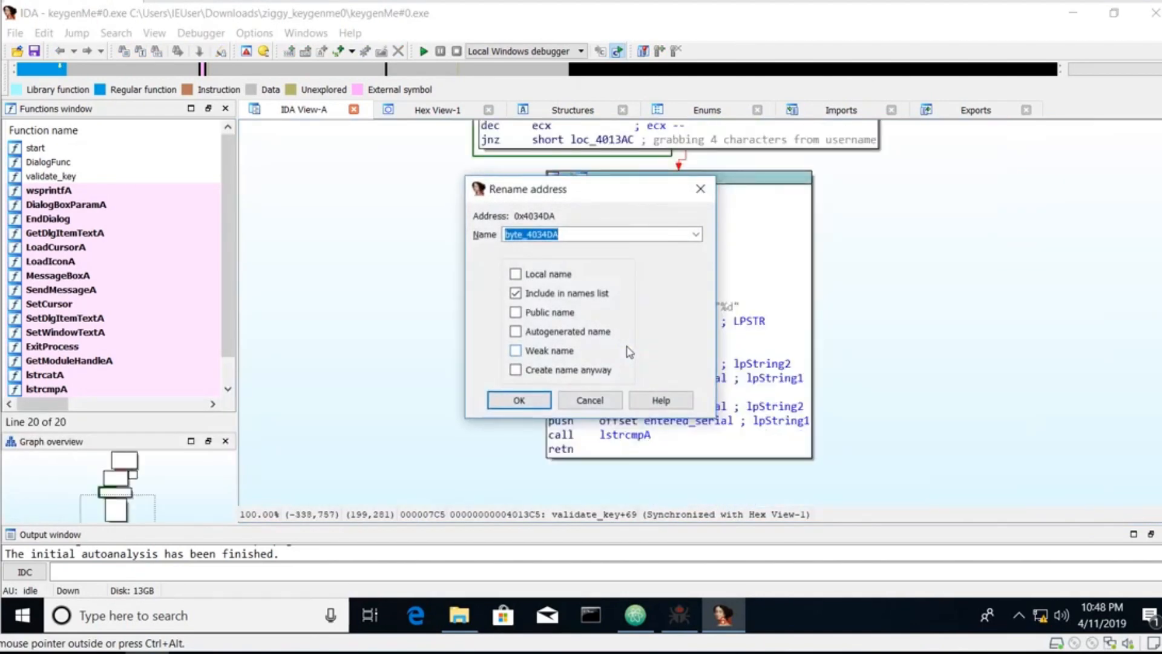
Step: Rename byte_4034DA to serial and switch validate_key to graph view
text(serial)
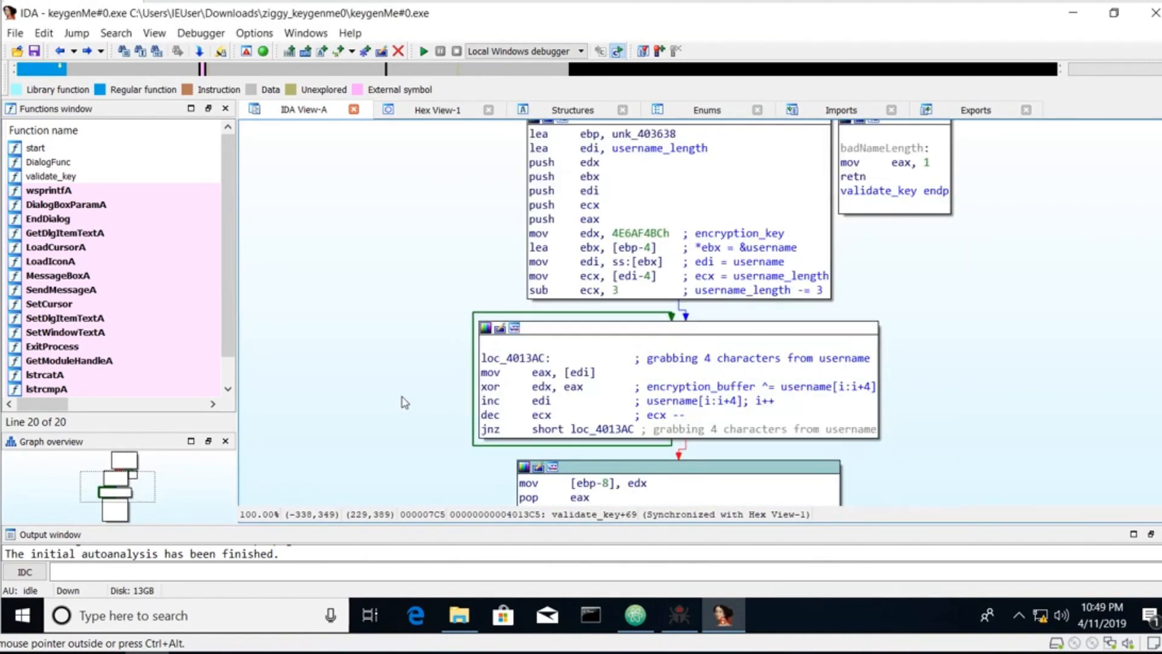
mouse_move(604, 269)
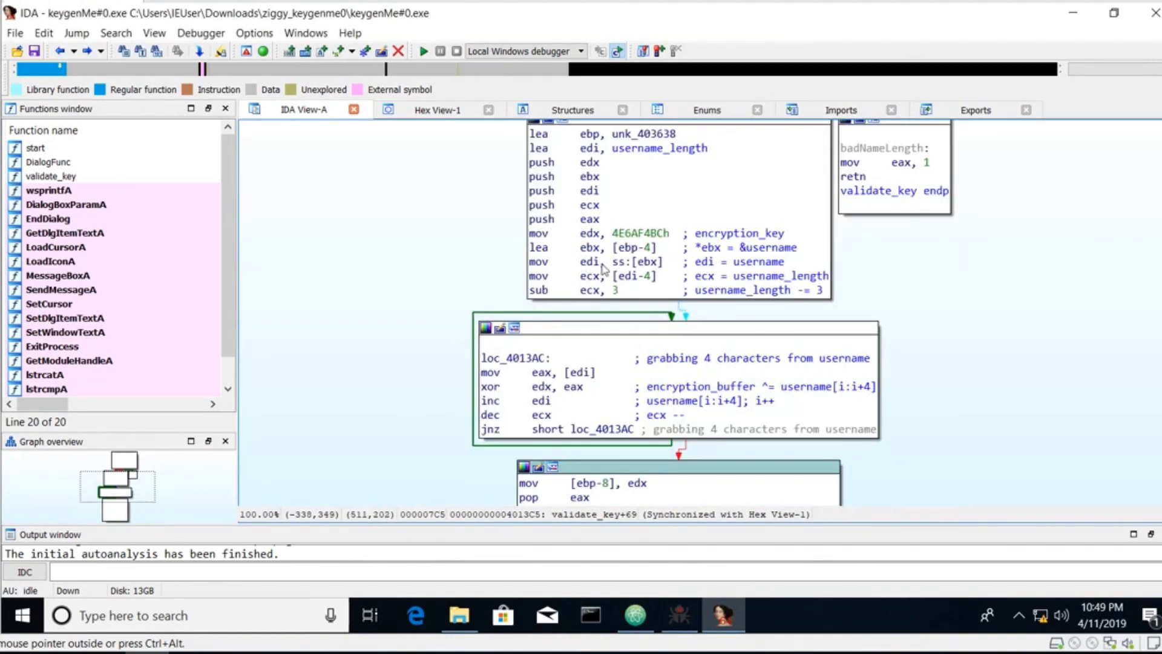
mouse_move(656, 393)
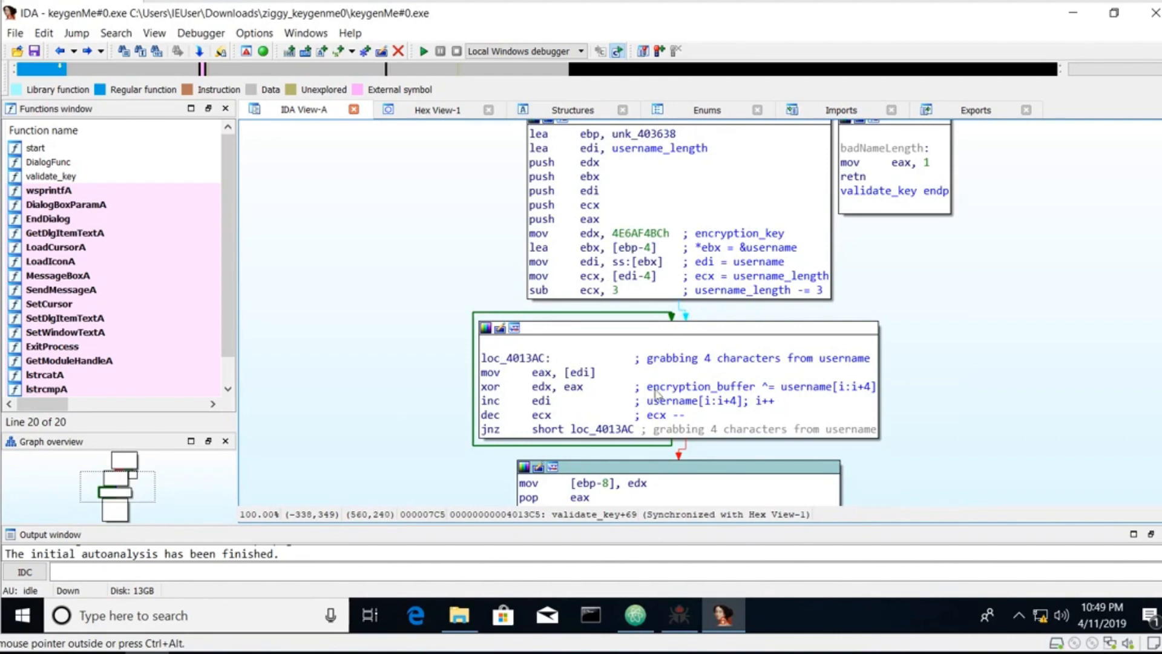
click(633, 615)
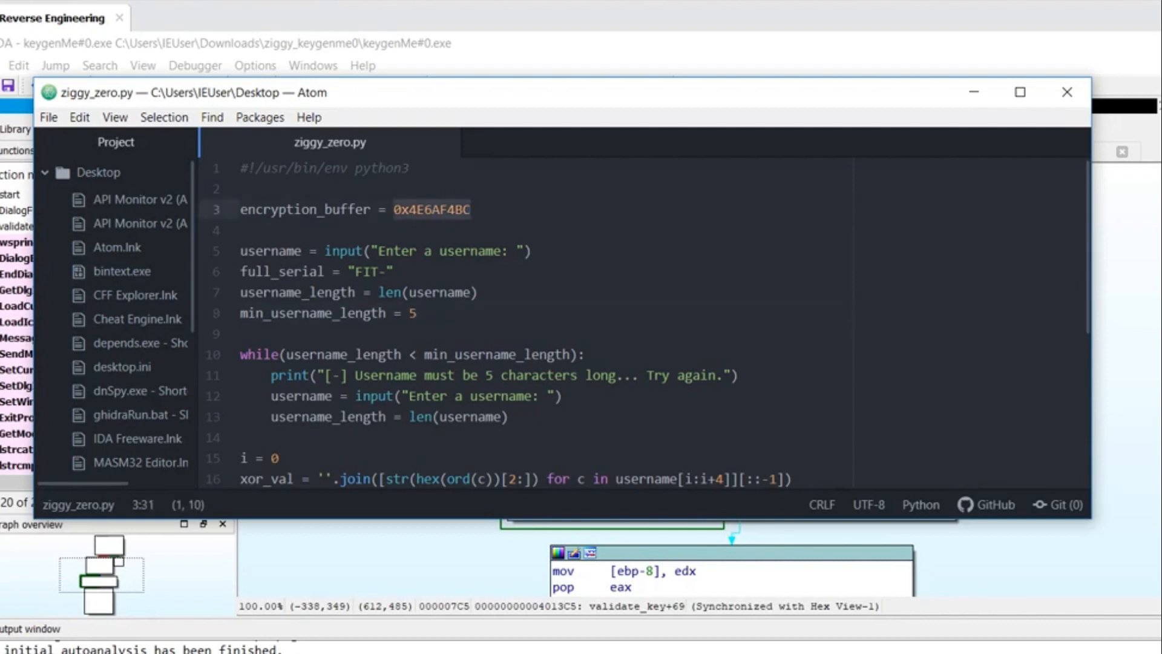
Step: Point out the 0x4E6AF4BC key constant and the FIT- full_serial prefix in ziggy_zero.py
click(471, 209)
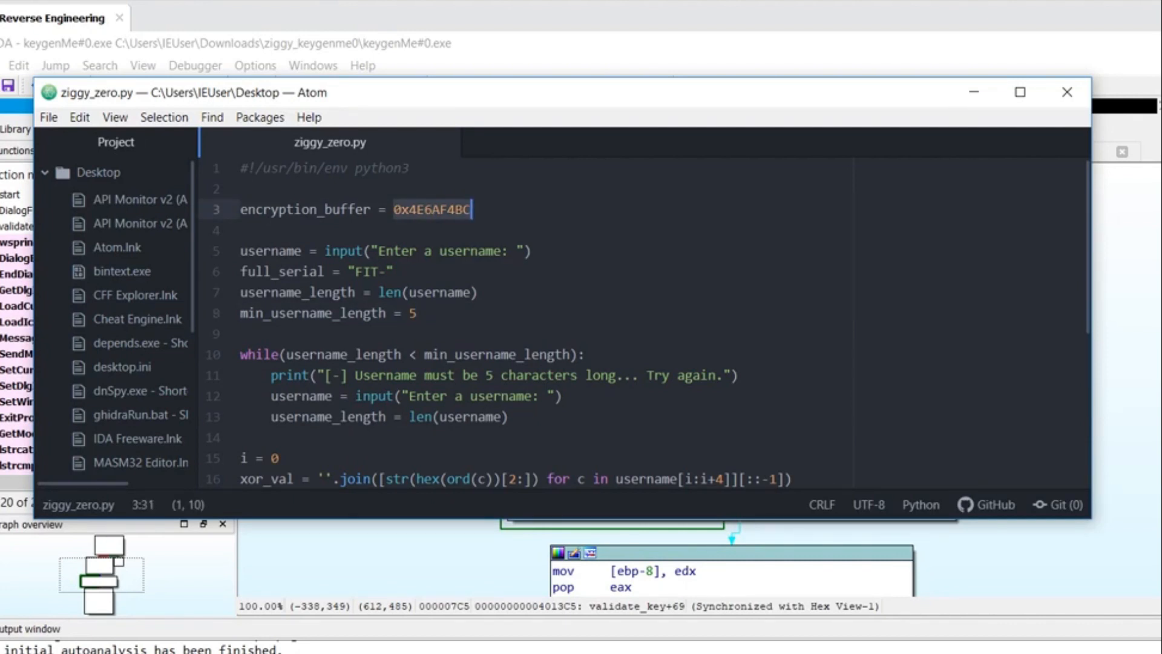
click(320, 270)
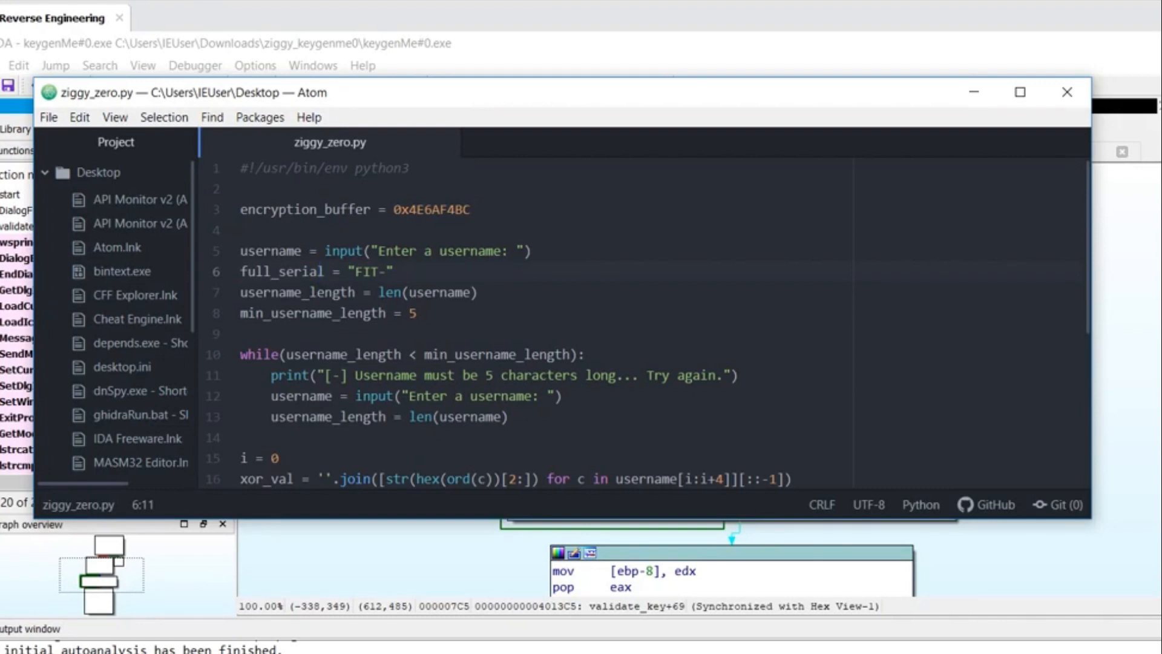
click(318, 271)
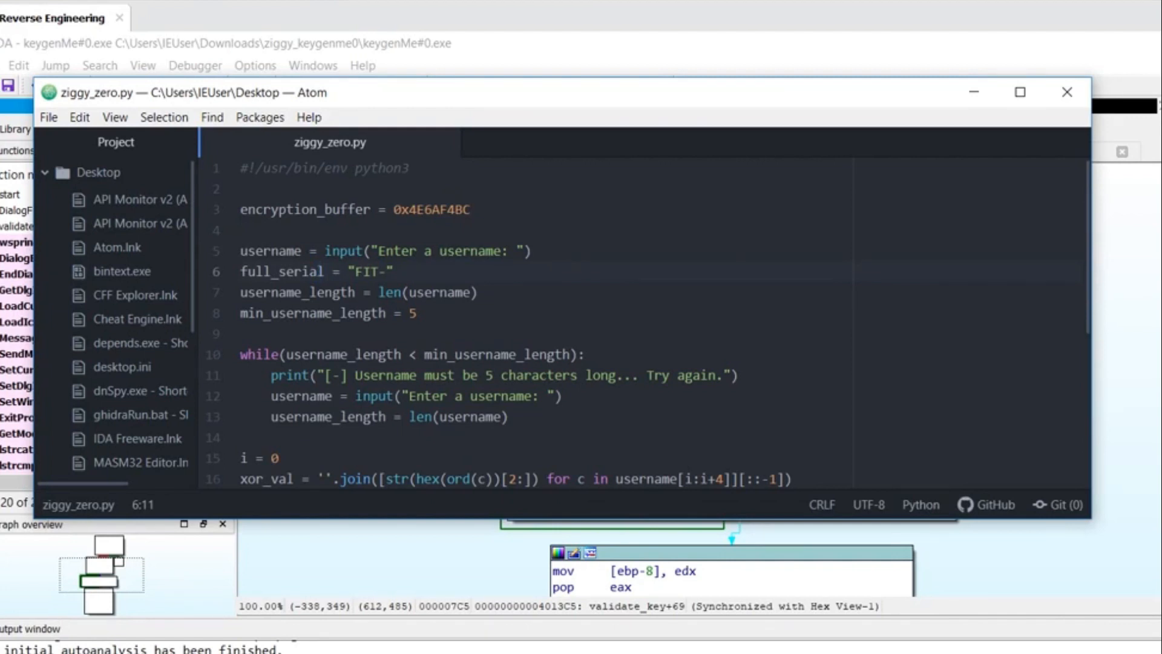
click(319, 270)
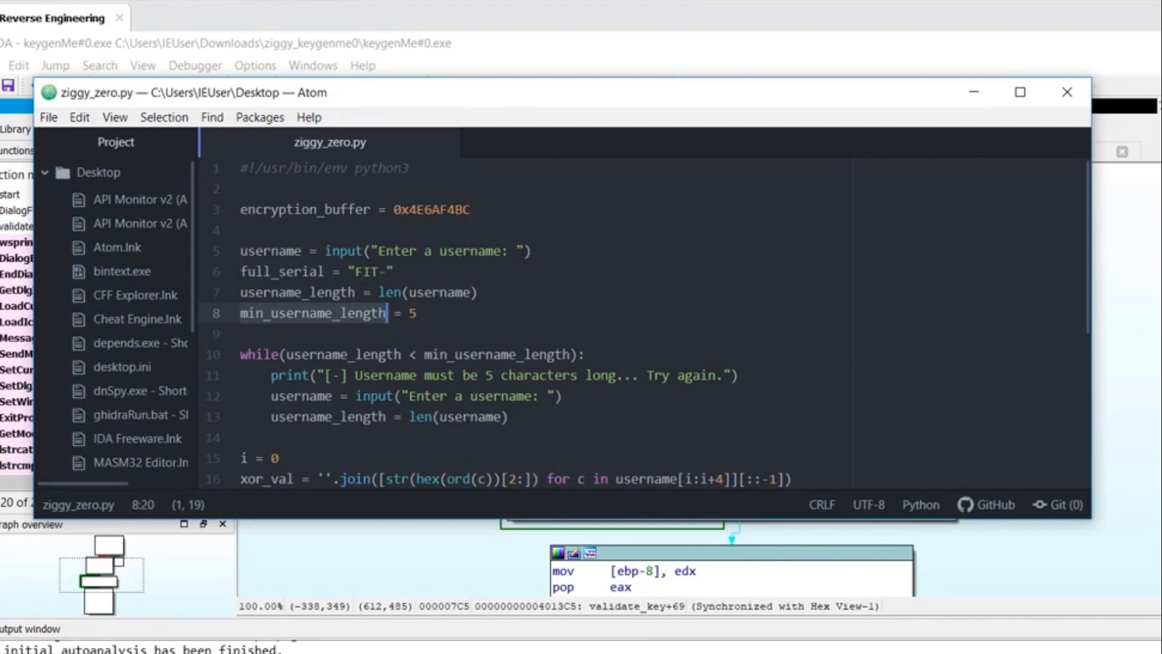
Step: Point out min_username_length and the username length check loop, scrolling to the XOR loop
click(264, 355)
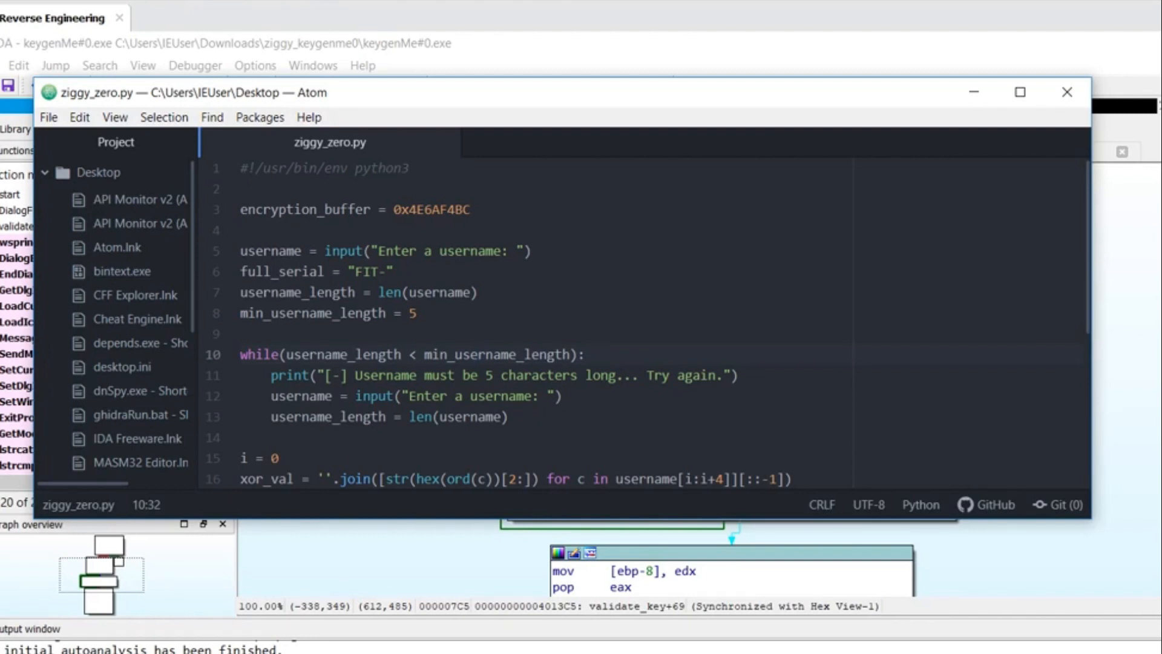
click(480, 354)
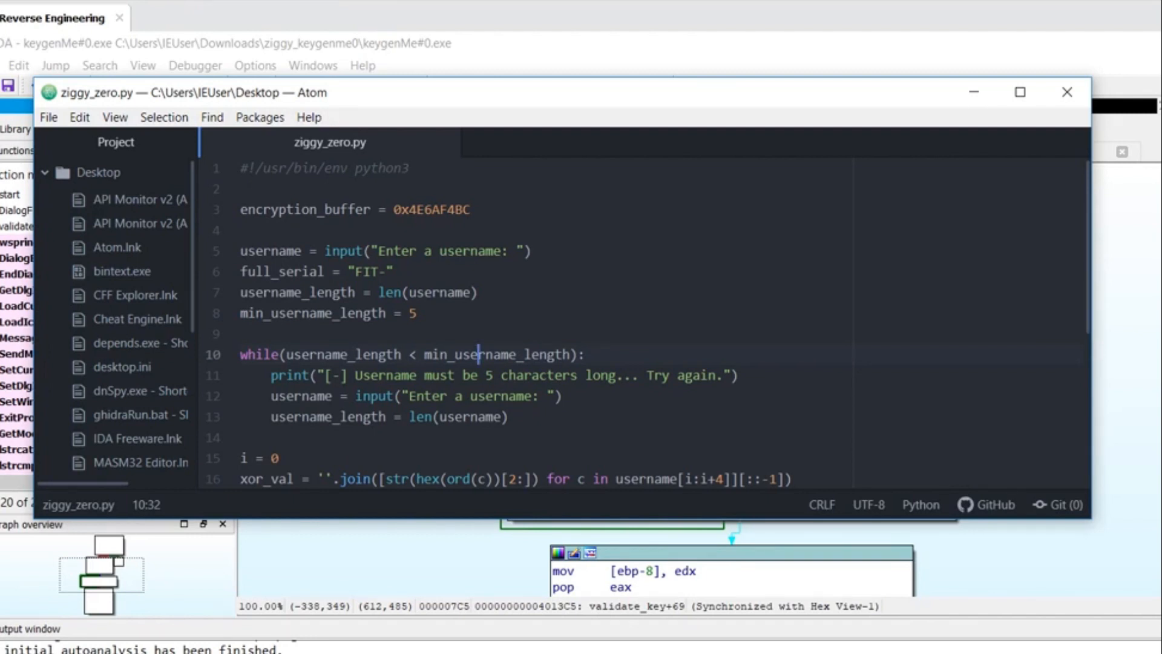
scroll(down, 3)
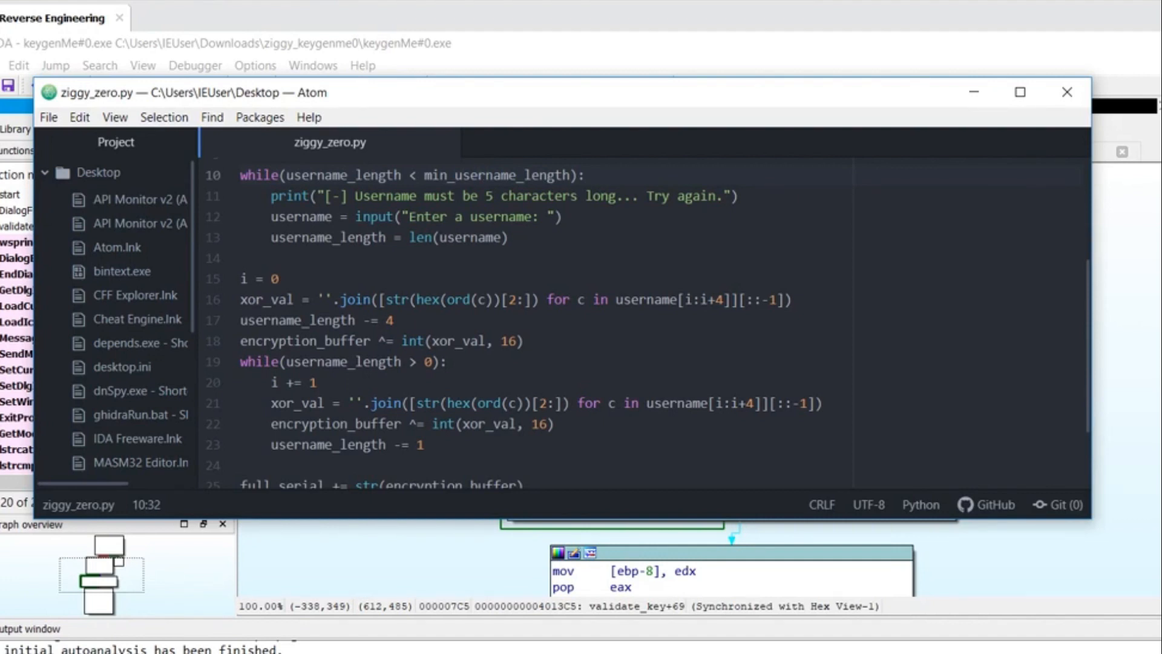
click(790, 299)
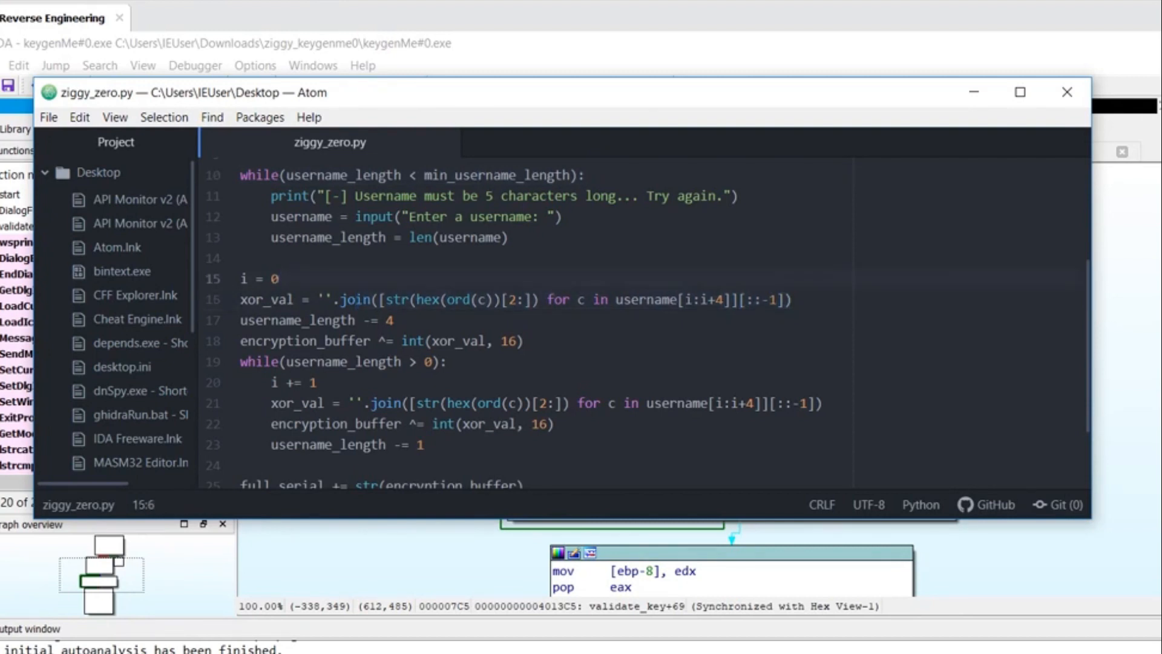
click(280, 279)
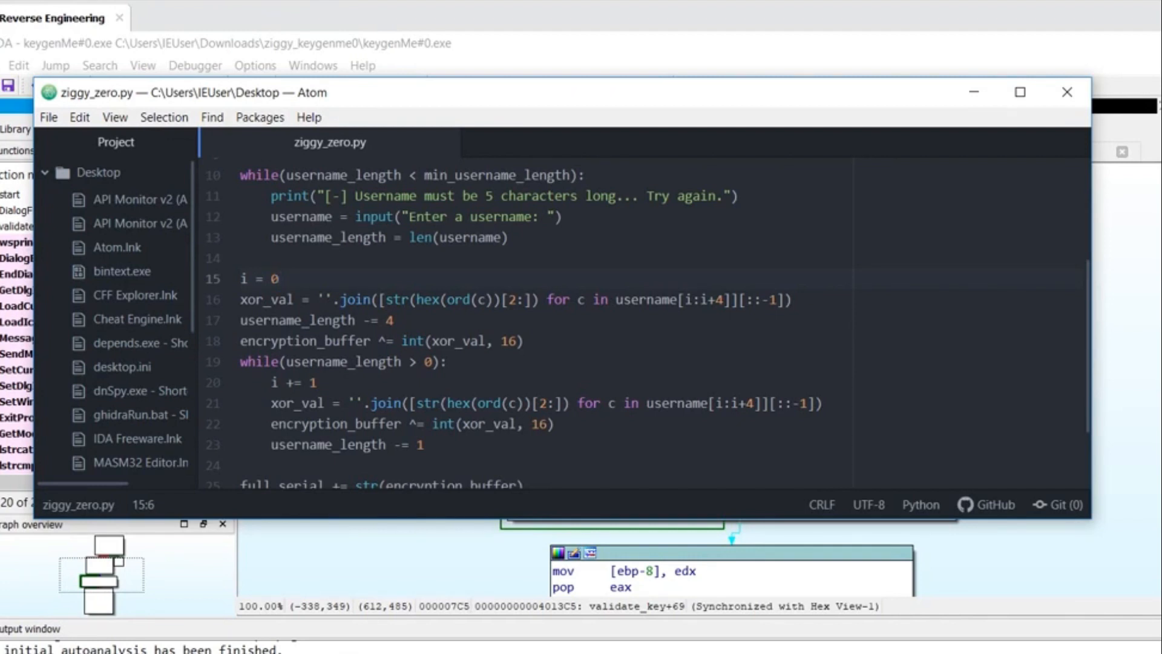
click(278, 279)
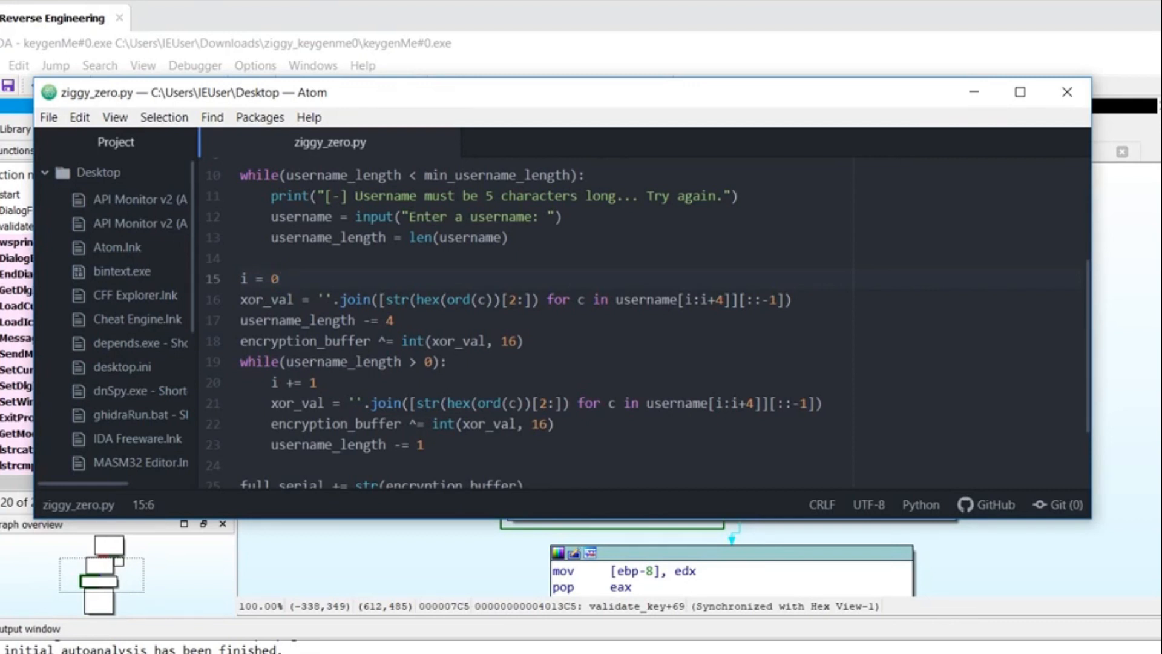
click(280, 278)
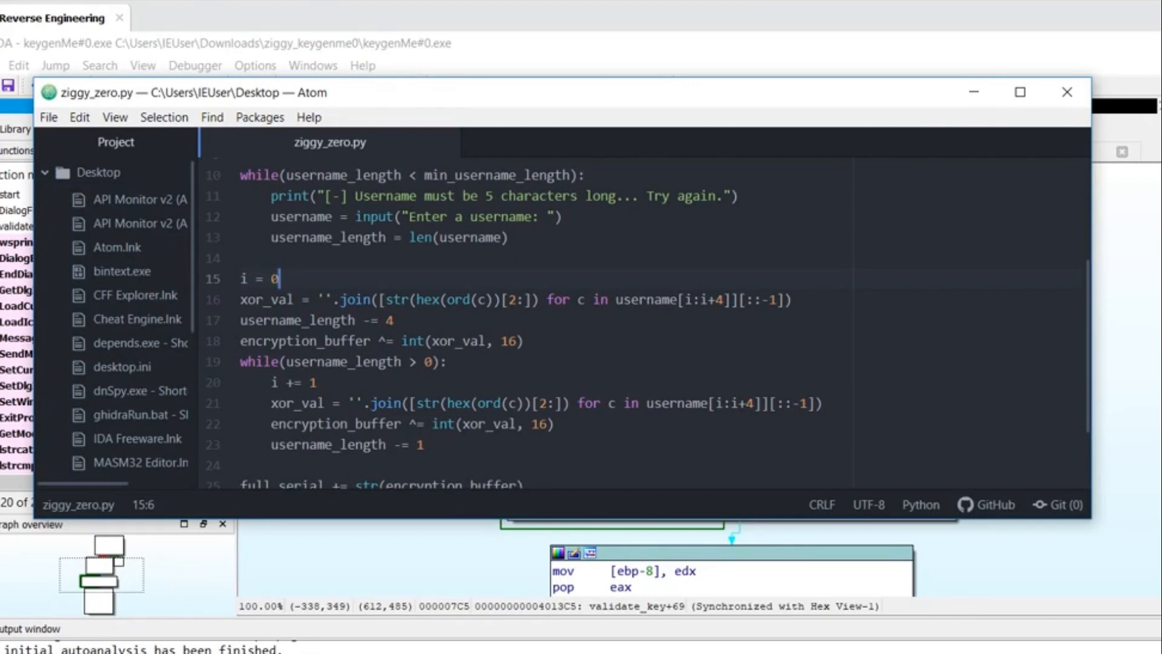
drag(547, 299, 645, 299)
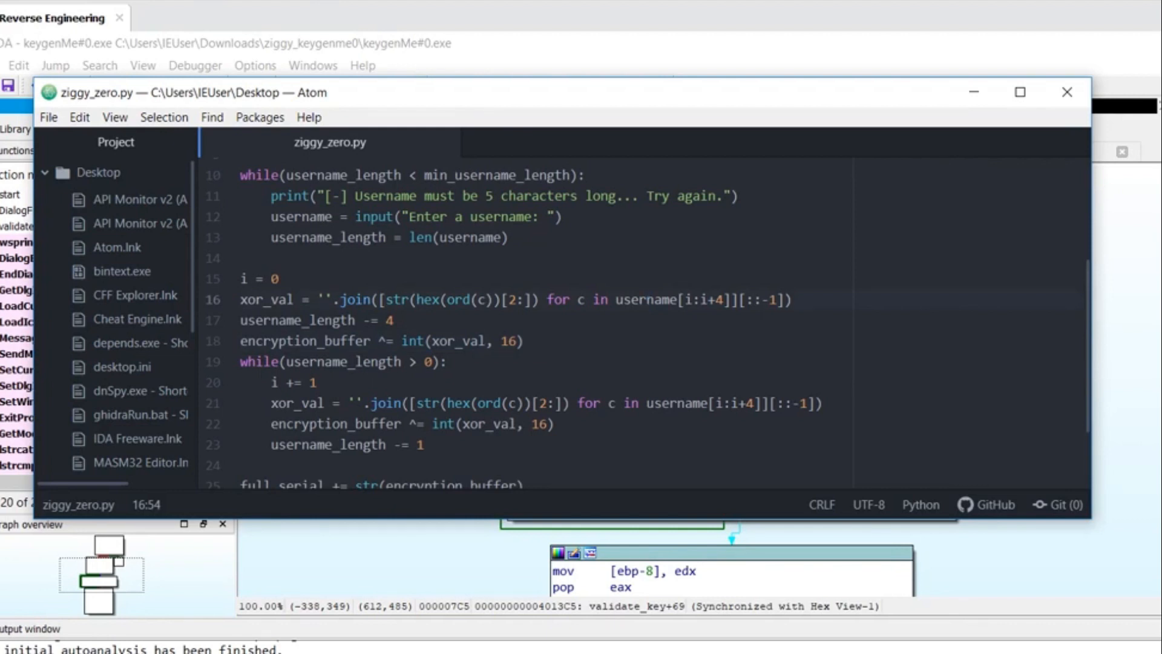
click(648, 299)
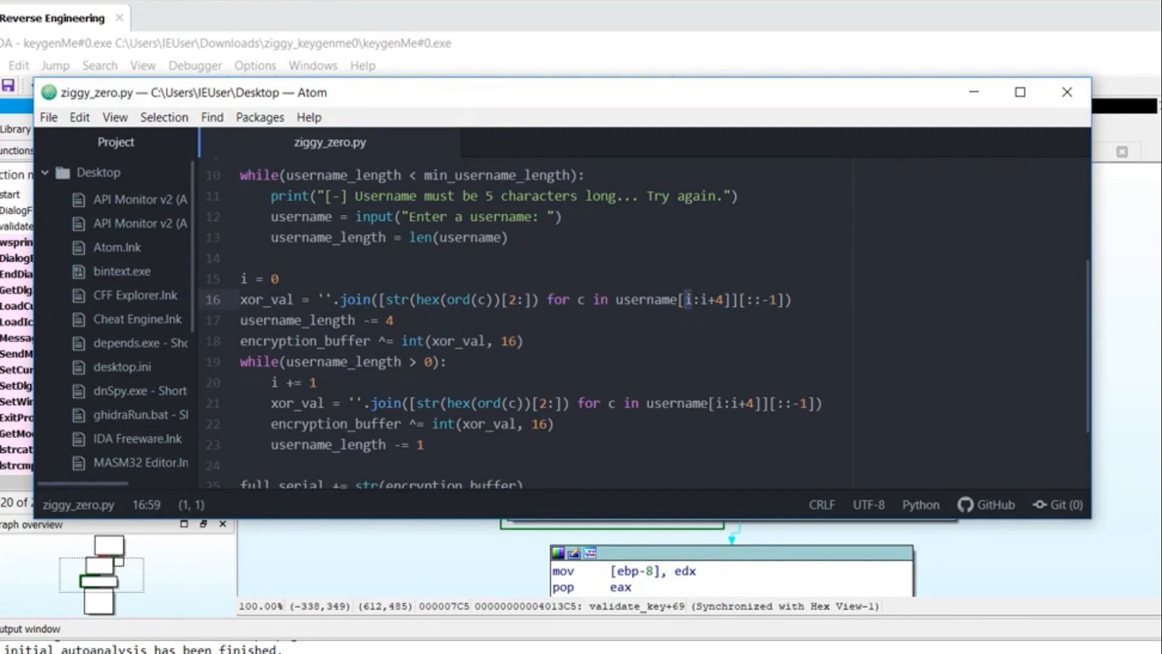
click(689, 299)
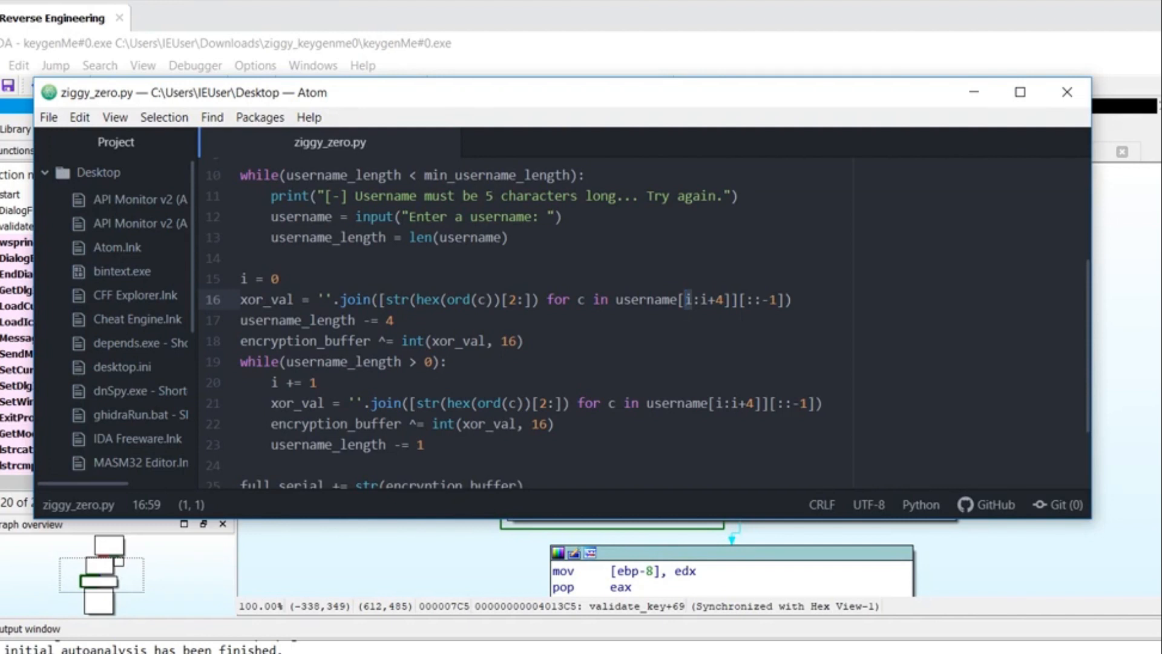
click(448, 299)
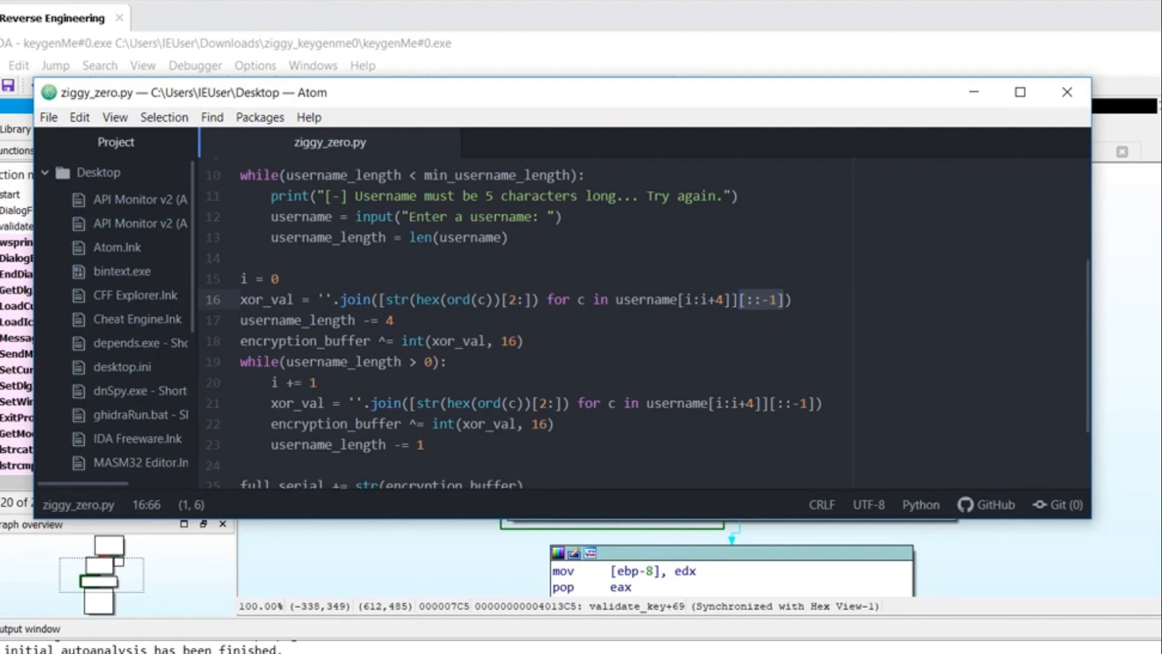
click(738, 299)
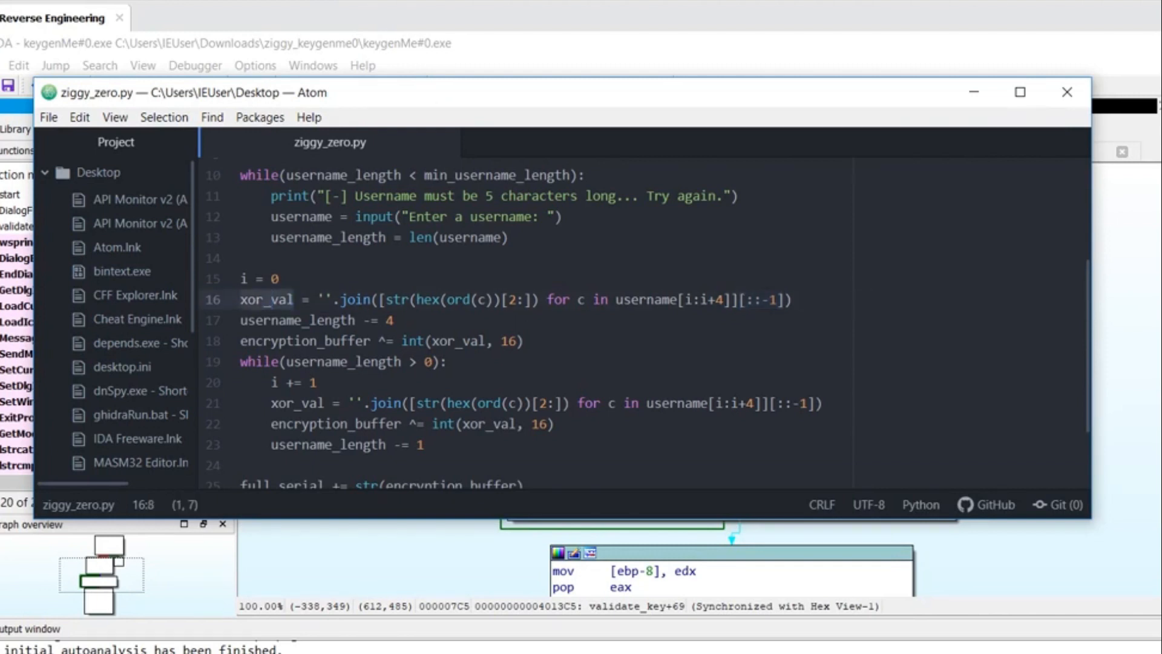
click(296, 299)
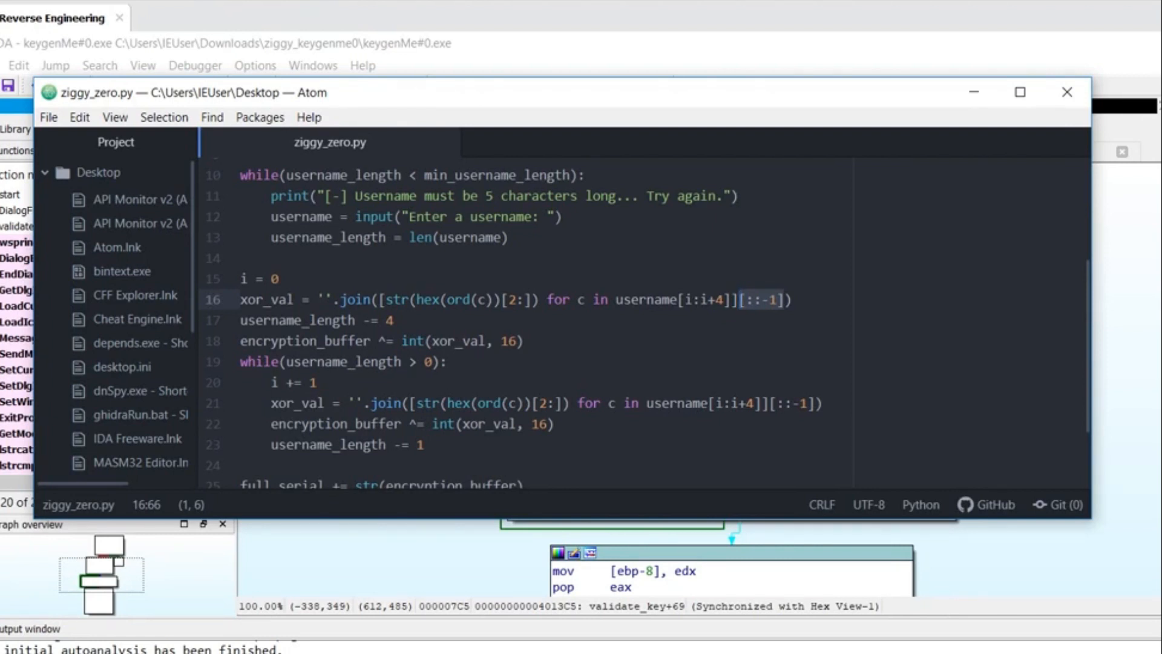
click(311, 320)
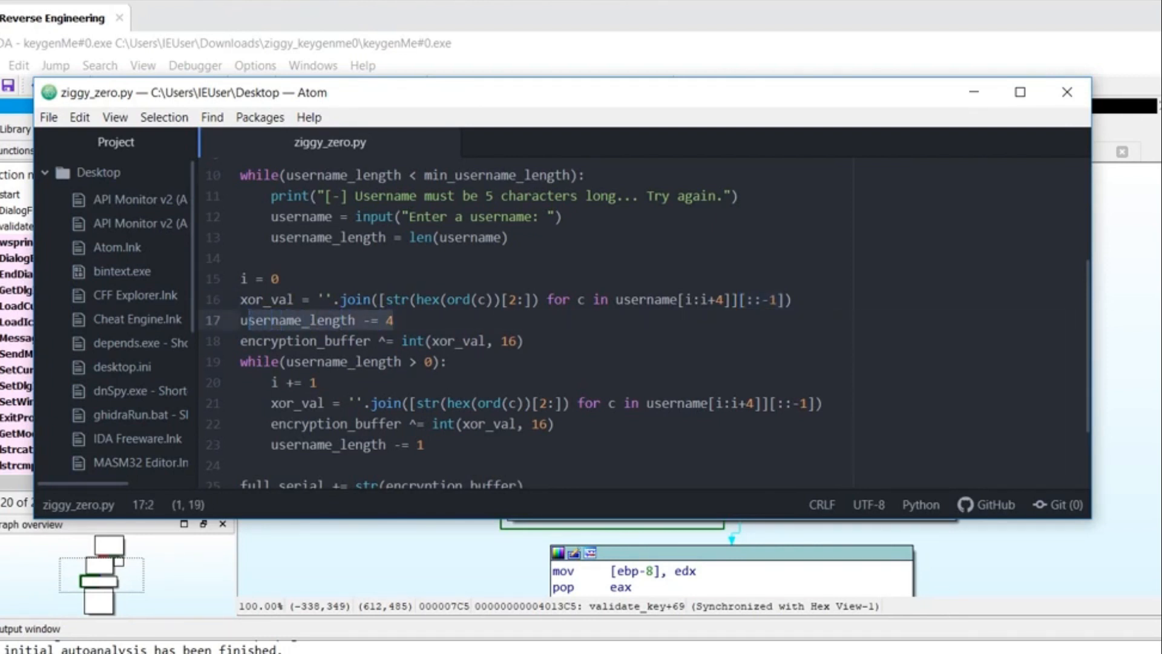
click(246, 320)
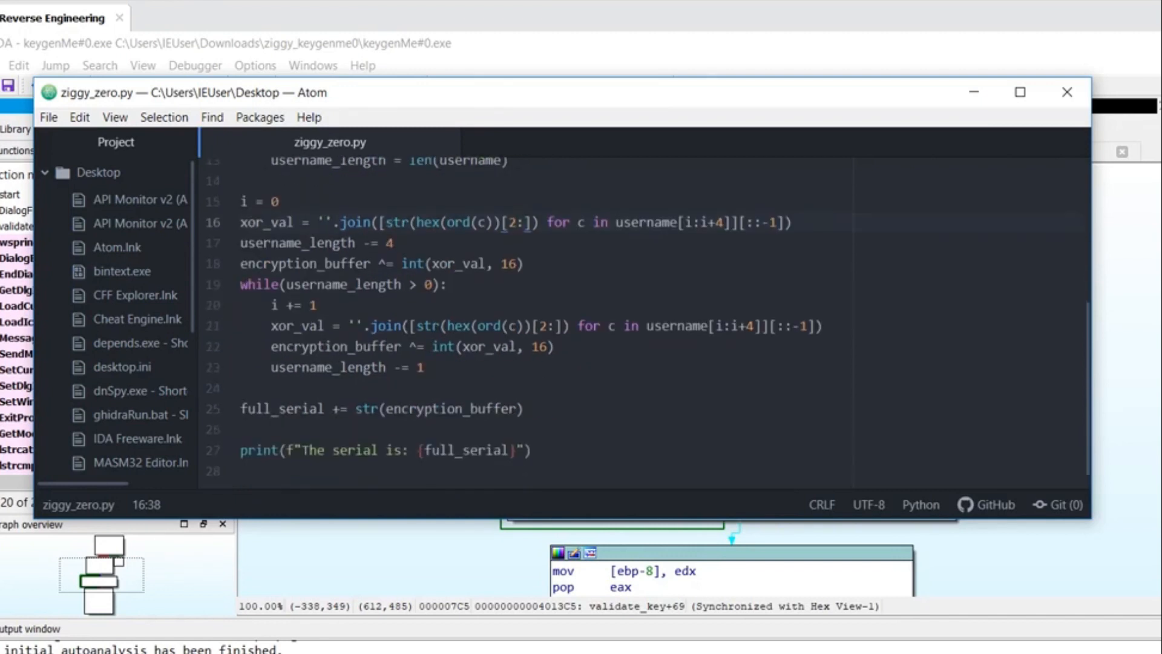
click(386, 408)
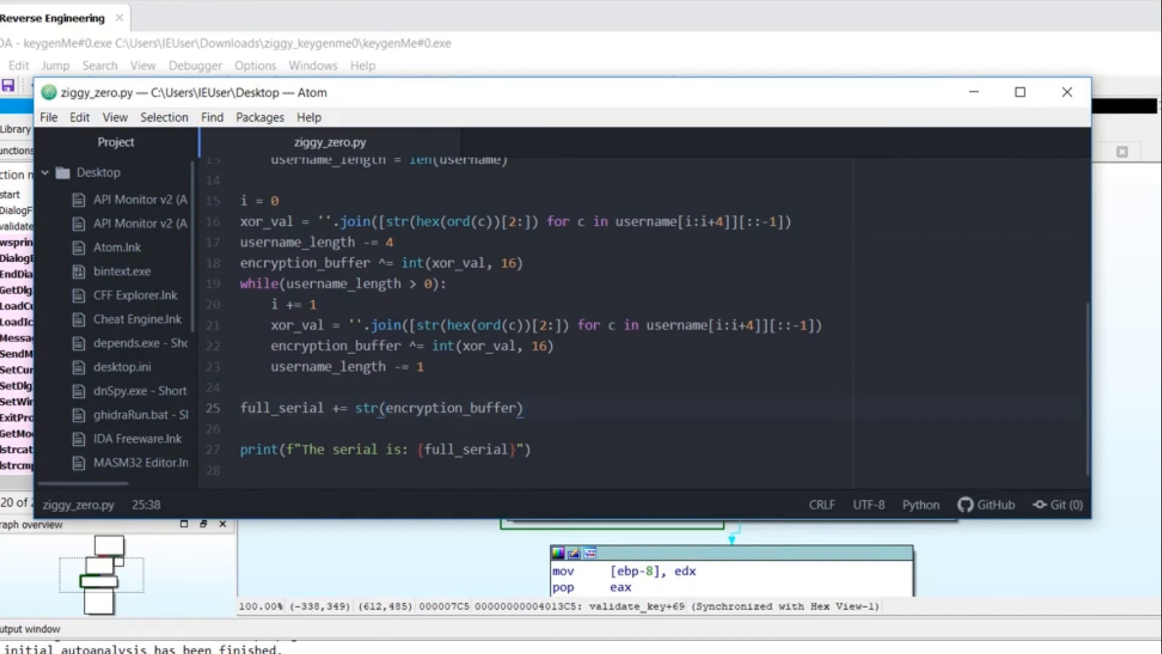
click(524, 408)
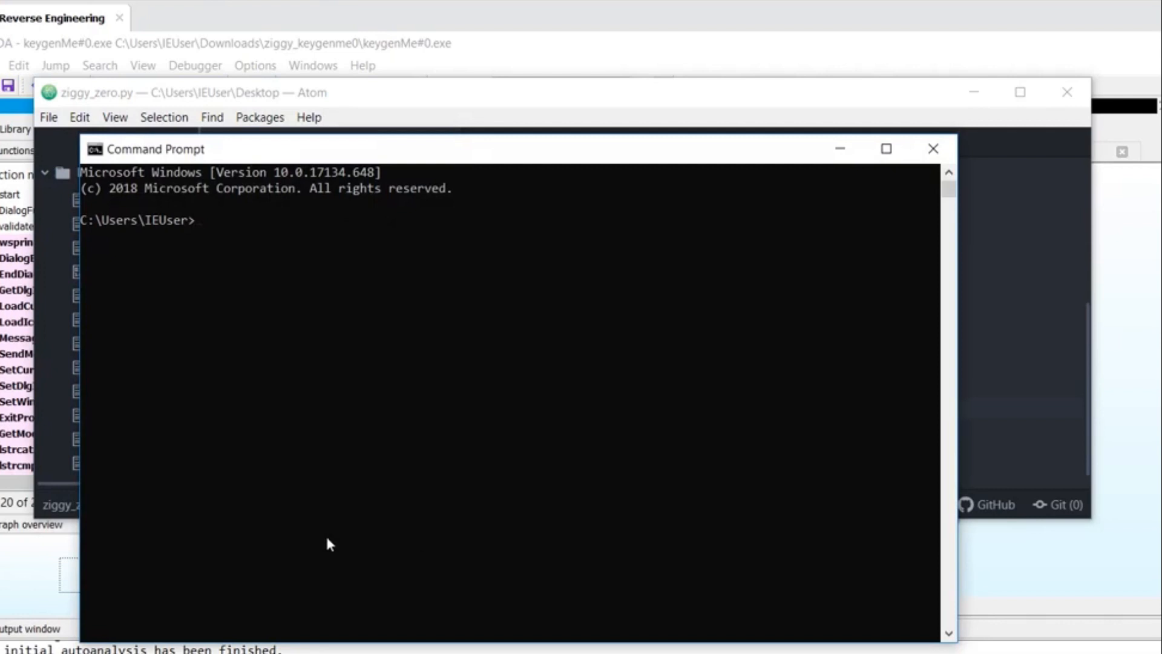
text(cd Desktop)
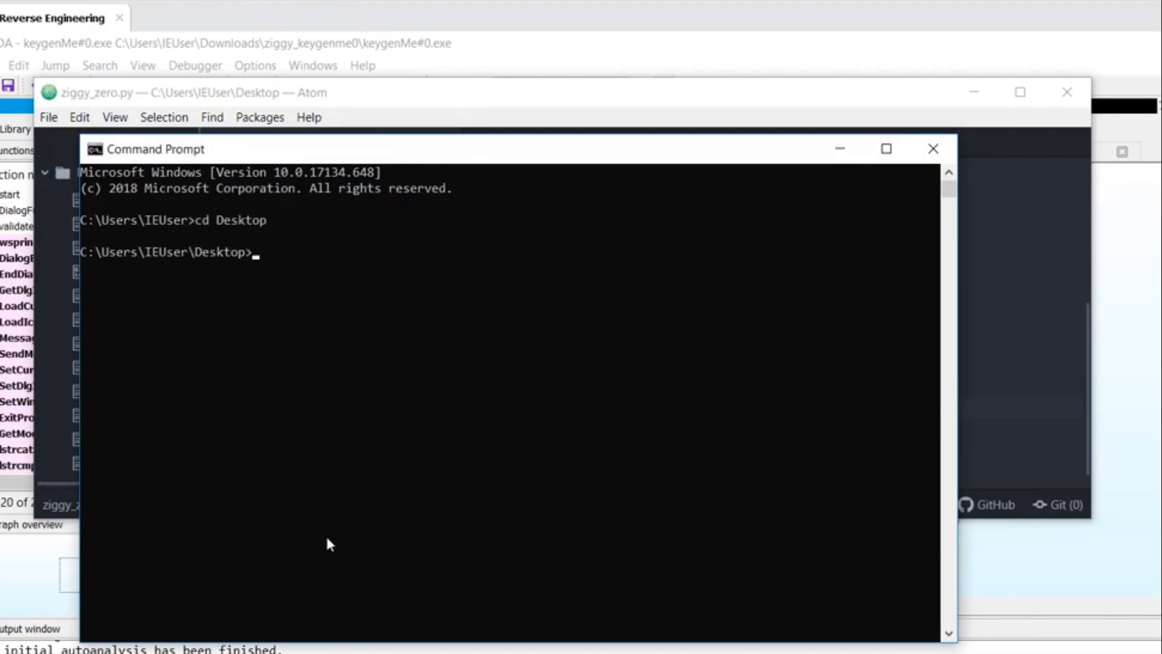
text(python ziggy_zero.py)
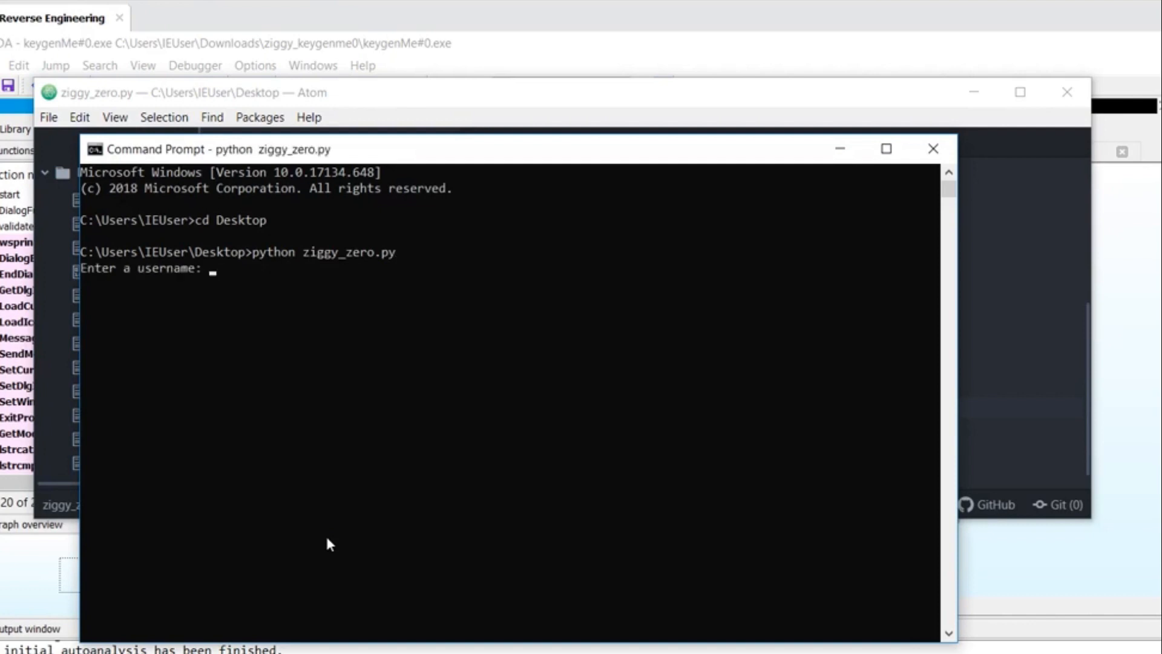
text(plea)
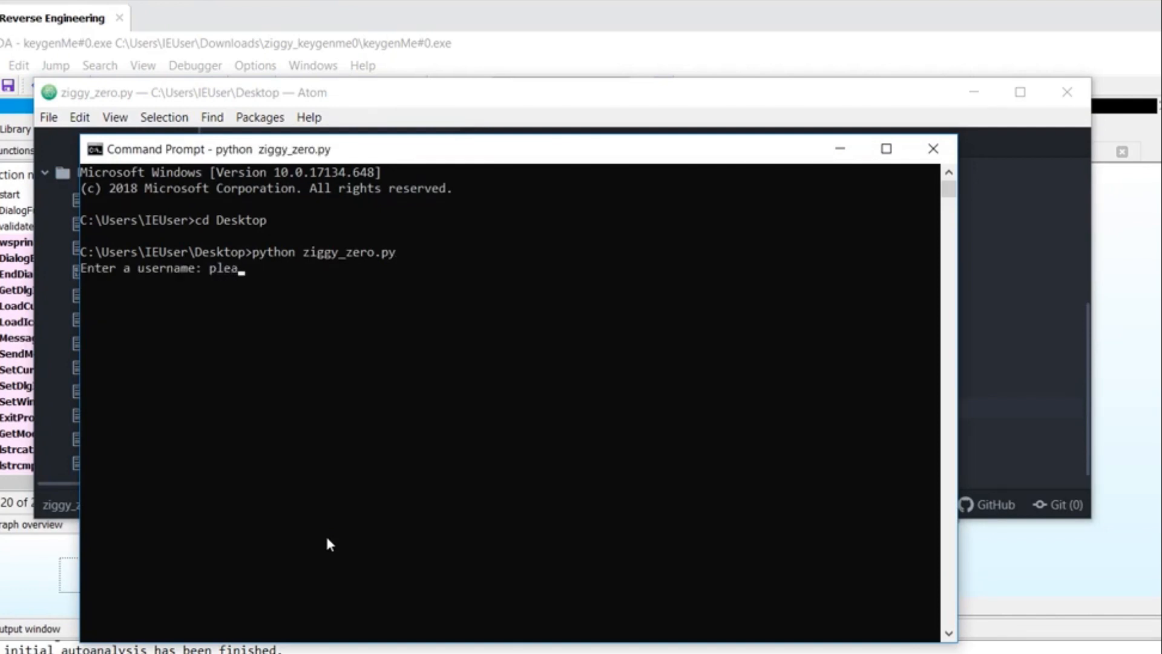
text(selikeandsubscribe)
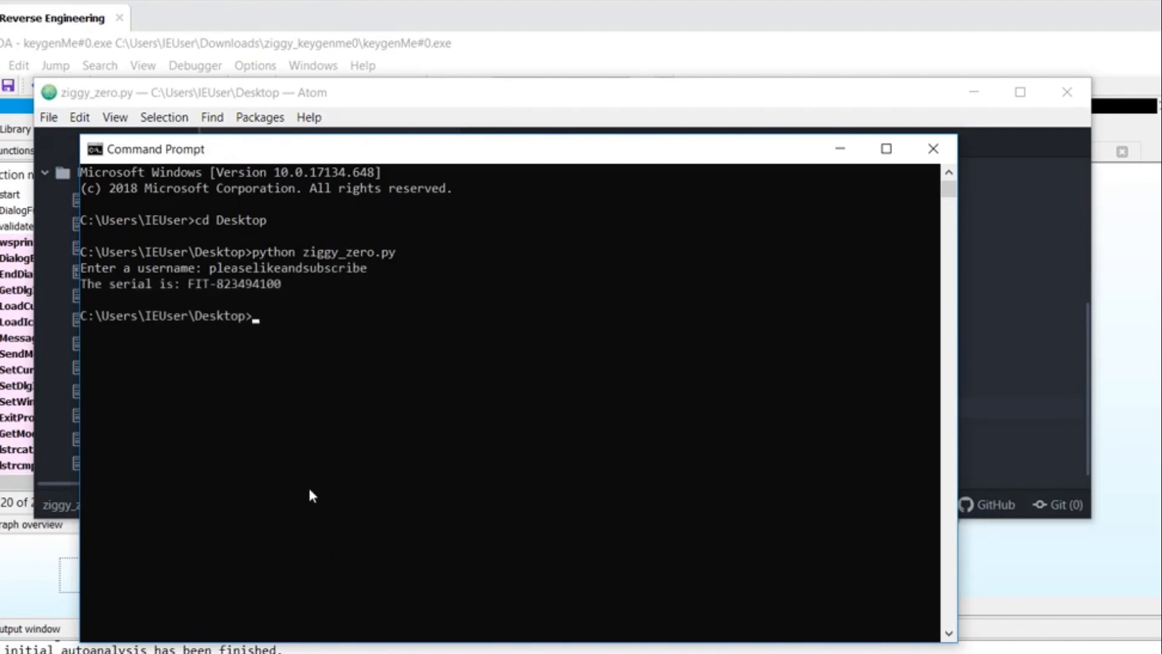
drag(190, 283, 280, 283)
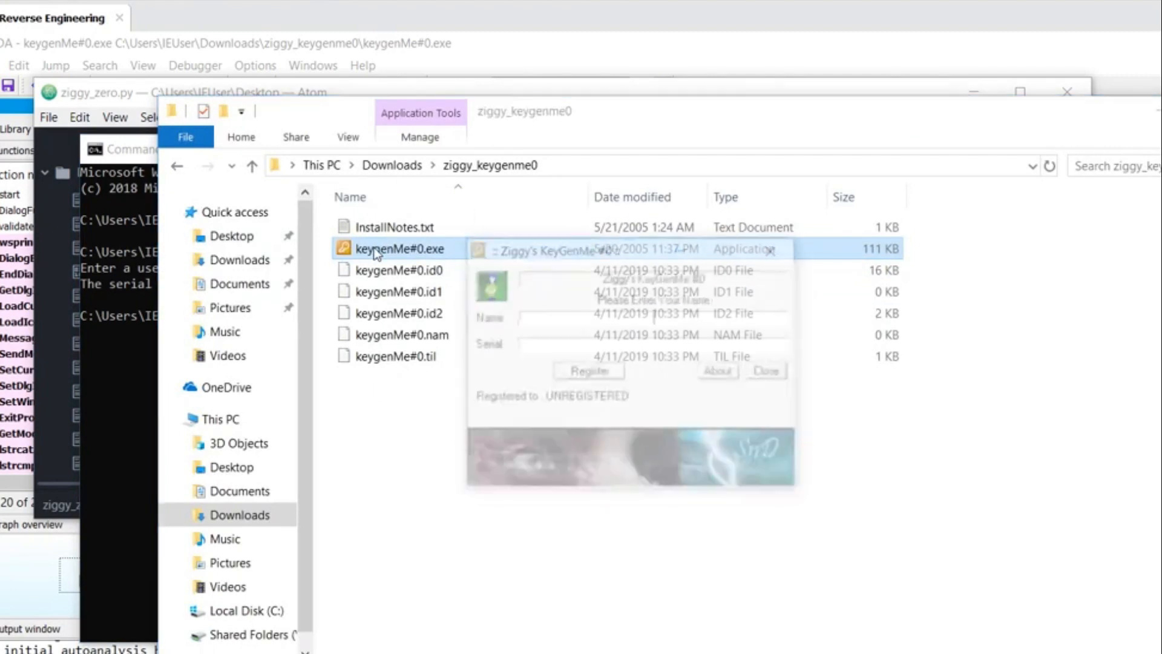
text(pleaselikeandsubscribe)
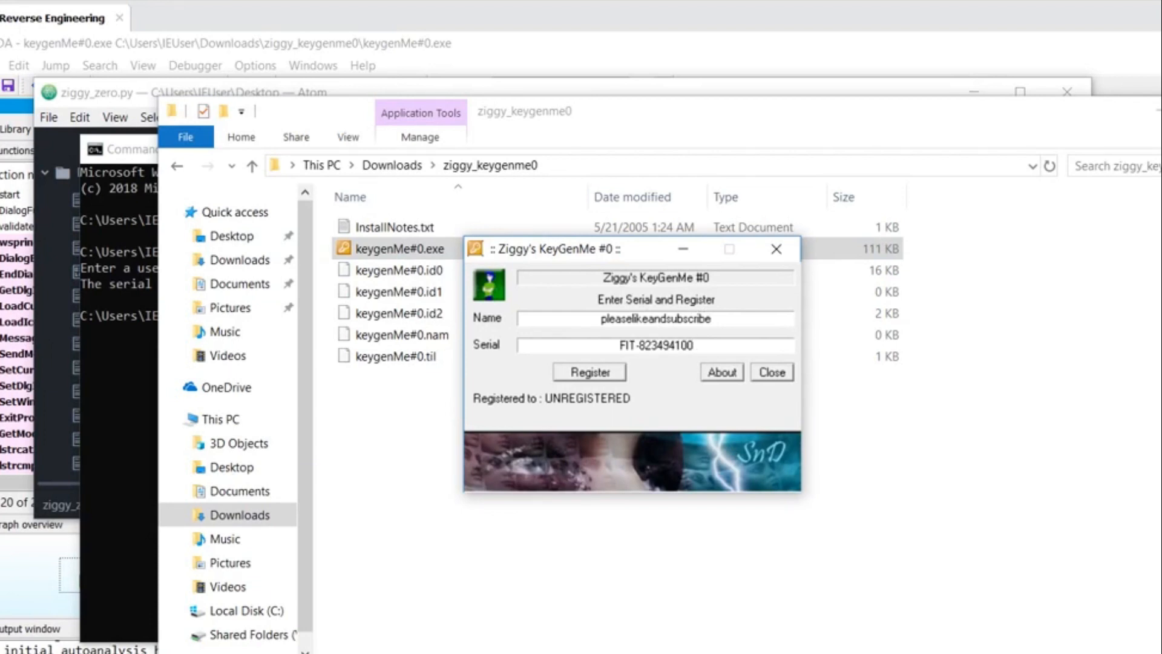
click(588, 372)
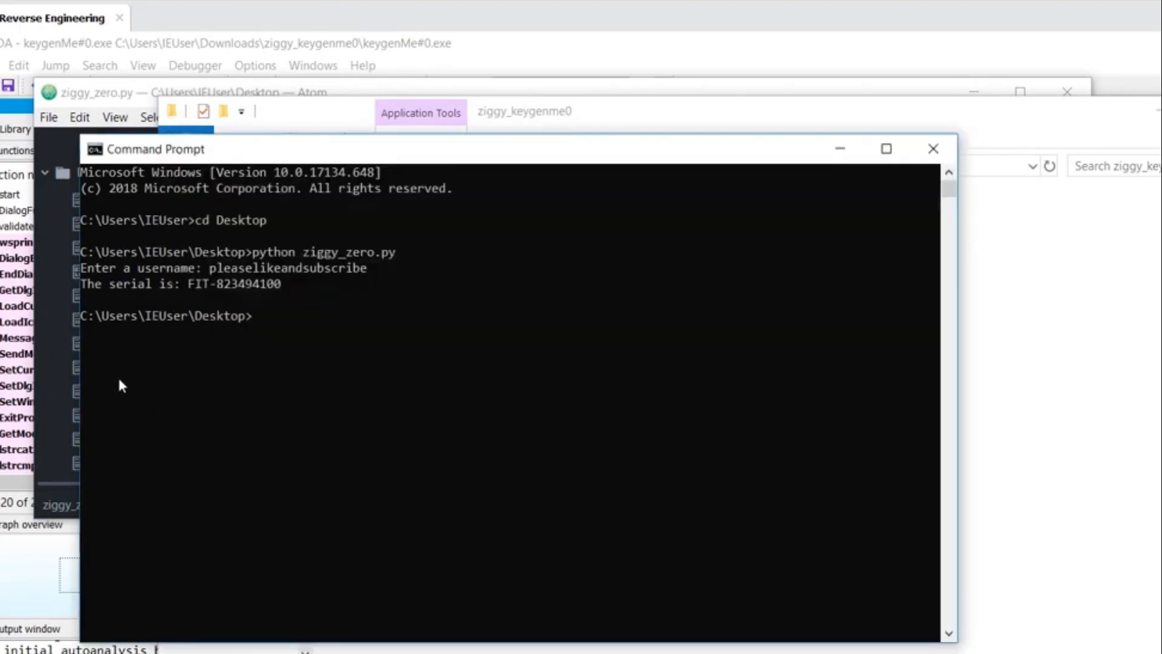
text(python ziggy_zero.py)
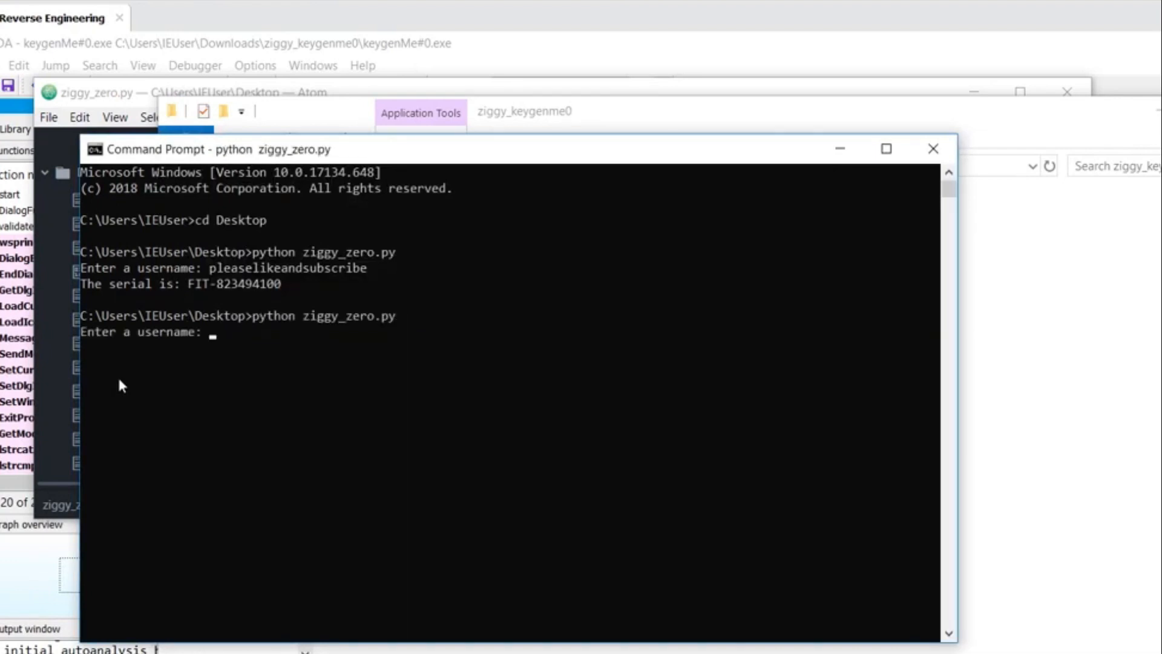
text(iamismael)
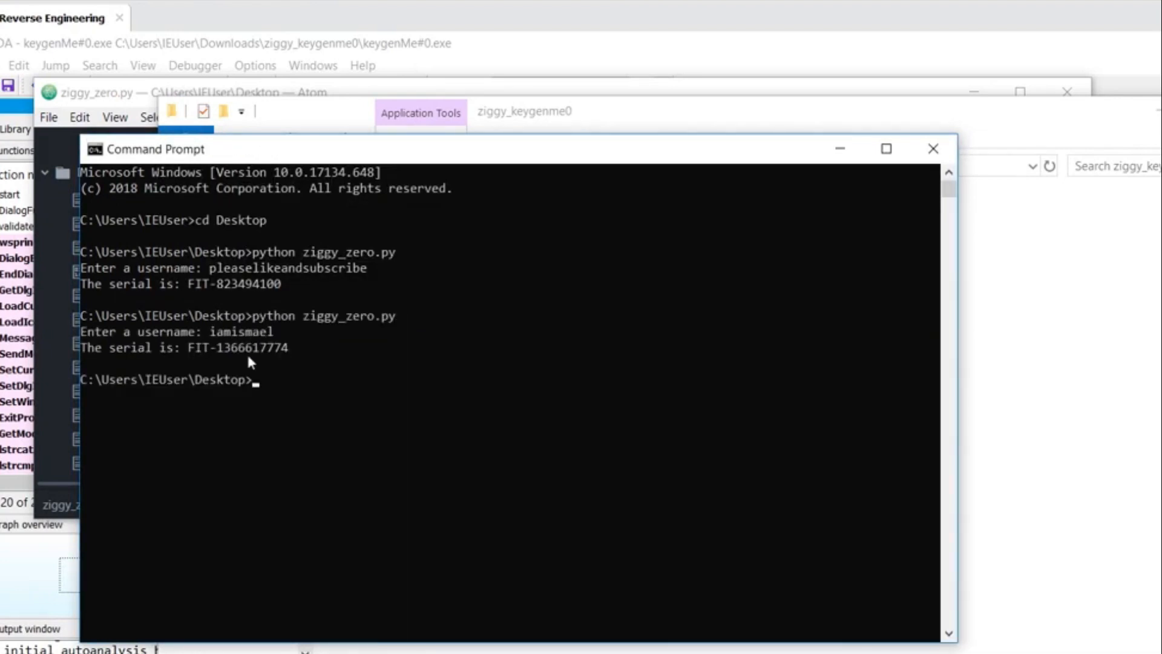
drag(185, 348, 289, 347)
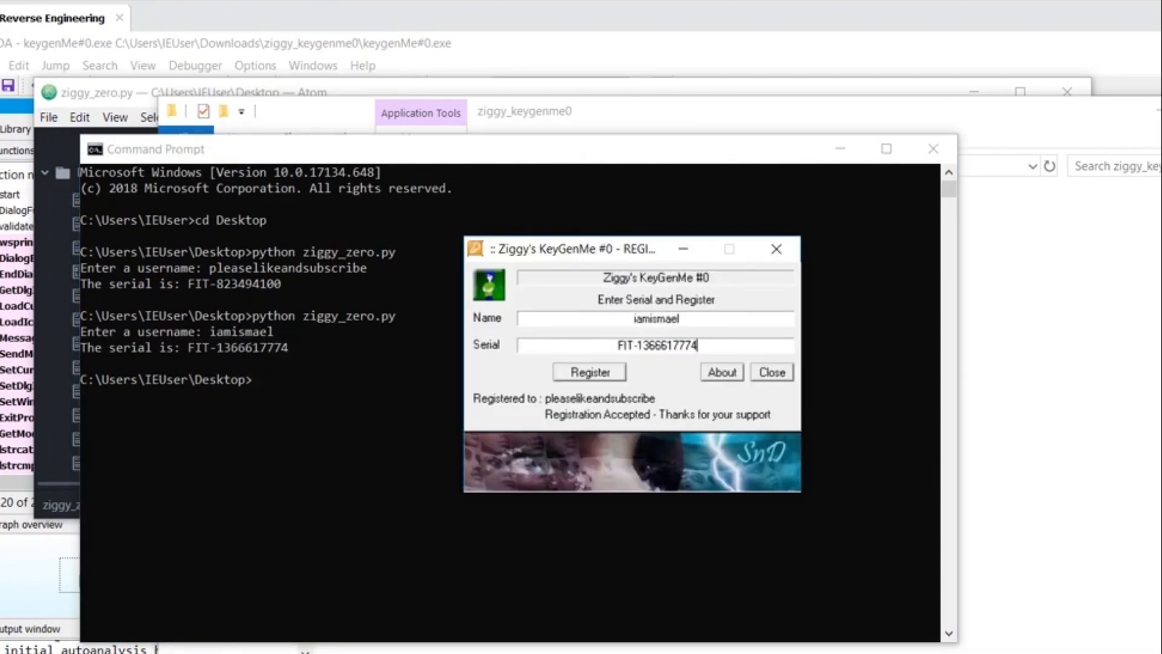
click(588, 372)
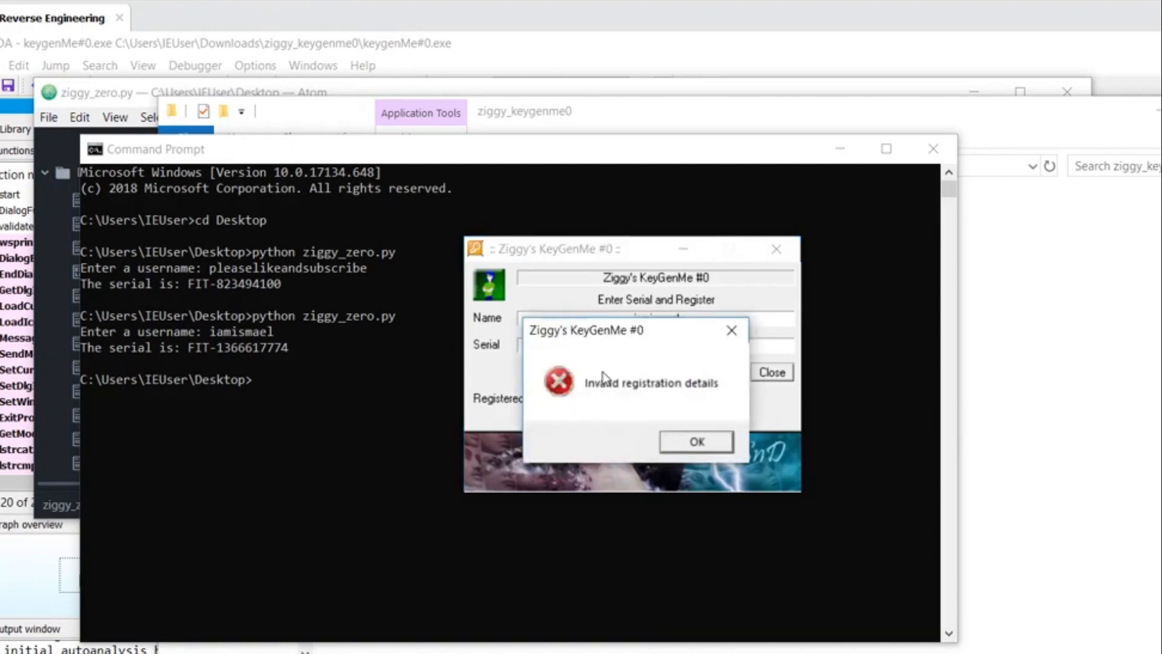
click(693, 440)
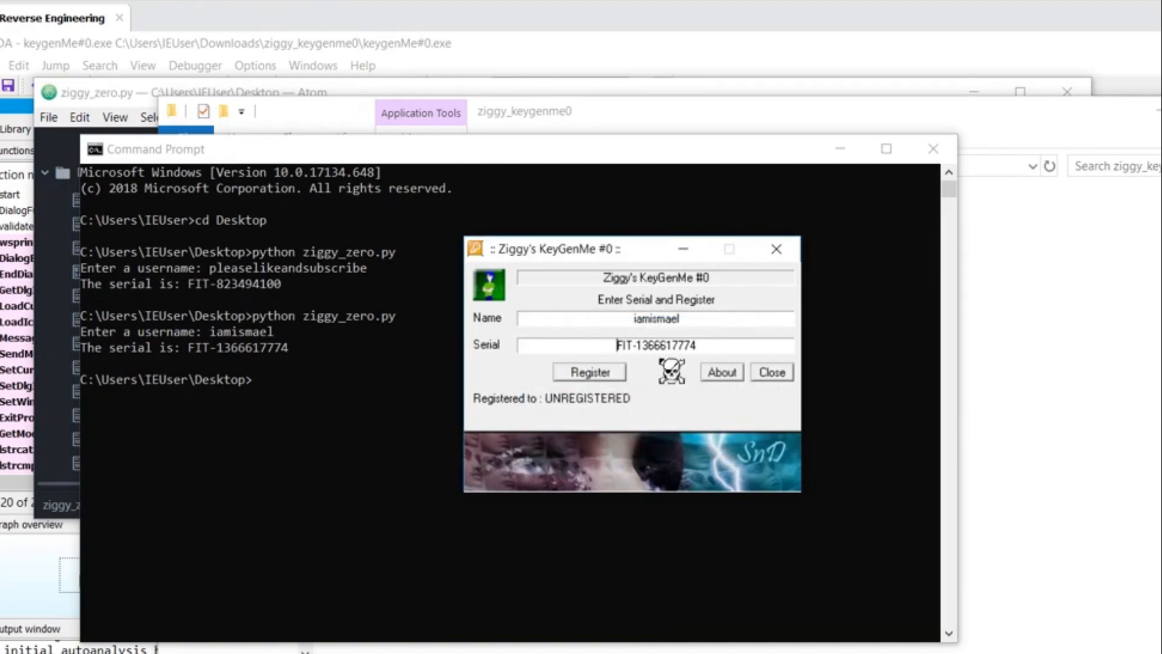
click(590, 371)
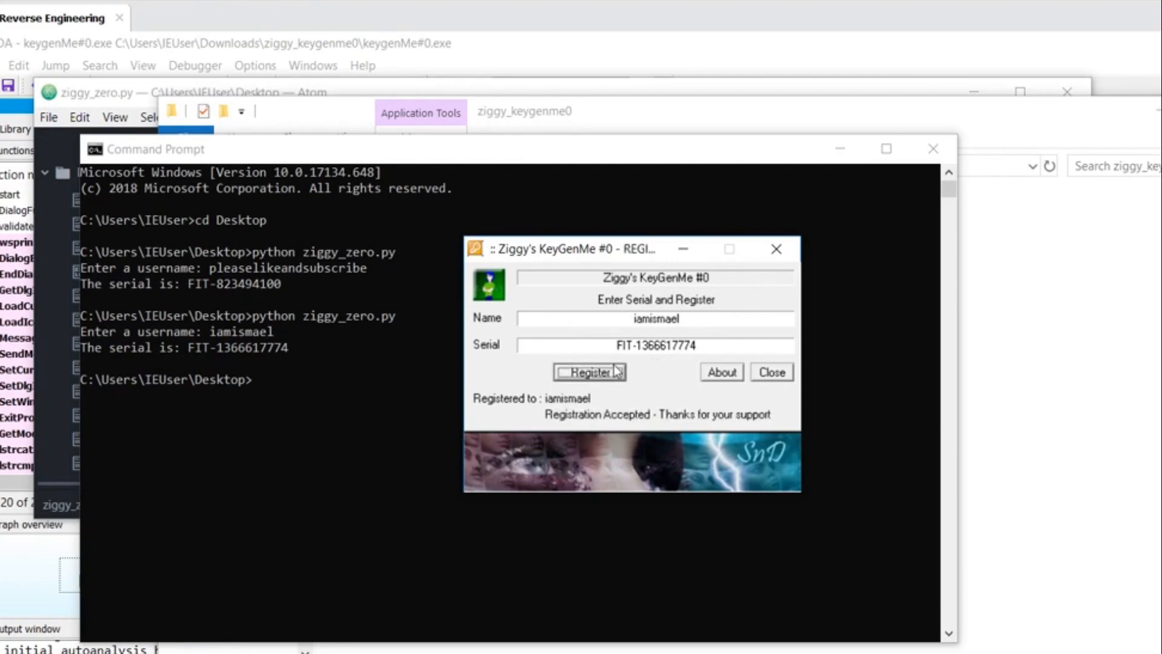